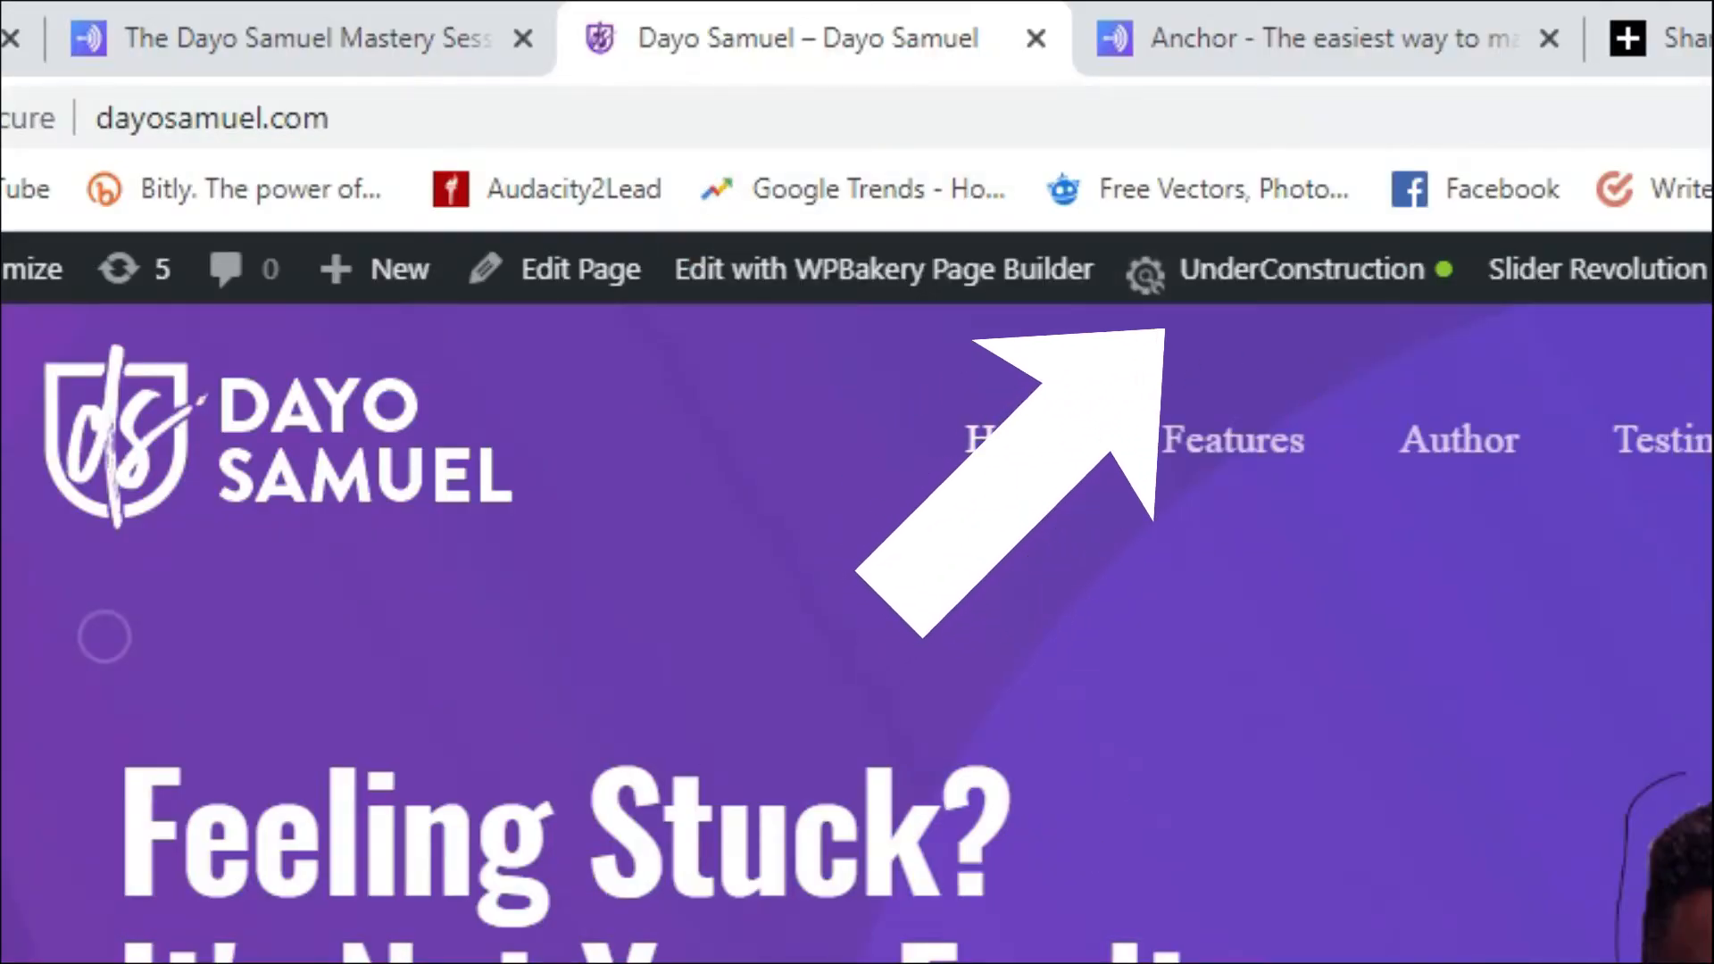
Step: Scroll through the dayosamuel.com homepage, then switch to the Dayo Samuel Mastery Sessions Anchor tab
{"action": "scroll", "scroll_direction": "down", "scroll_amount": 3}
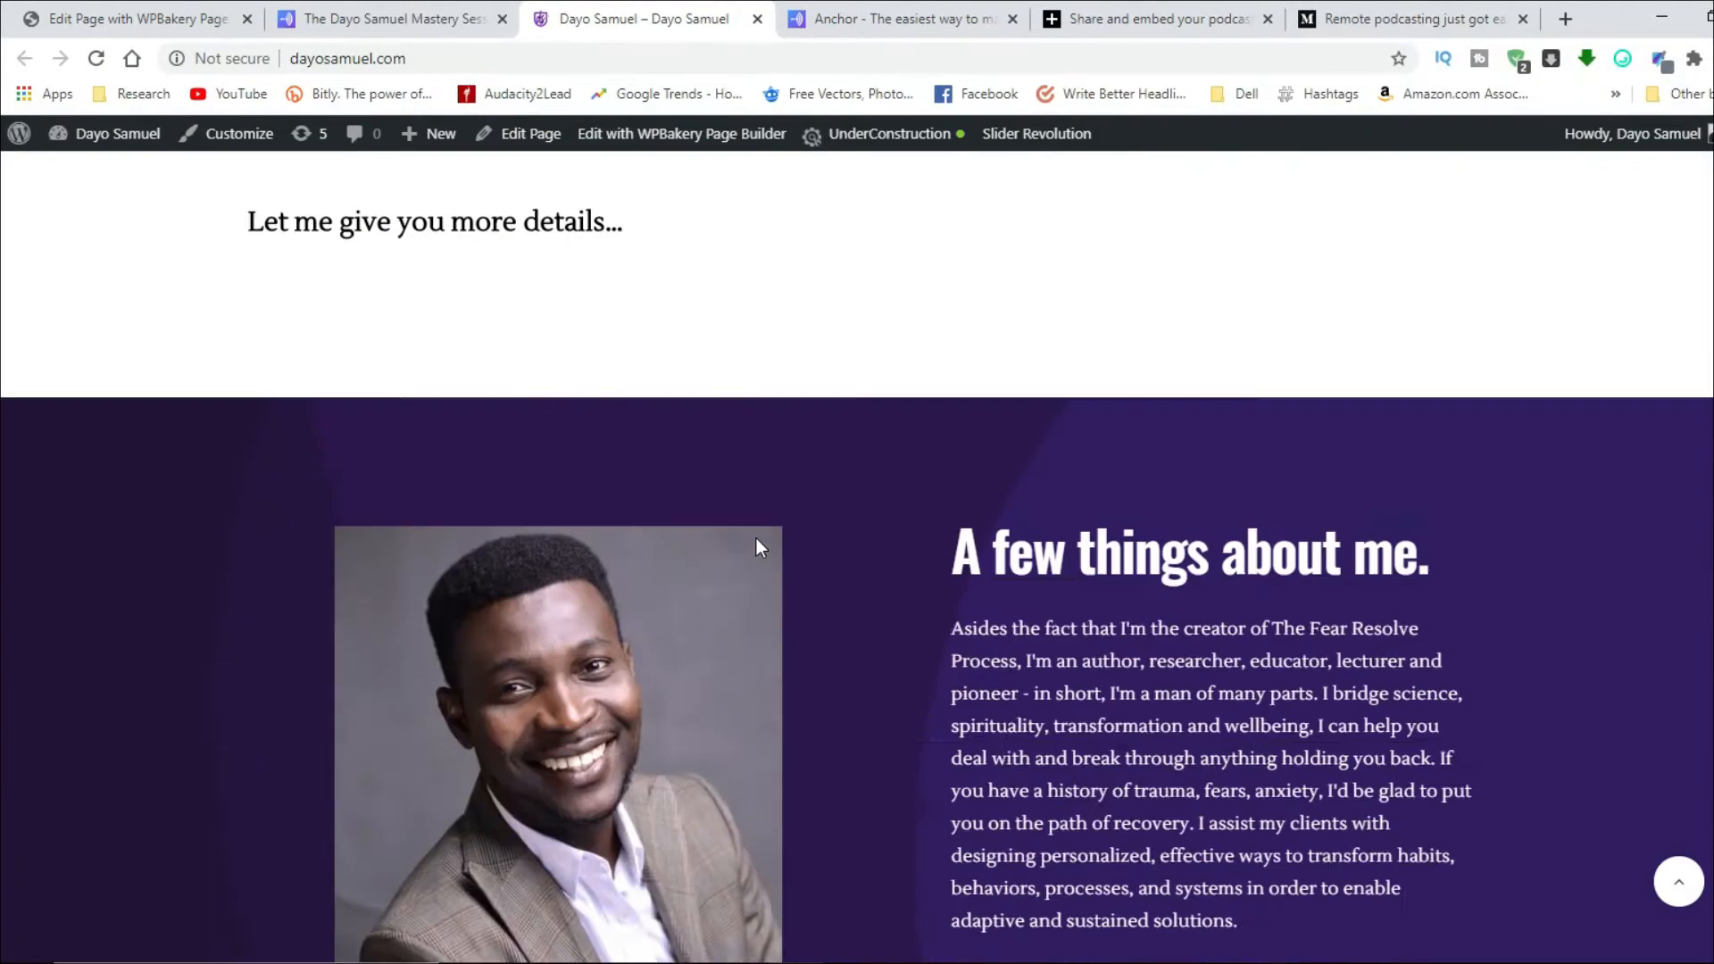
{"action": "scroll", "scroll_direction": "up", "scroll_amount": 3}
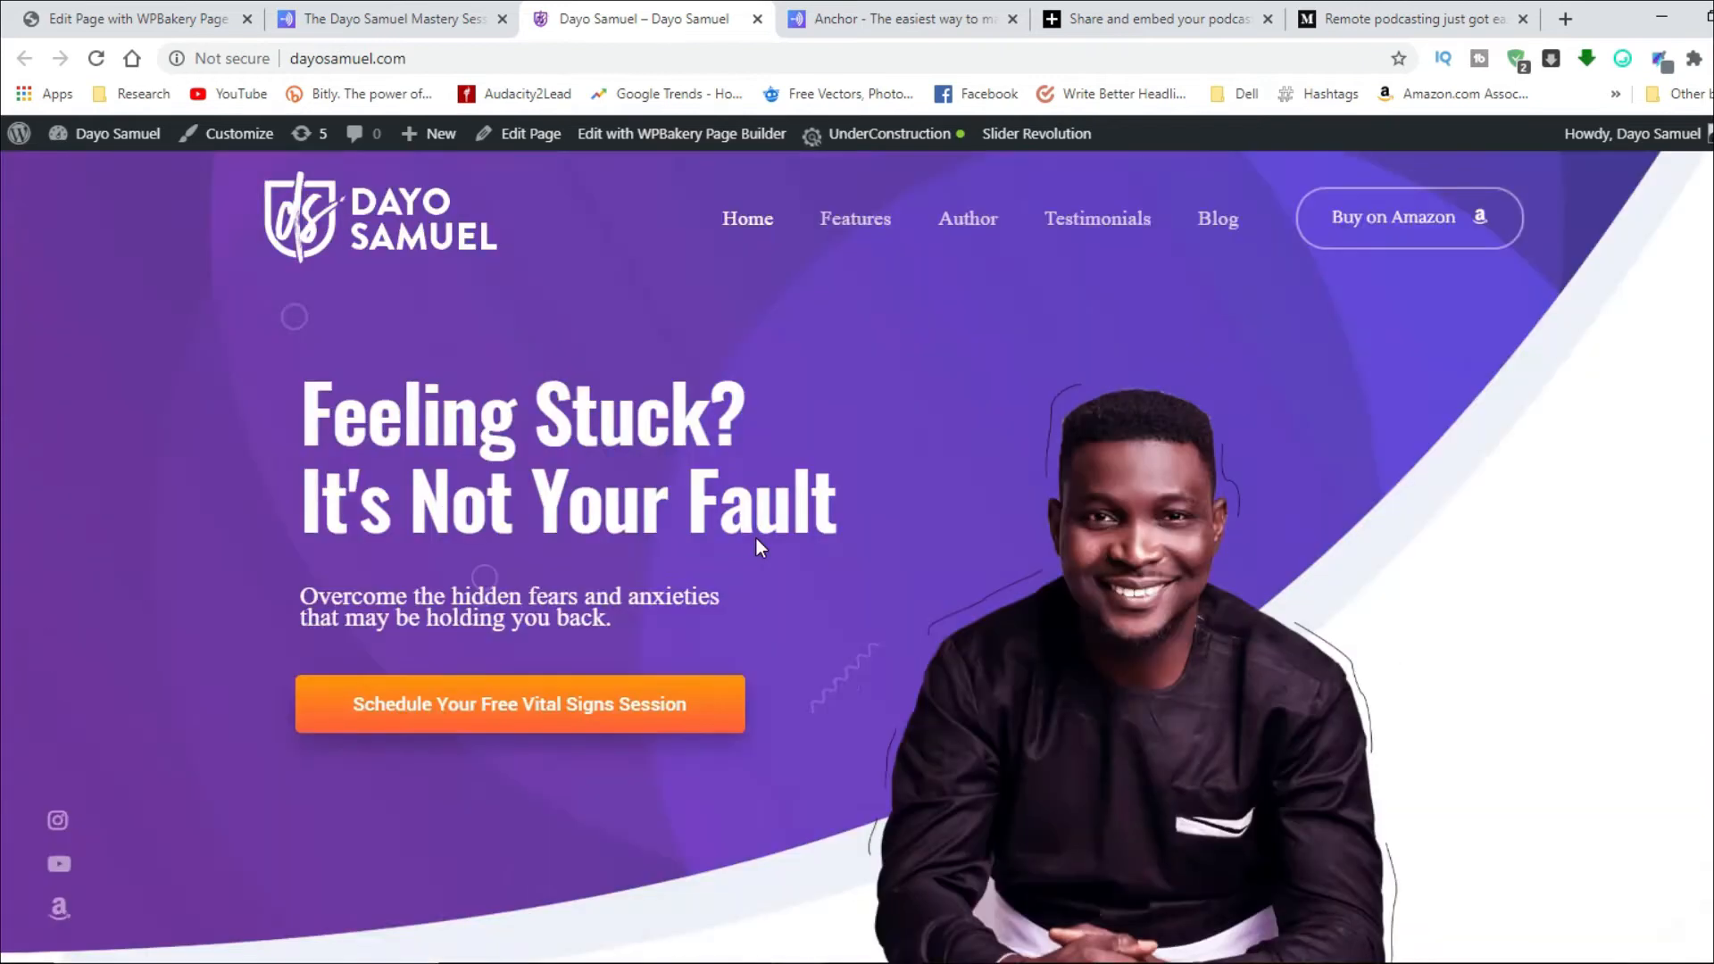
{"action": "scroll", "scroll_direction": "down", "scroll_amount": 3}
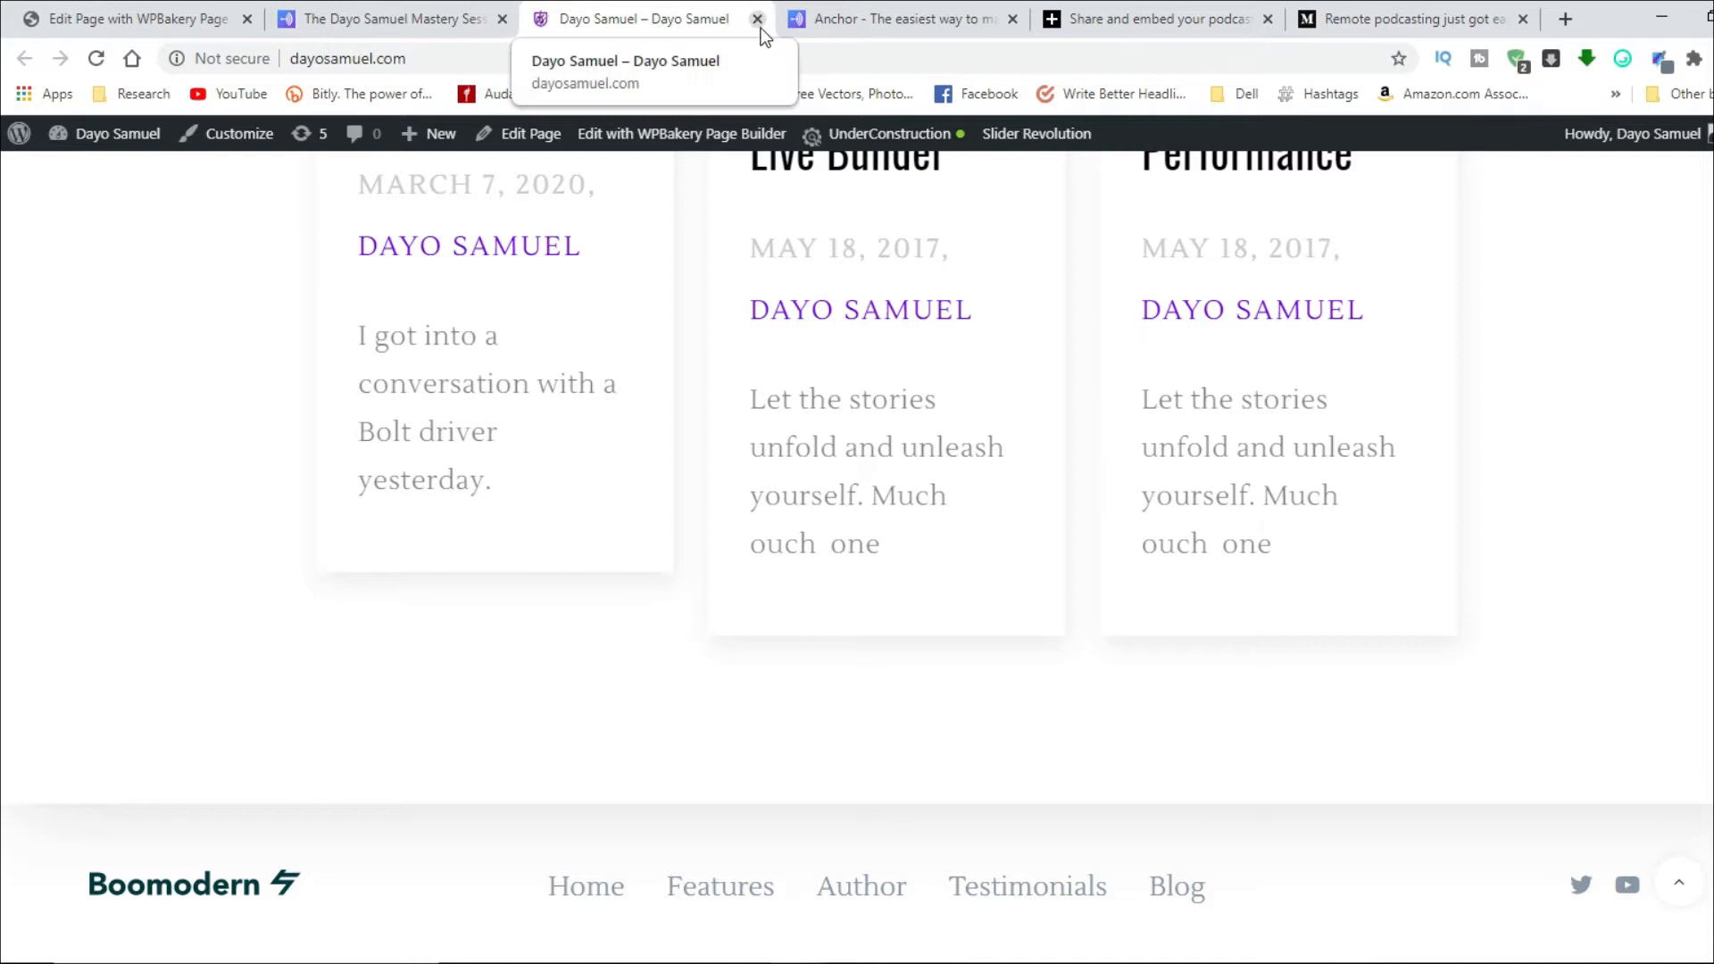
{"action": "scroll", "scroll_direction": "up", "scroll_amount": 3}
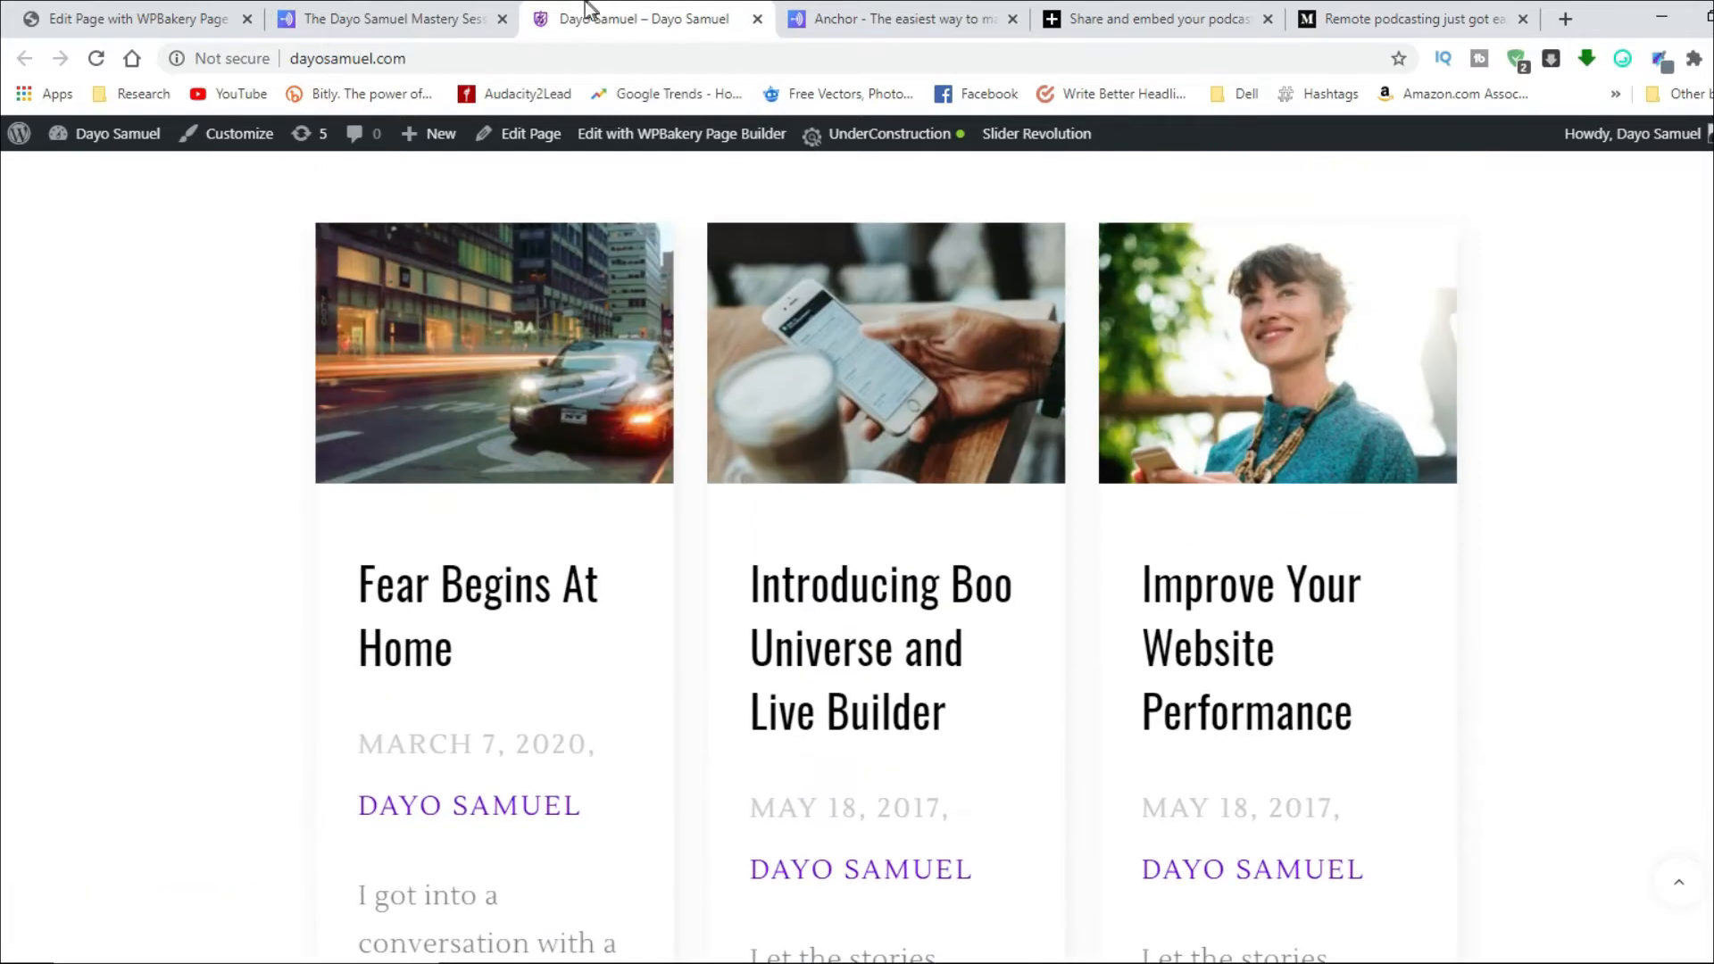
{"action": "left_click", "coordinate": [896, 19]}
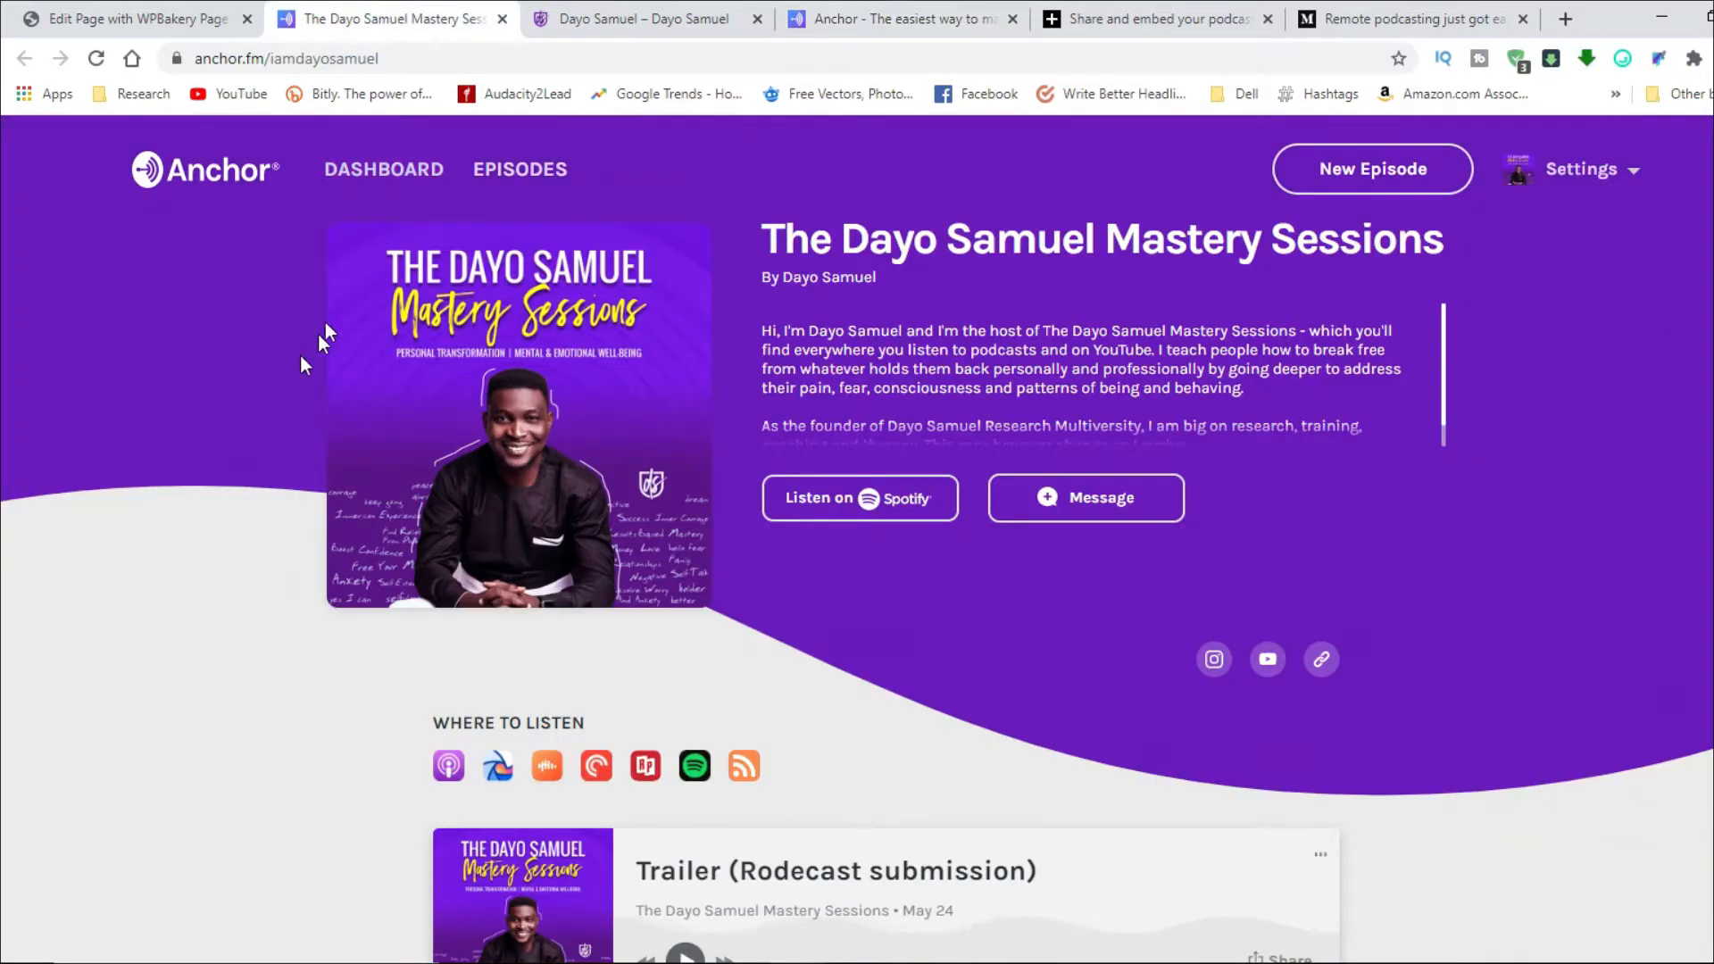
{"action": "mouse_move", "coordinate": [210, 434]}
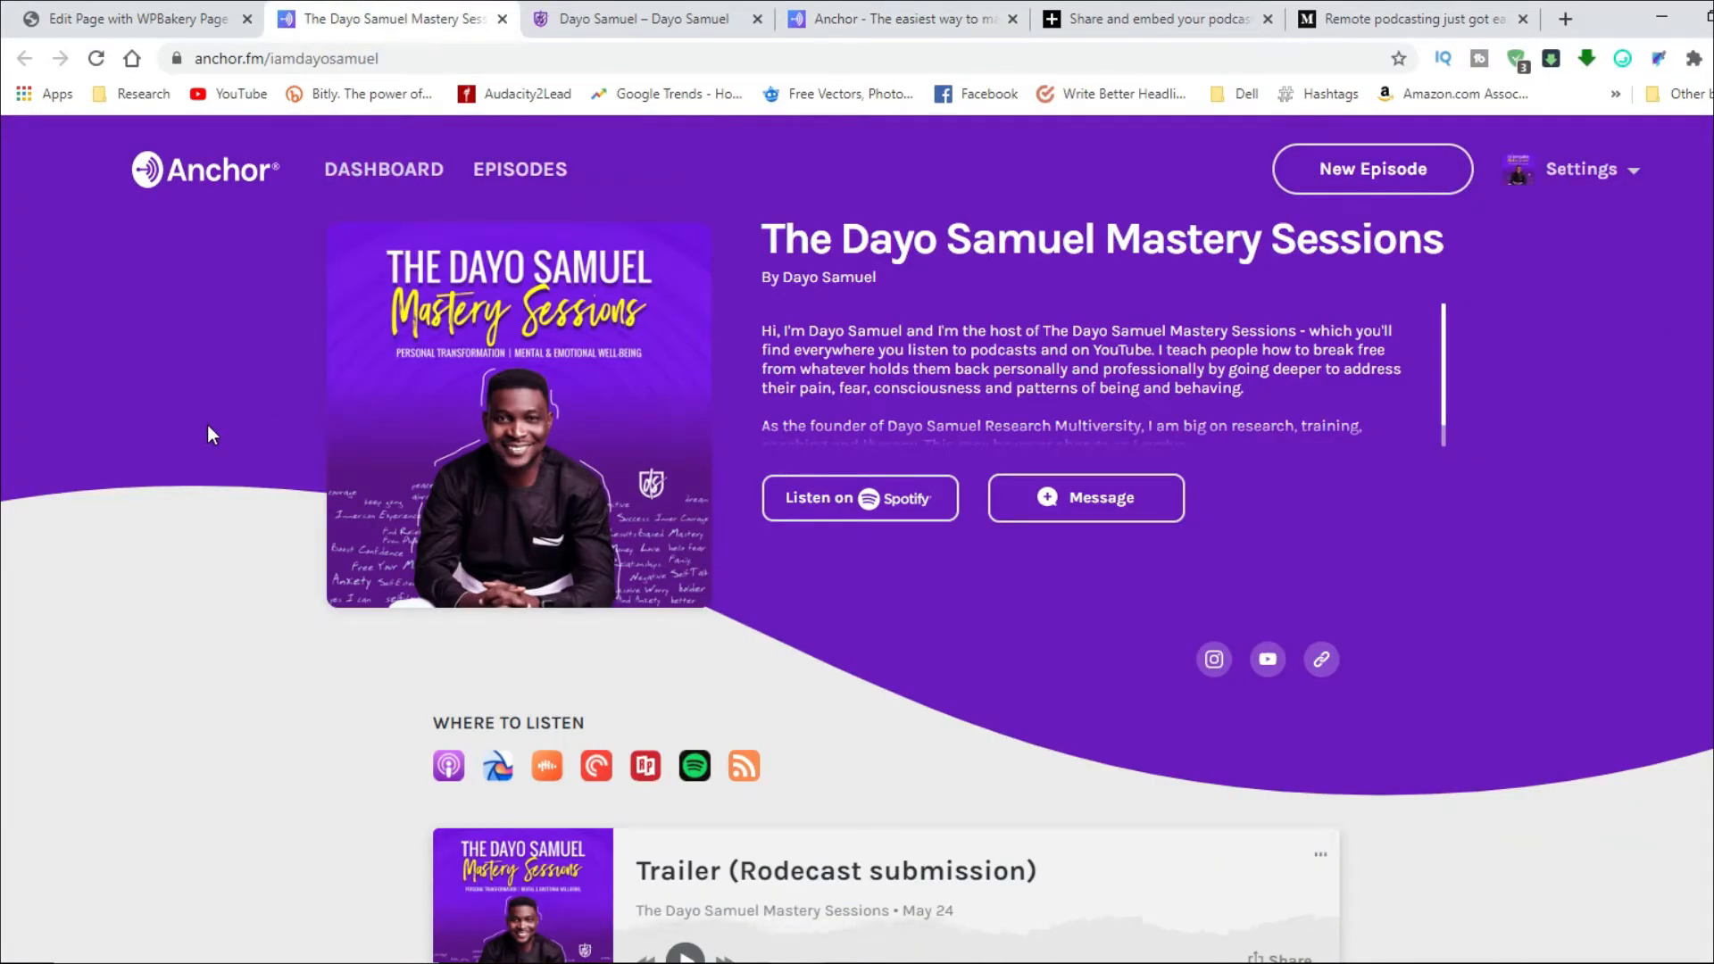
Step: Zoom in on the Anchor public page and open the podcast DASHBOARD
{"action": "key", "text": "ctrl+plus"}
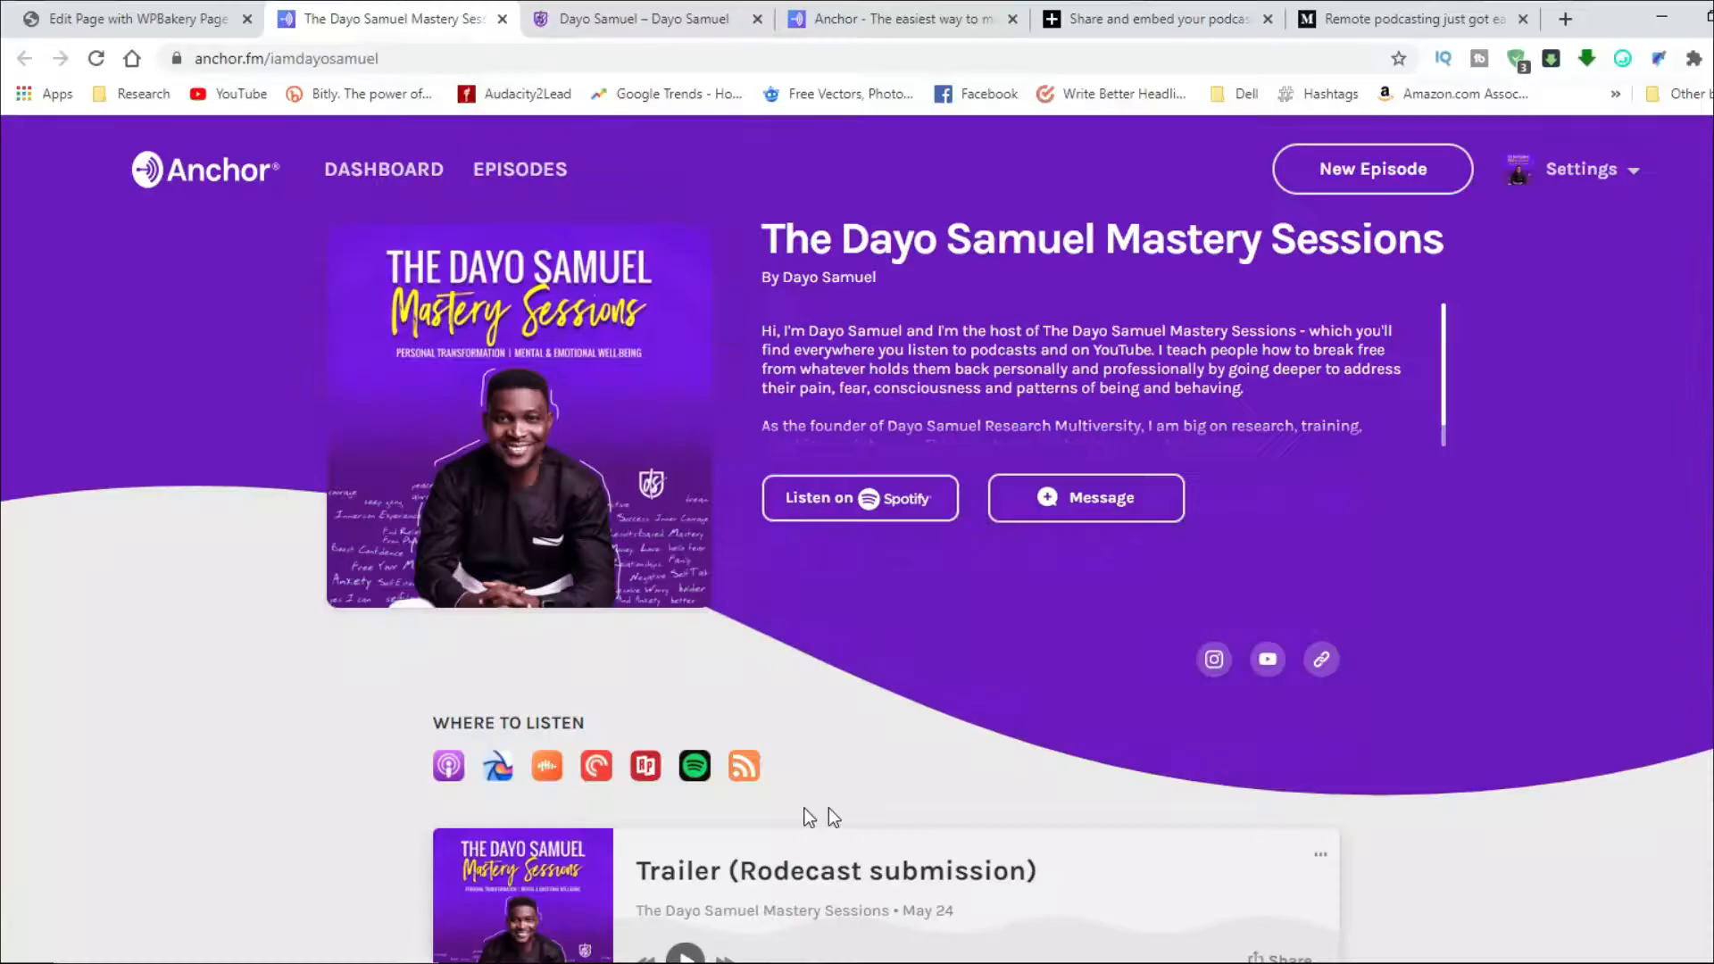
{"action": "mouse_move", "coordinate": [860, 535]}
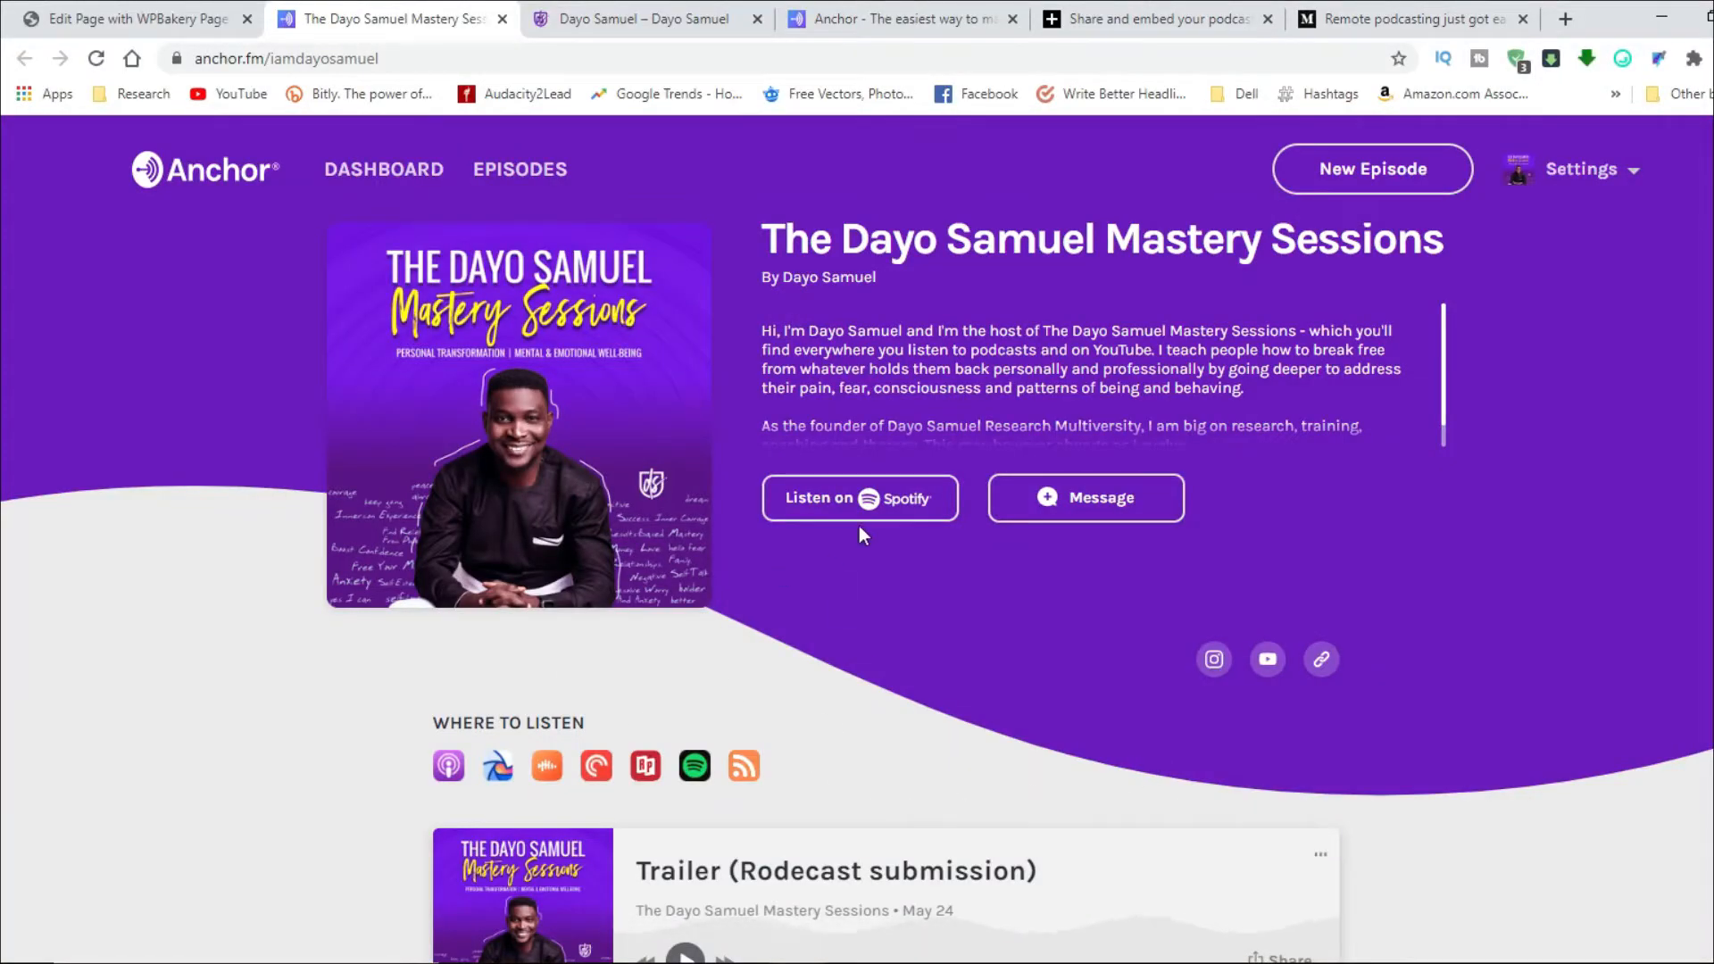
{"action": "mouse_move", "coordinate": [405, 191]}
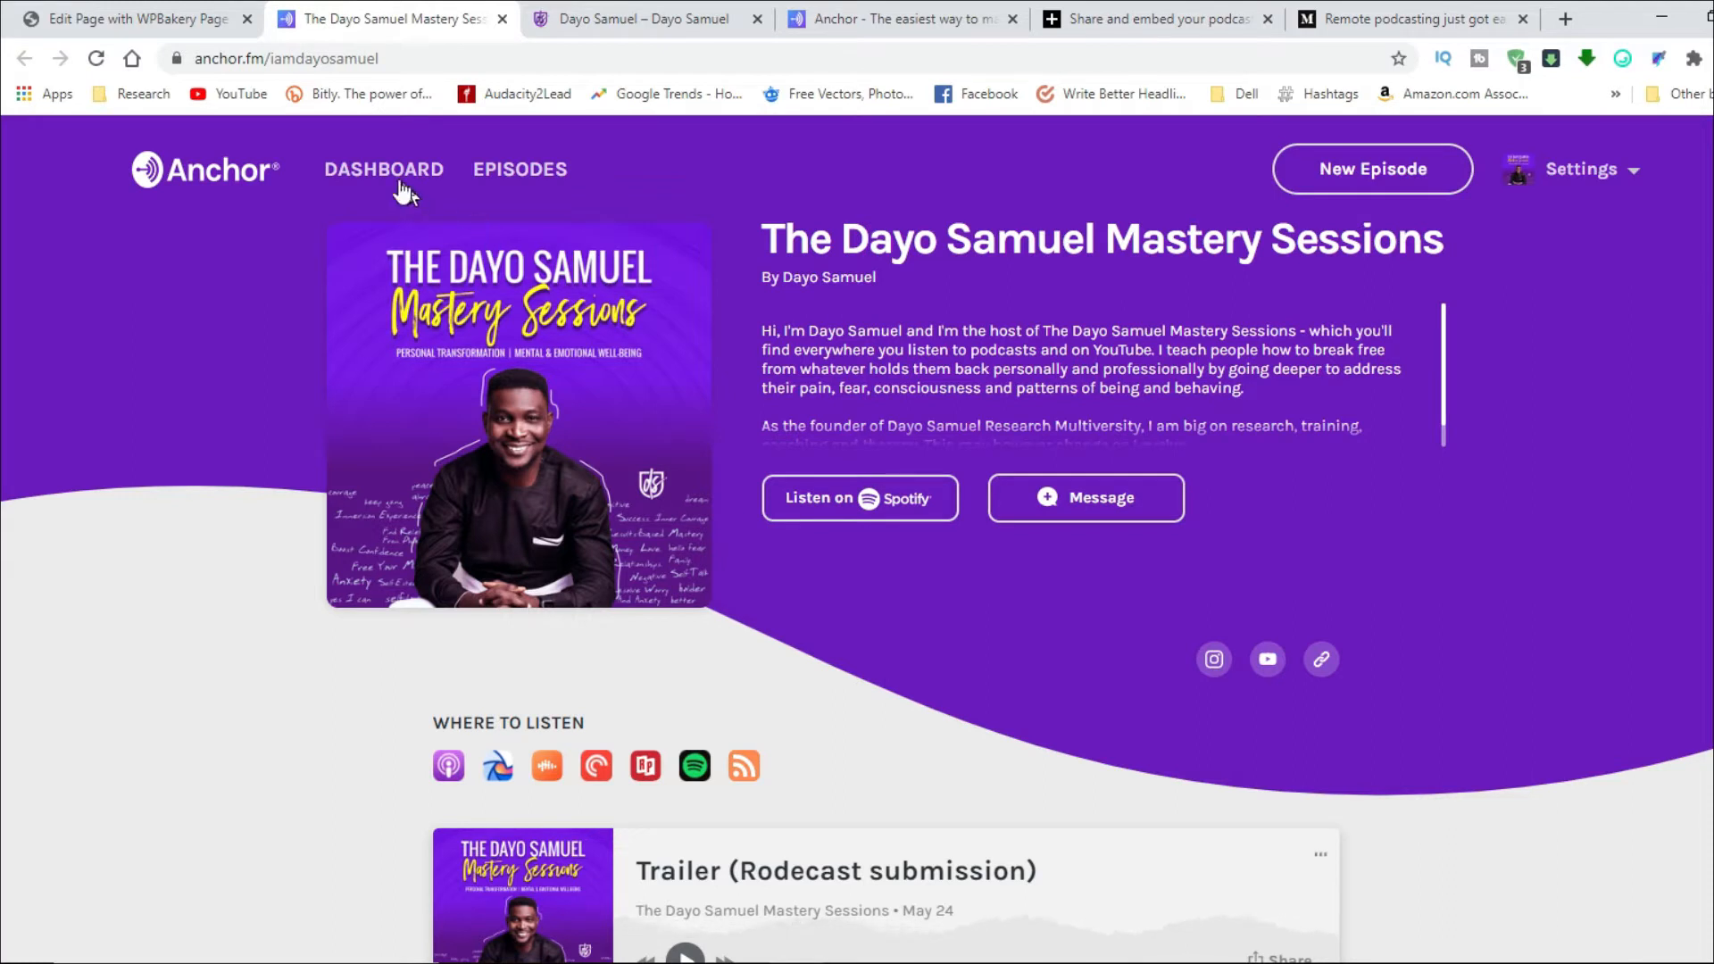
{"action": "mouse_move", "coordinate": [383, 175]}
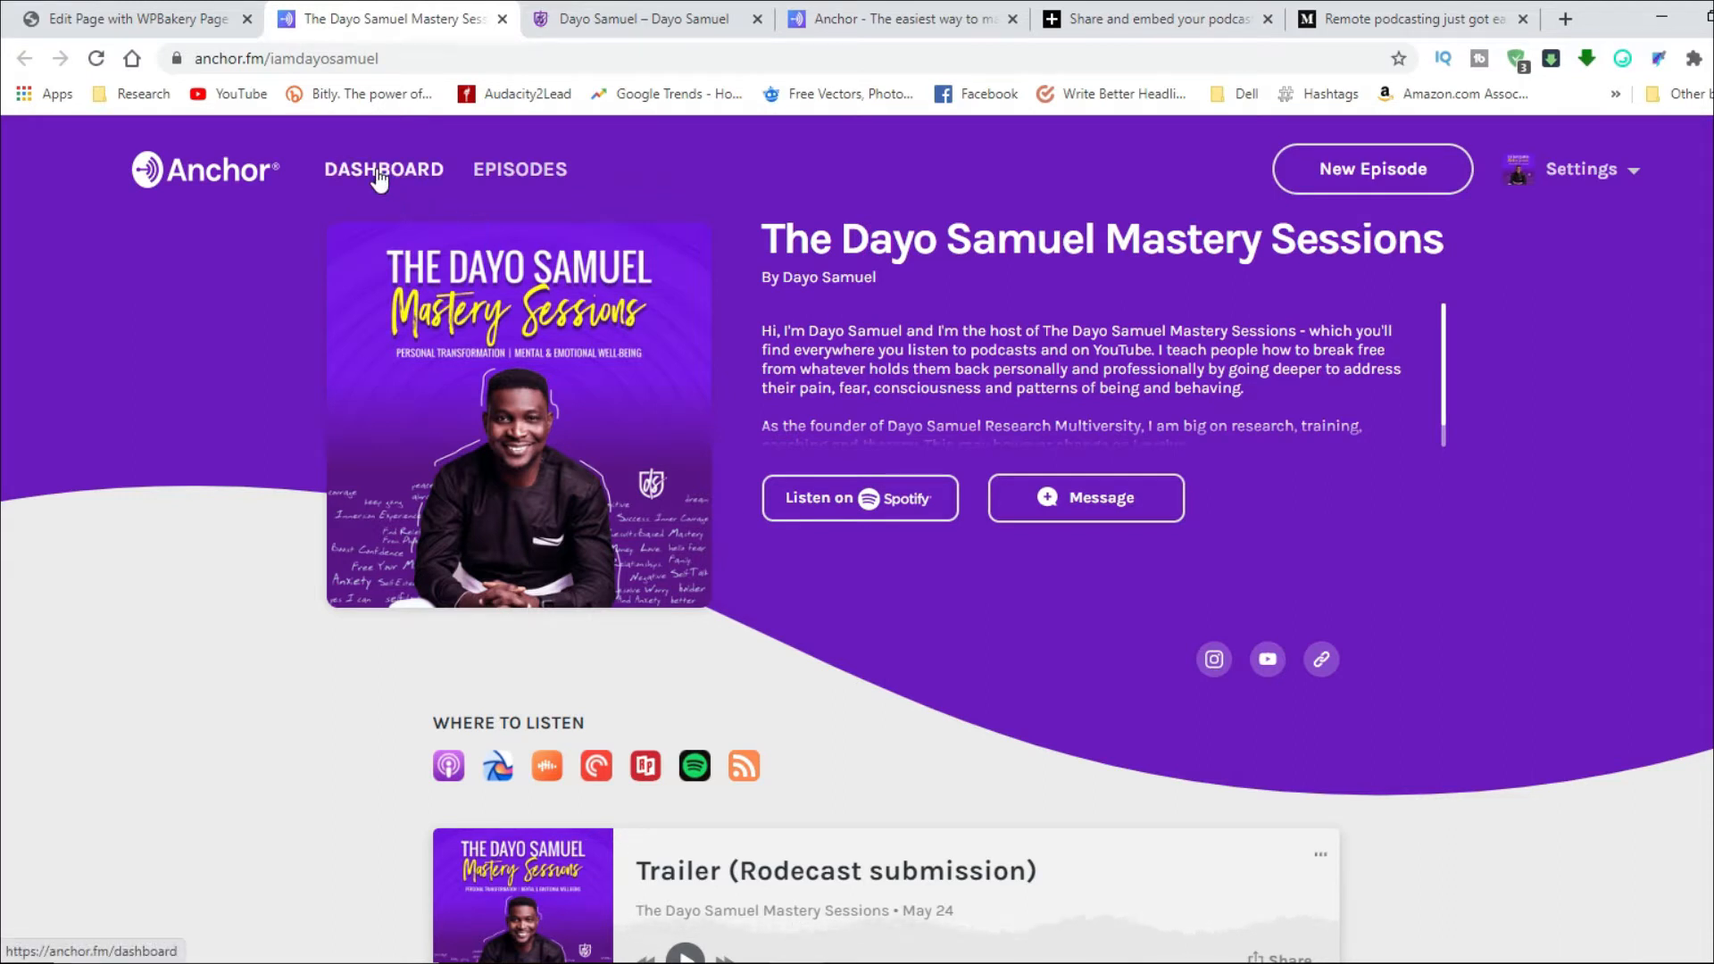
{"action": "left_click", "coordinate": [383, 169]}
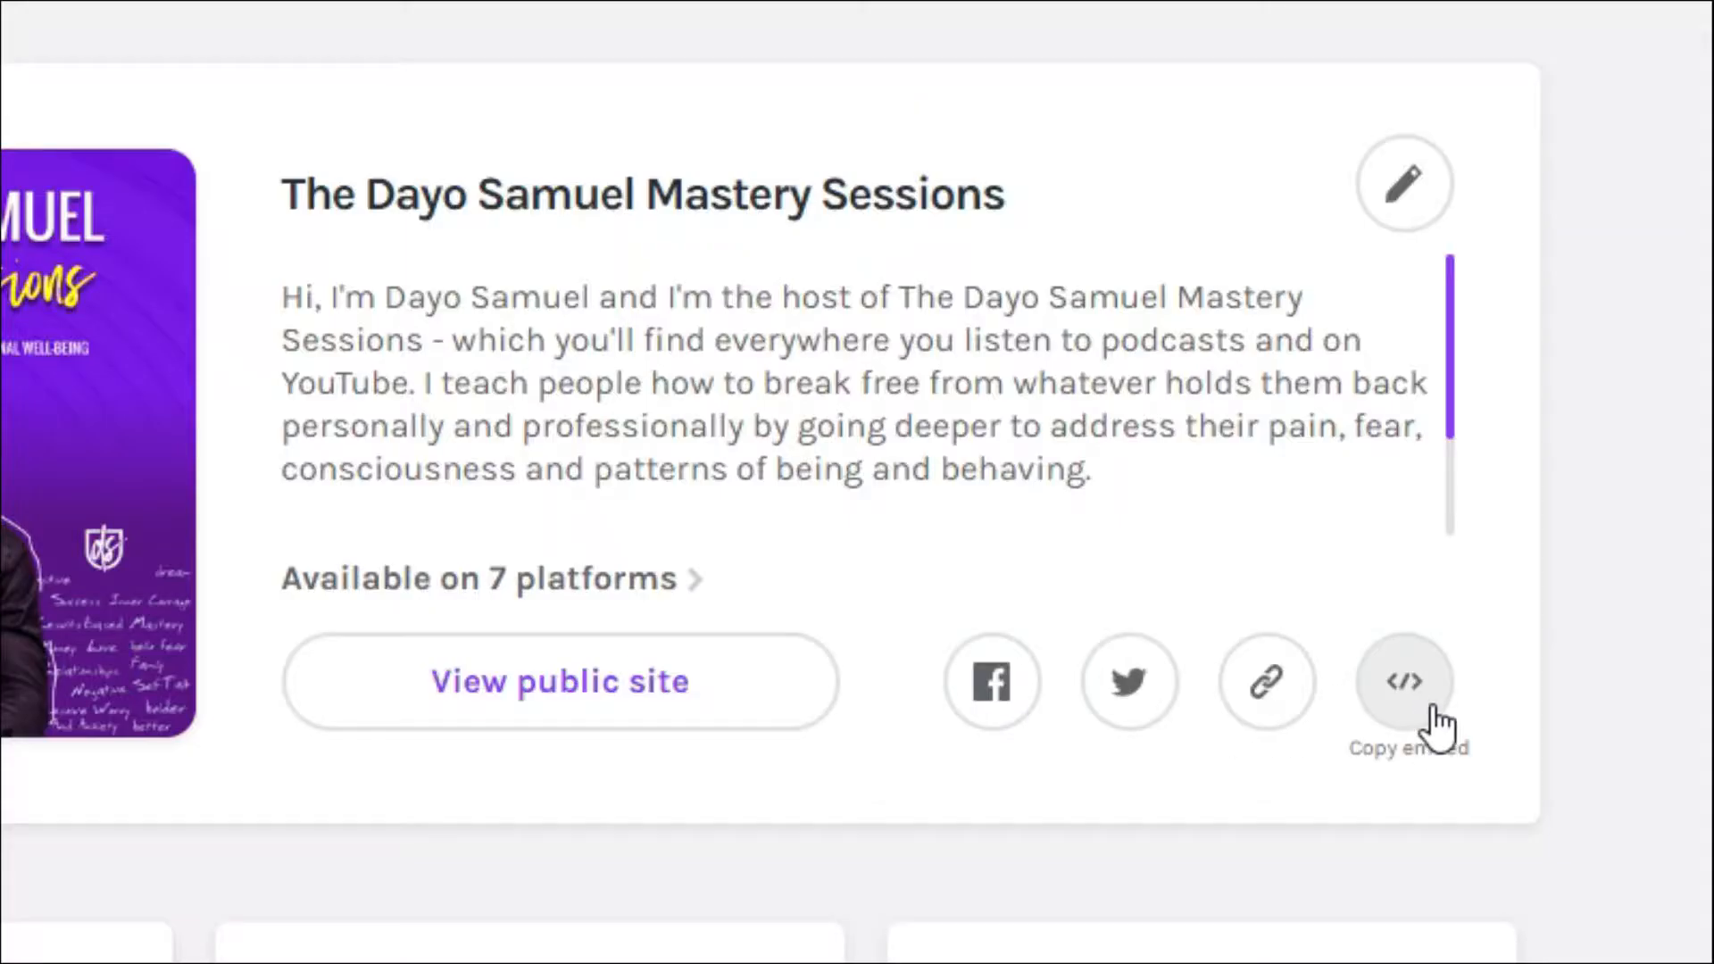
{"action": "mouse_move", "coordinate": [1423, 727]}
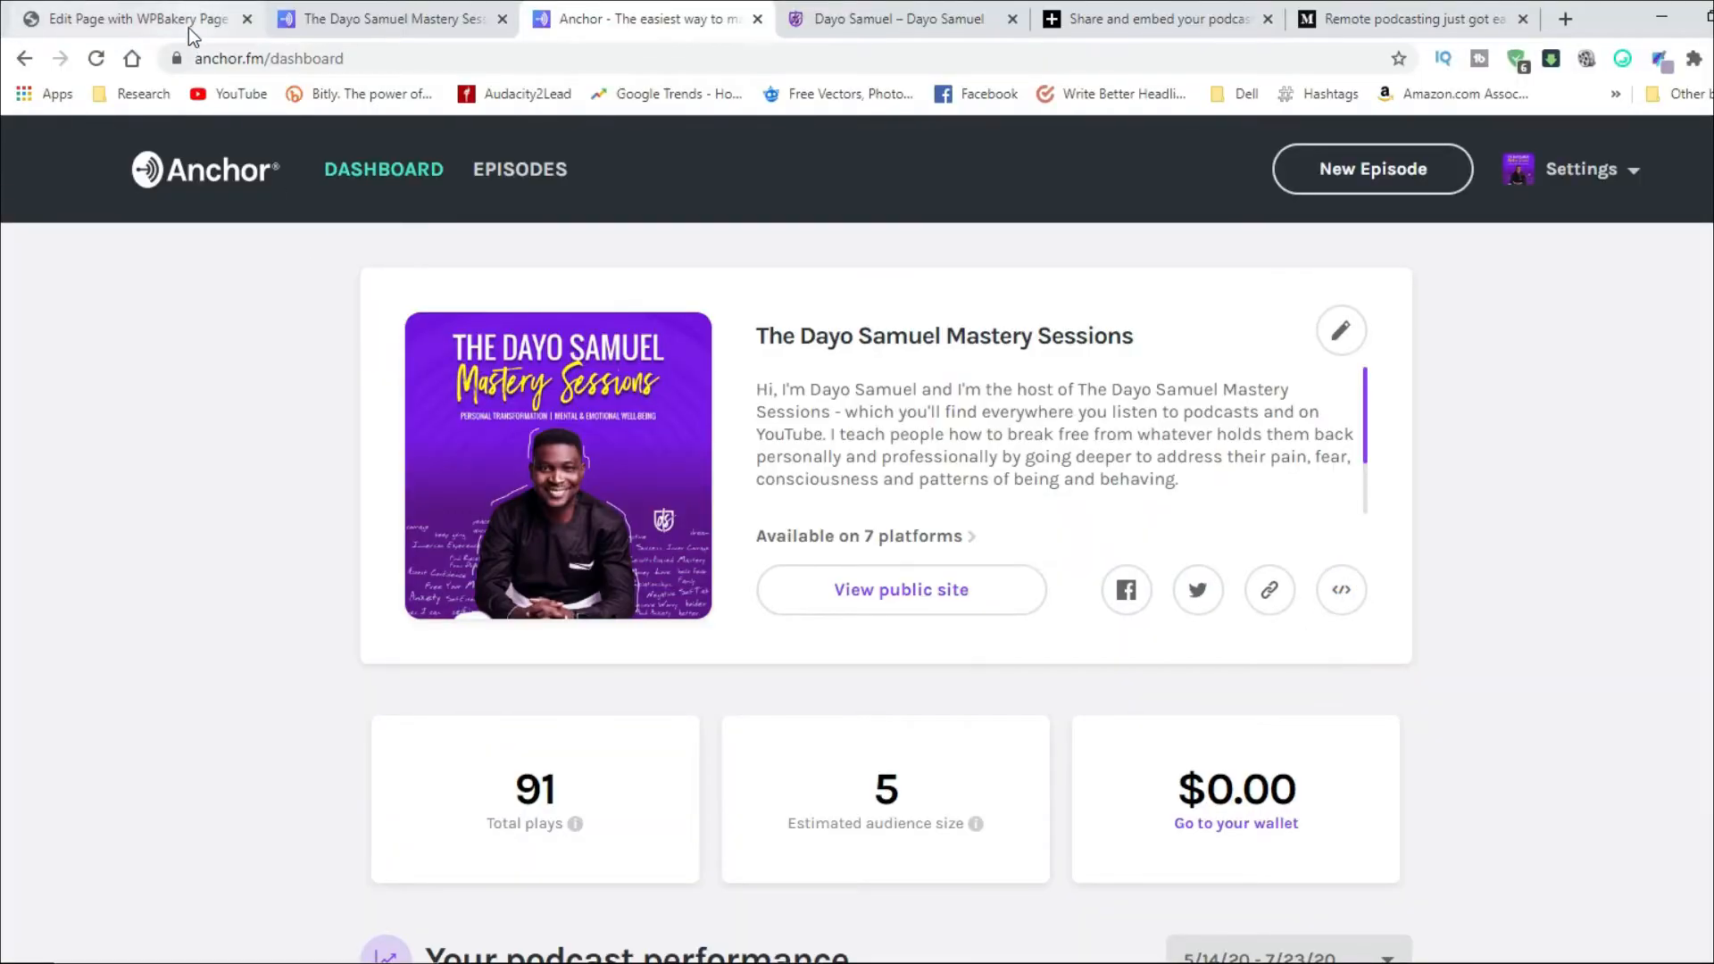
Step: Change the Section Title heading from the subscribe title to 'Listen to My Podcast' and save
{"action": "left_click", "coordinate": [131, 18]}
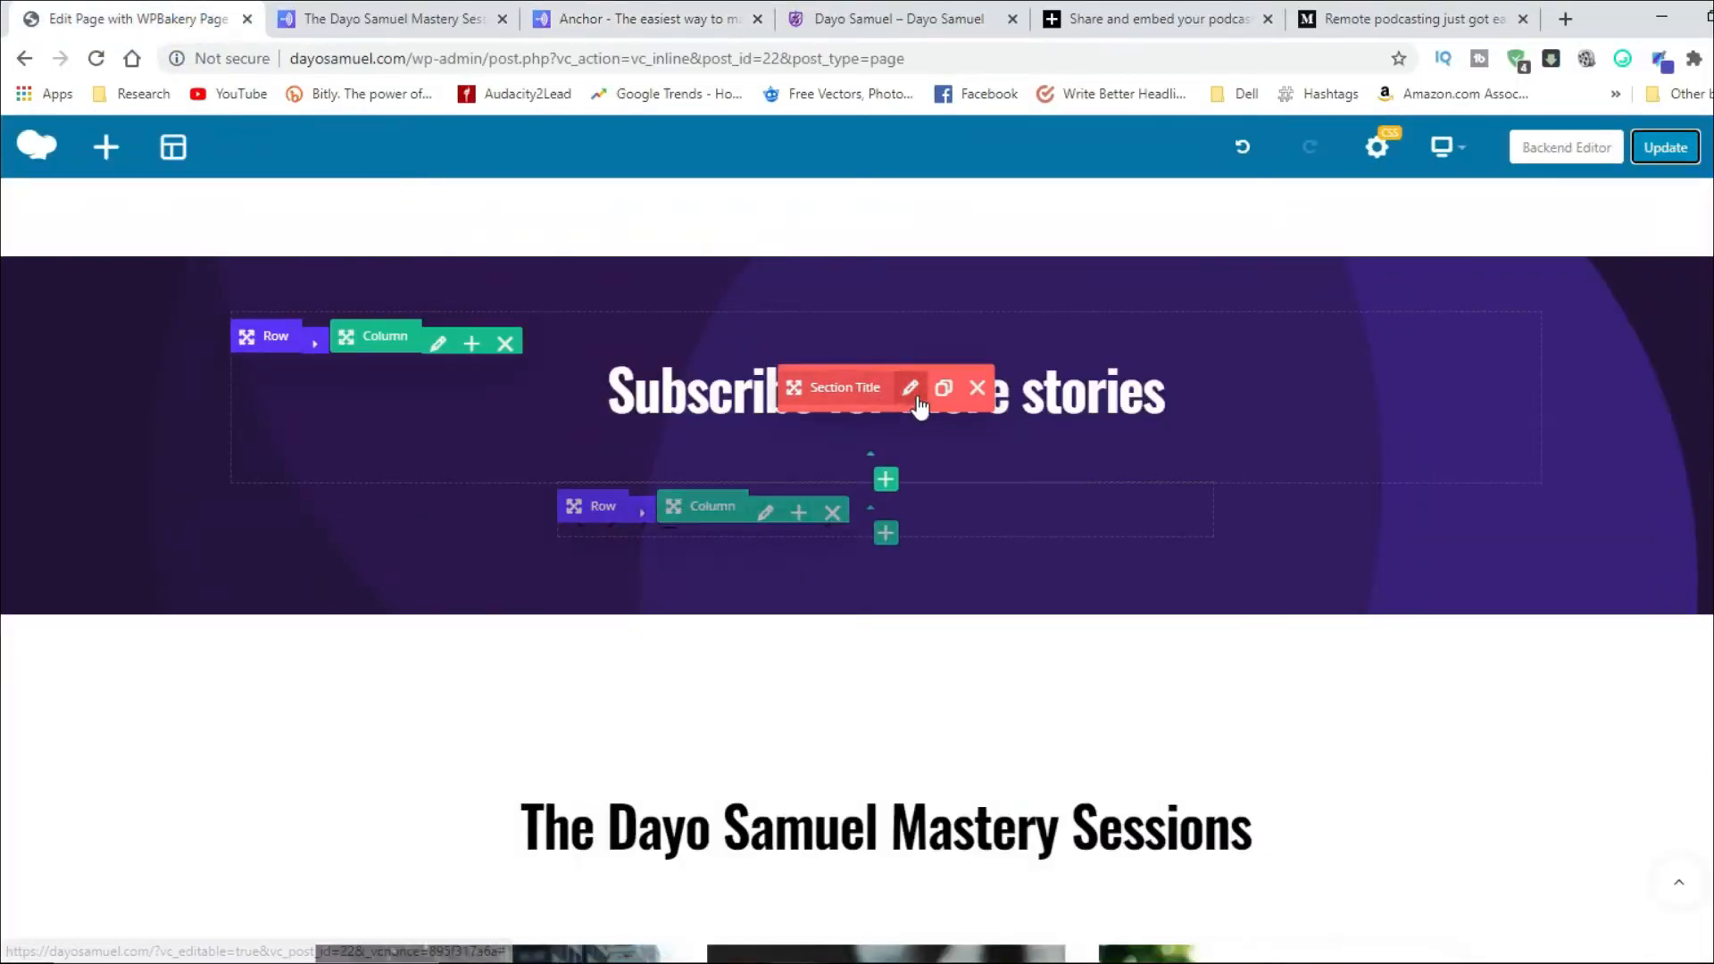
{"action": "left_click", "coordinate": [910, 389]}
{"action": "type", "text": "to My Podcast"}
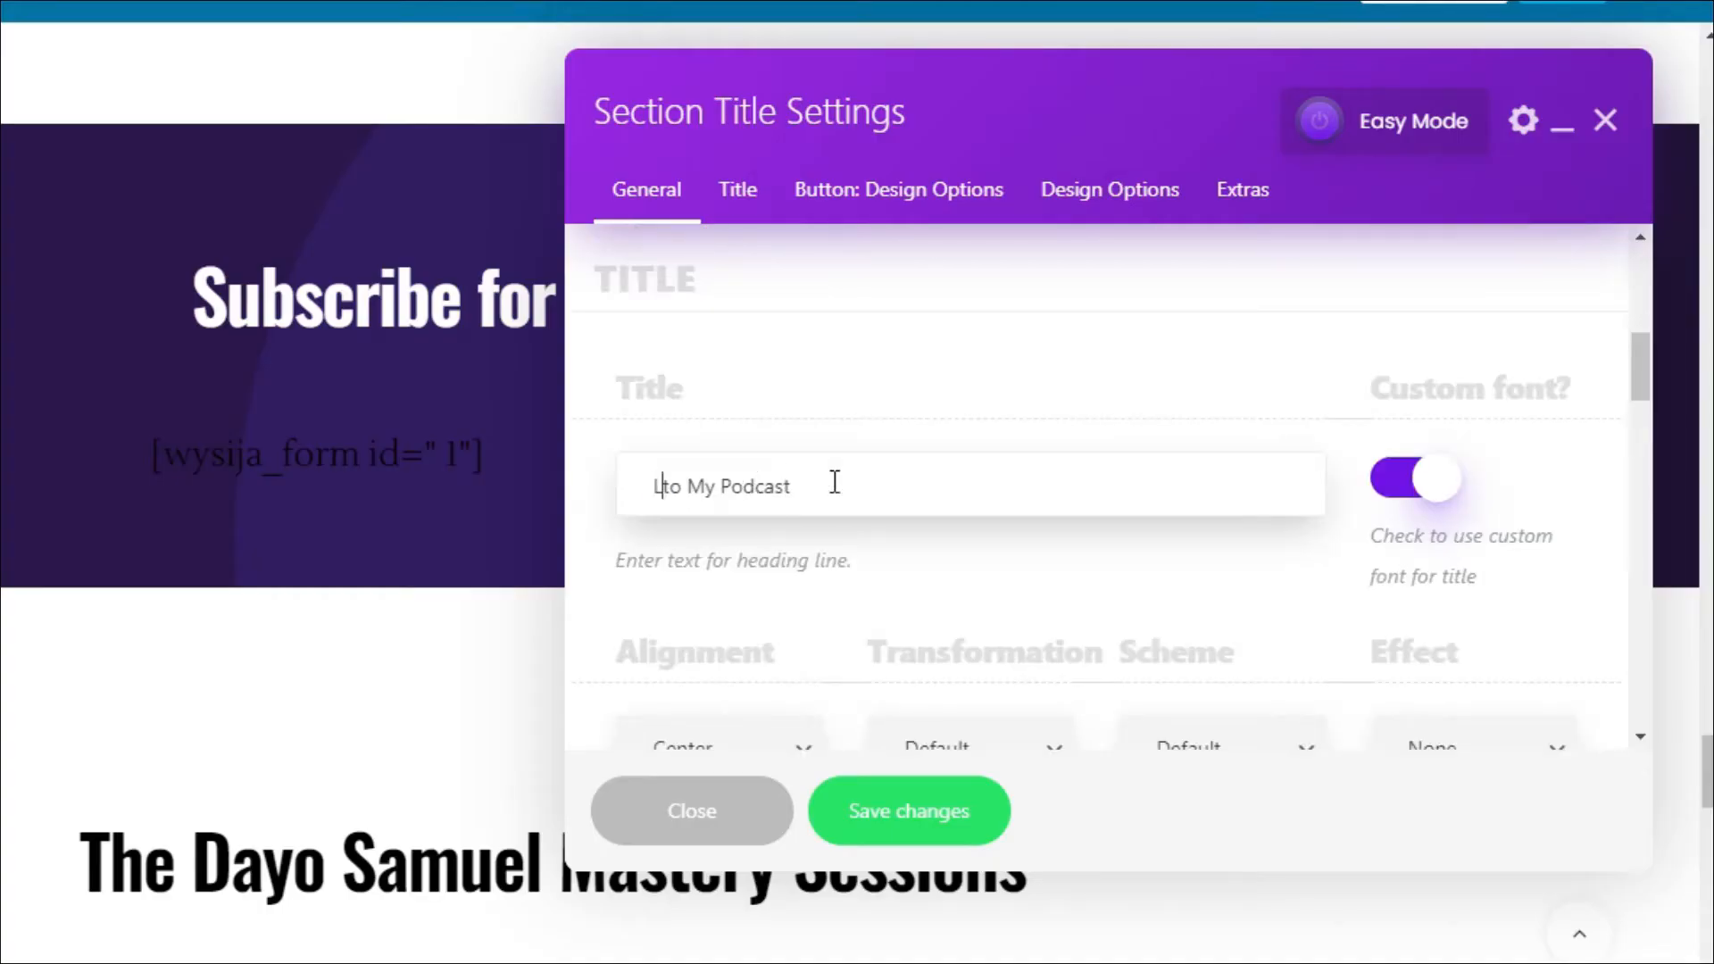
{"action": "type", "text": "isten"}
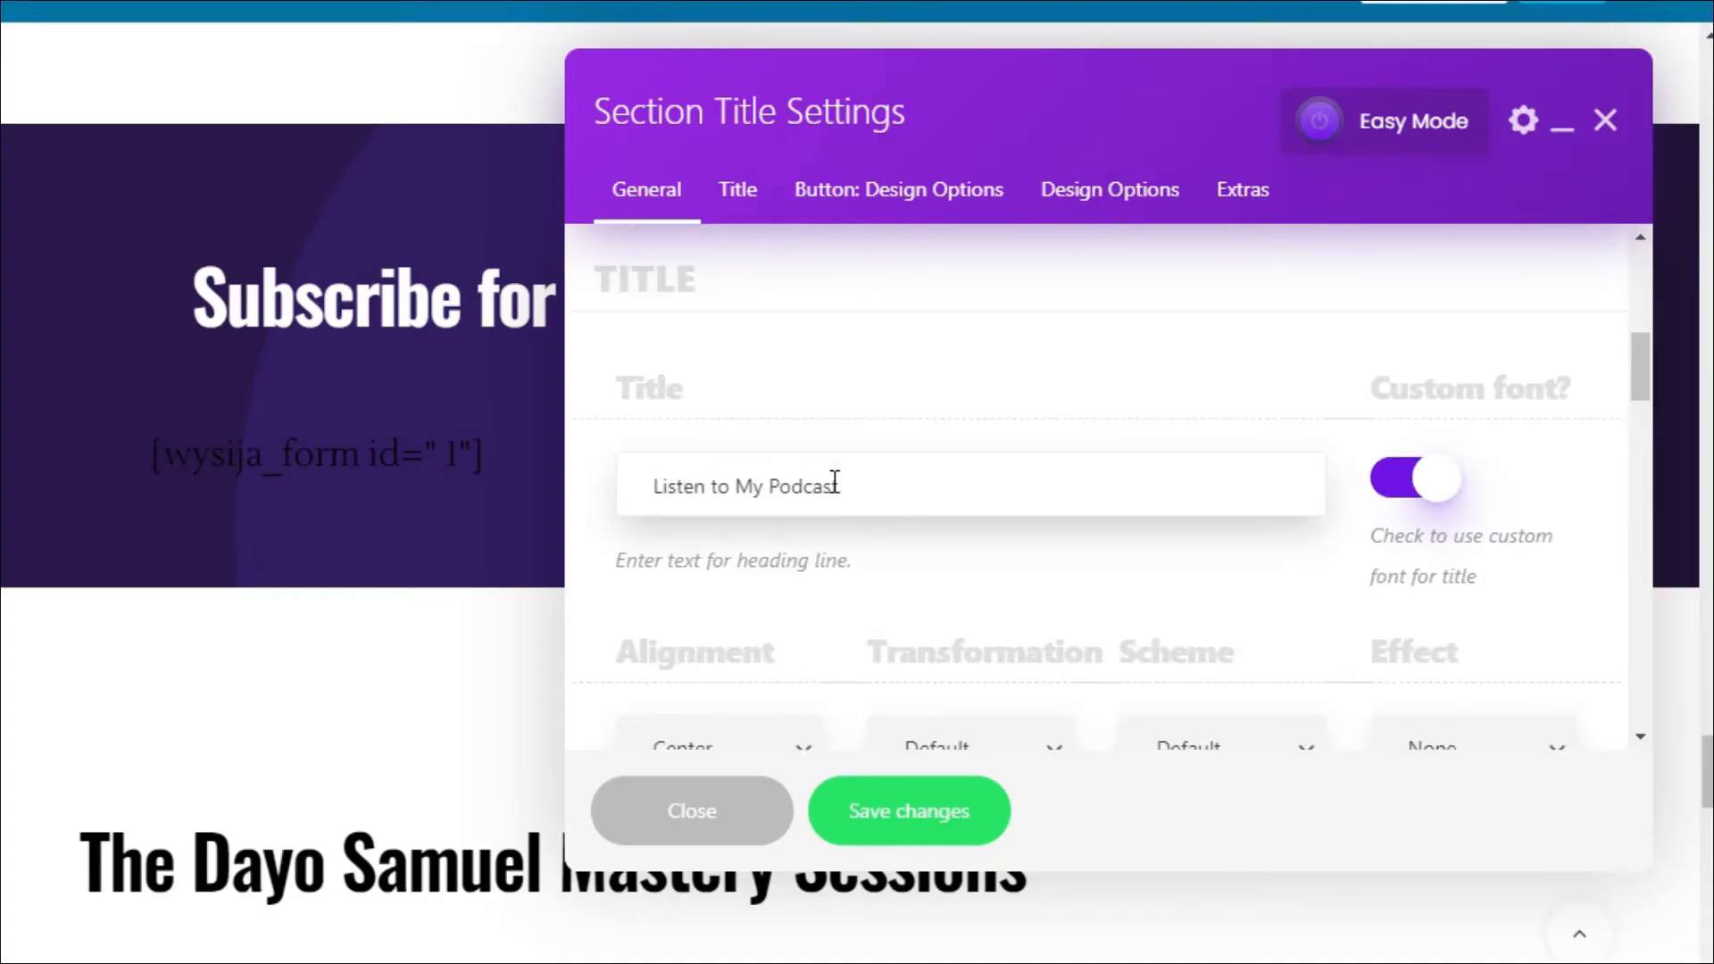
{"action": "scroll", "scroll_direction": "down", "scroll_amount": 3}
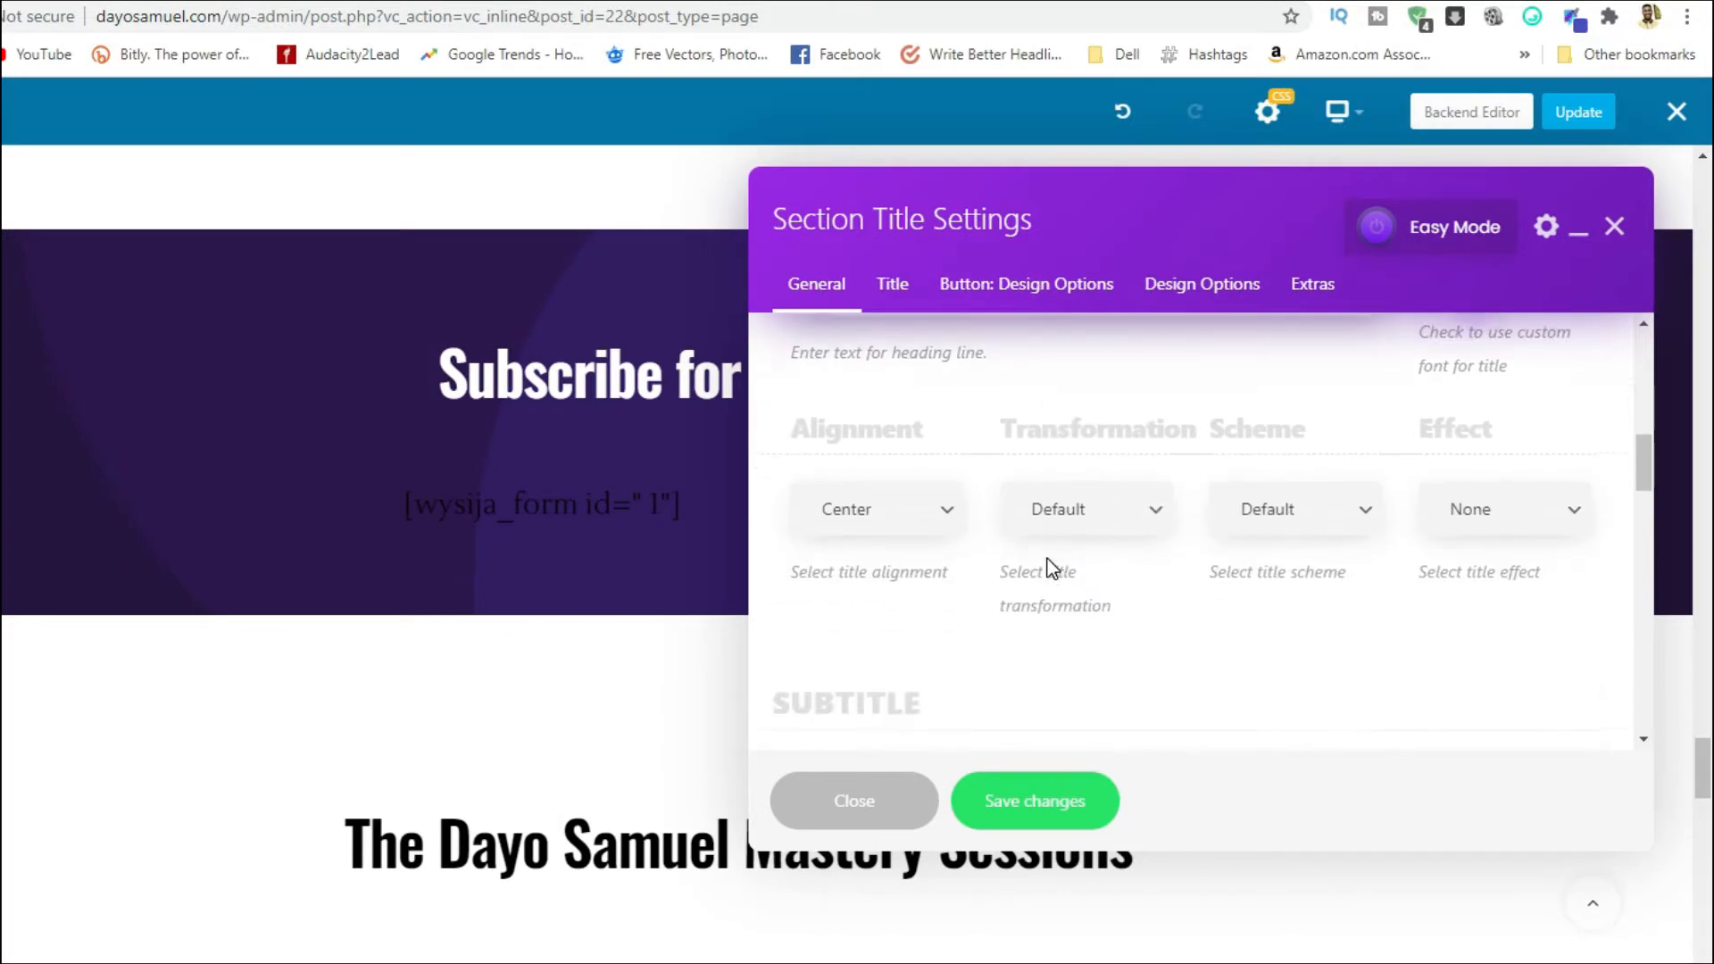
{"action": "scroll", "scroll_direction": "down", "scroll_amount": 3}
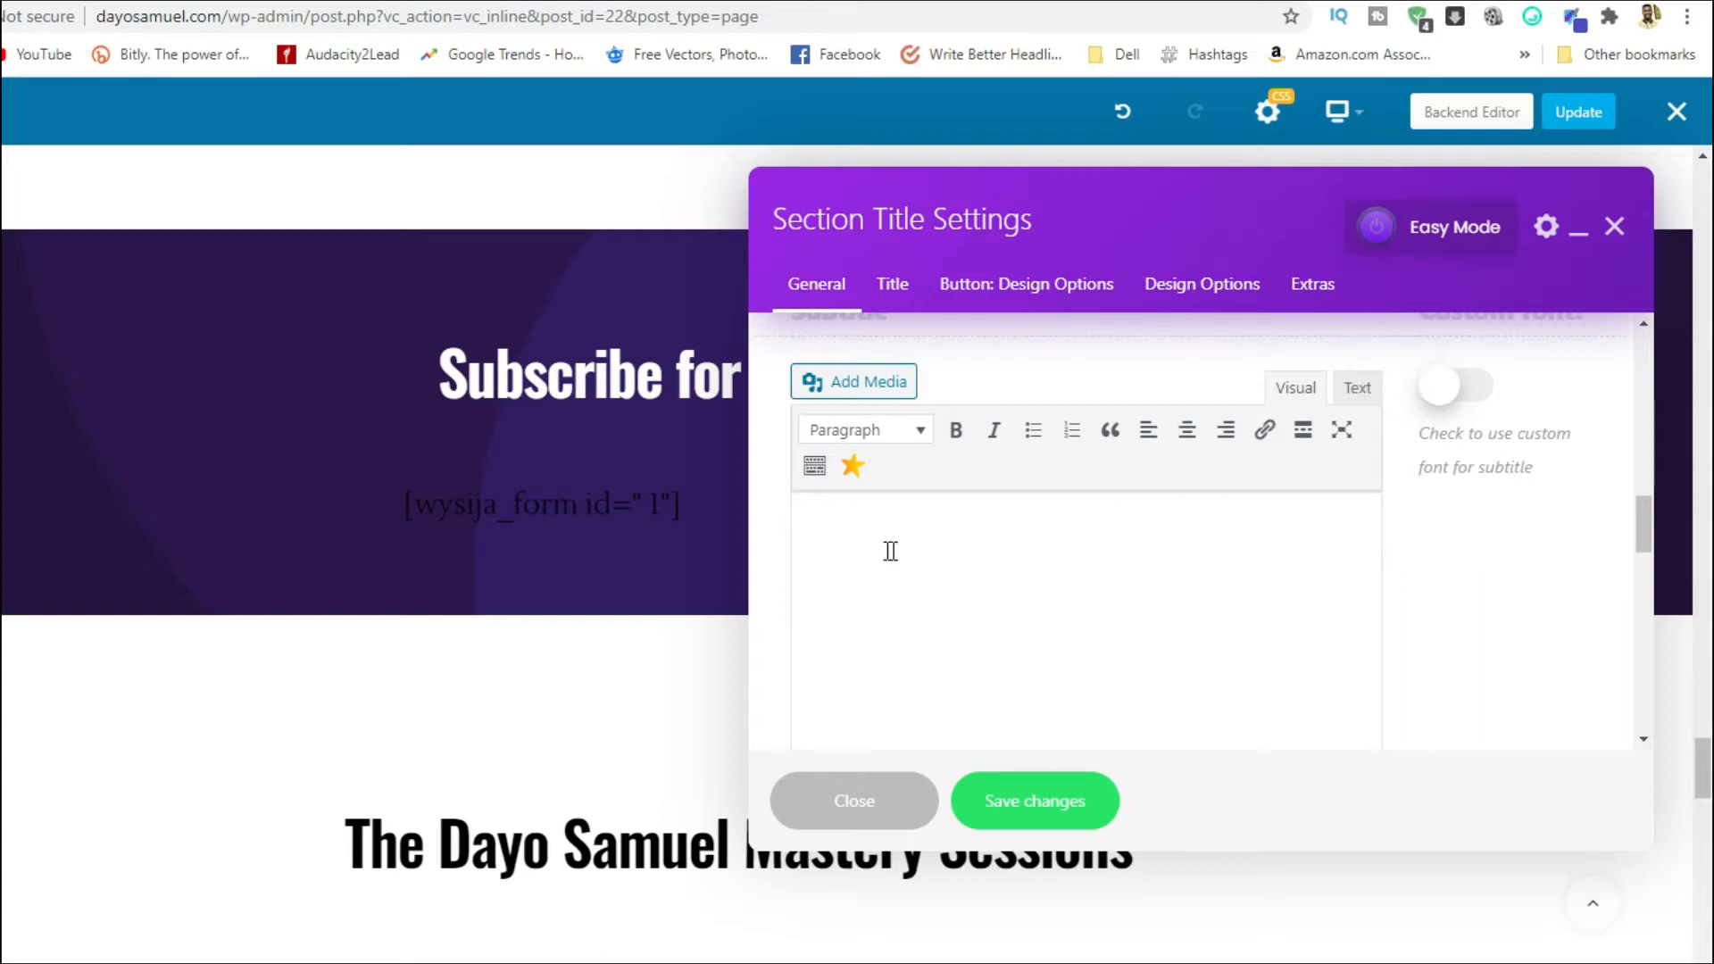
{"action": "left_click", "coordinate": [1357, 388]}
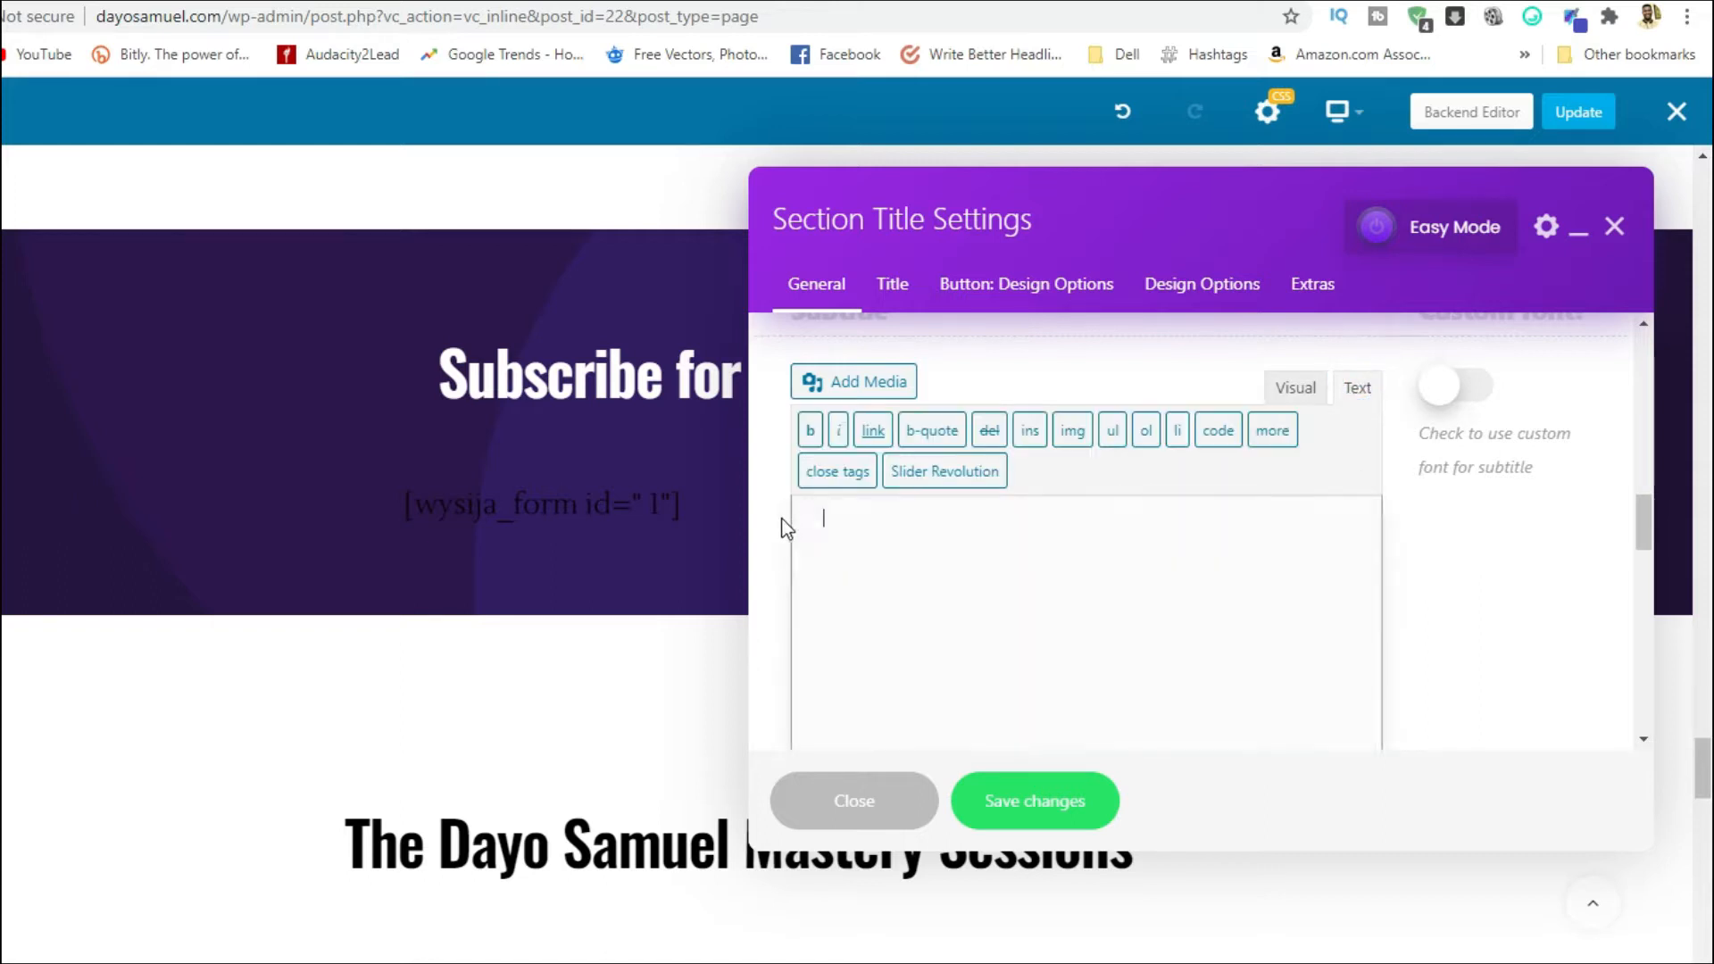
{"action": "left_click", "coordinate": [1294, 388]}
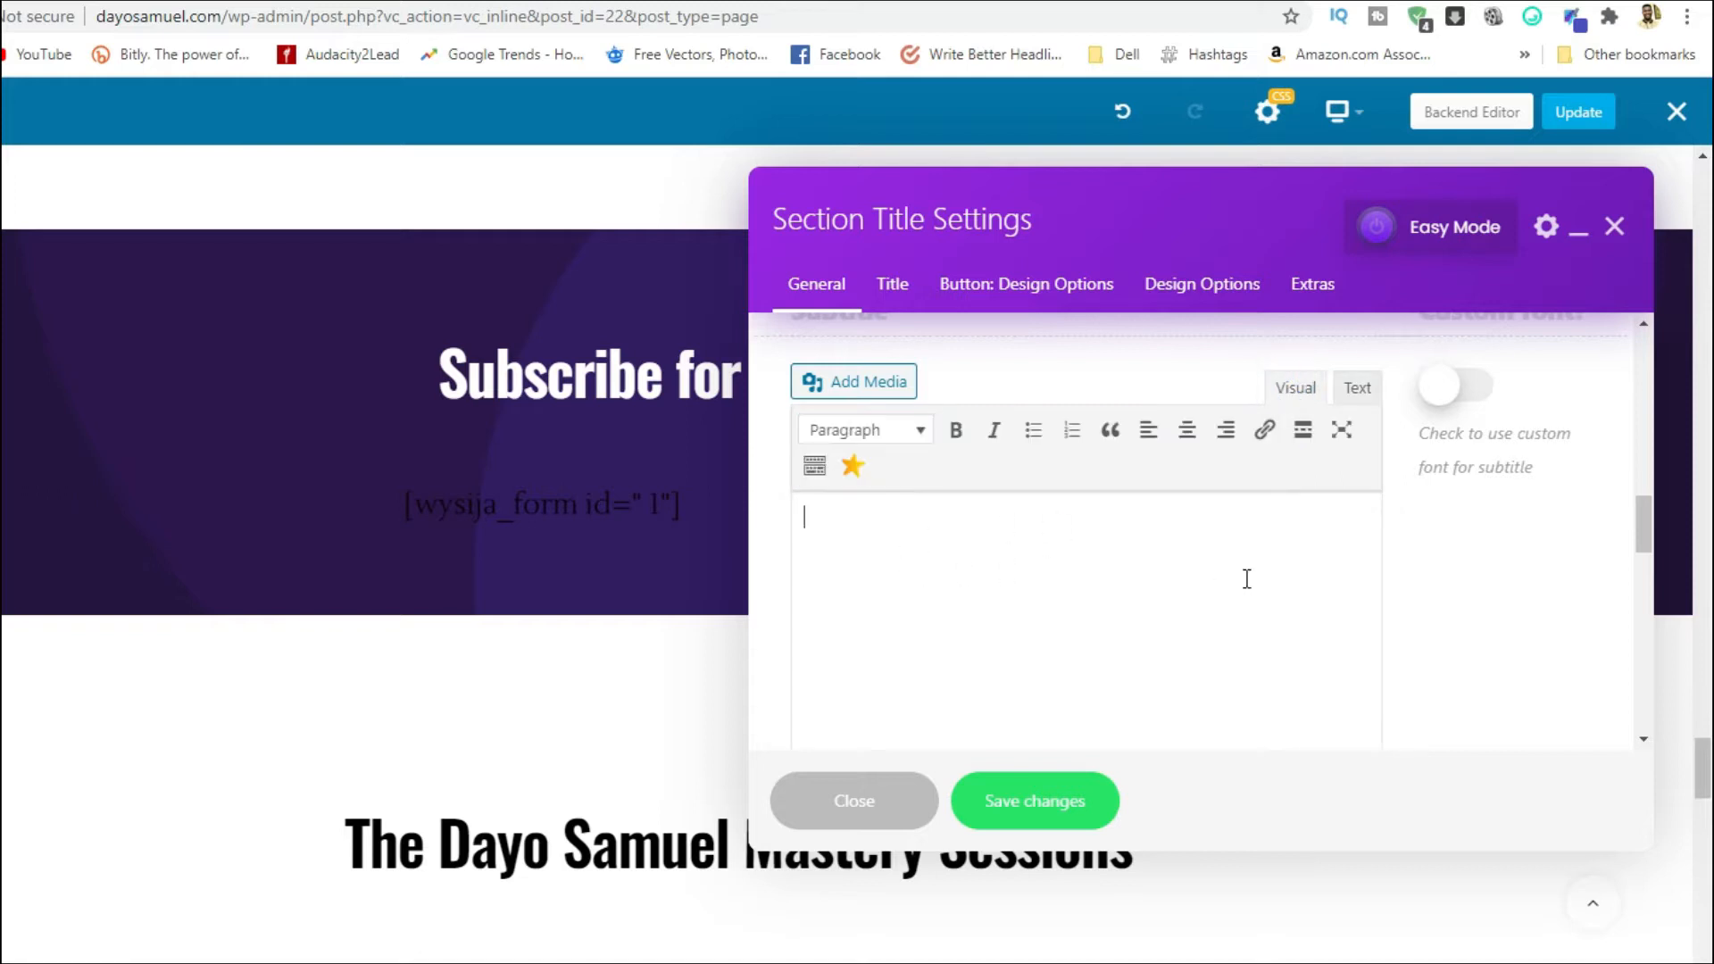
{"action": "left_click", "coordinate": [1357, 386]}
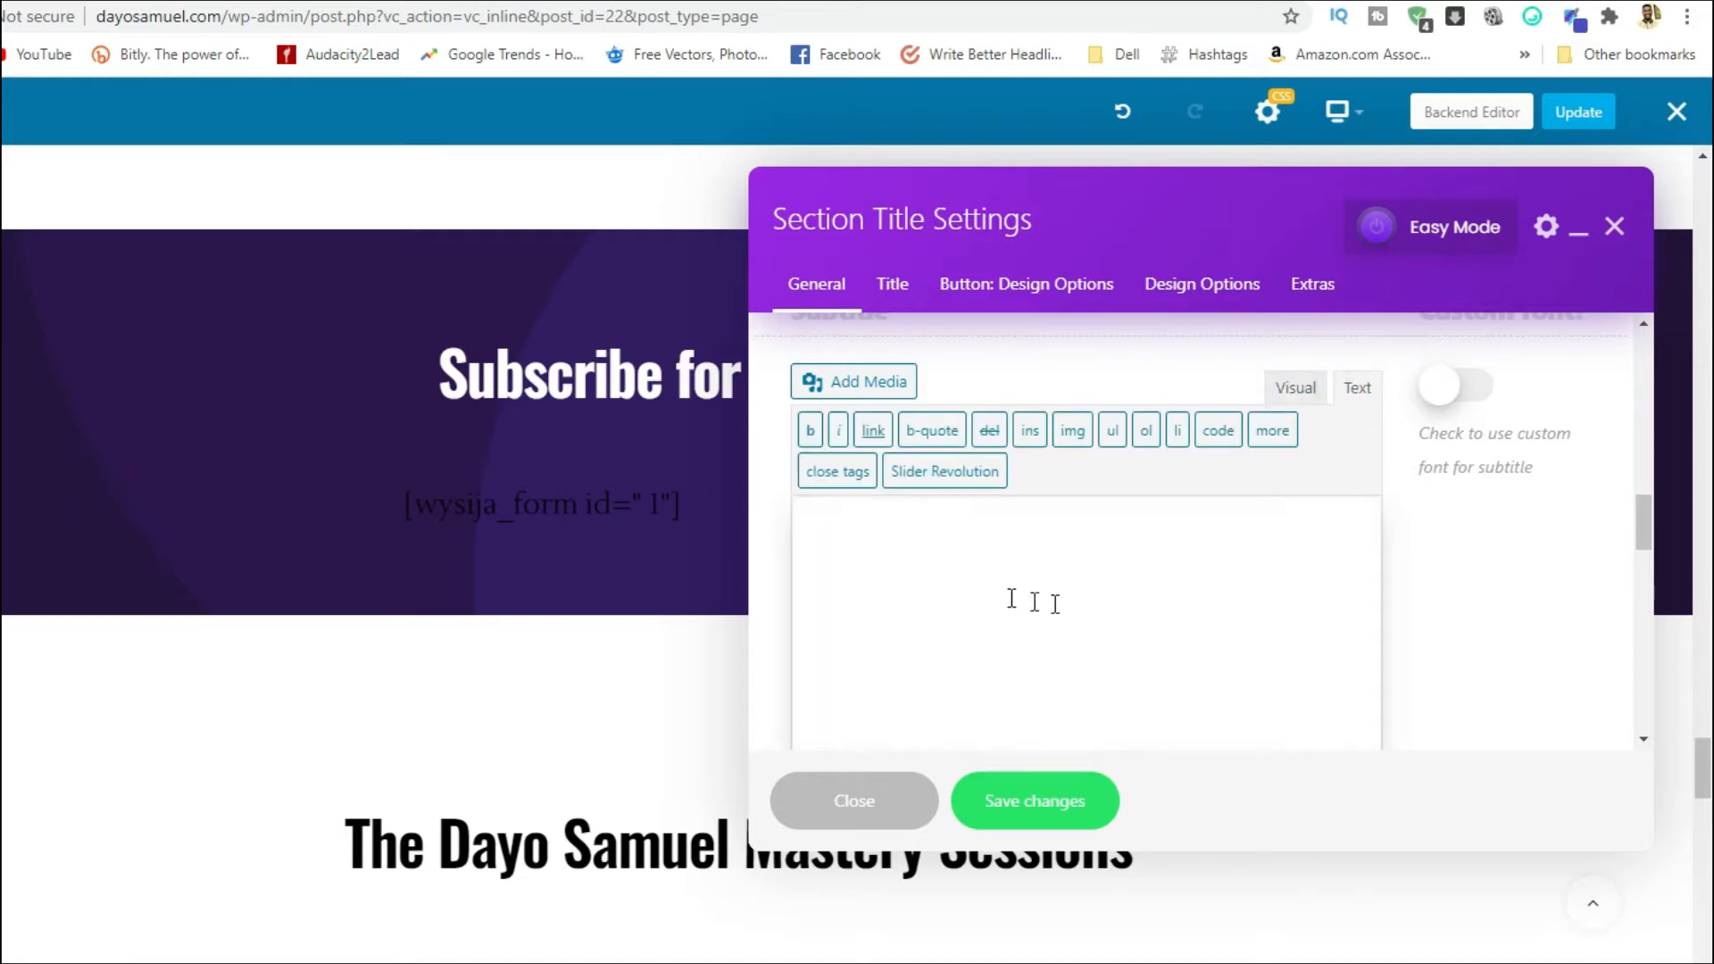
{"action": "left_click", "coordinate": [1032, 800]}
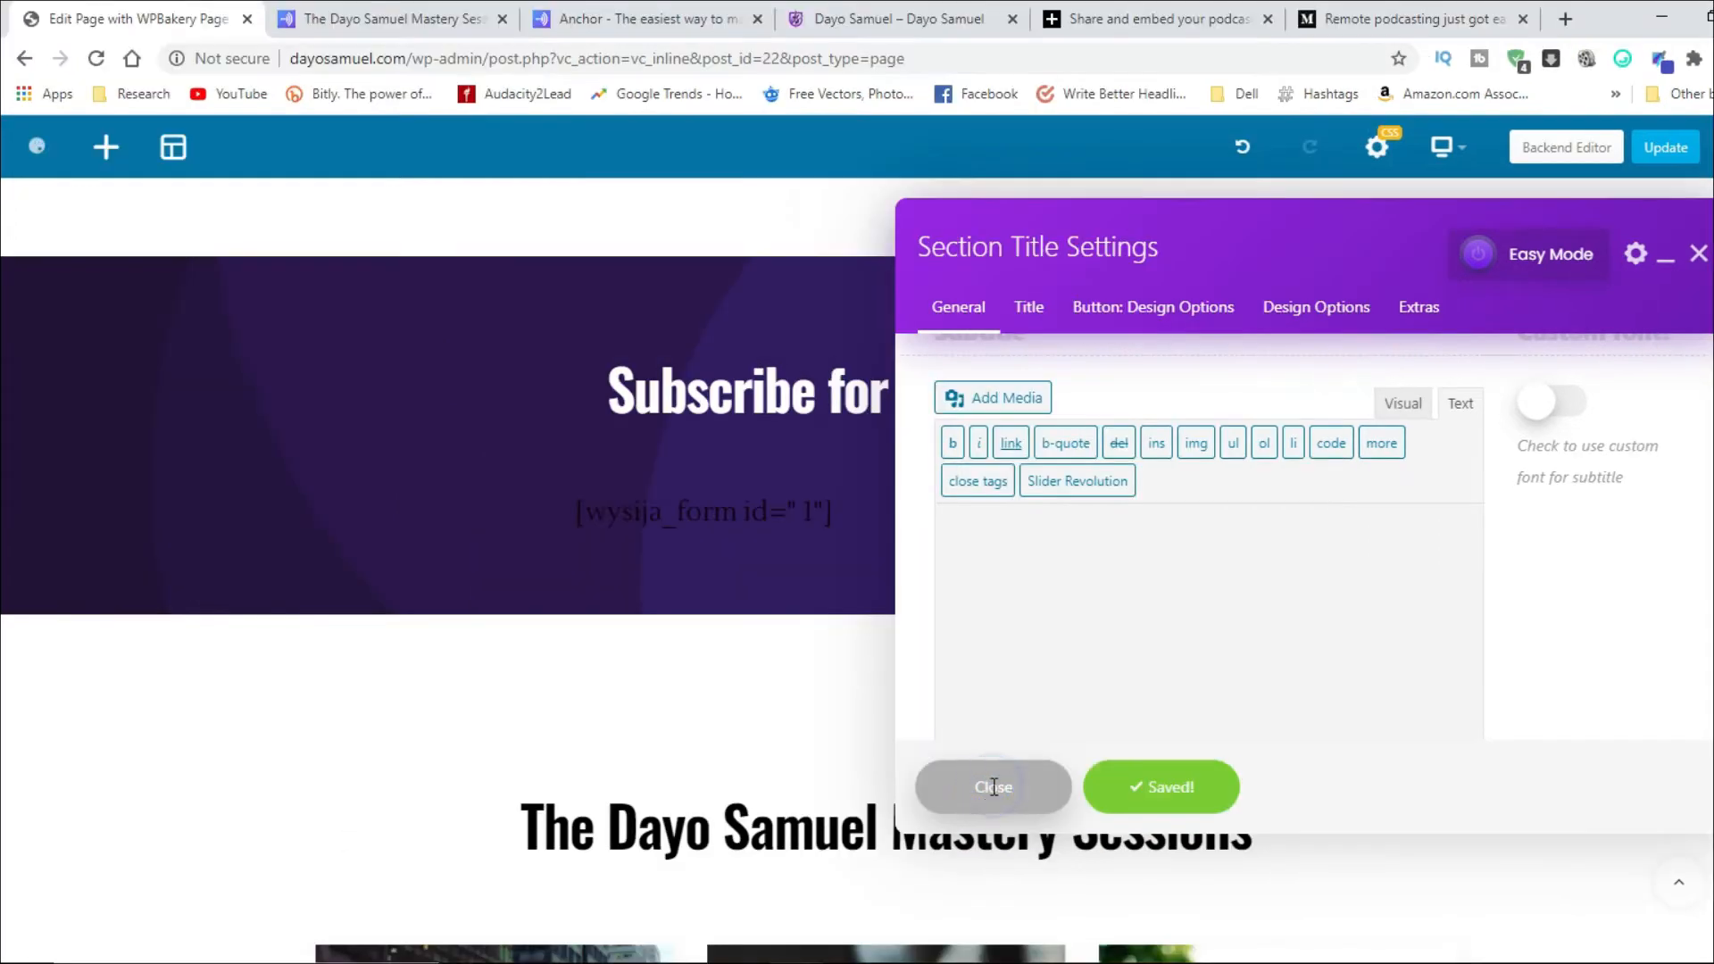
{"action": "left_click", "coordinate": [991, 787]}
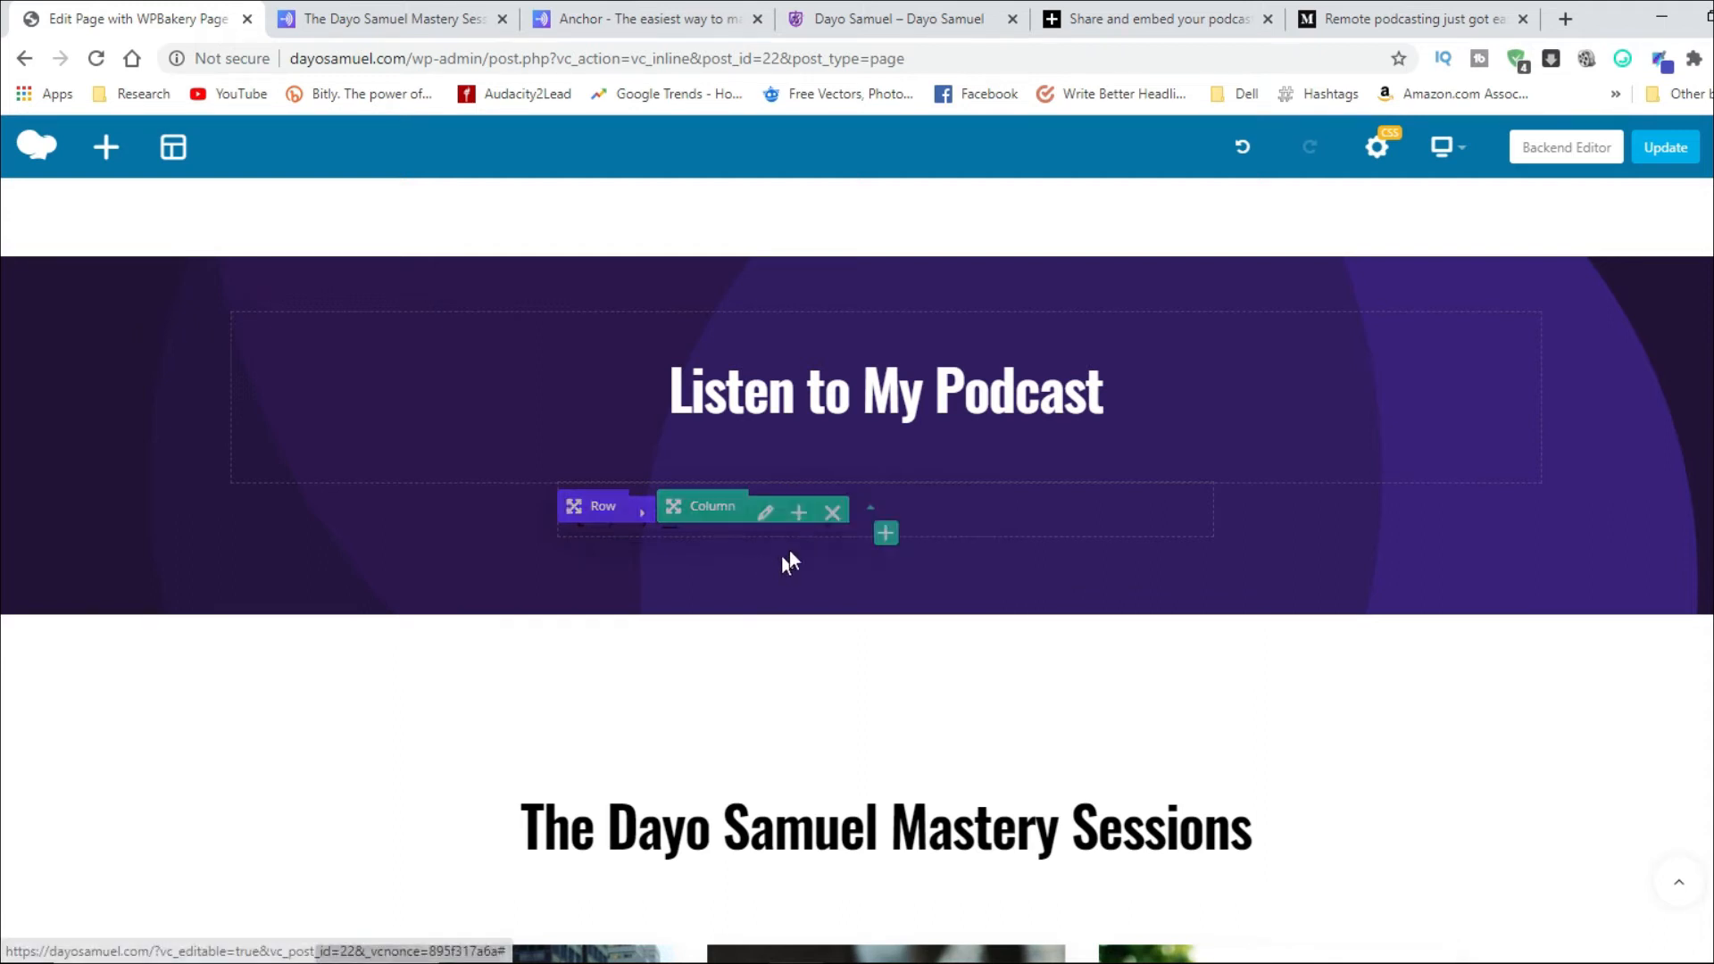
Step: Search page elements for 'html' and add a Raw HTML element below the podcast heading
{"action": "scroll", "scroll_direction": "up", "scroll_amount": 3}
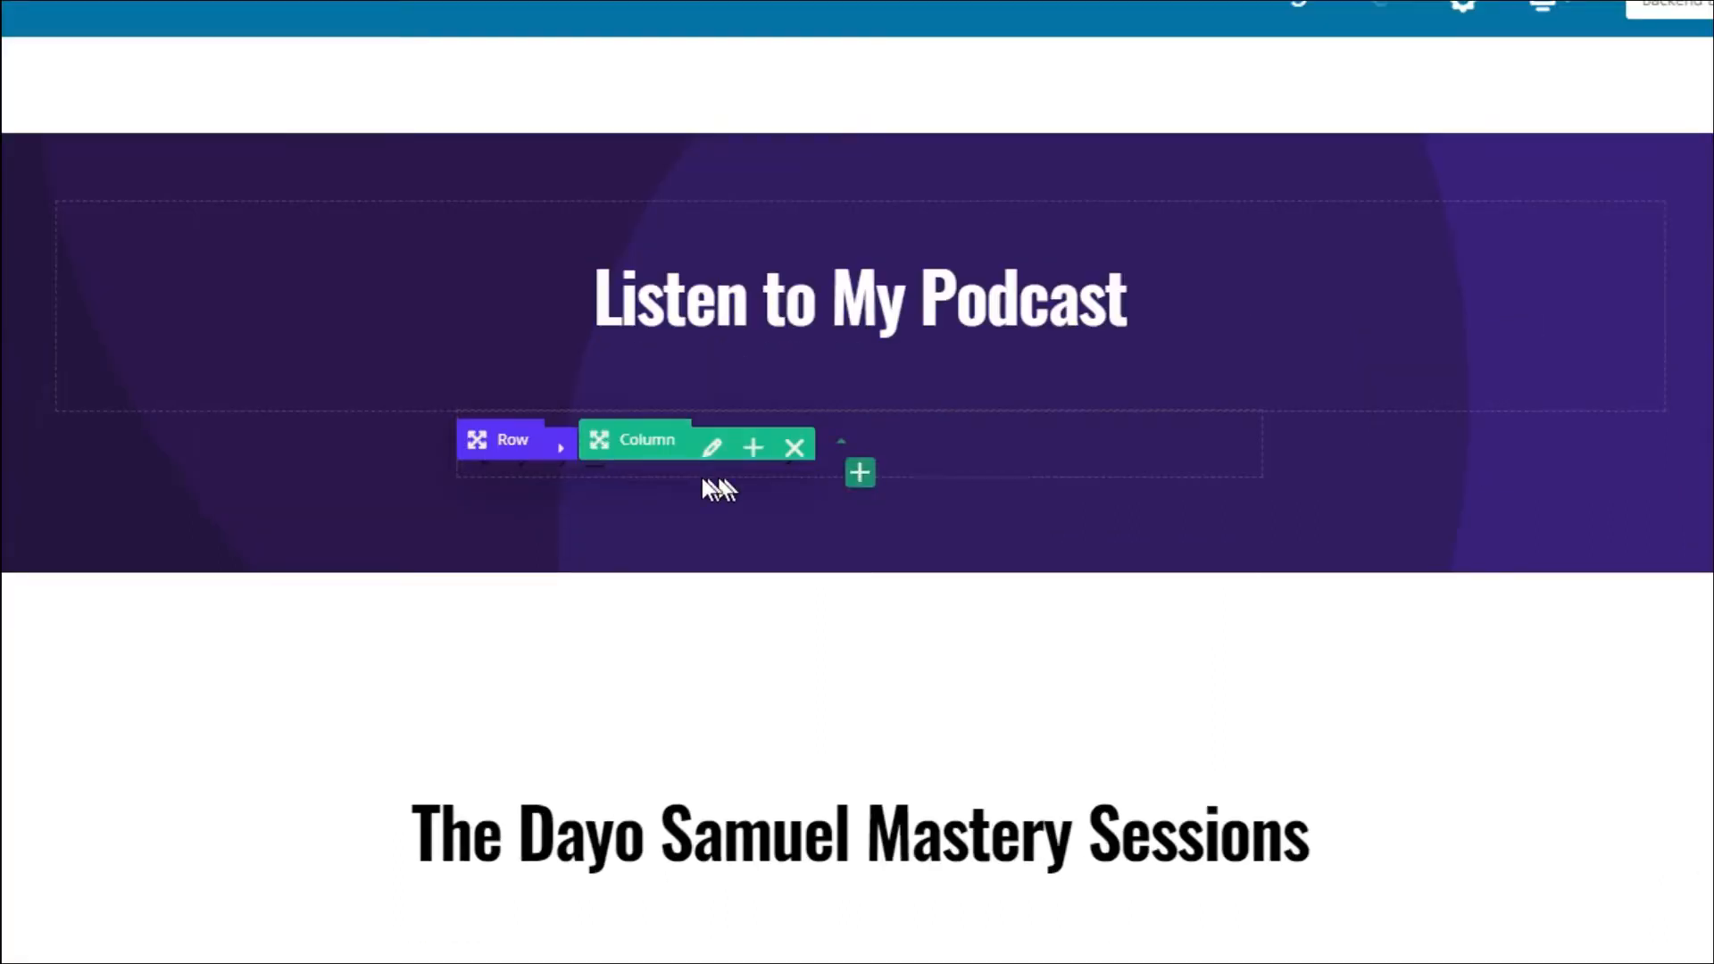
{"action": "mouse_move", "coordinate": [530, 487]}
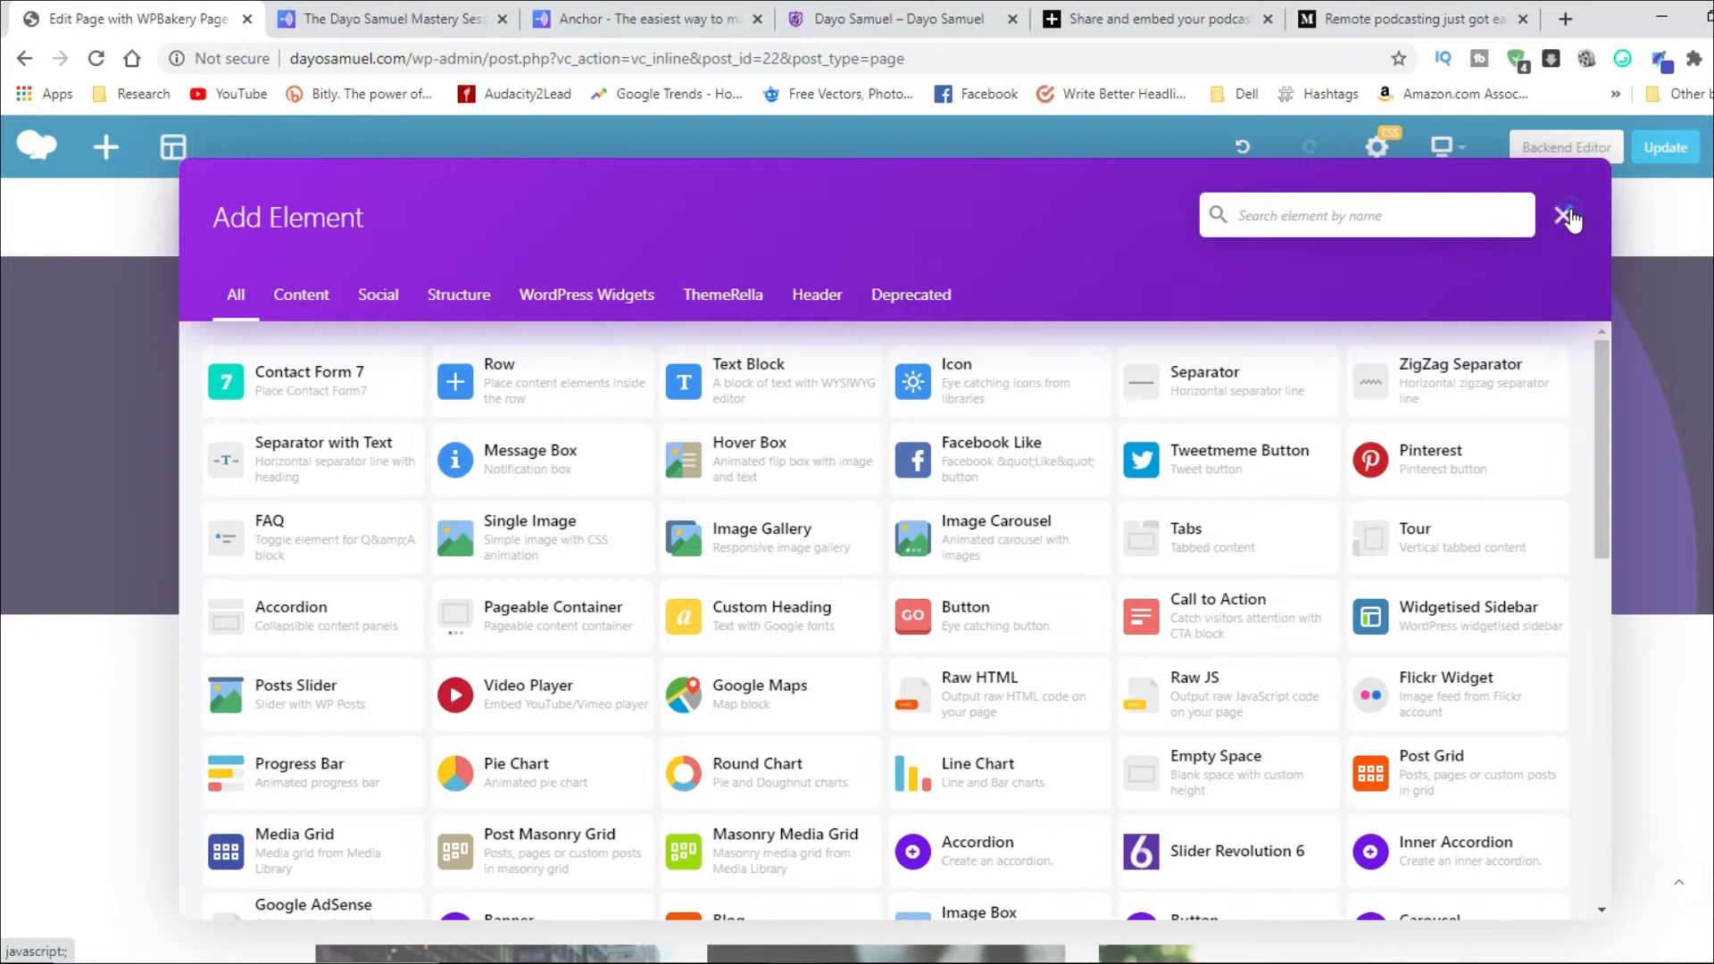
{"action": "left_click", "coordinate": [1568, 214]}
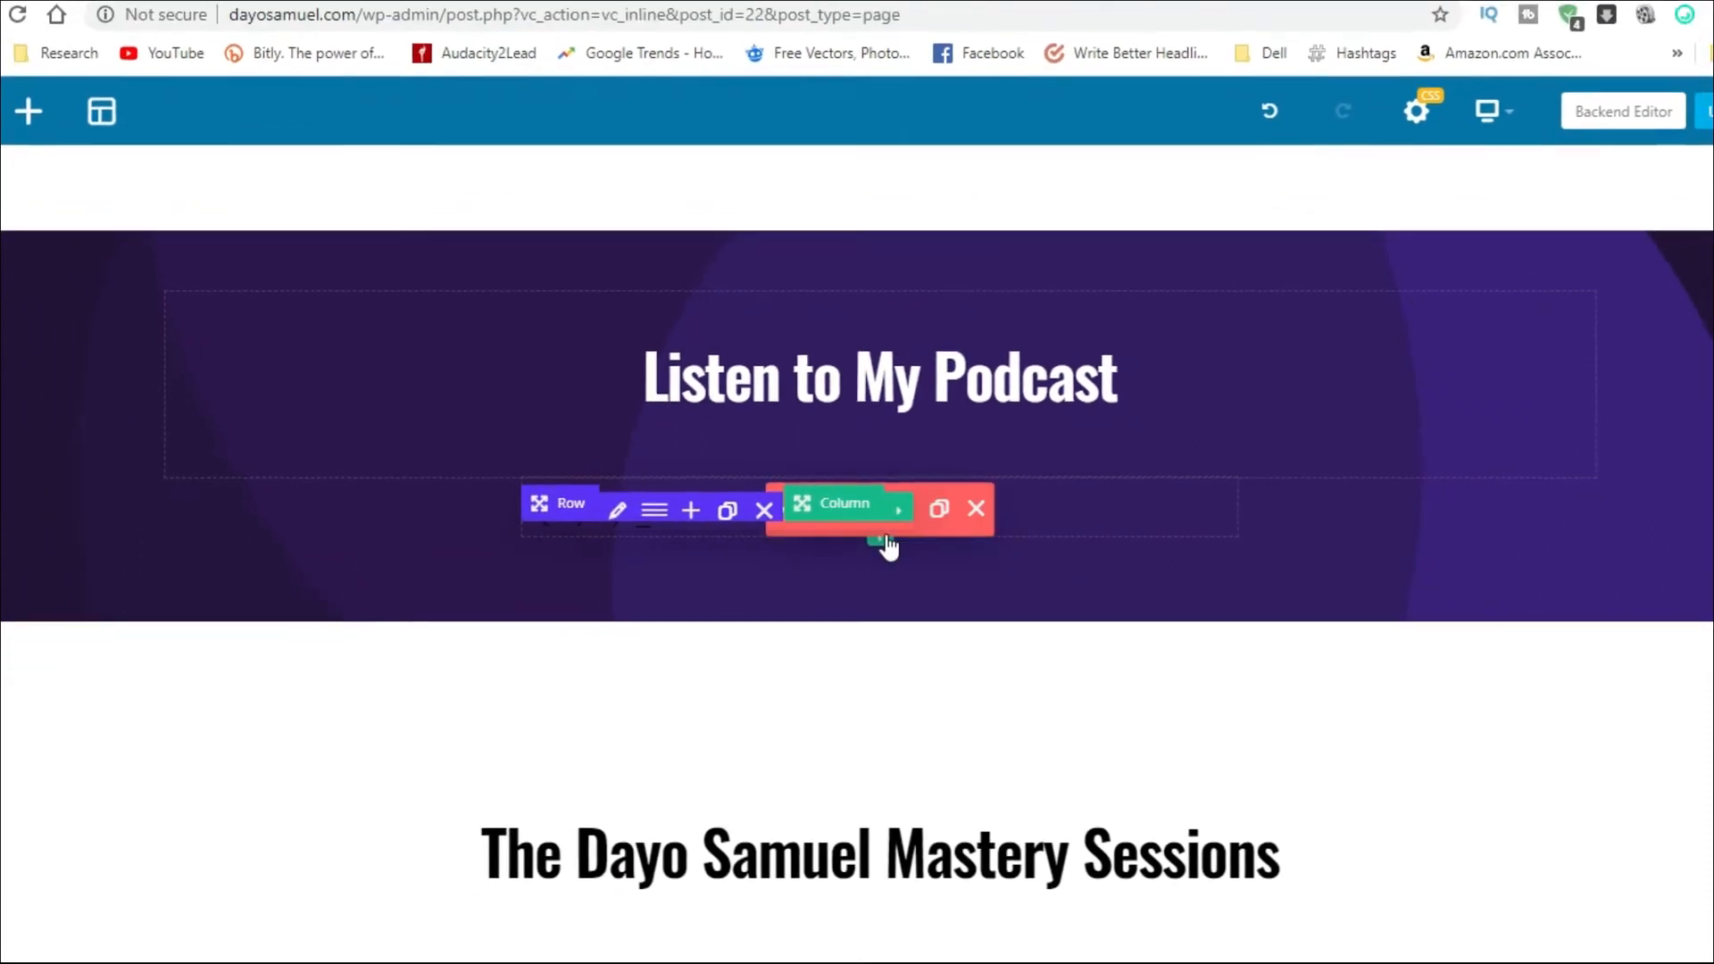
{"action": "left_click", "coordinate": [690, 511]}
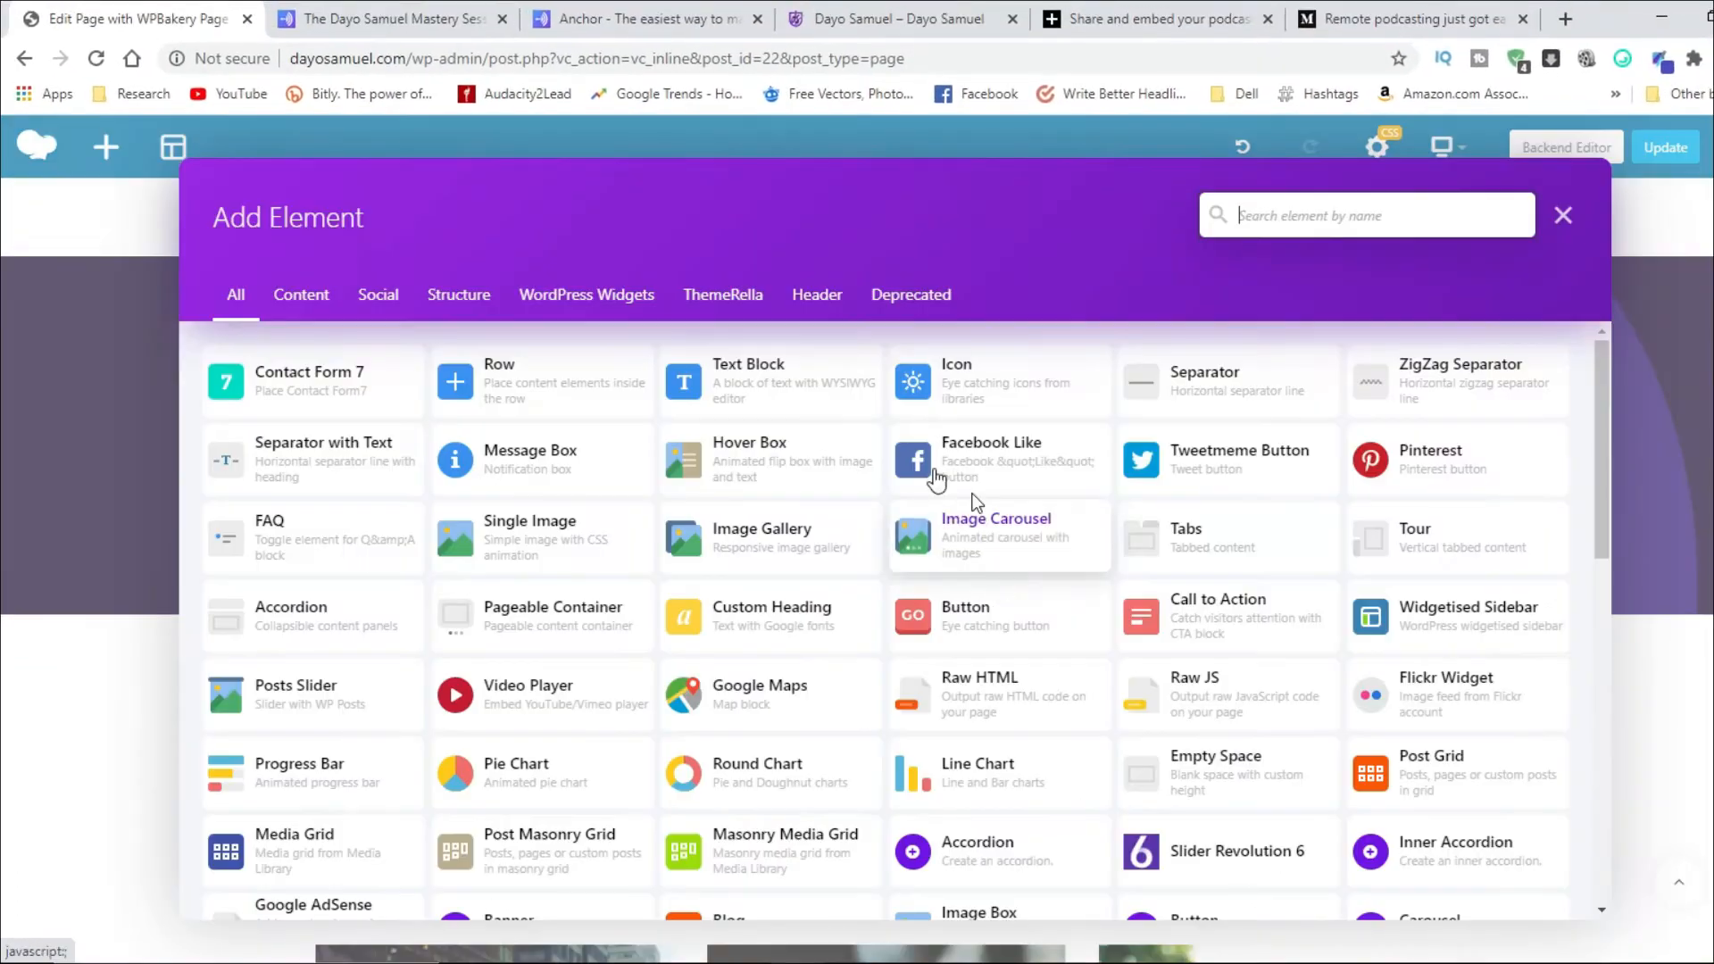
{"action": "type", "text": "ht"}
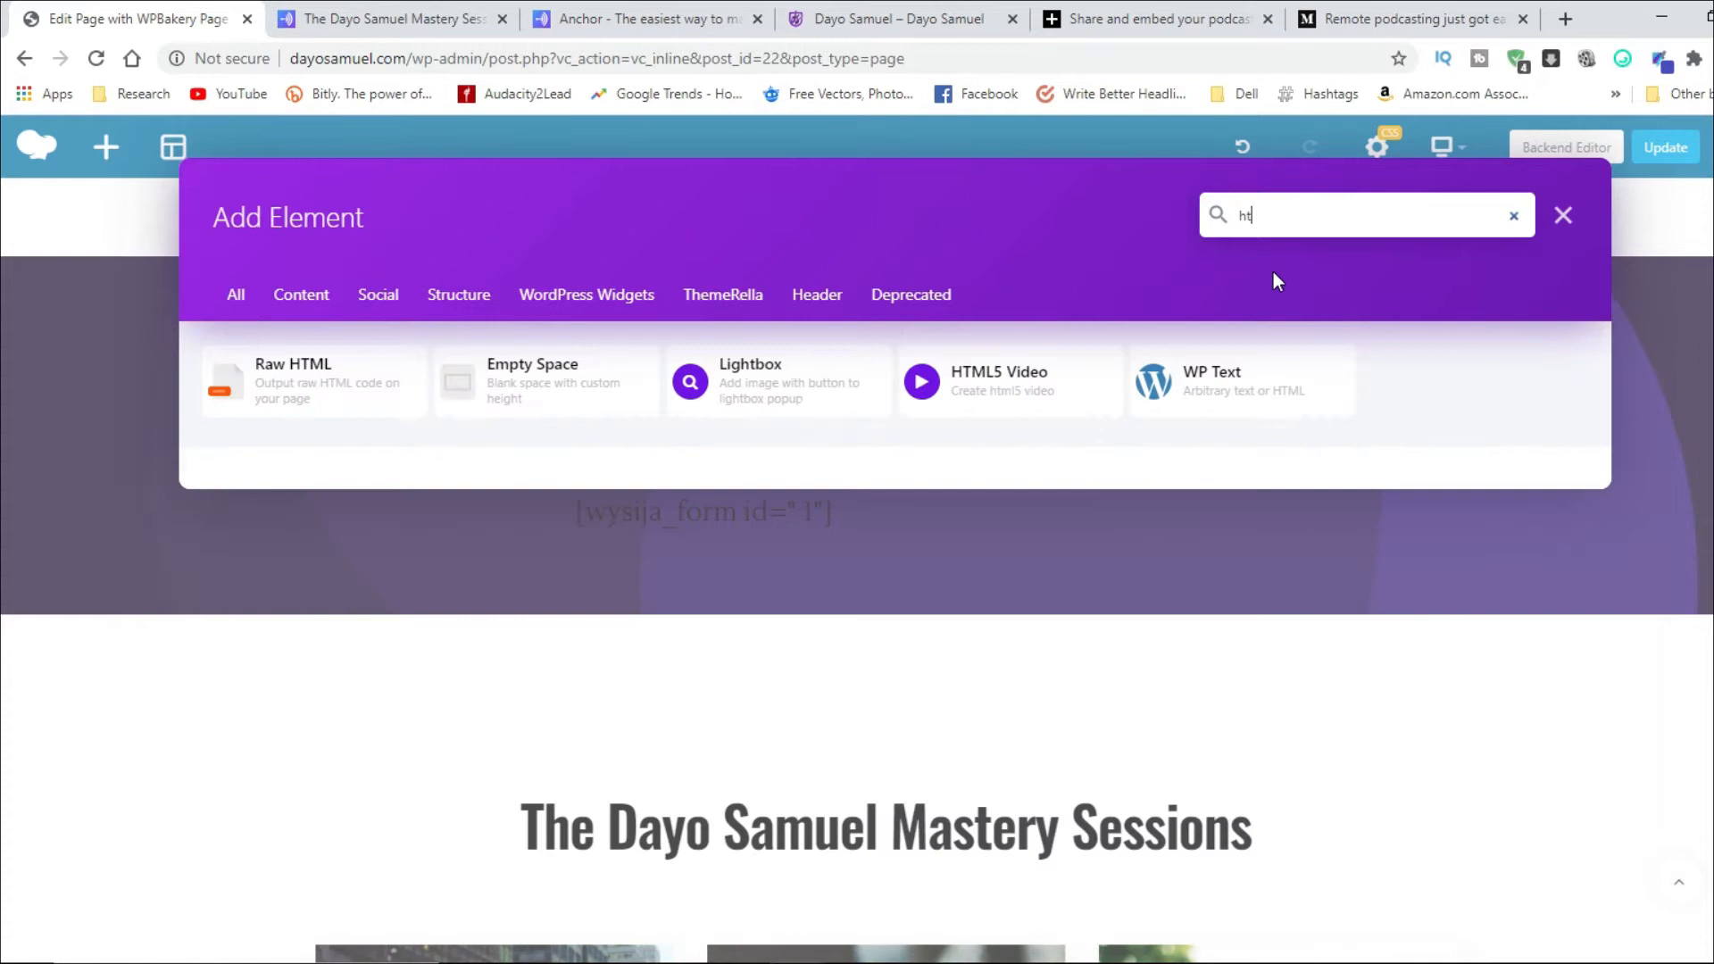
{"action": "type", "text": "l"}
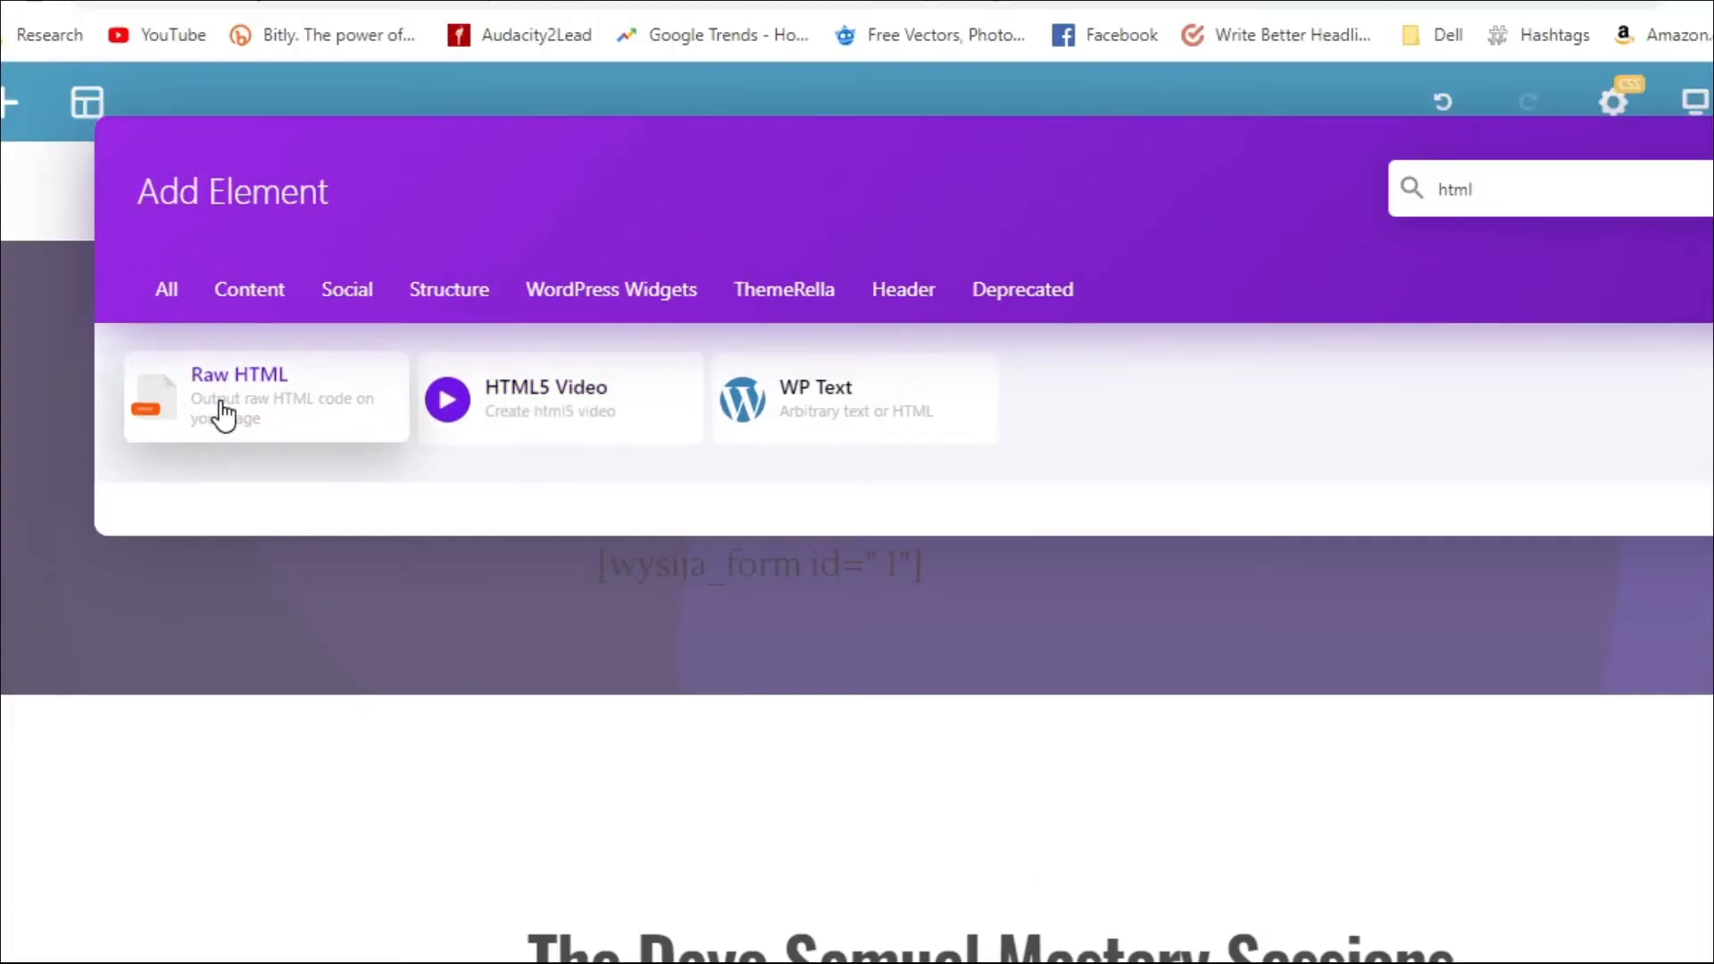
{"action": "mouse_move", "coordinate": [839, 423]}
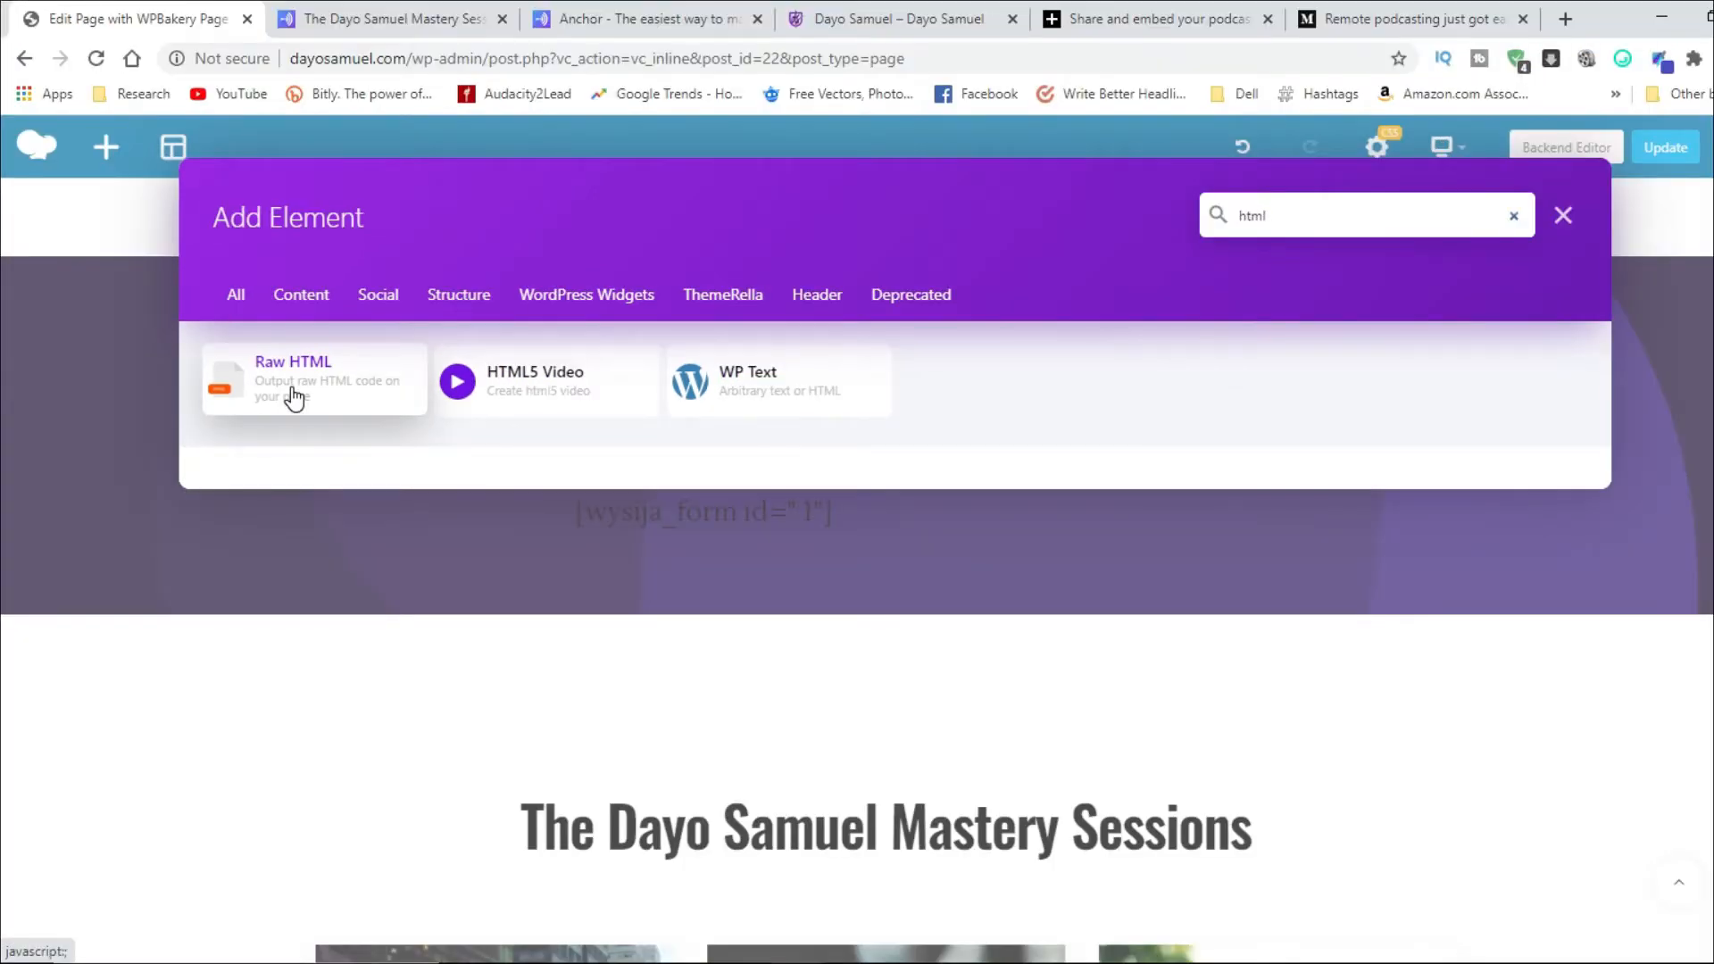
{"action": "left_click", "coordinate": [314, 379]}
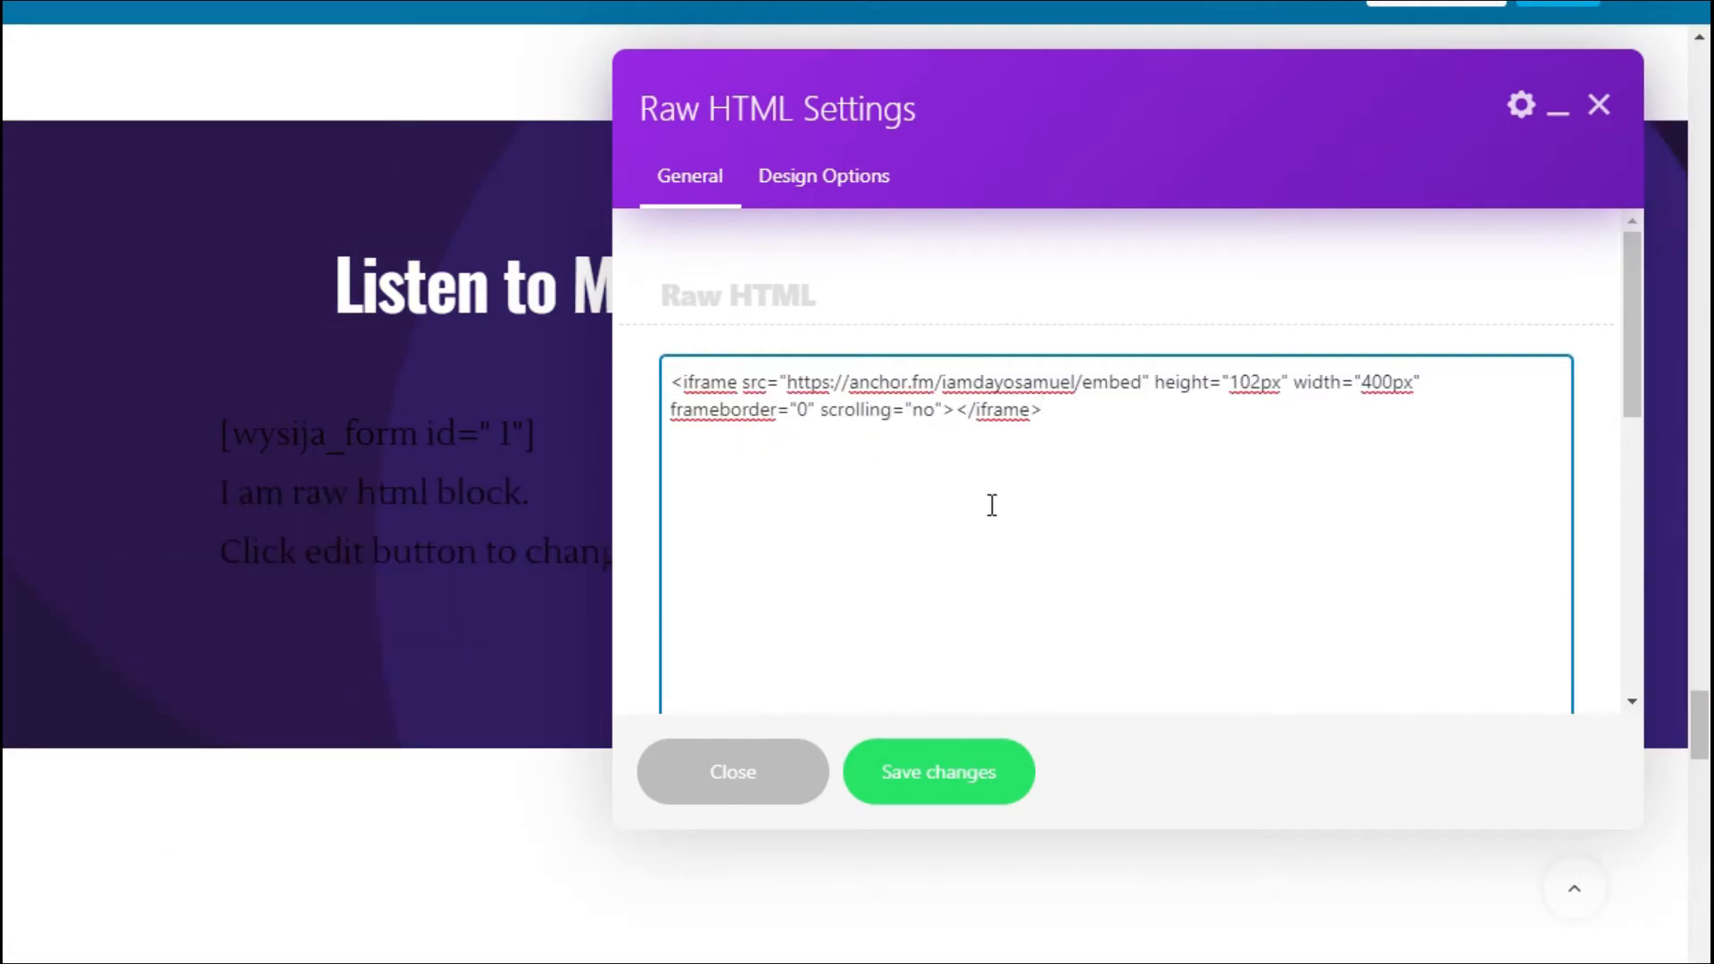
Step: Paste the Anchor iframe embed code into the Raw HTML field, then save and close
{"action": "left_click", "coordinate": [1039, 409]}
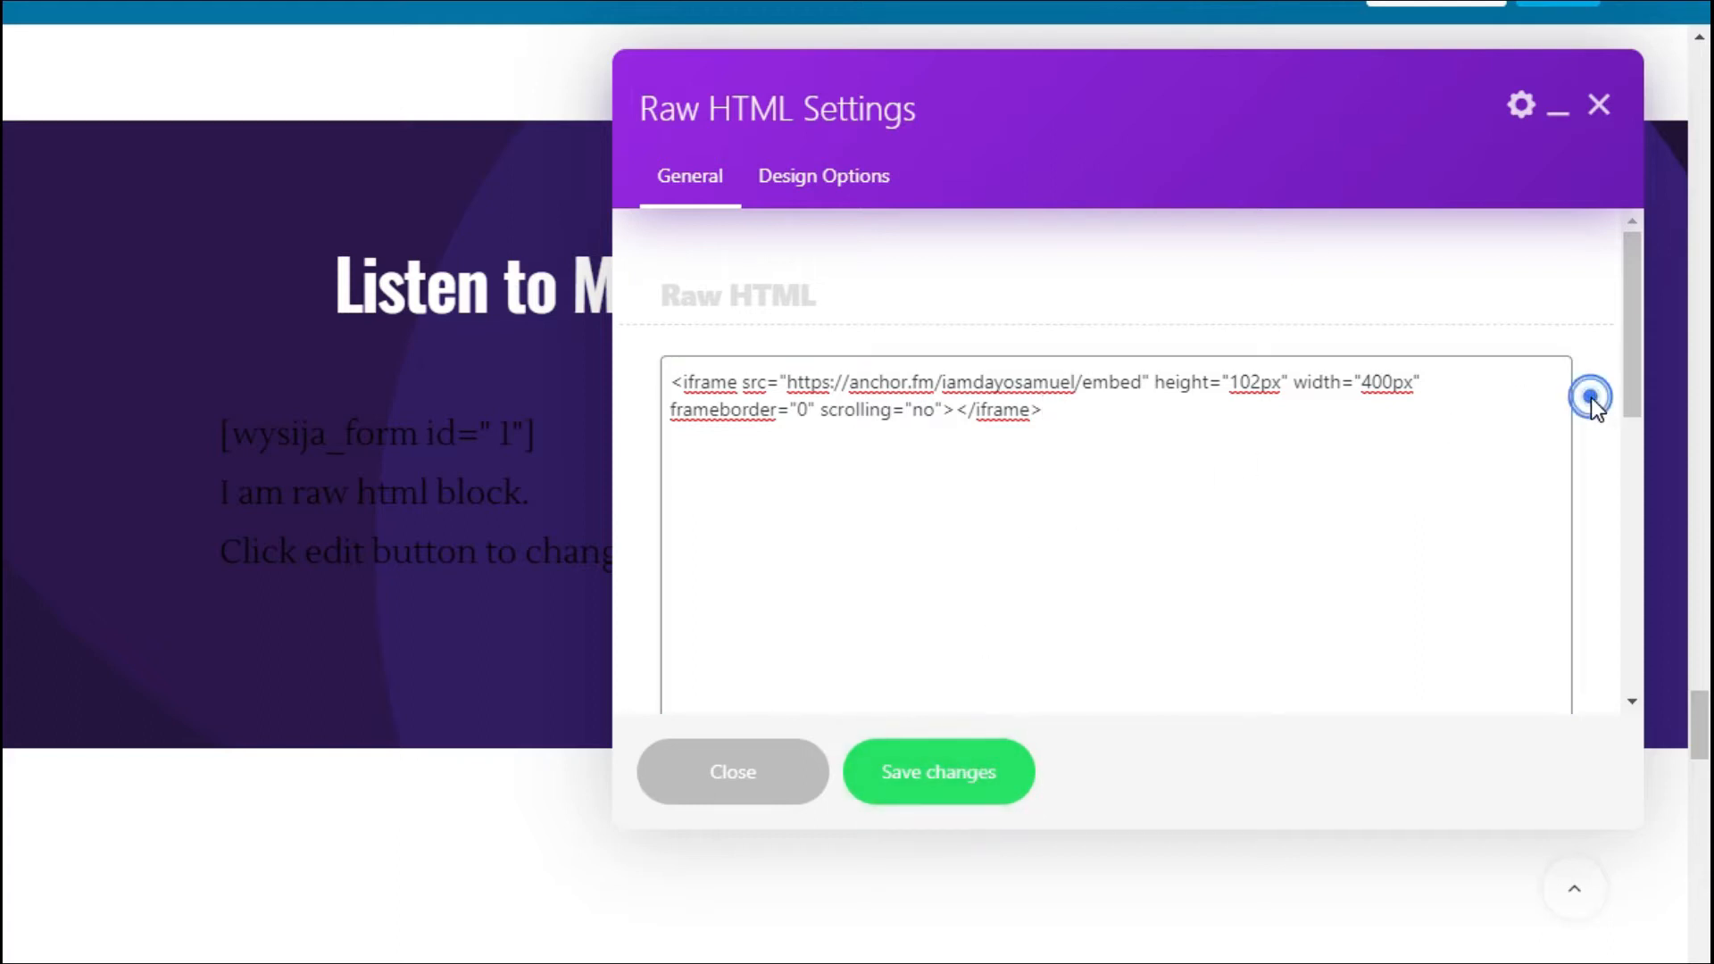
{"action": "scroll", "scroll_direction": "down", "scroll_amount": 3}
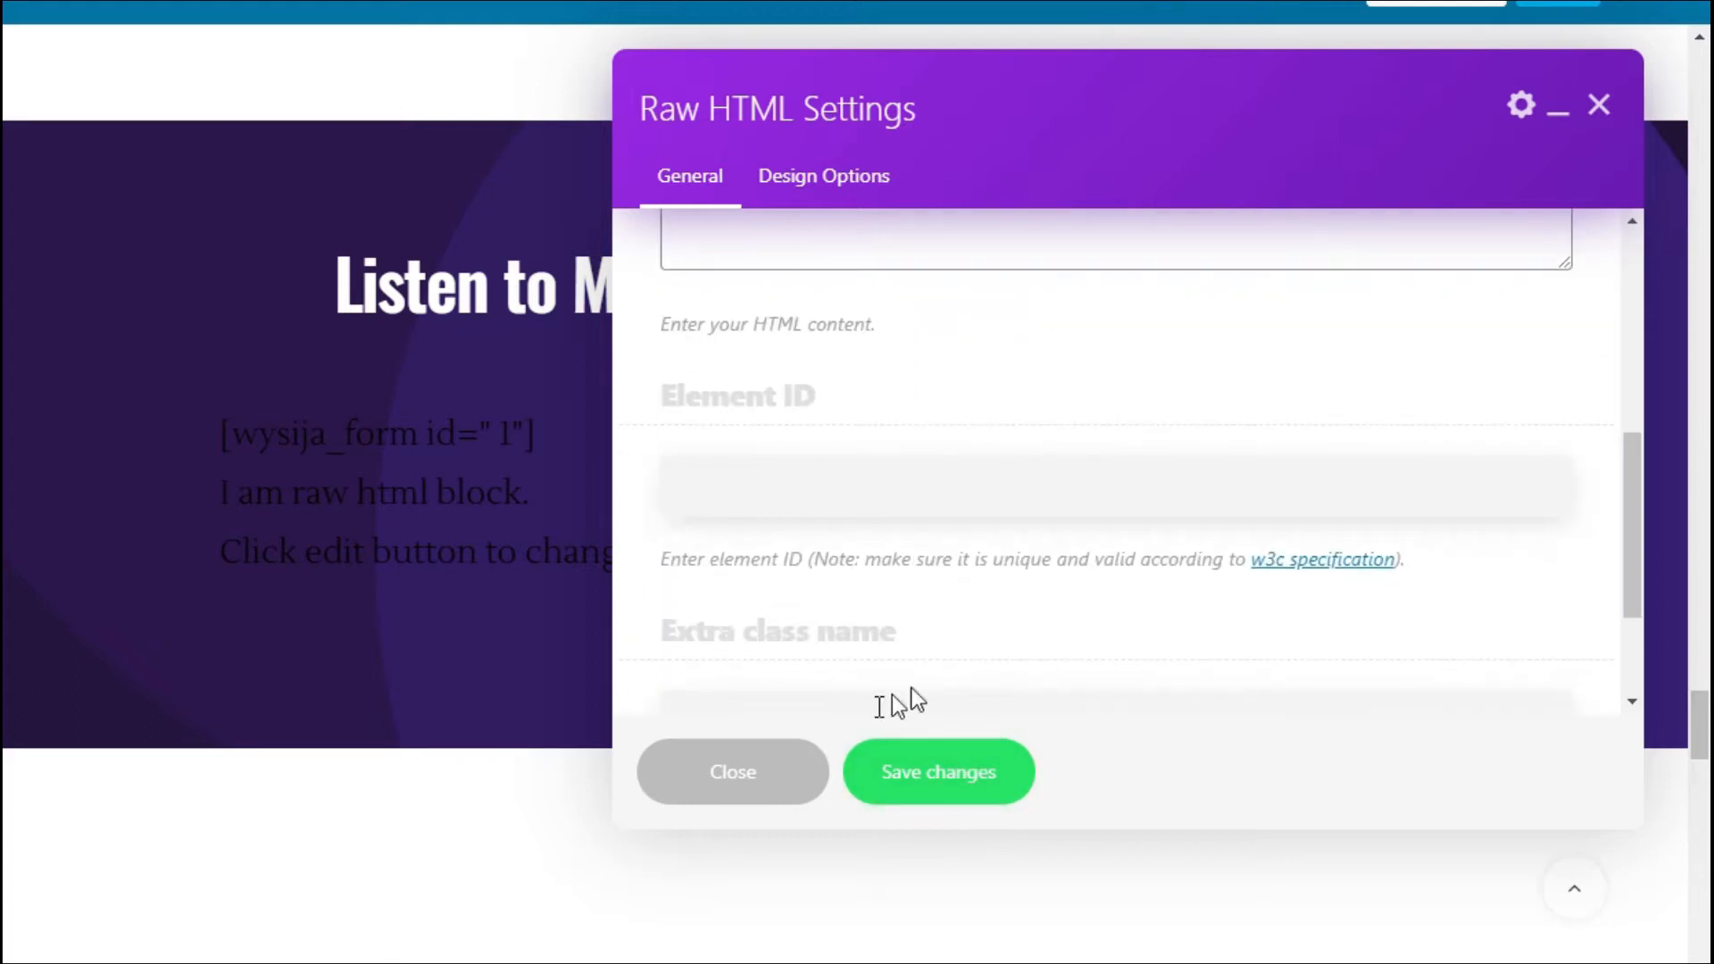
{"action": "left_click", "coordinate": [938, 771]}
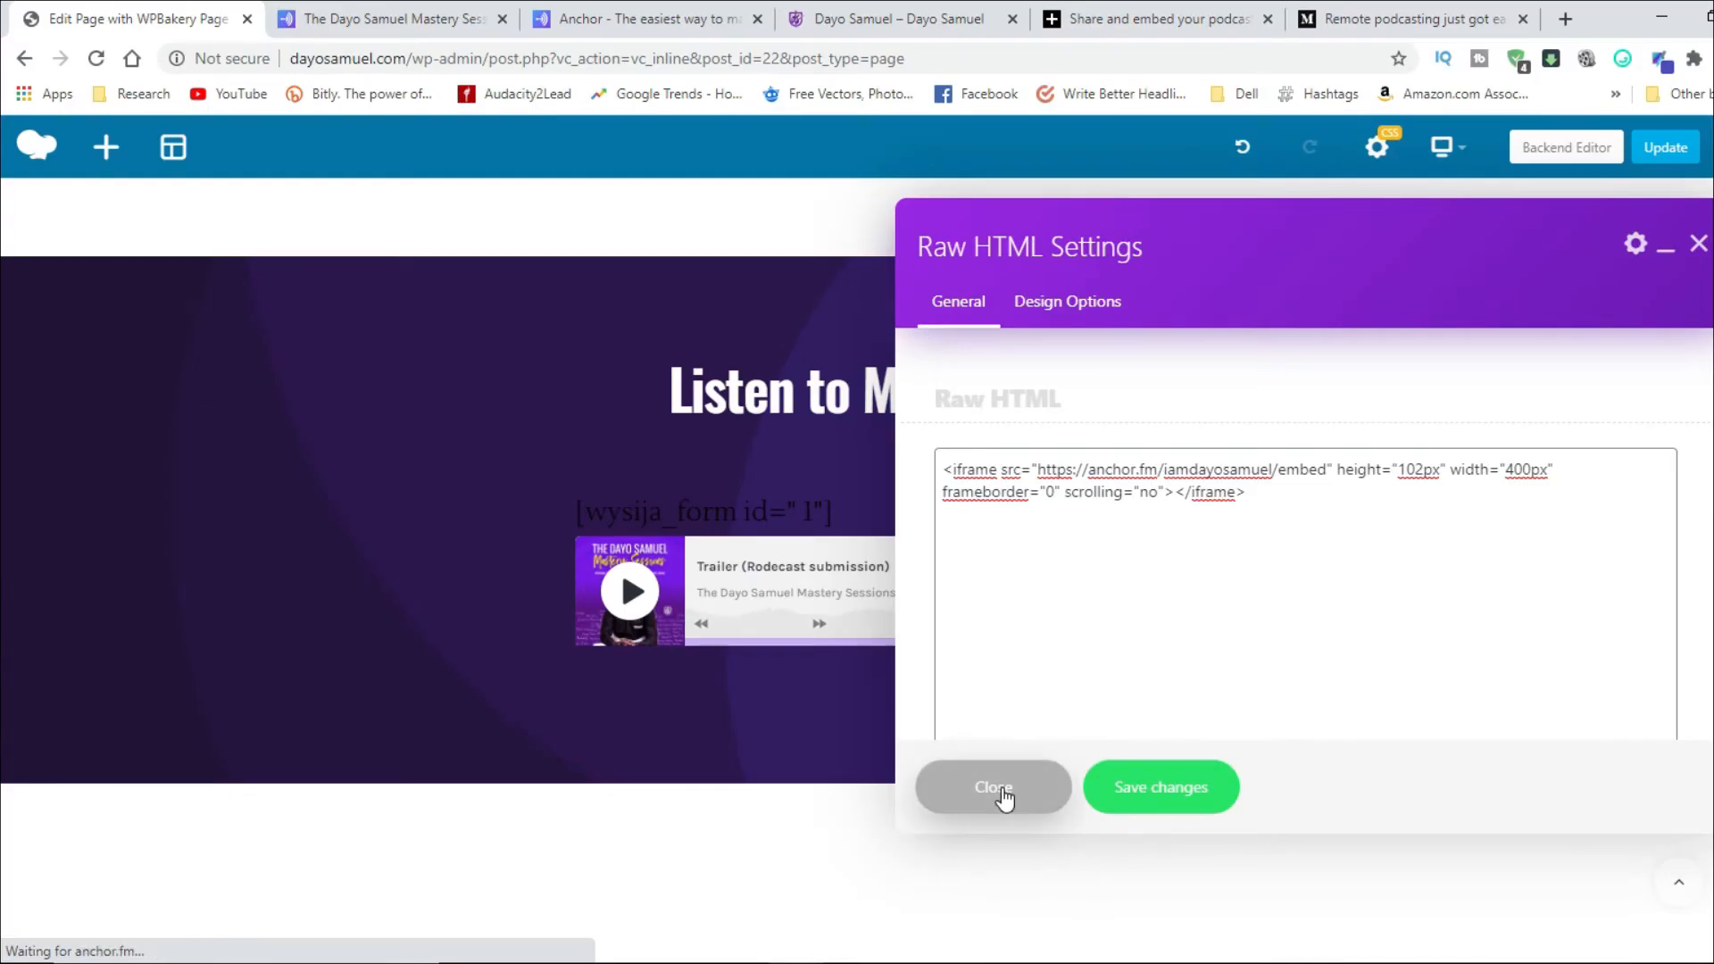
{"action": "left_click", "coordinate": [992, 787]}
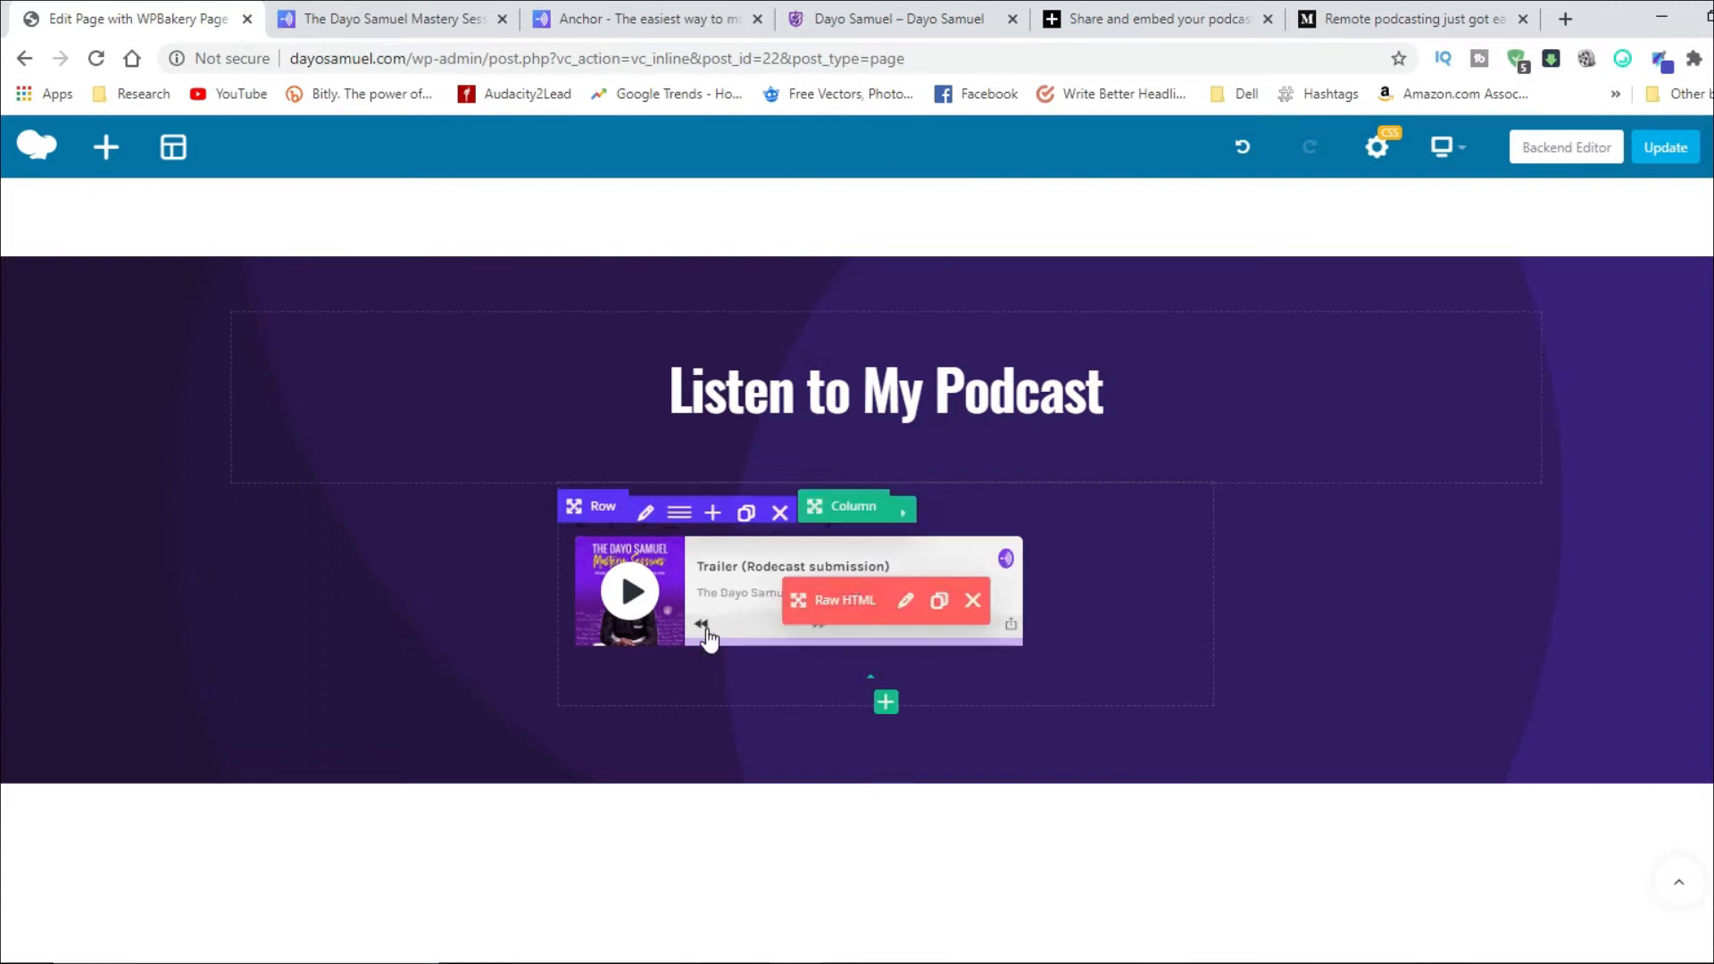
{"action": "mouse_move", "coordinate": [872, 616]}
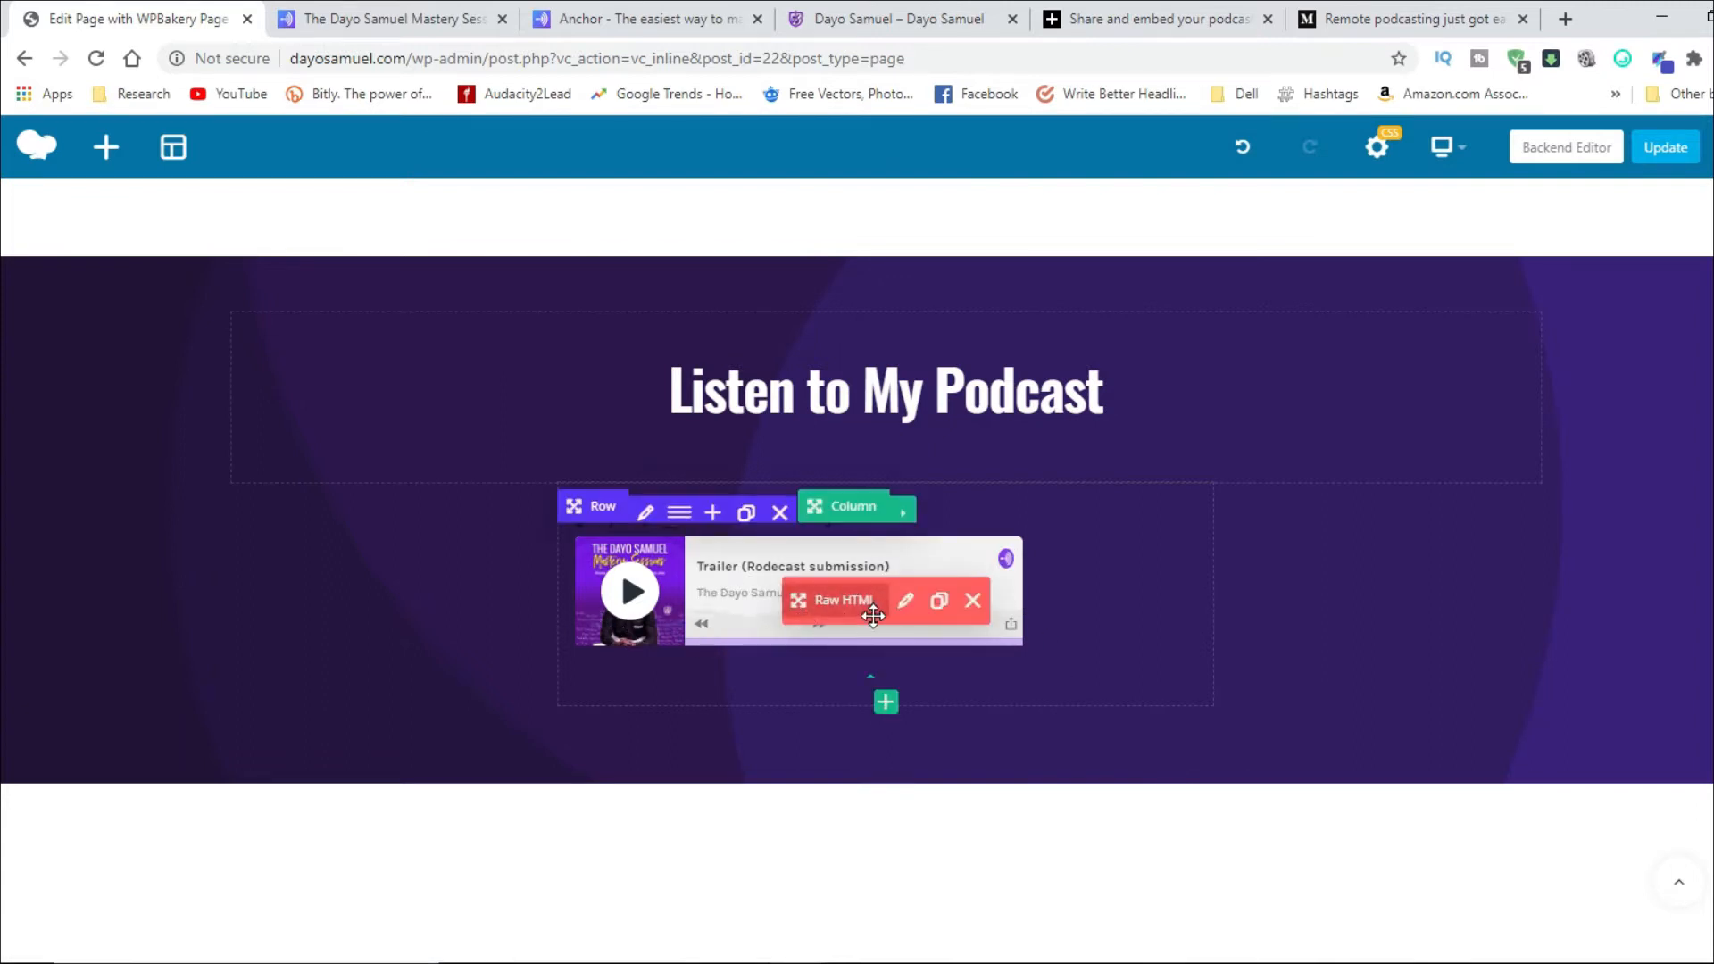
{"action": "mouse_move", "coordinate": [1011, 640]}
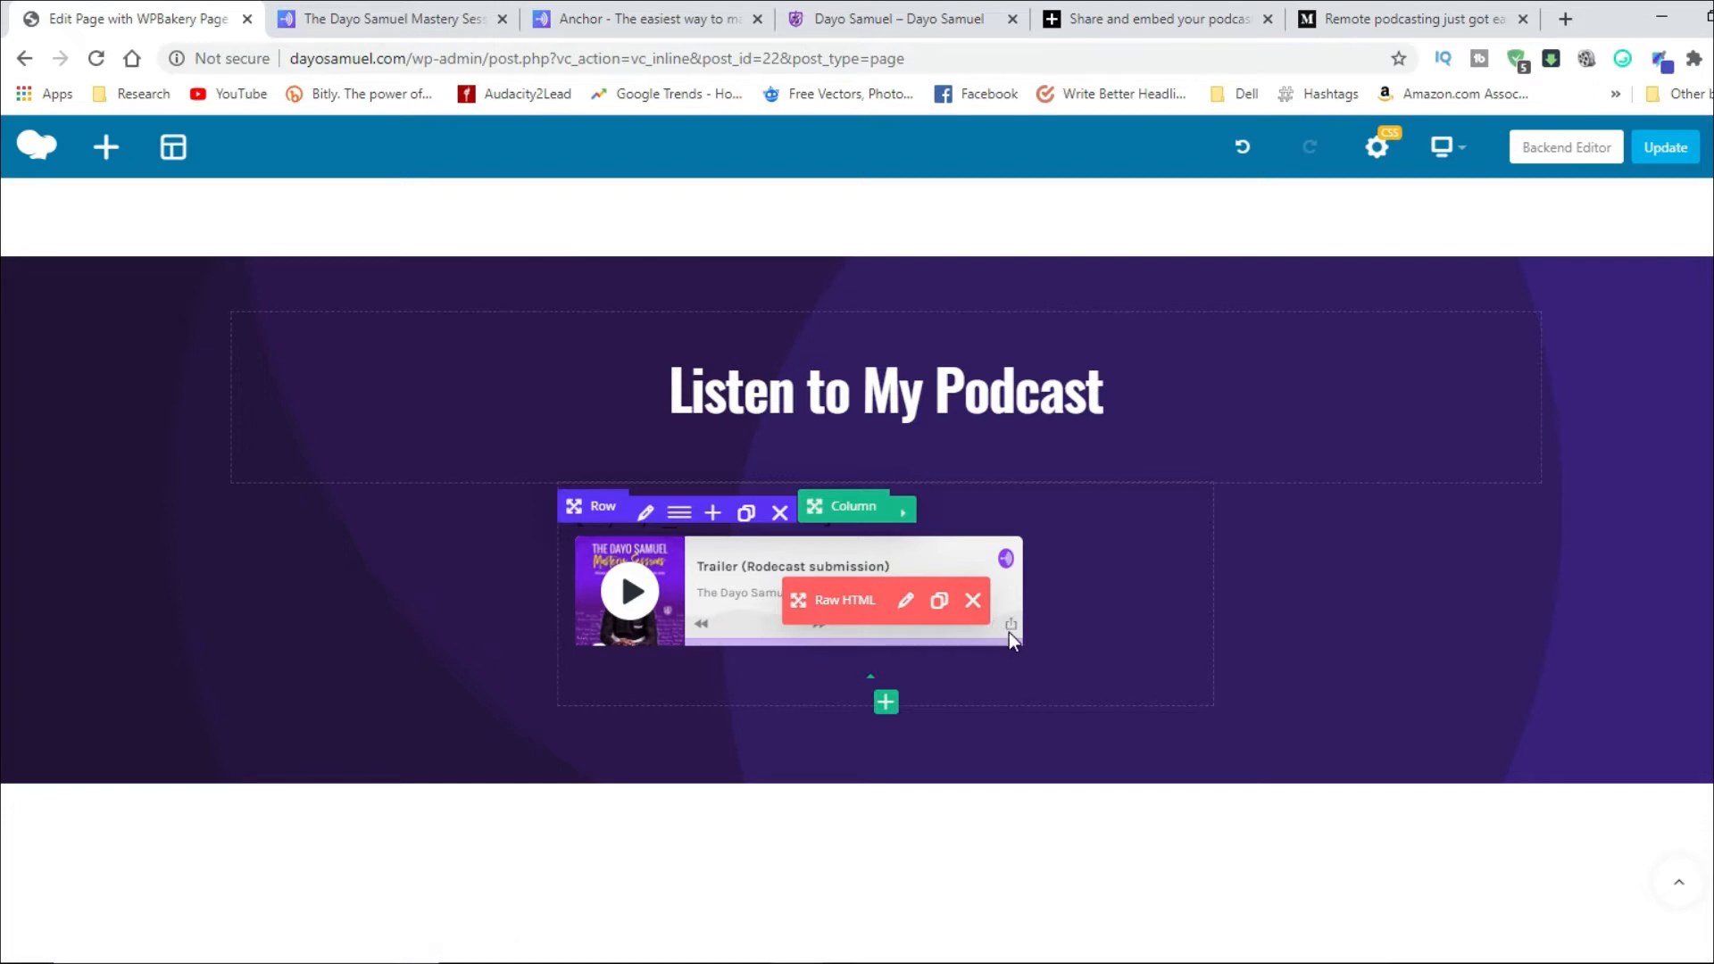
{"action": "mouse_move", "coordinate": [1206, 574]}
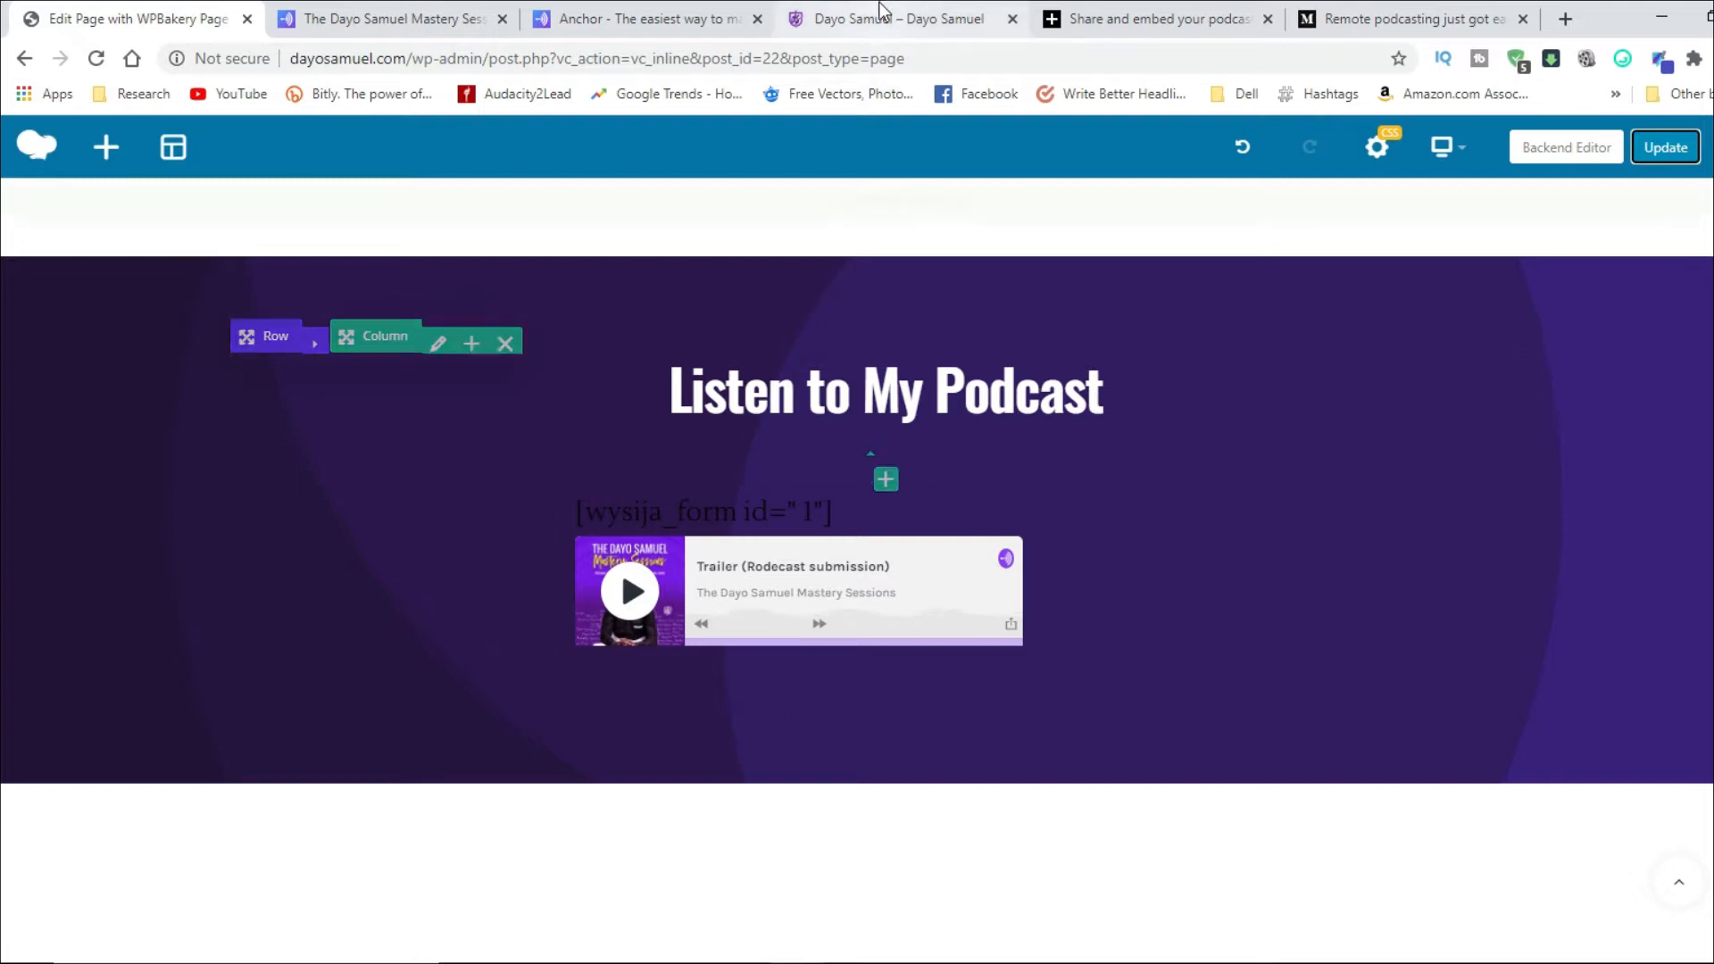
Step: On the live site, play and pause the embedded Anchor trailer episode
{"action": "left_click", "coordinate": [897, 18]}
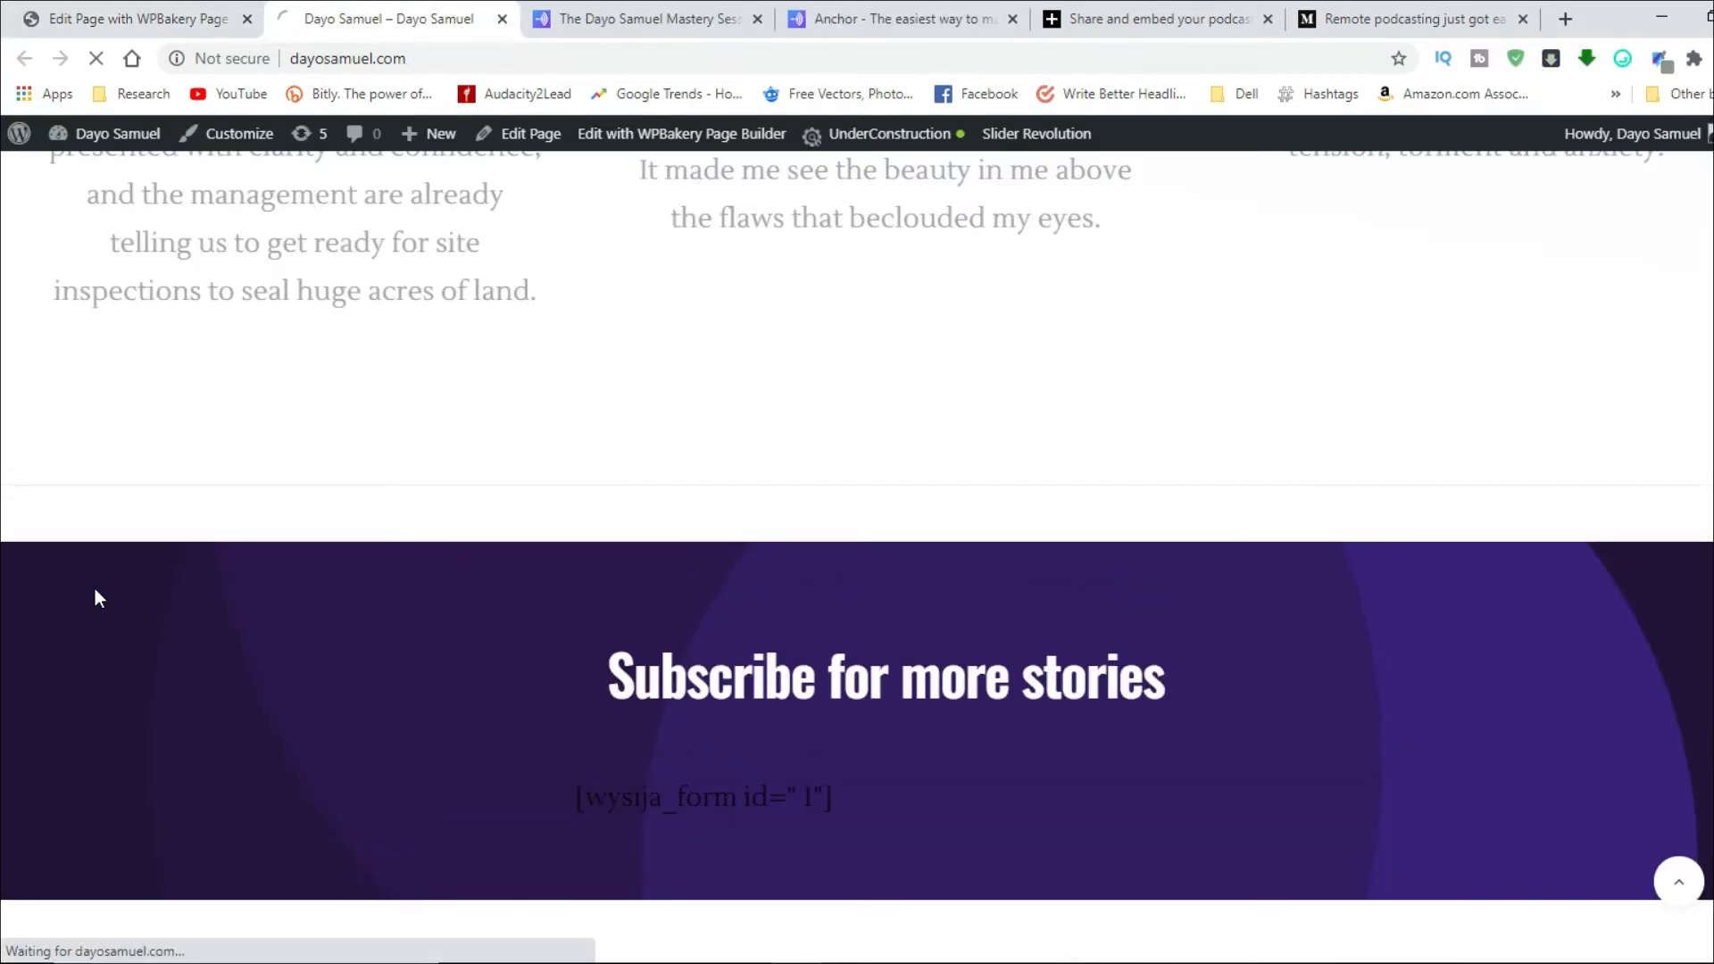
{"action": "scroll", "scroll_direction": "down", "scroll_amount": 3}
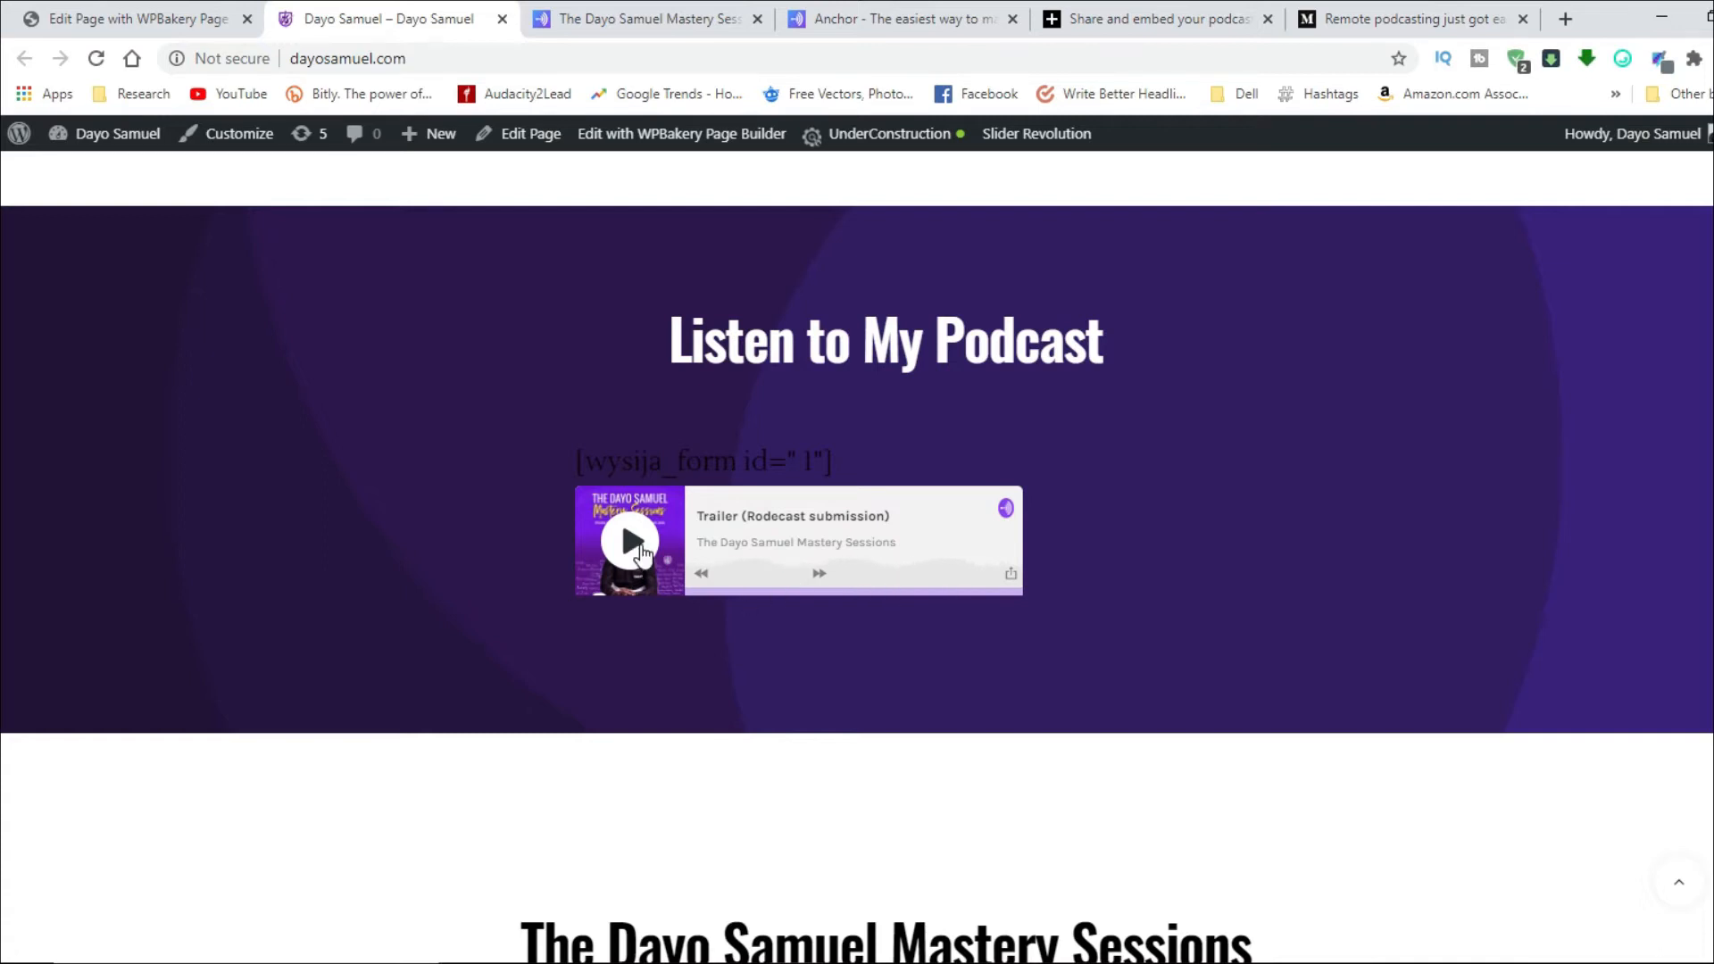
{"action": "left_click", "coordinate": [629, 540]}
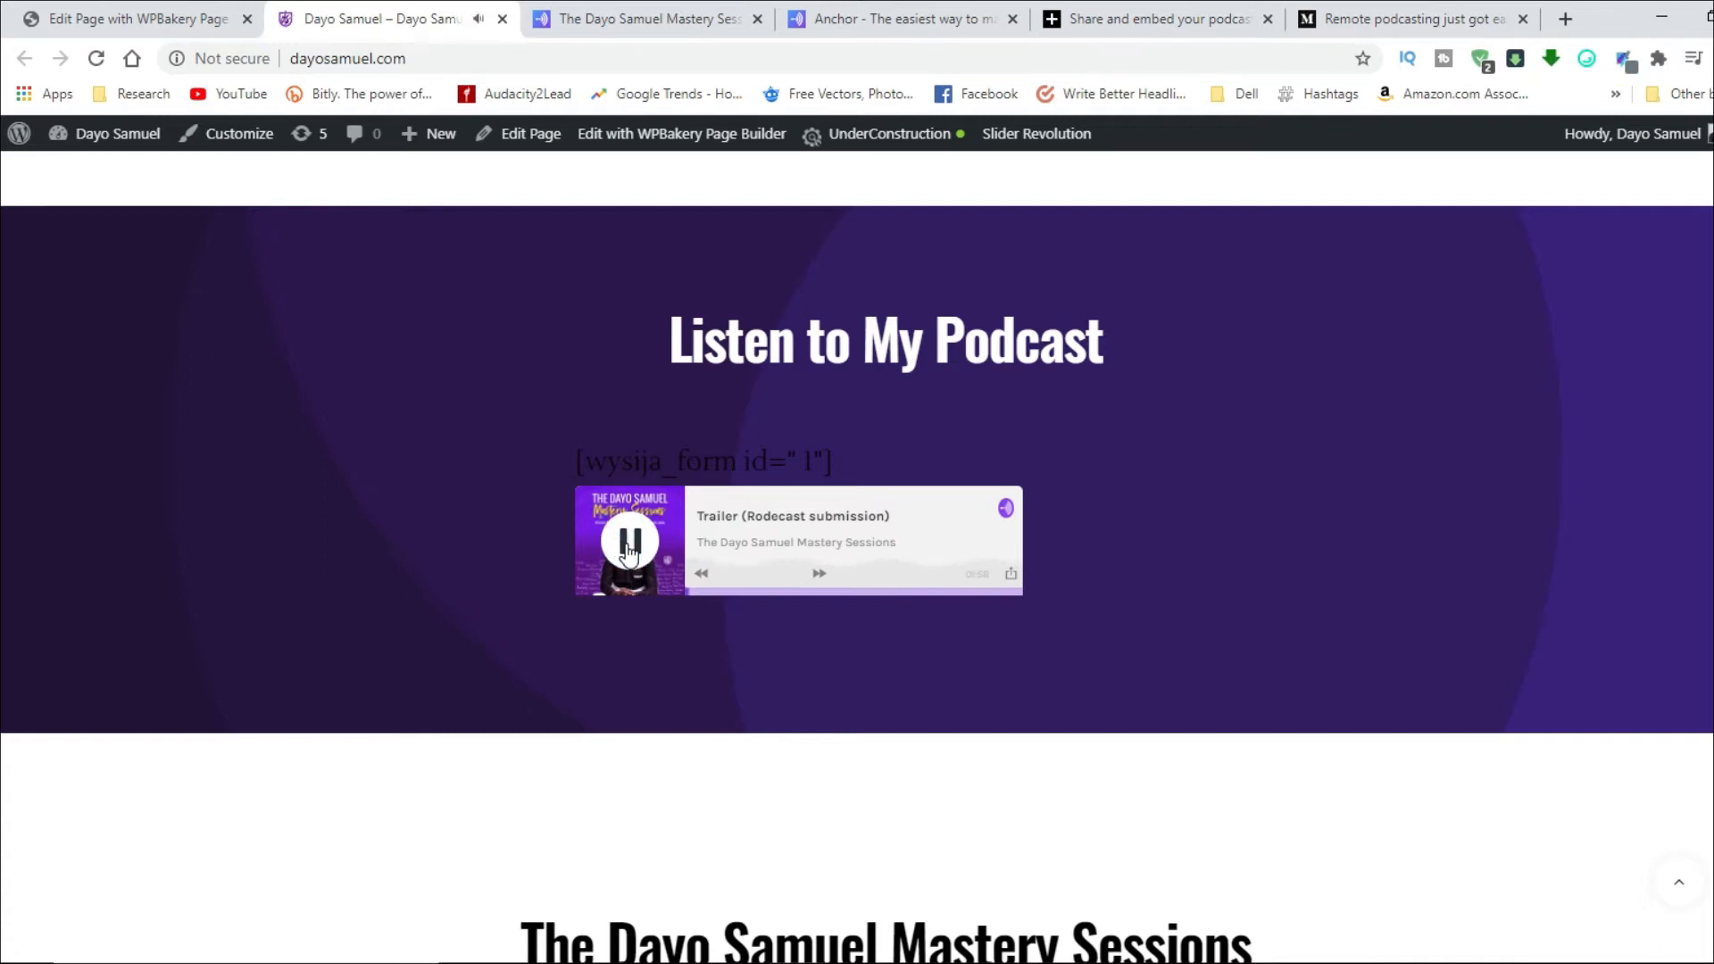
{"action": "left_click", "coordinate": [629, 540]}
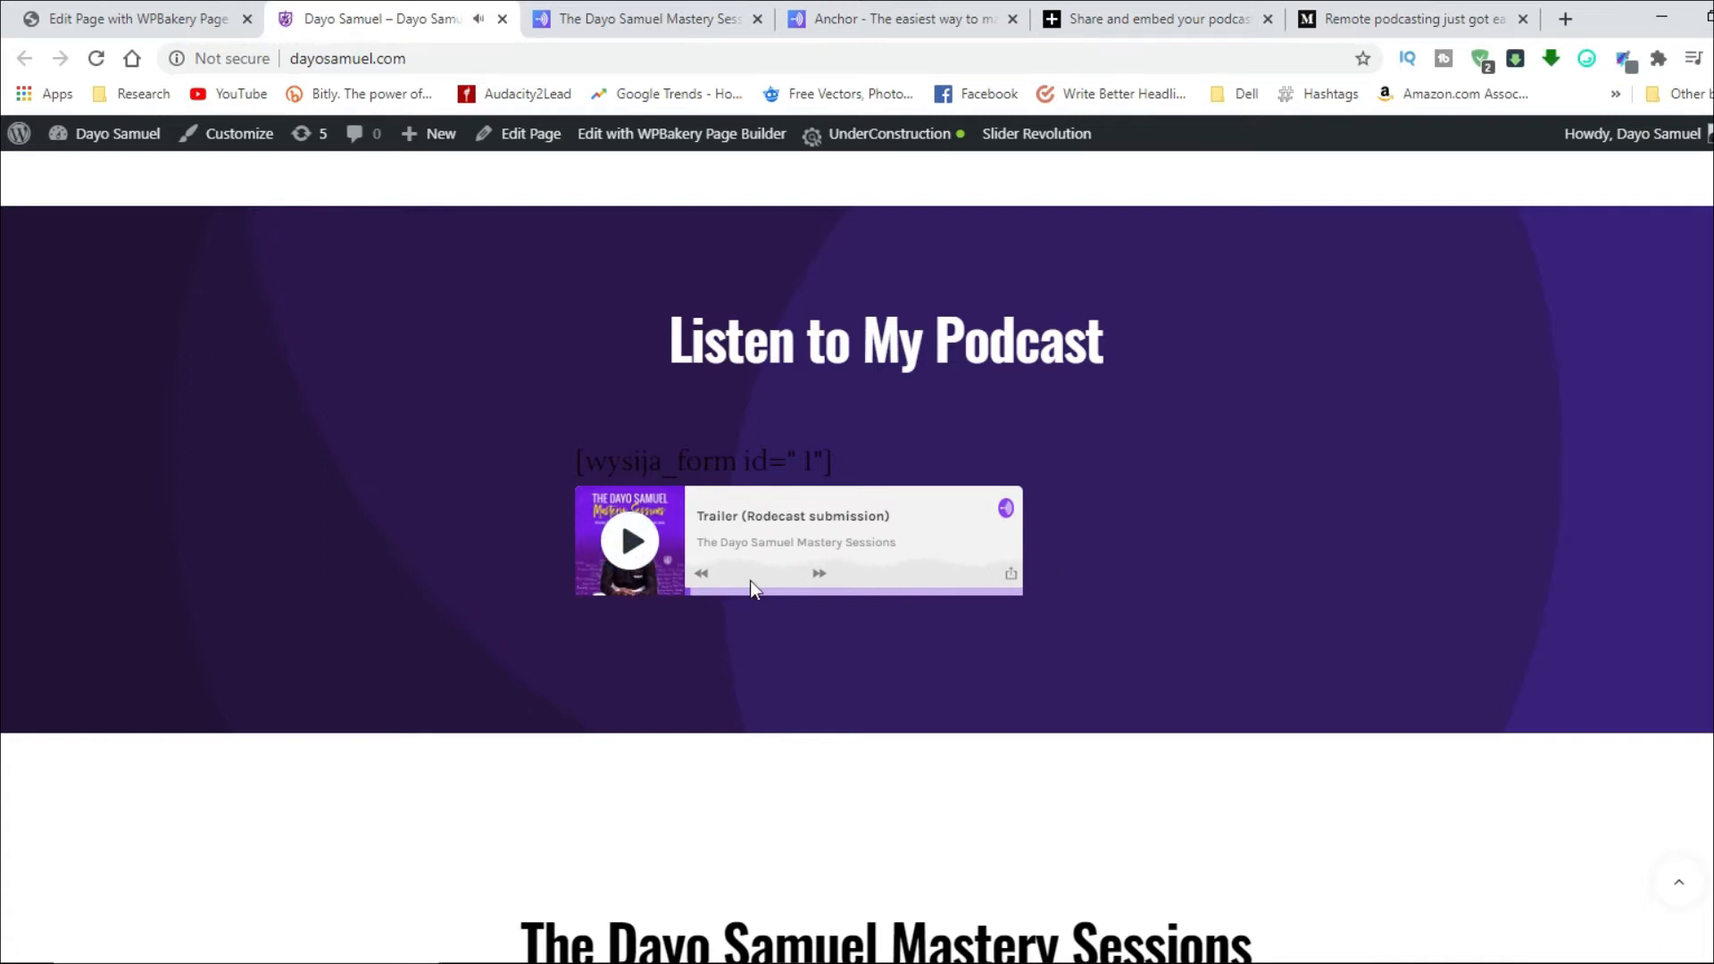
{"action": "mouse_move", "coordinate": [978, 541]}
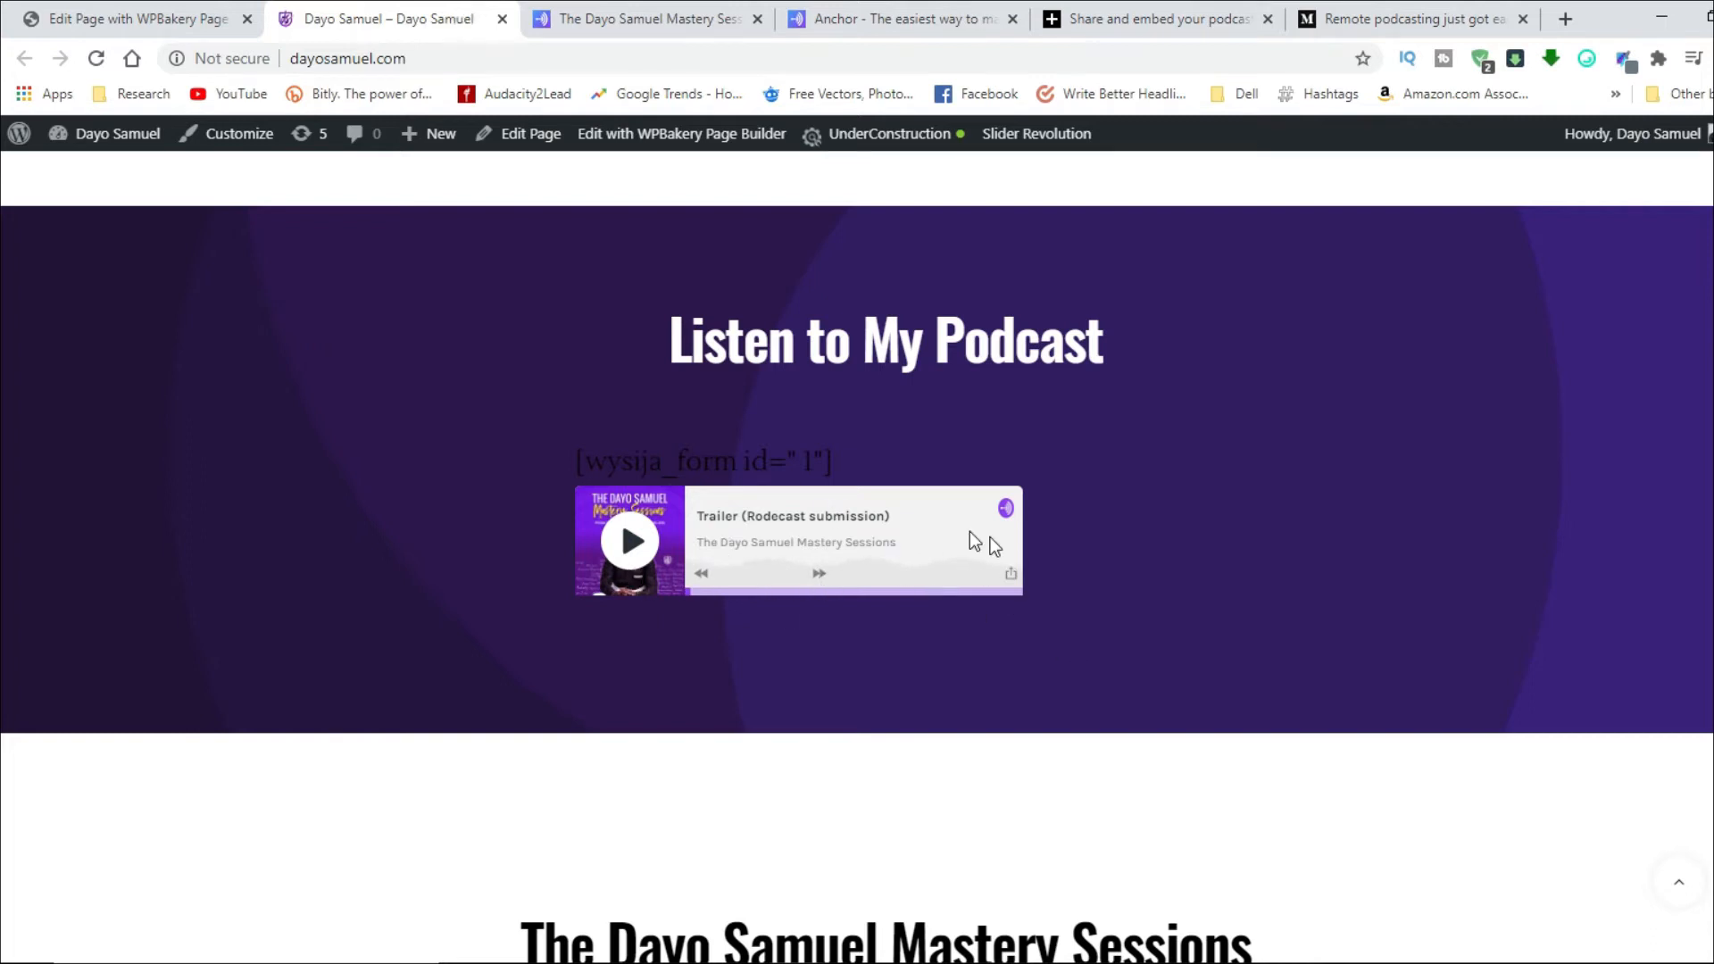
{"action": "mouse_move", "coordinate": [895, 621]}
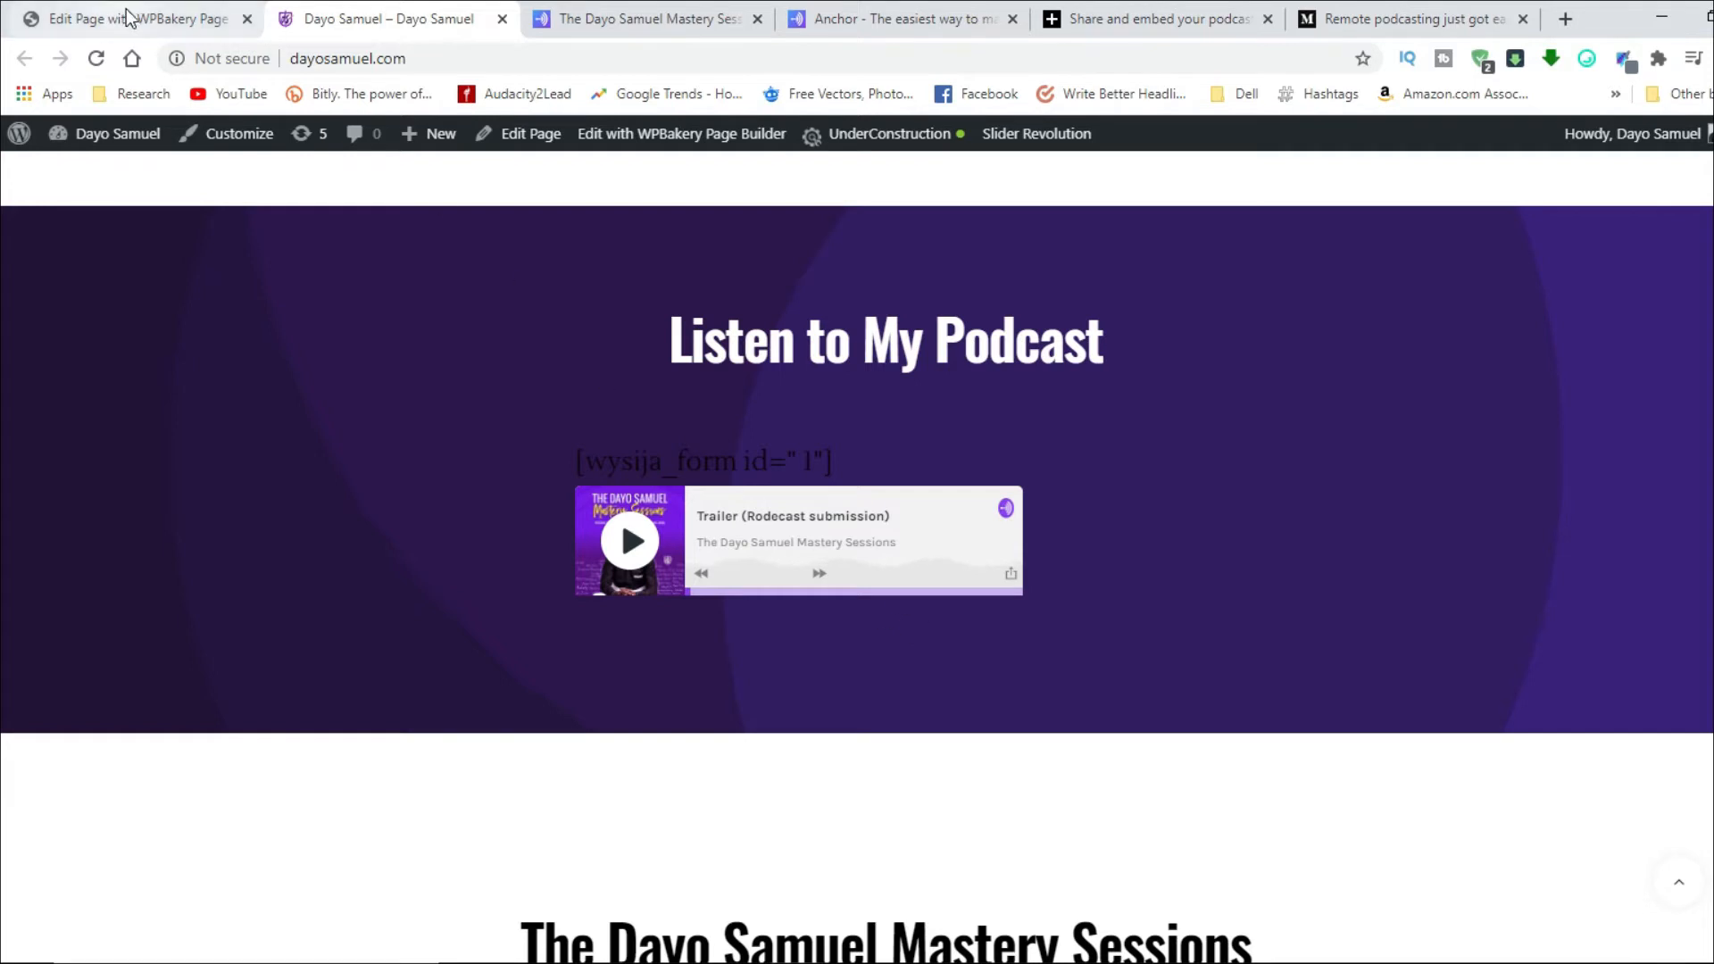
{"action": "left_click", "coordinate": [680, 133]}
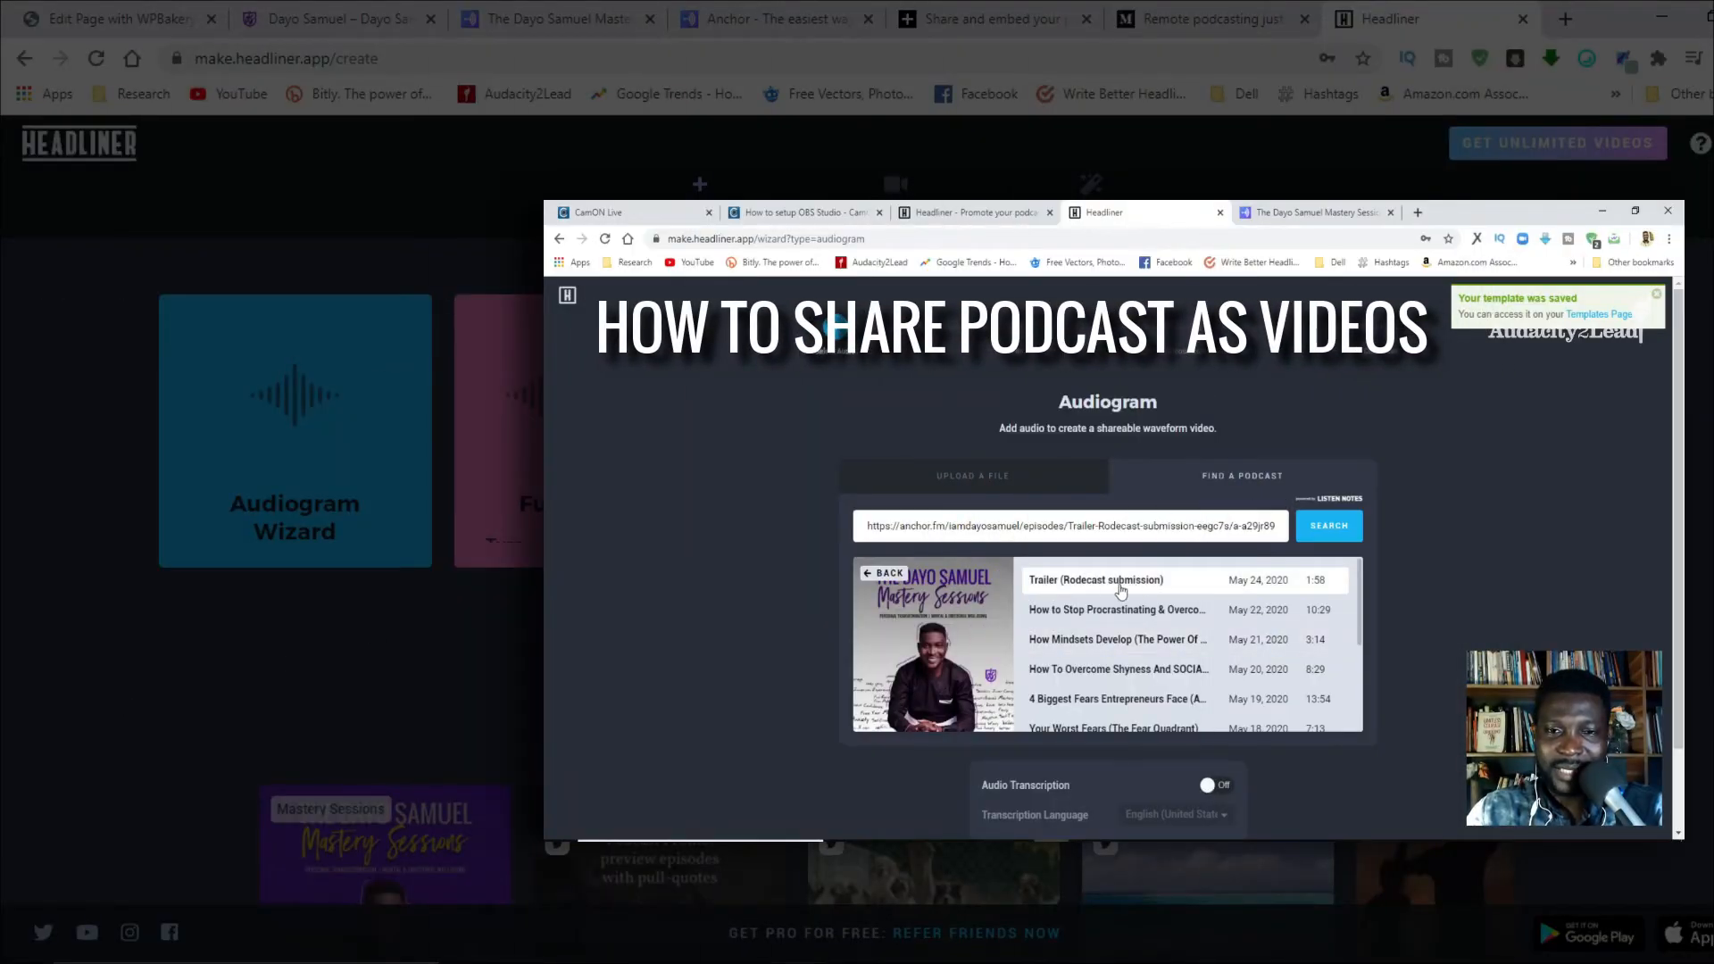
Step: Leave Headliner and search Google for 'listen notes'
{"action": "left_click", "coordinate": [1094, 580]}
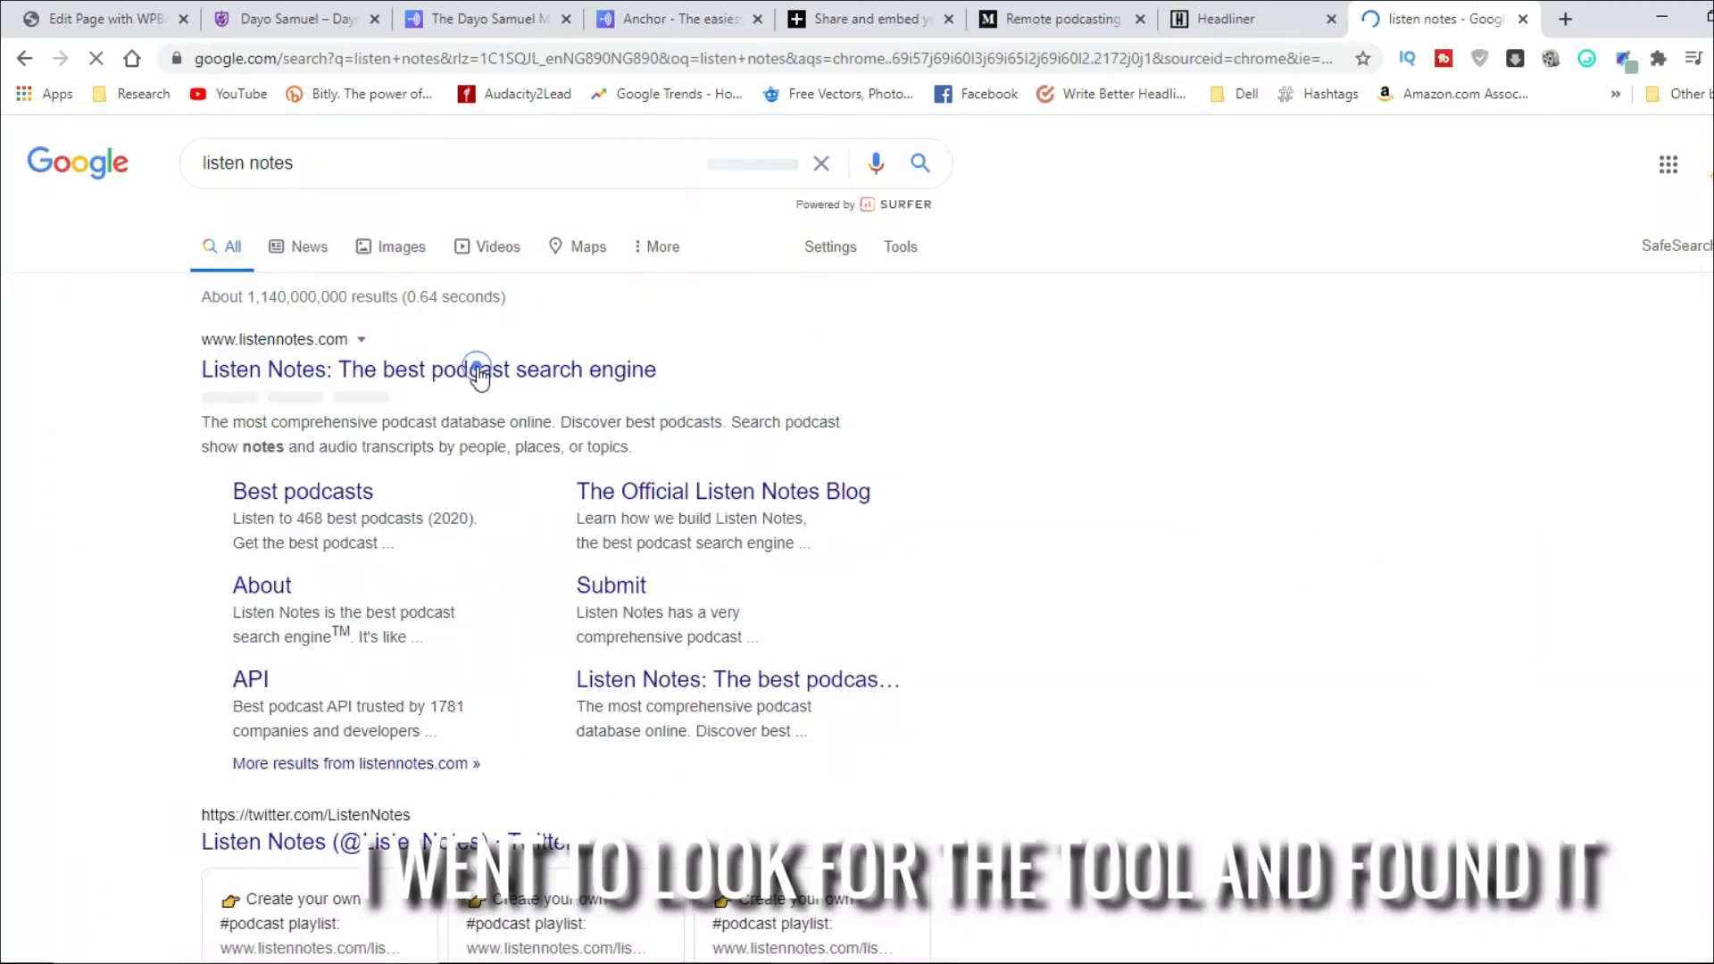
Step: Open Listen Notes and search 'dayo samuel' to find The Dayo Samuel Mastery Sessions
{"action": "left_click", "coordinate": [429, 369]}
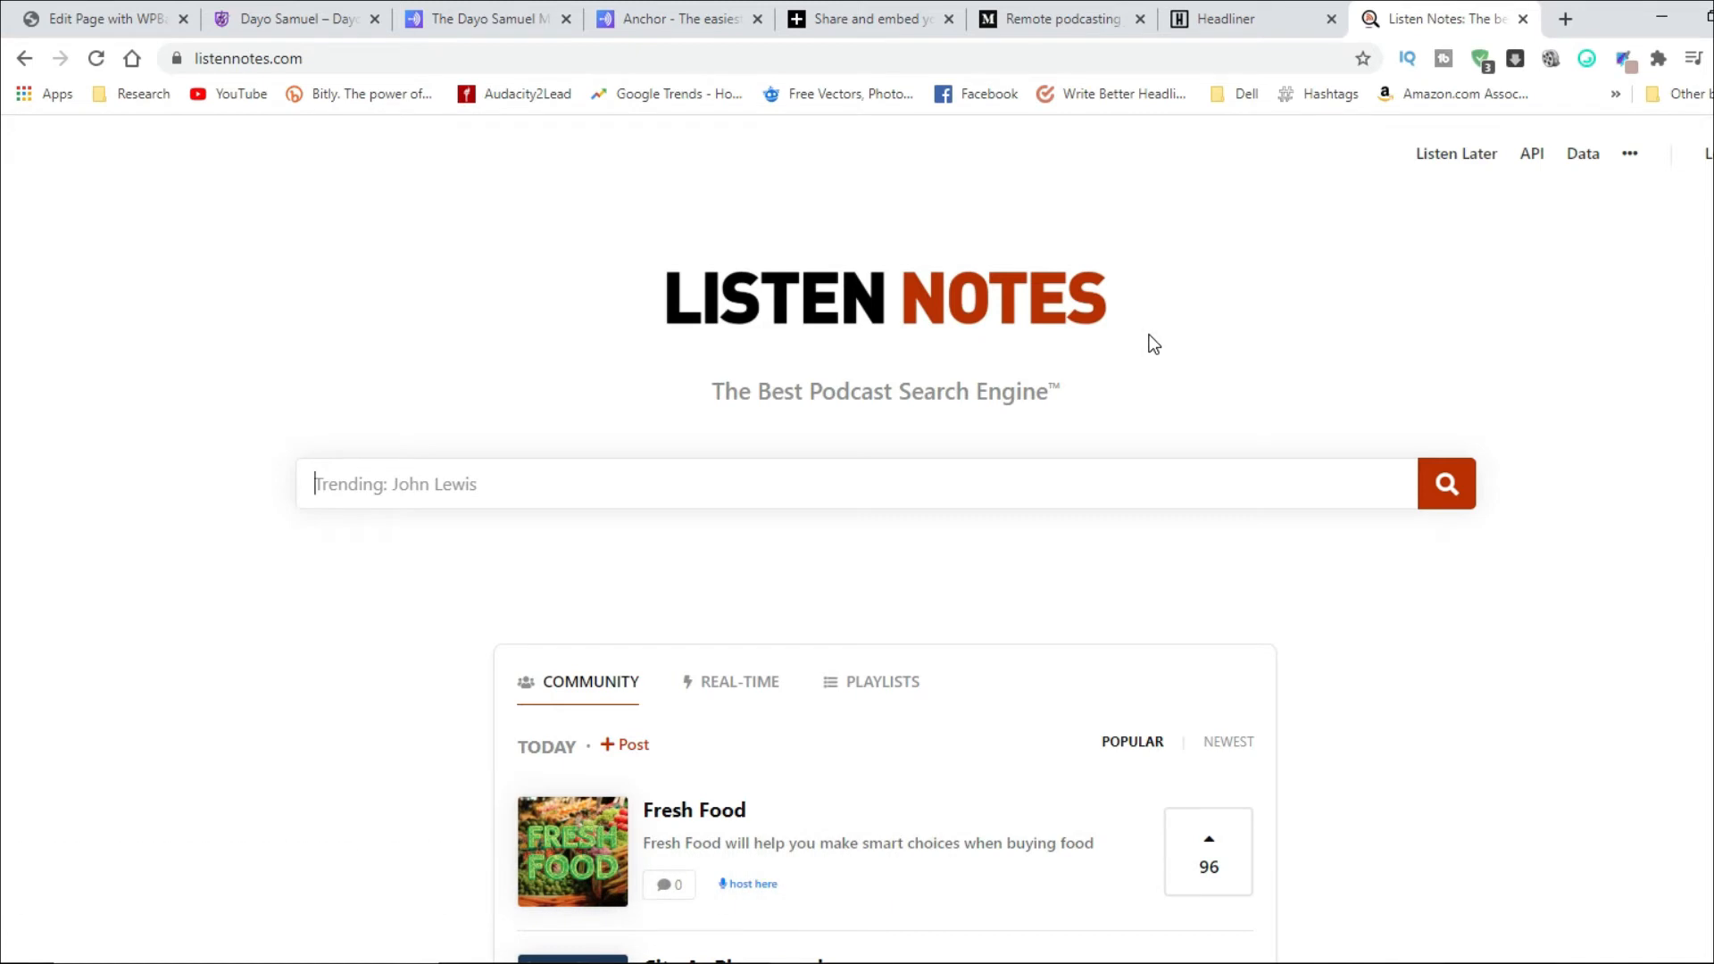
{"action": "type", "text": "dayo samuel"}
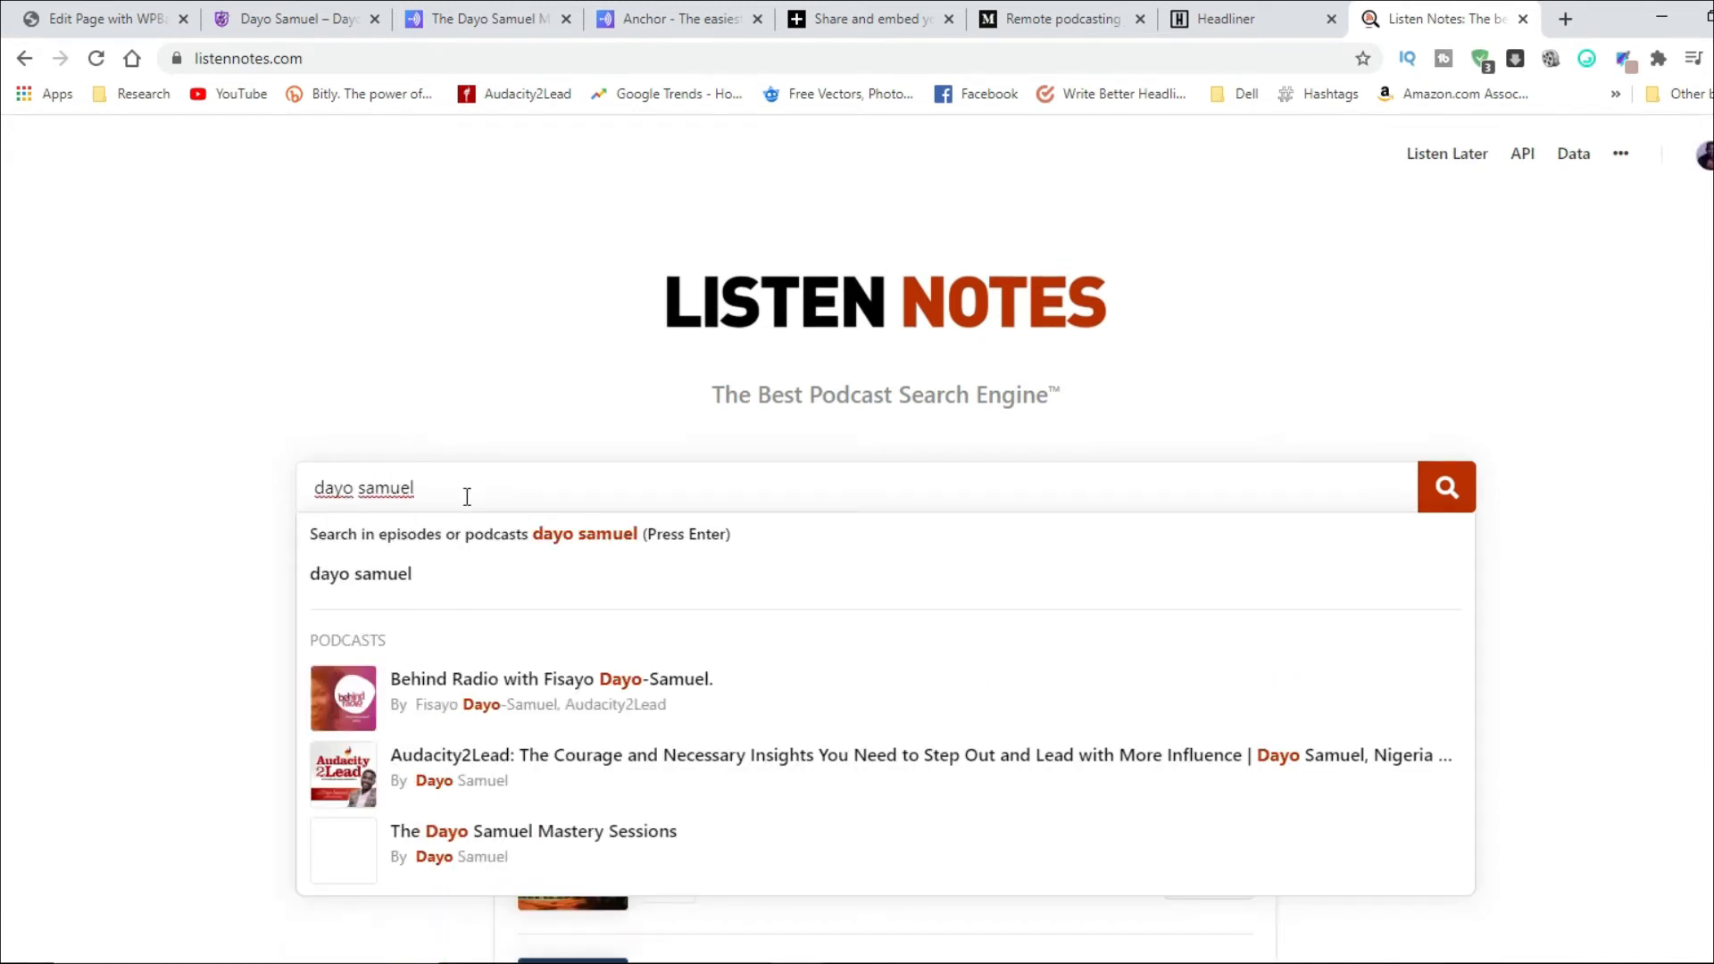
{"action": "scroll", "scroll_direction": "down", "scroll_amount": 3}
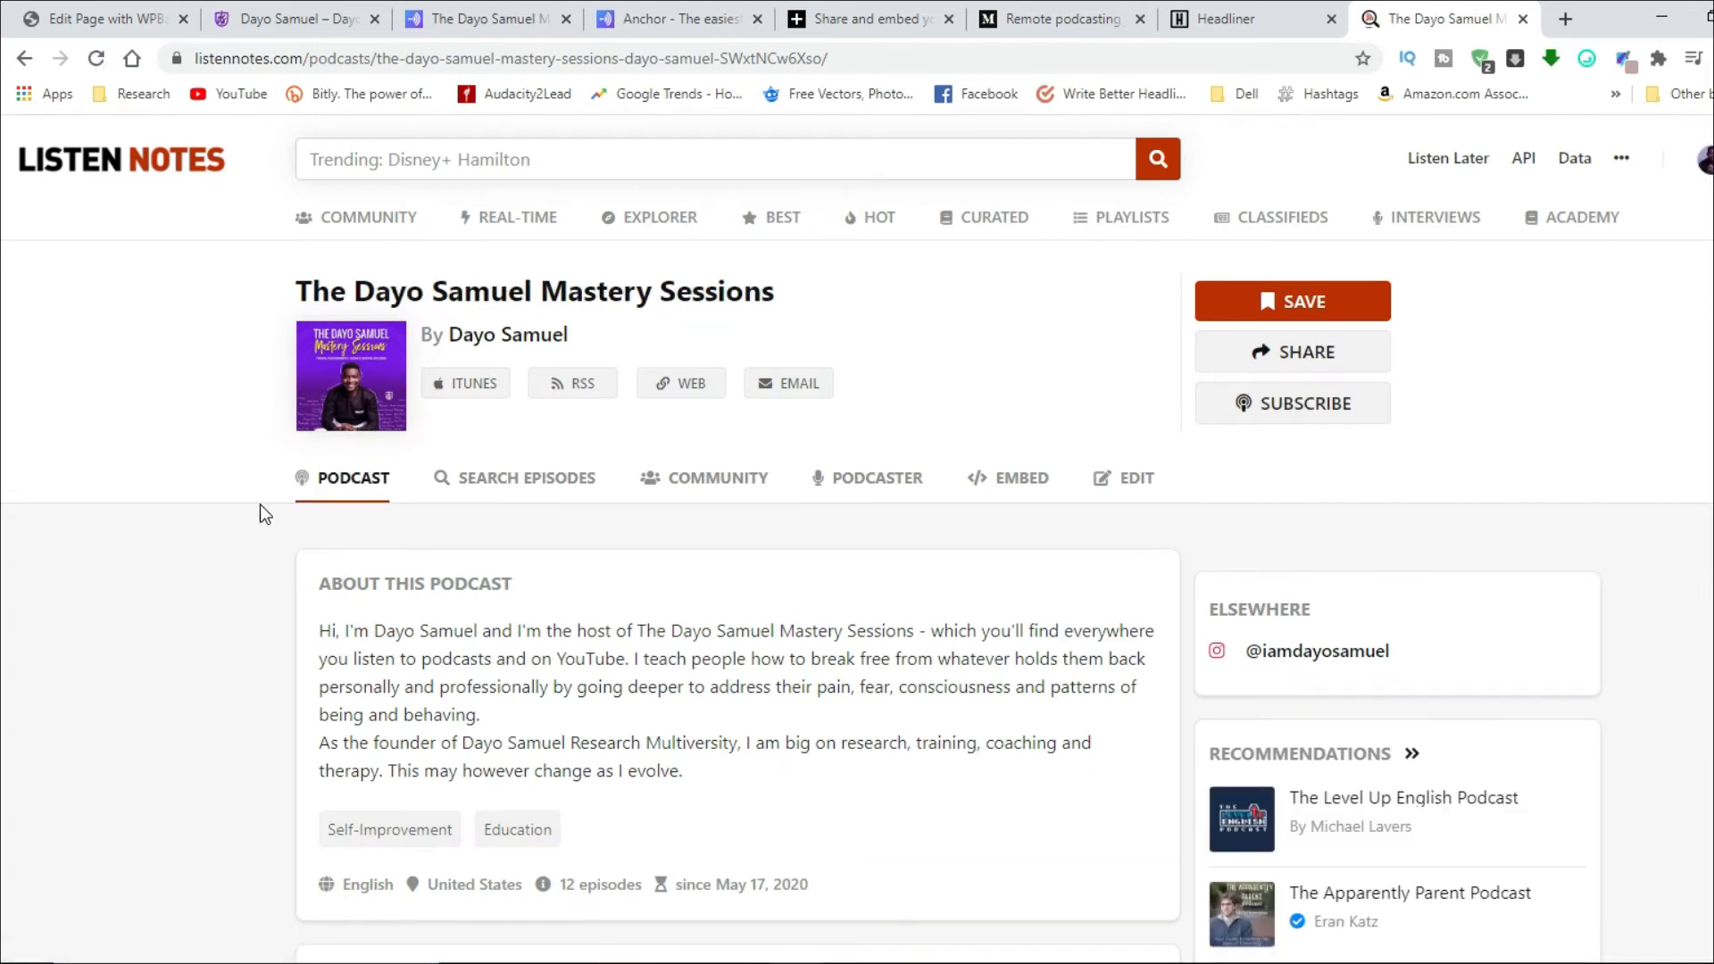
Step: Check the podcast's Apple Podcasts and web links, then view its episodes, community and Embed sections
{"action": "left_click", "coordinate": [464, 383]}
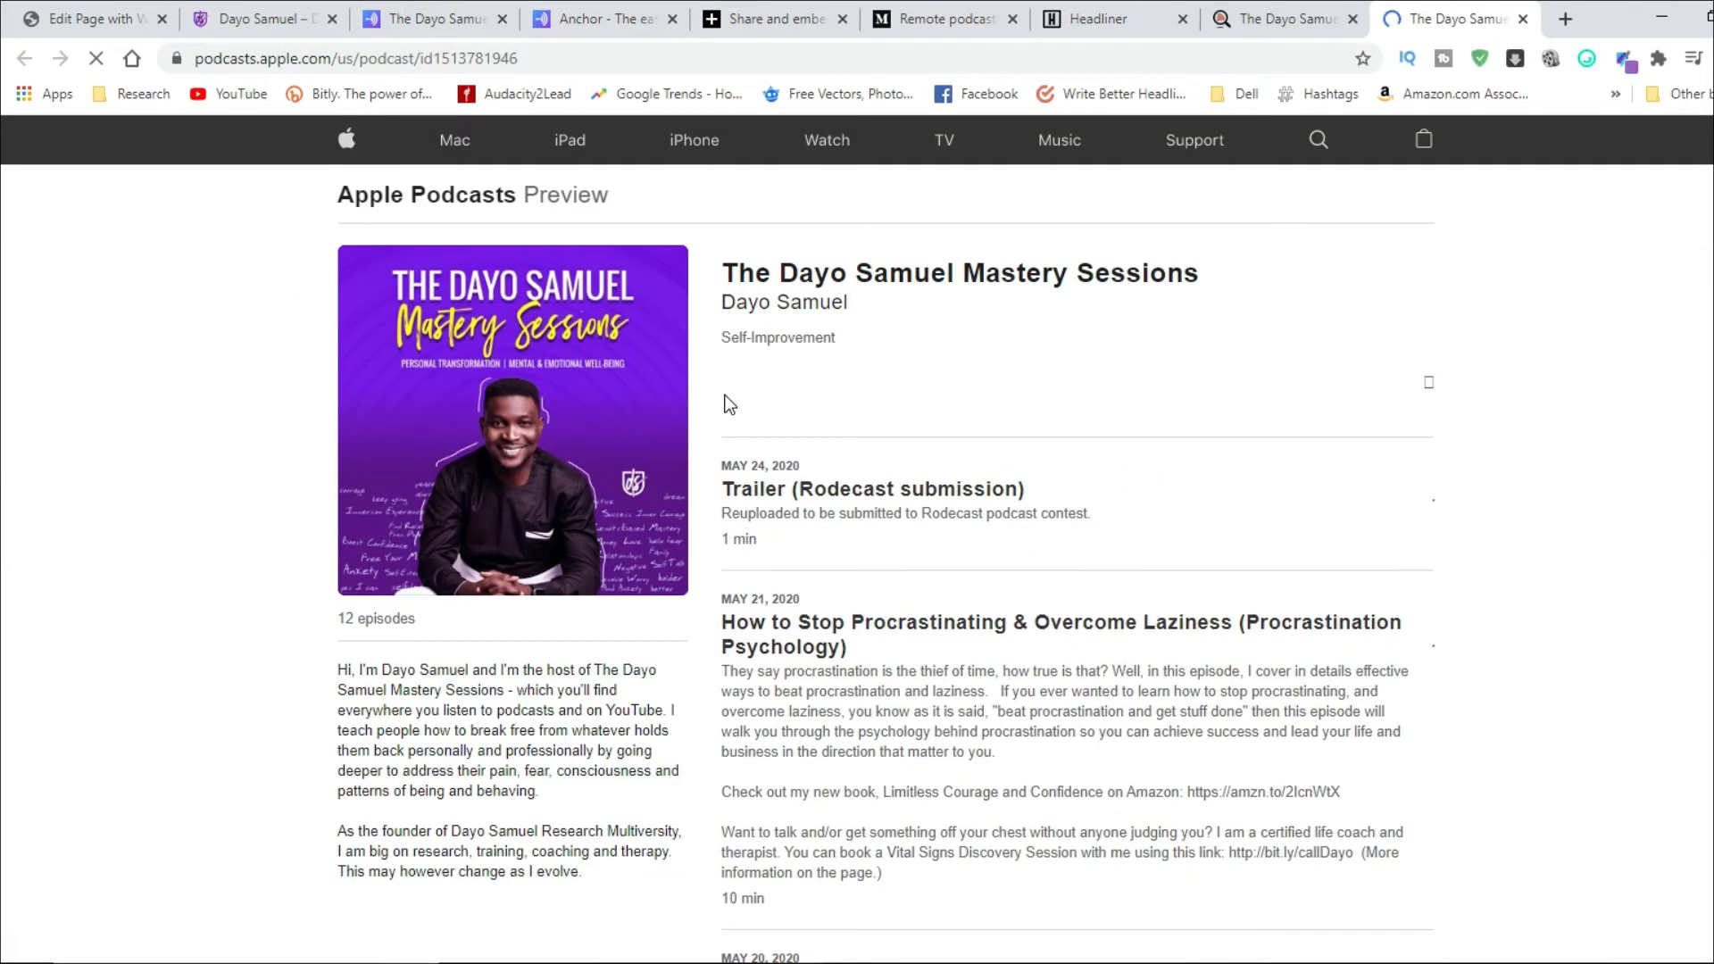
{"action": "scroll", "scroll_direction": "down", "scroll_amount": 3}
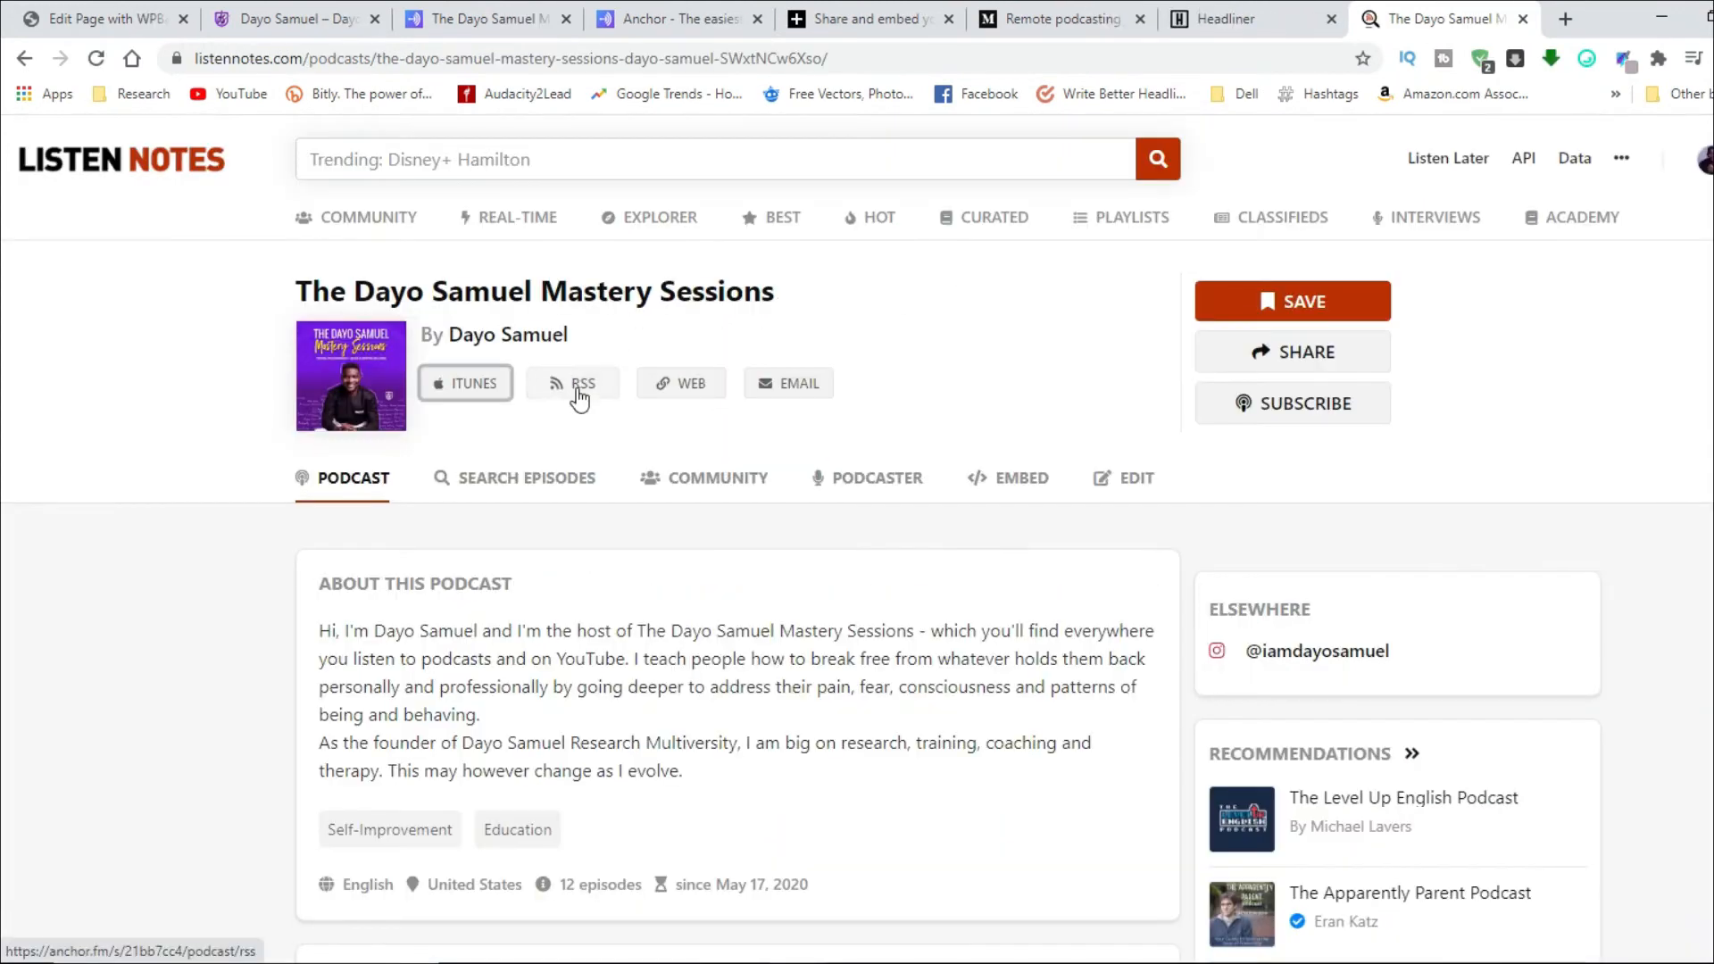
{"action": "mouse_move", "coordinate": [681, 384]}
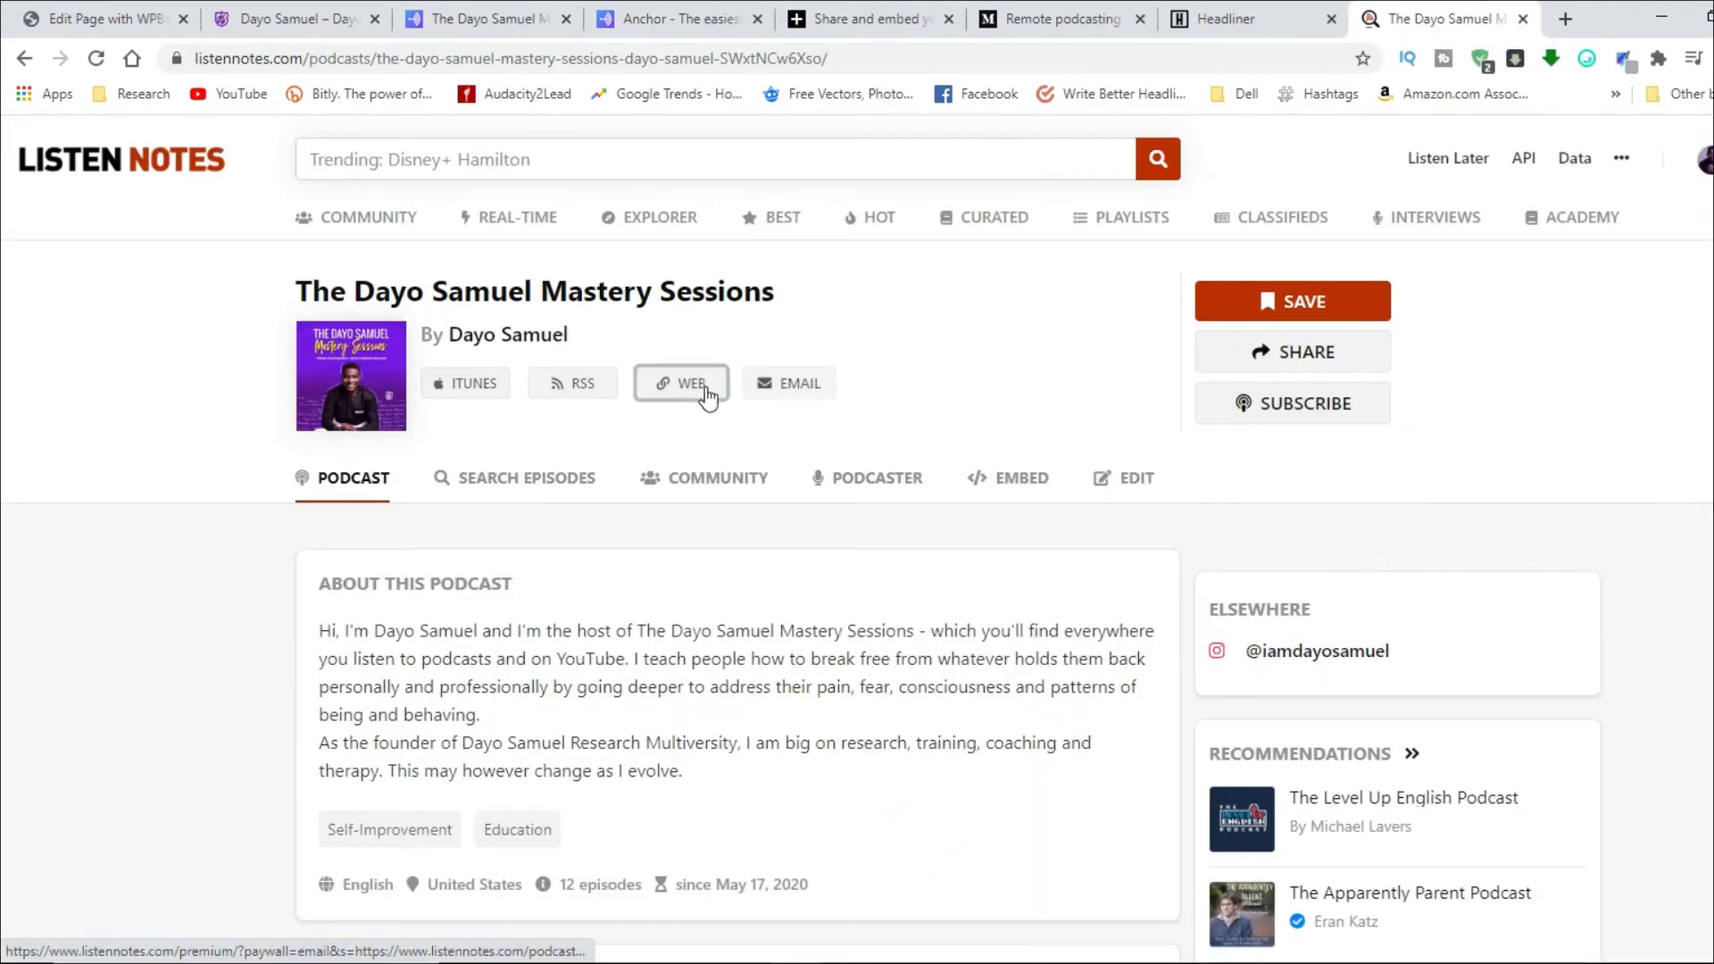
{"action": "left_click", "coordinate": [680, 383]}
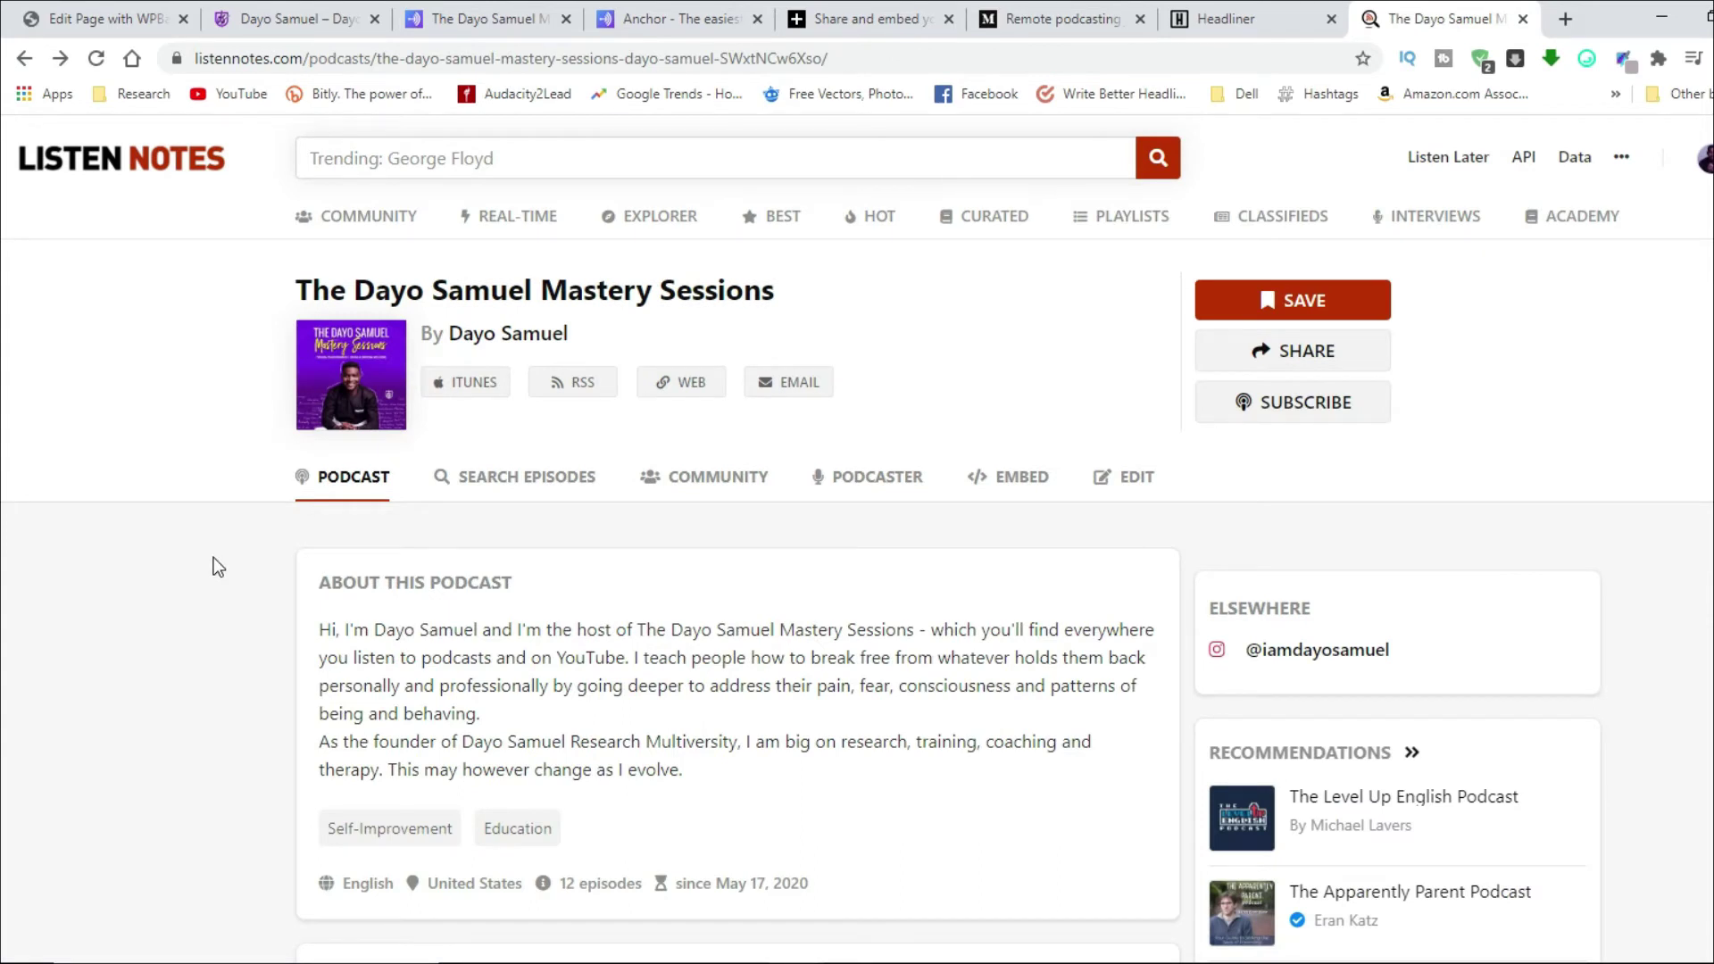
{"action": "left_click", "coordinate": [527, 477]}
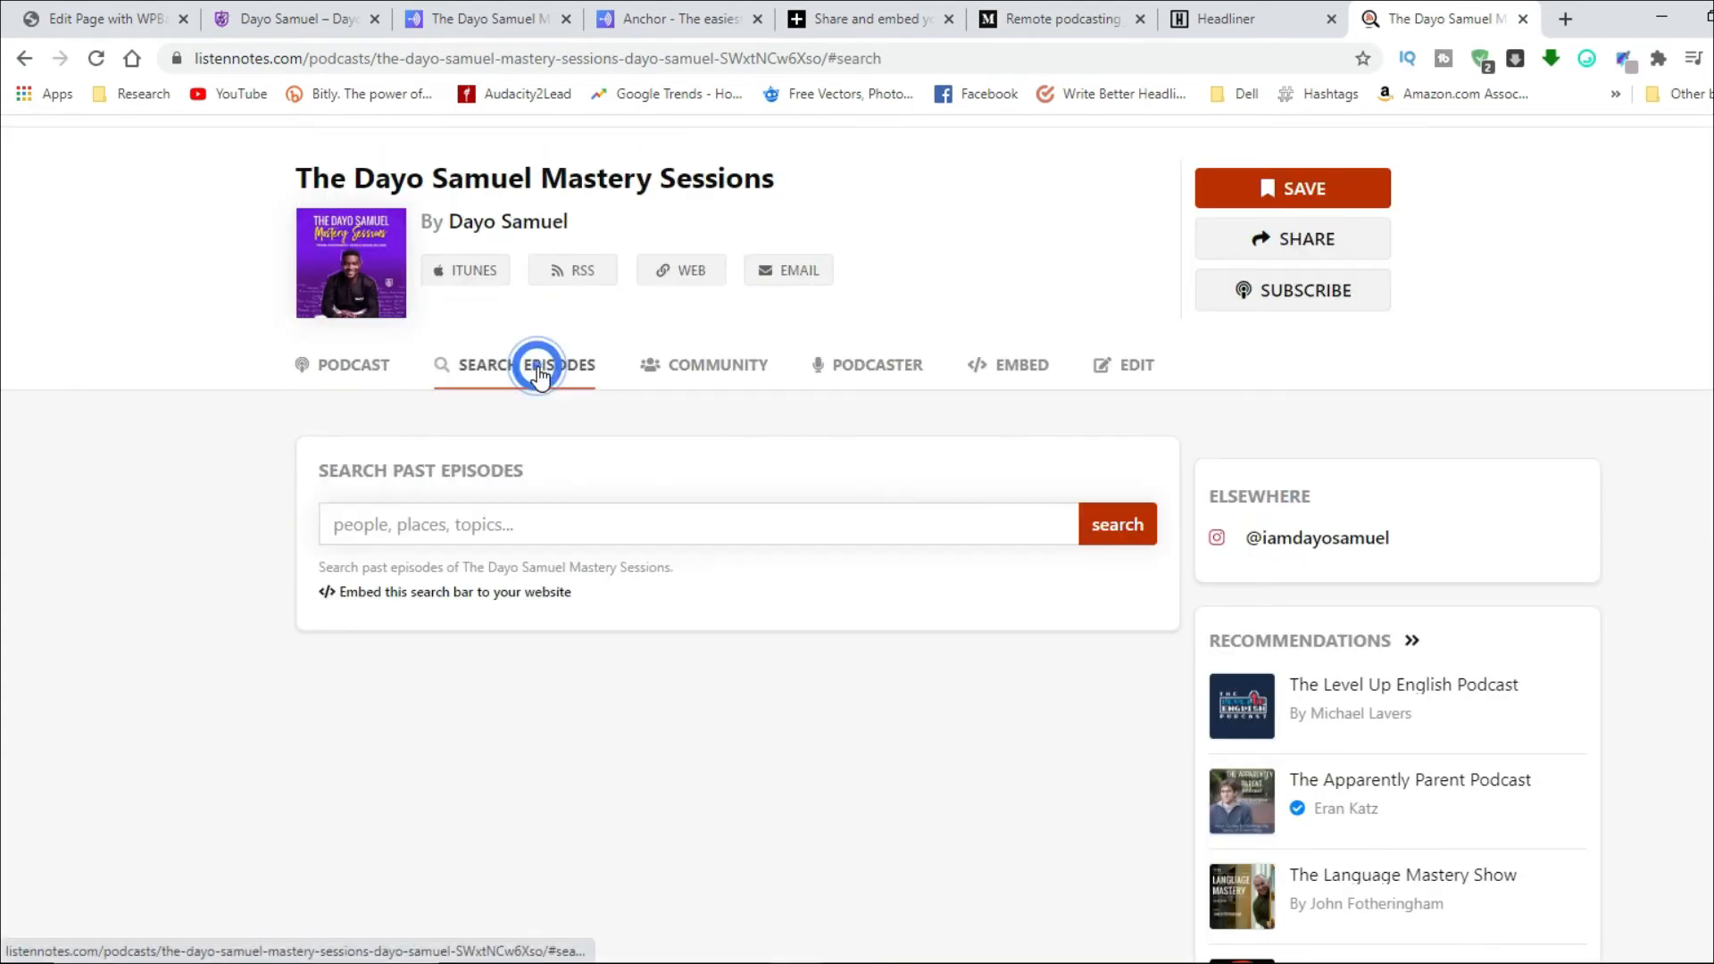
{"action": "left_click", "coordinate": [715, 365]}
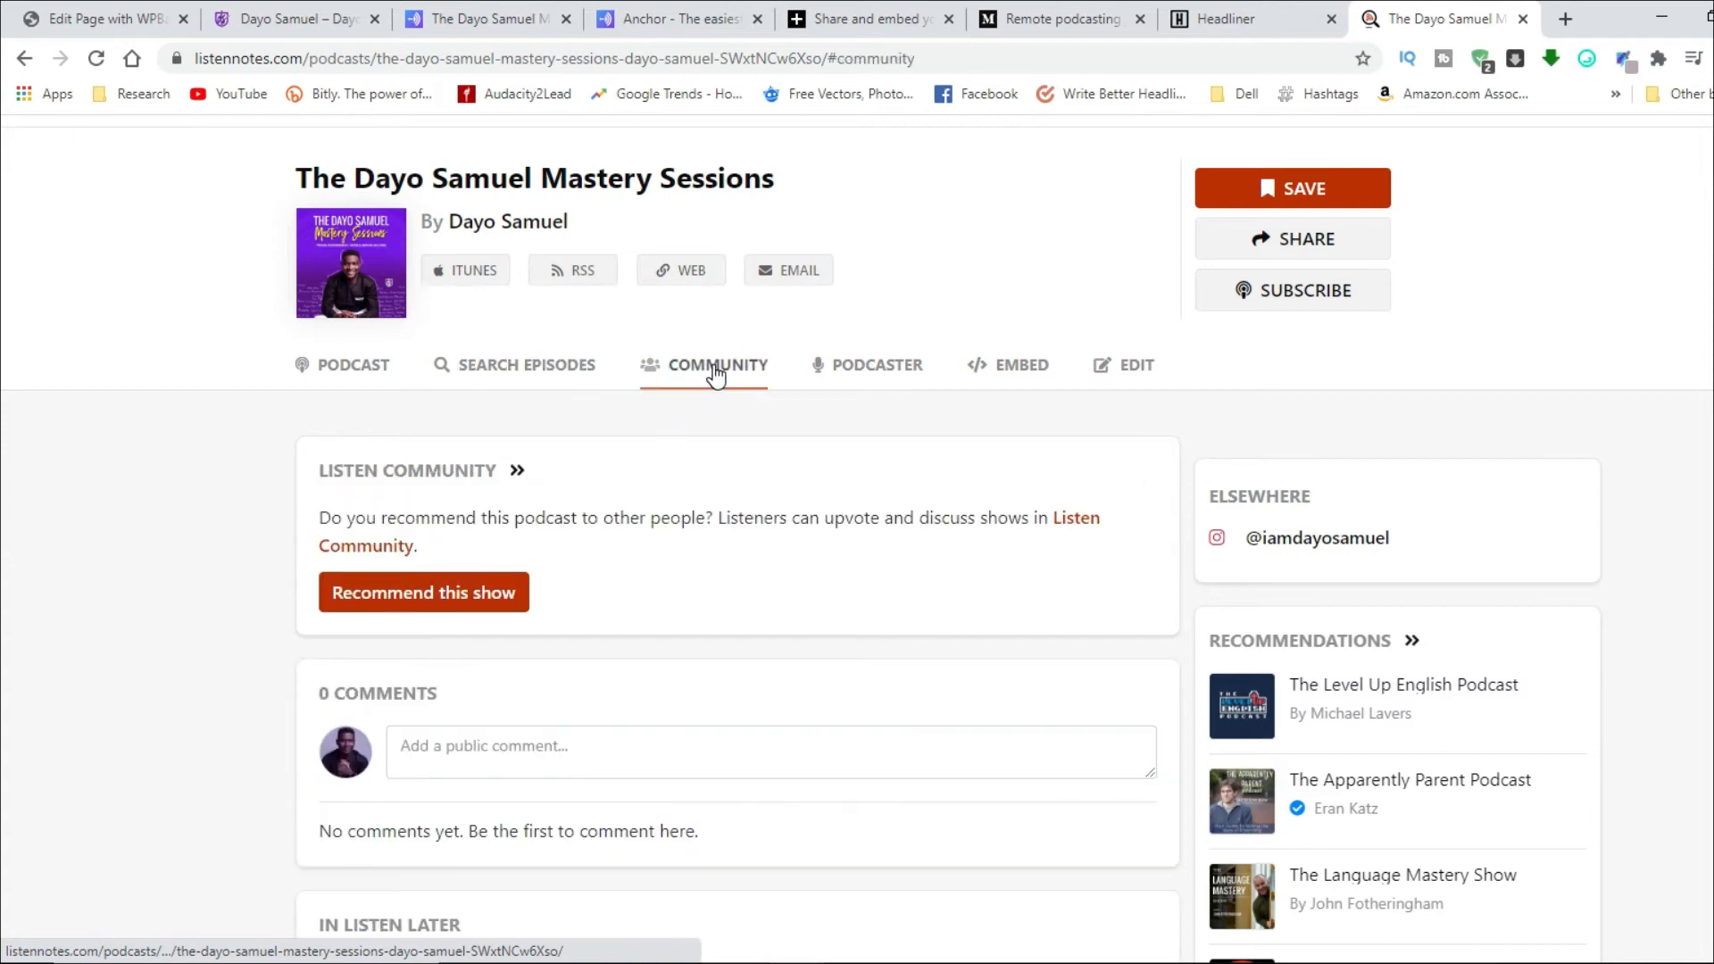
{"action": "left_click", "coordinate": [1018, 364]}
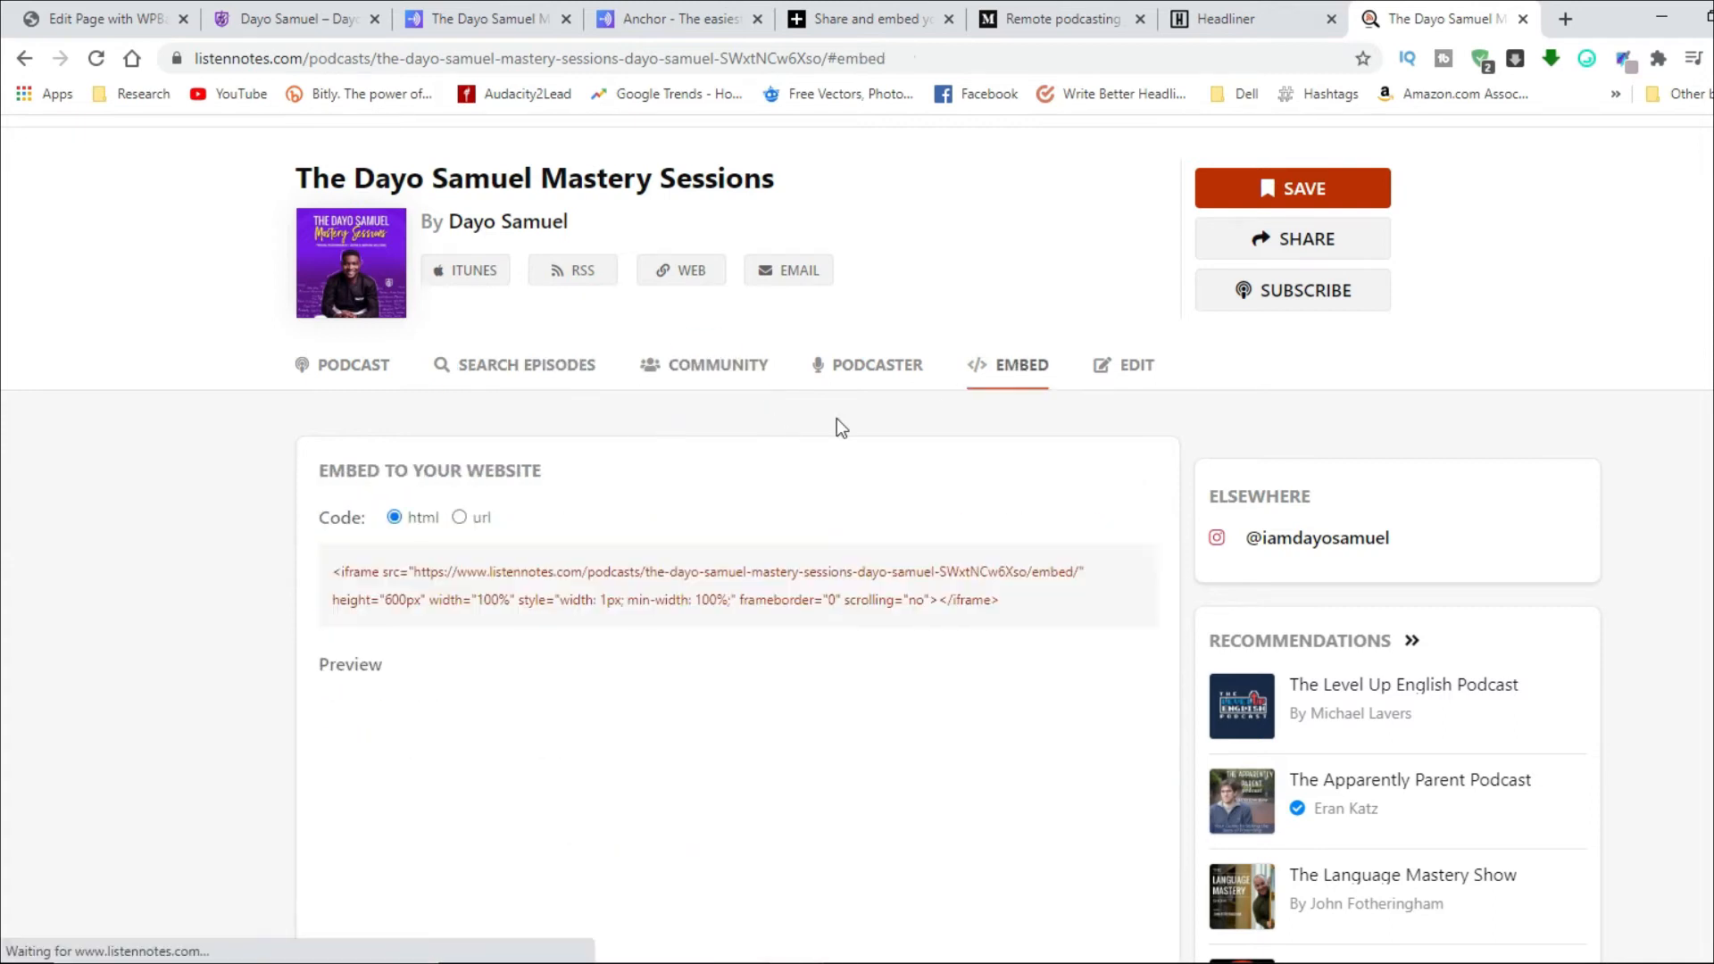
Step: Copy the Listen Notes HTML iframe embed code and return to the WPBakery editor
{"action": "scroll", "scroll_direction": "down", "scroll_amount": 3}
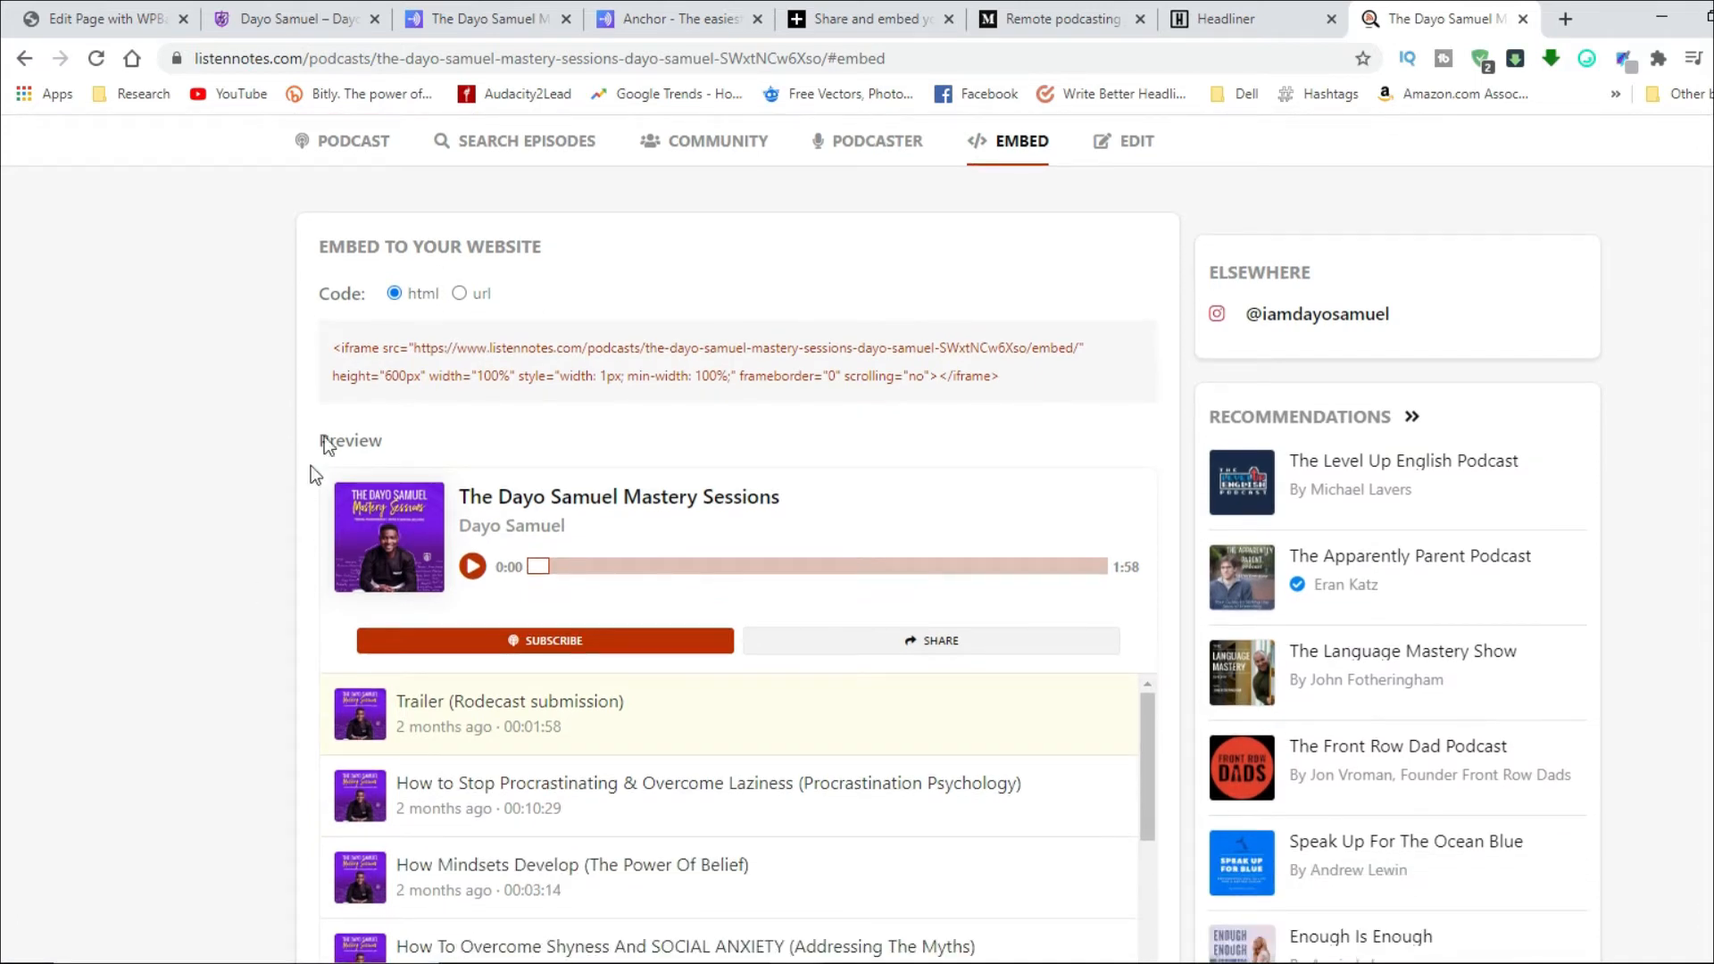
{"action": "left_click", "coordinate": [459, 293]}
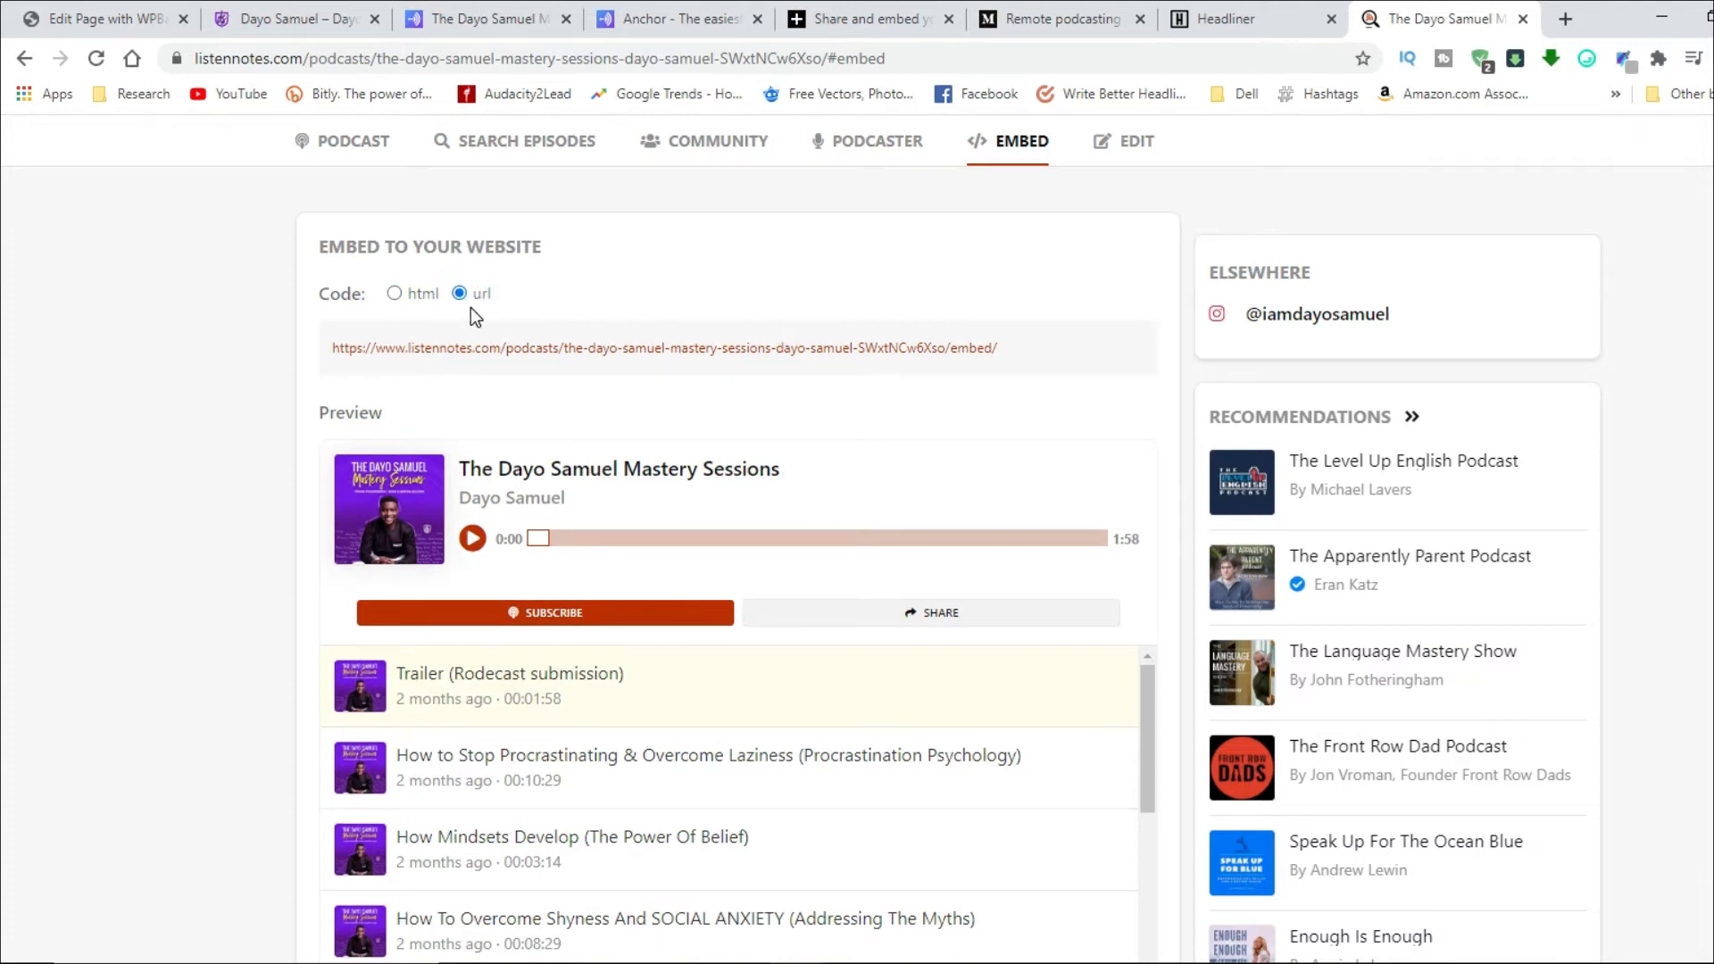
{"action": "left_click", "coordinate": [393, 293]}
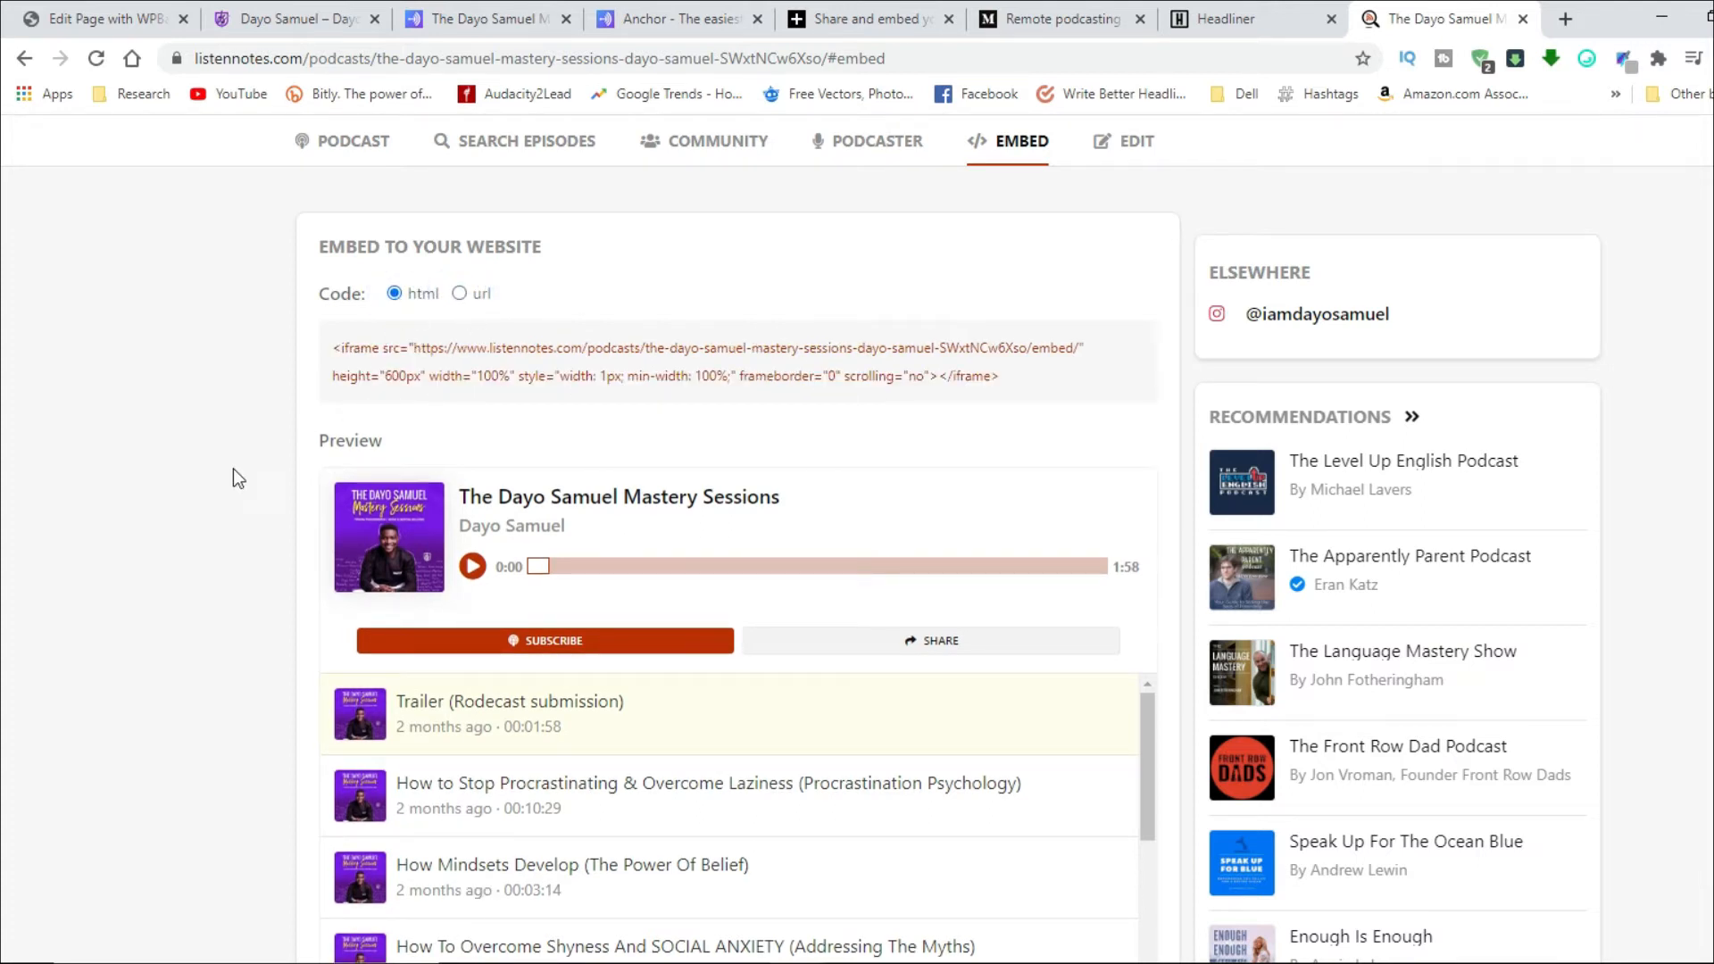
{"action": "scroll", "scroll_direction": "down", "scroll_amount": 3}
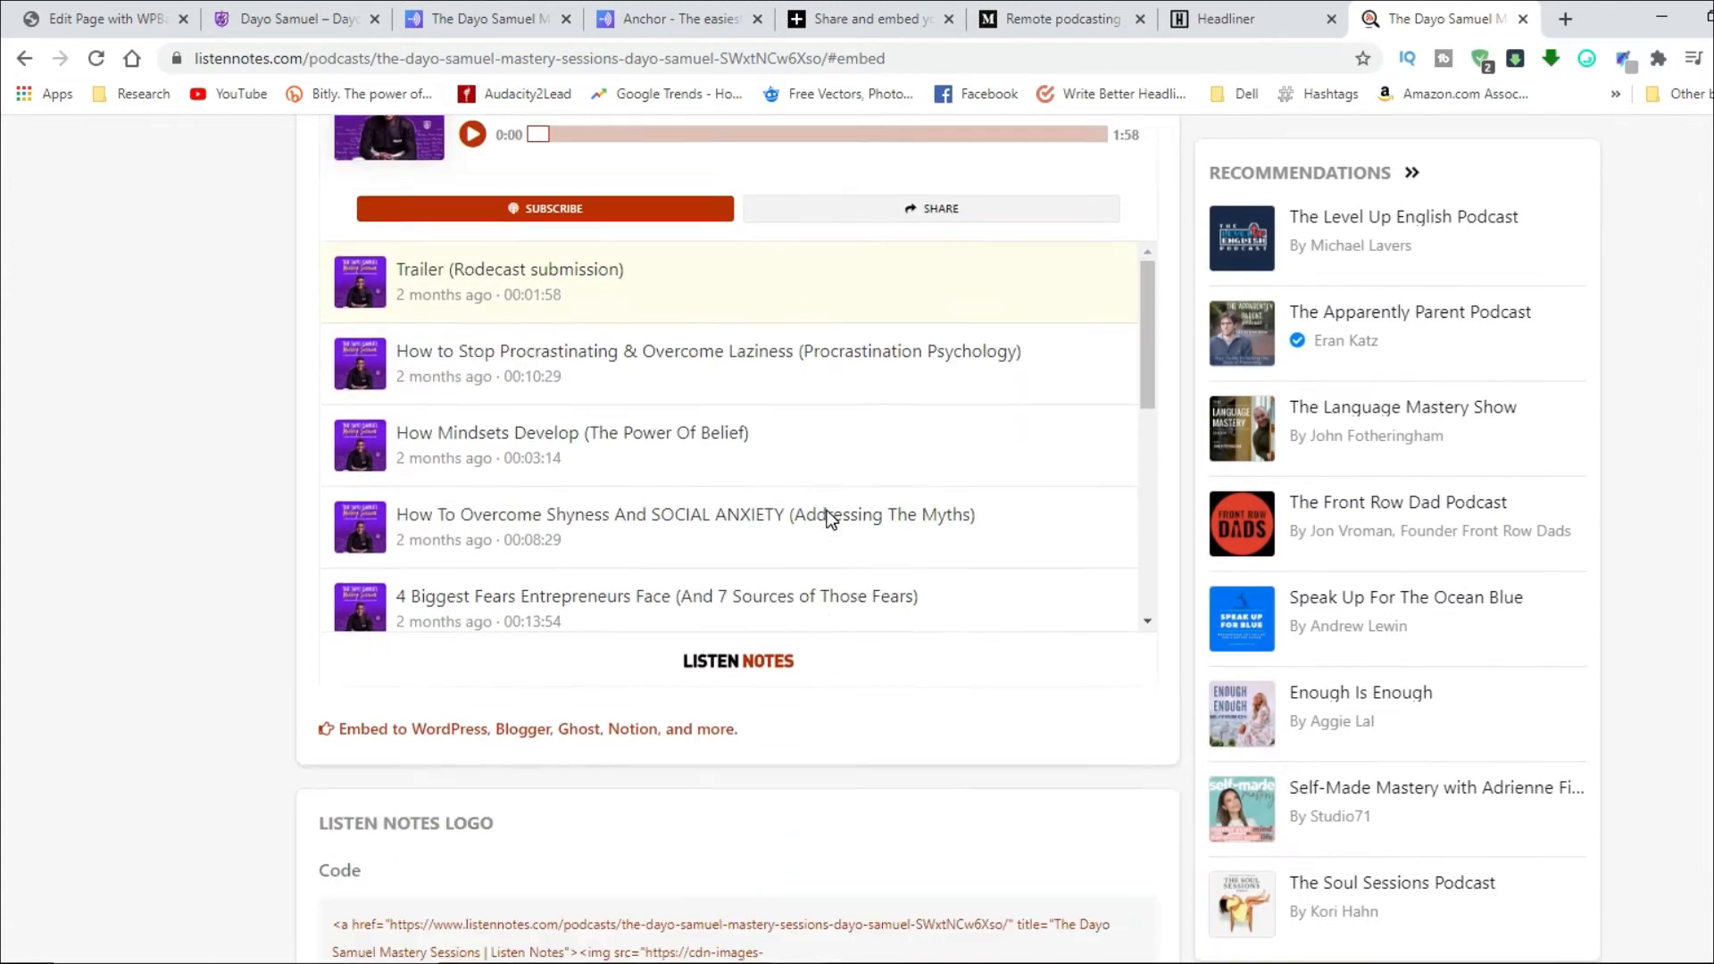
{"action": "scroll", "scroll_direction": "down", "scroll_amount": 3}
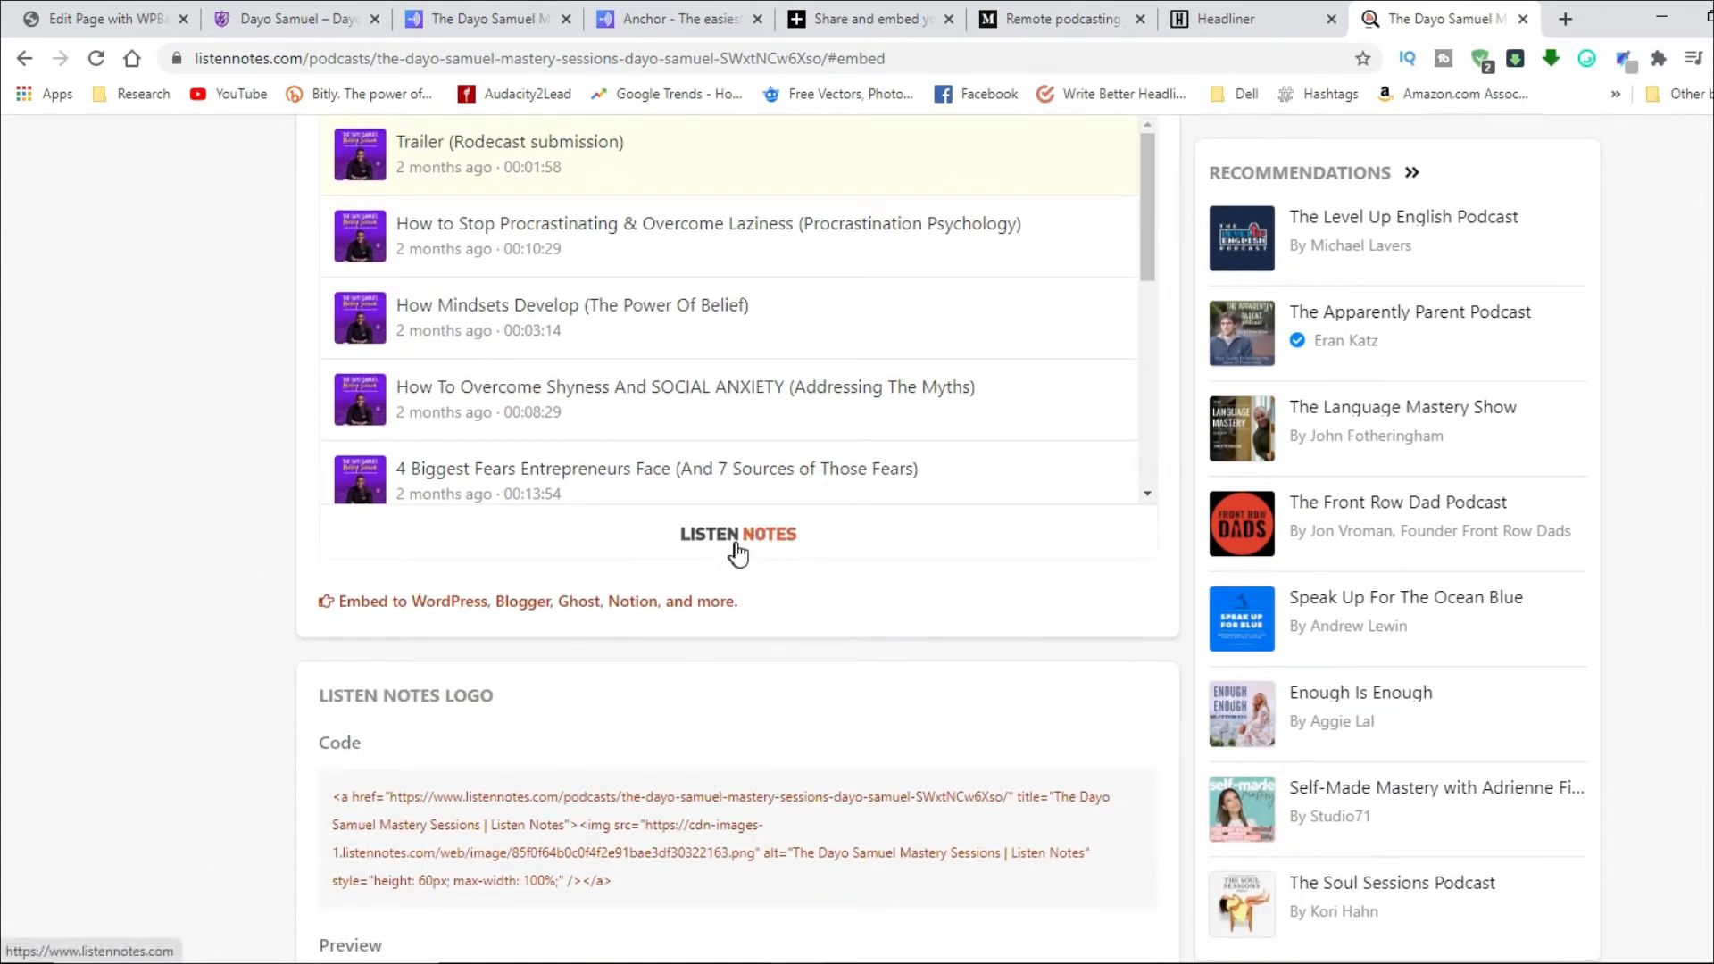
{"action": "mouse_move", "coordinate": [390, 613]}
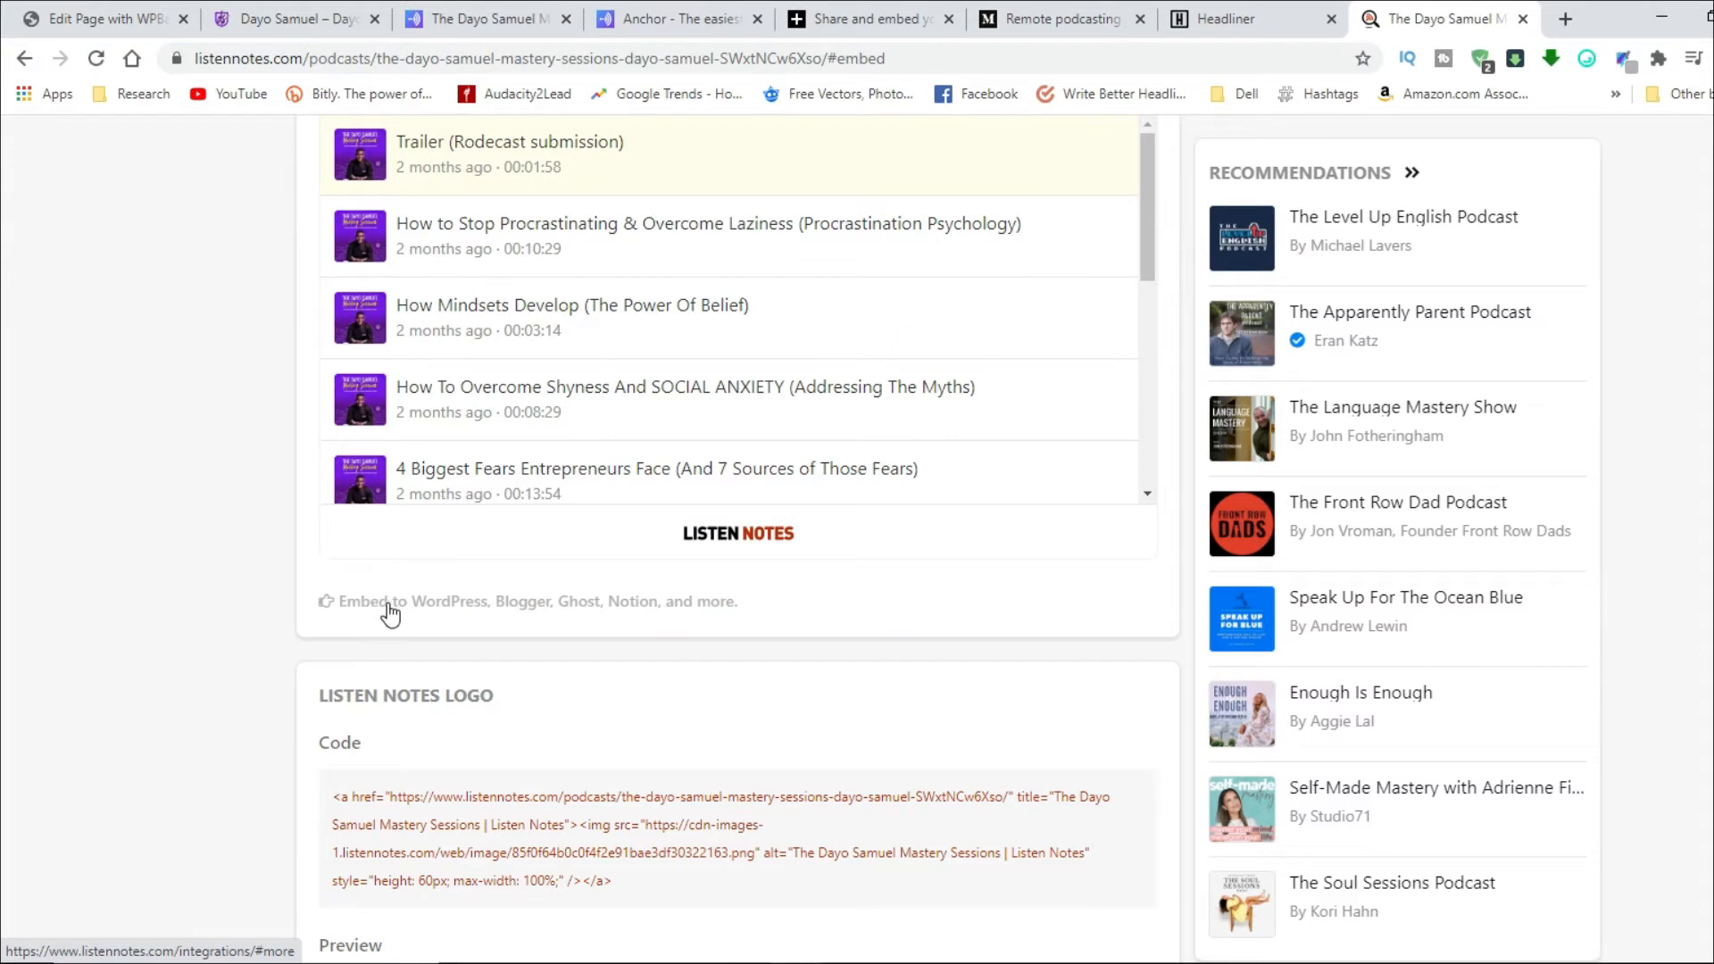
{"action": "scroll", "scroll_direction": "up", "scroll_amount": 3}
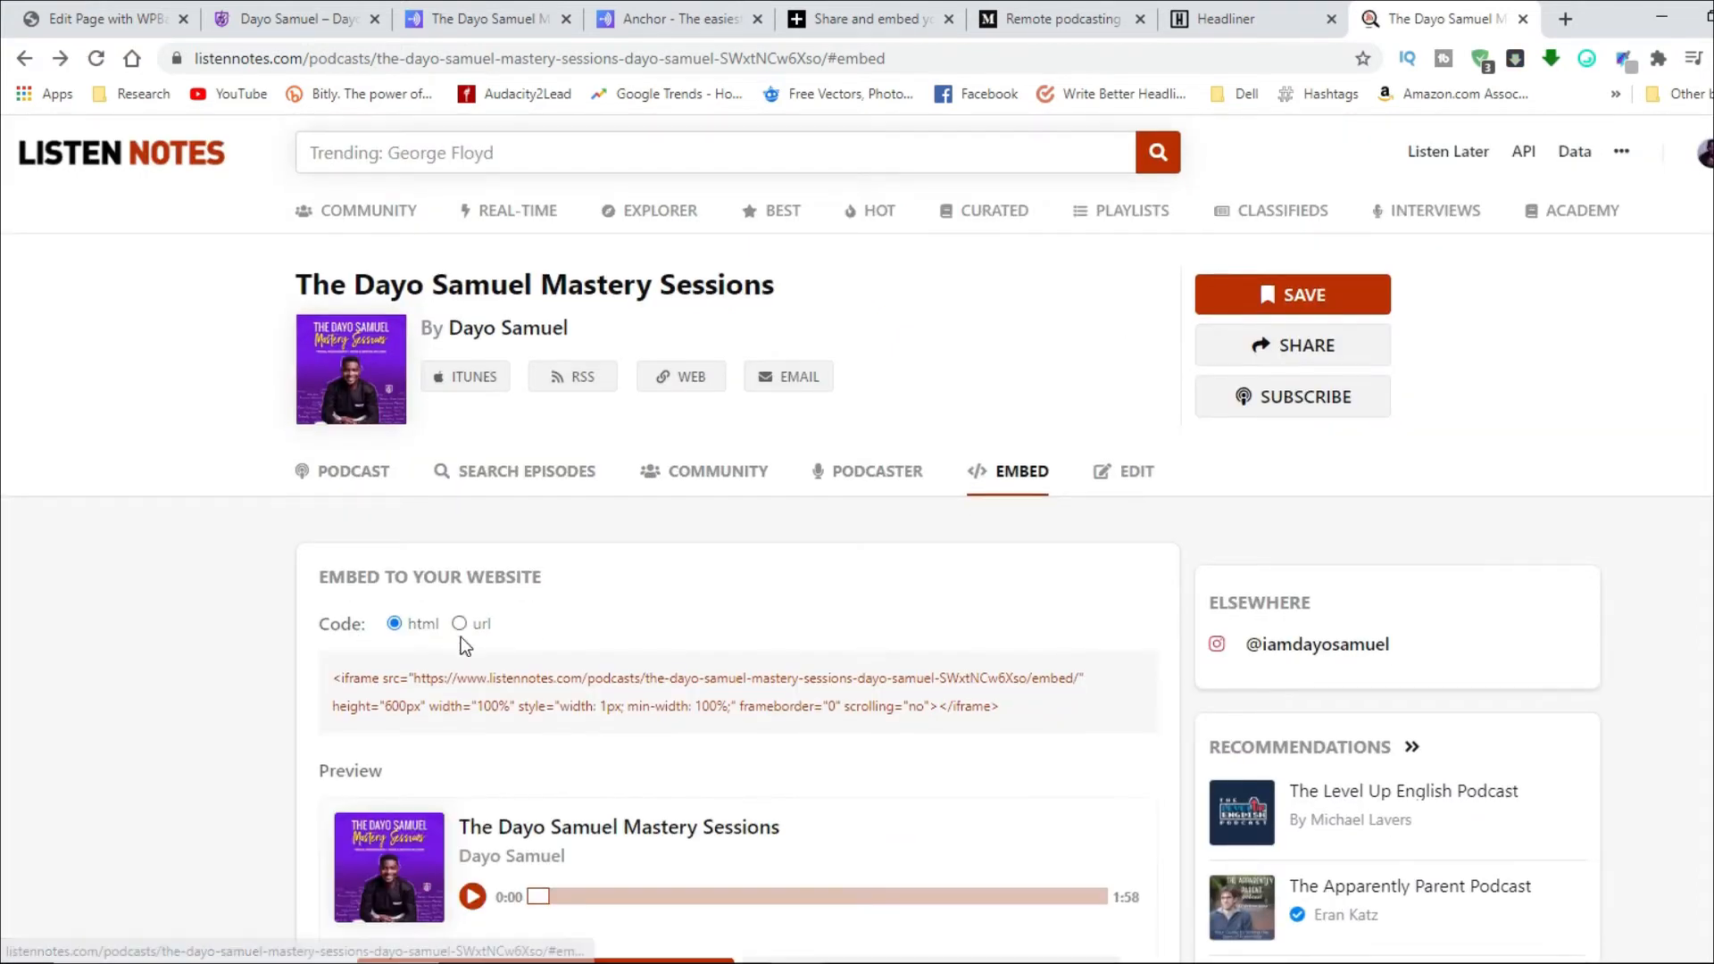
{"action": "right_click", "coordinate": [689, 459]}
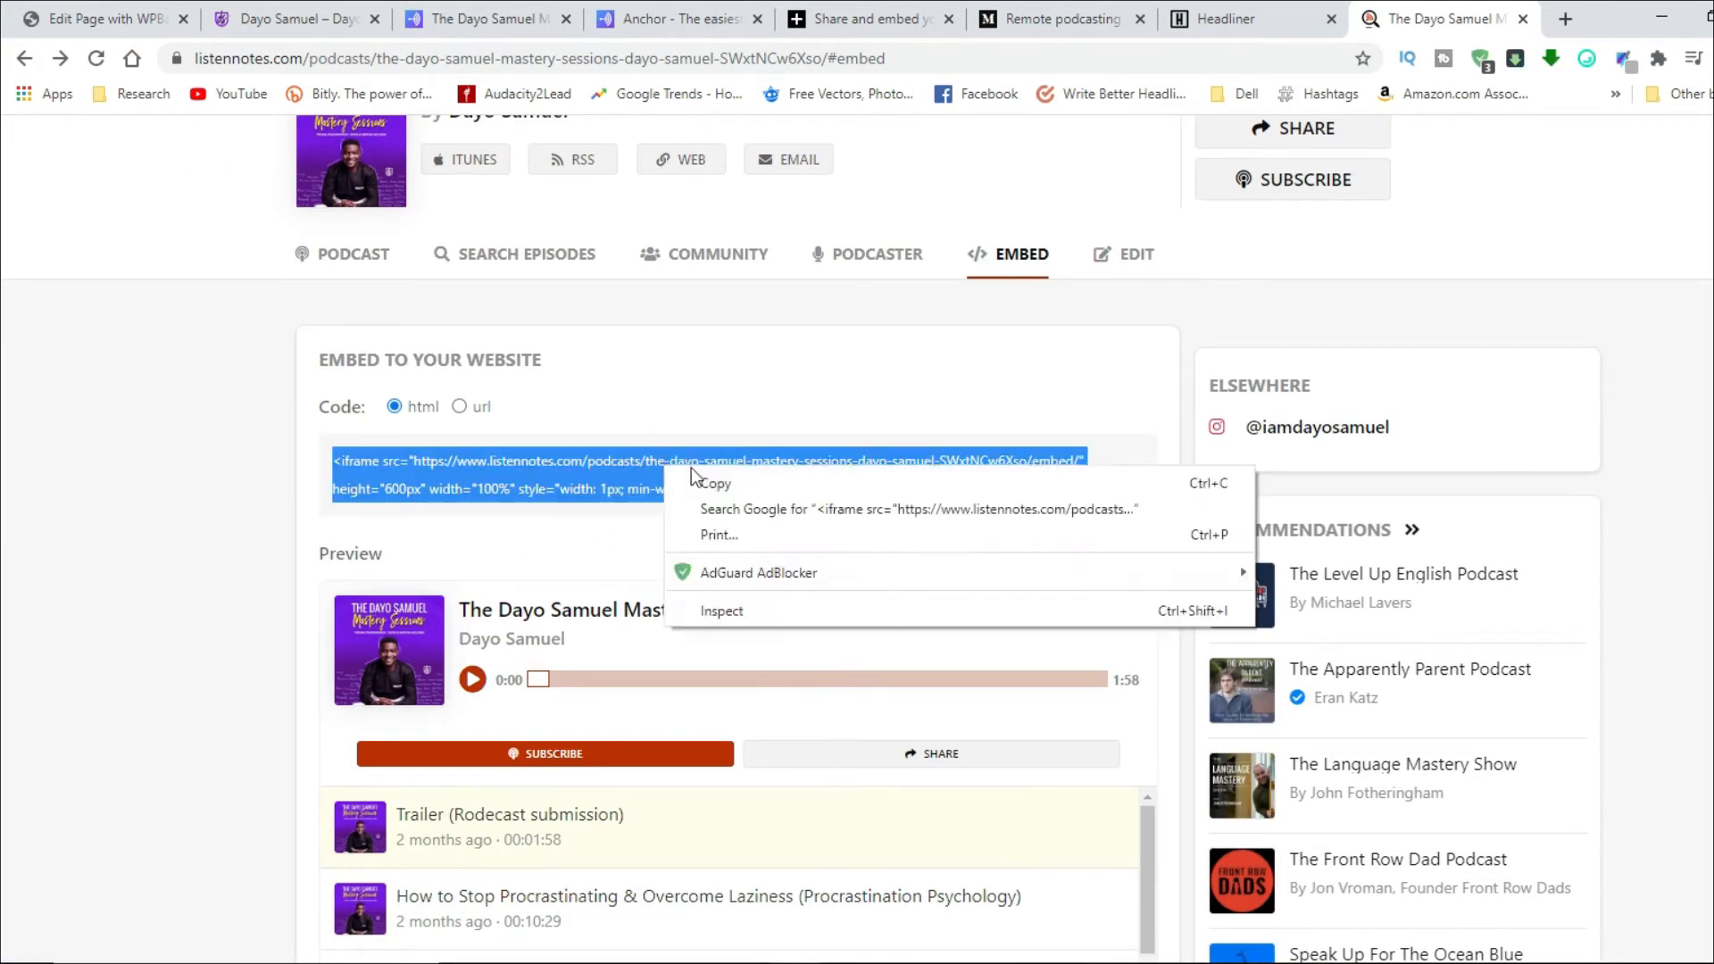
{"action": "left_click", "coordinate": [712, 483]}
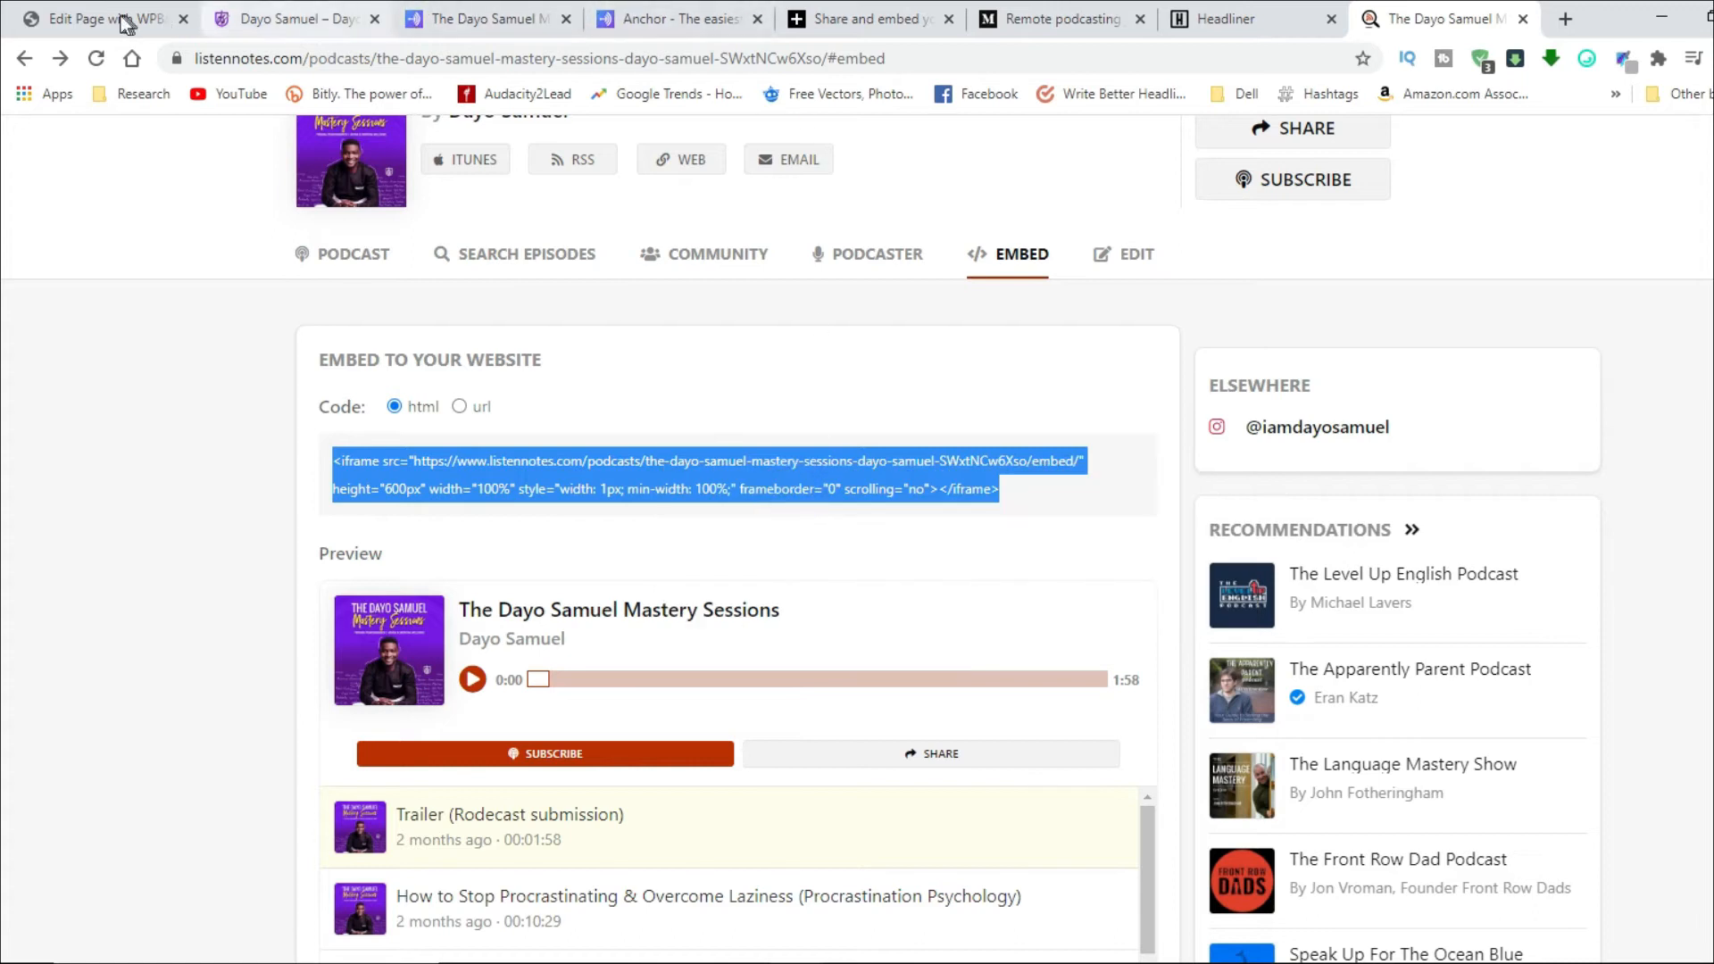
{"action": "left_click", "coordinate": [98, 19]}
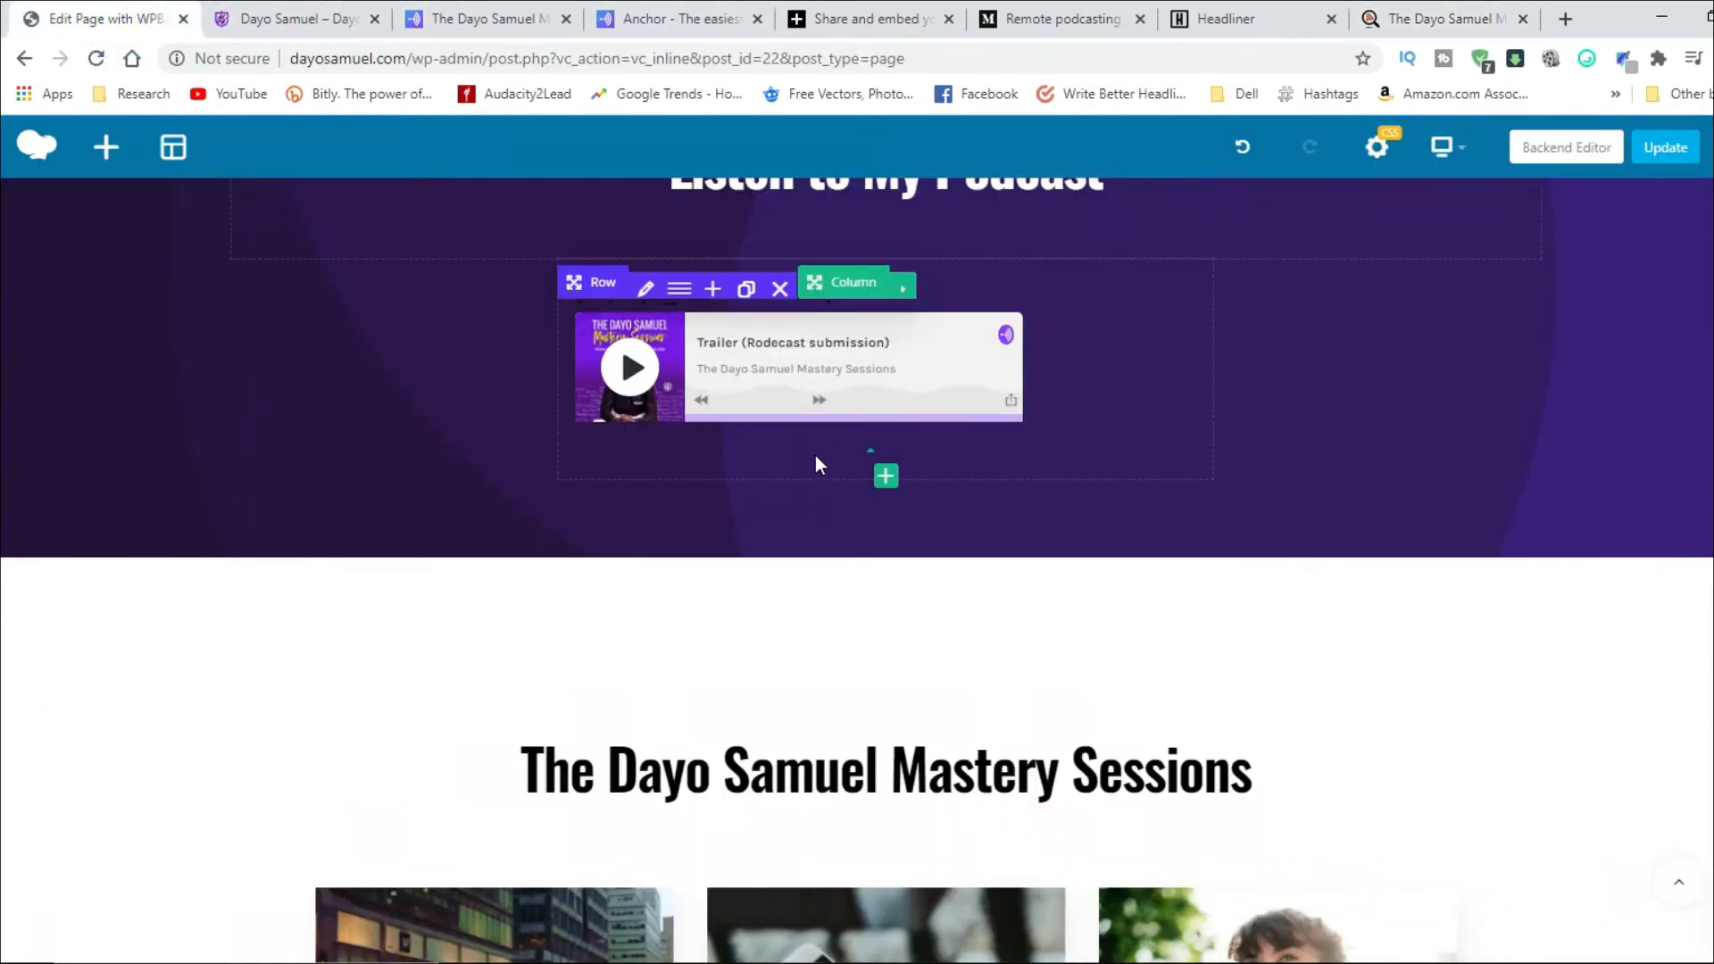
{"action": "mouse_move", "coordinate": [1415, 44]}
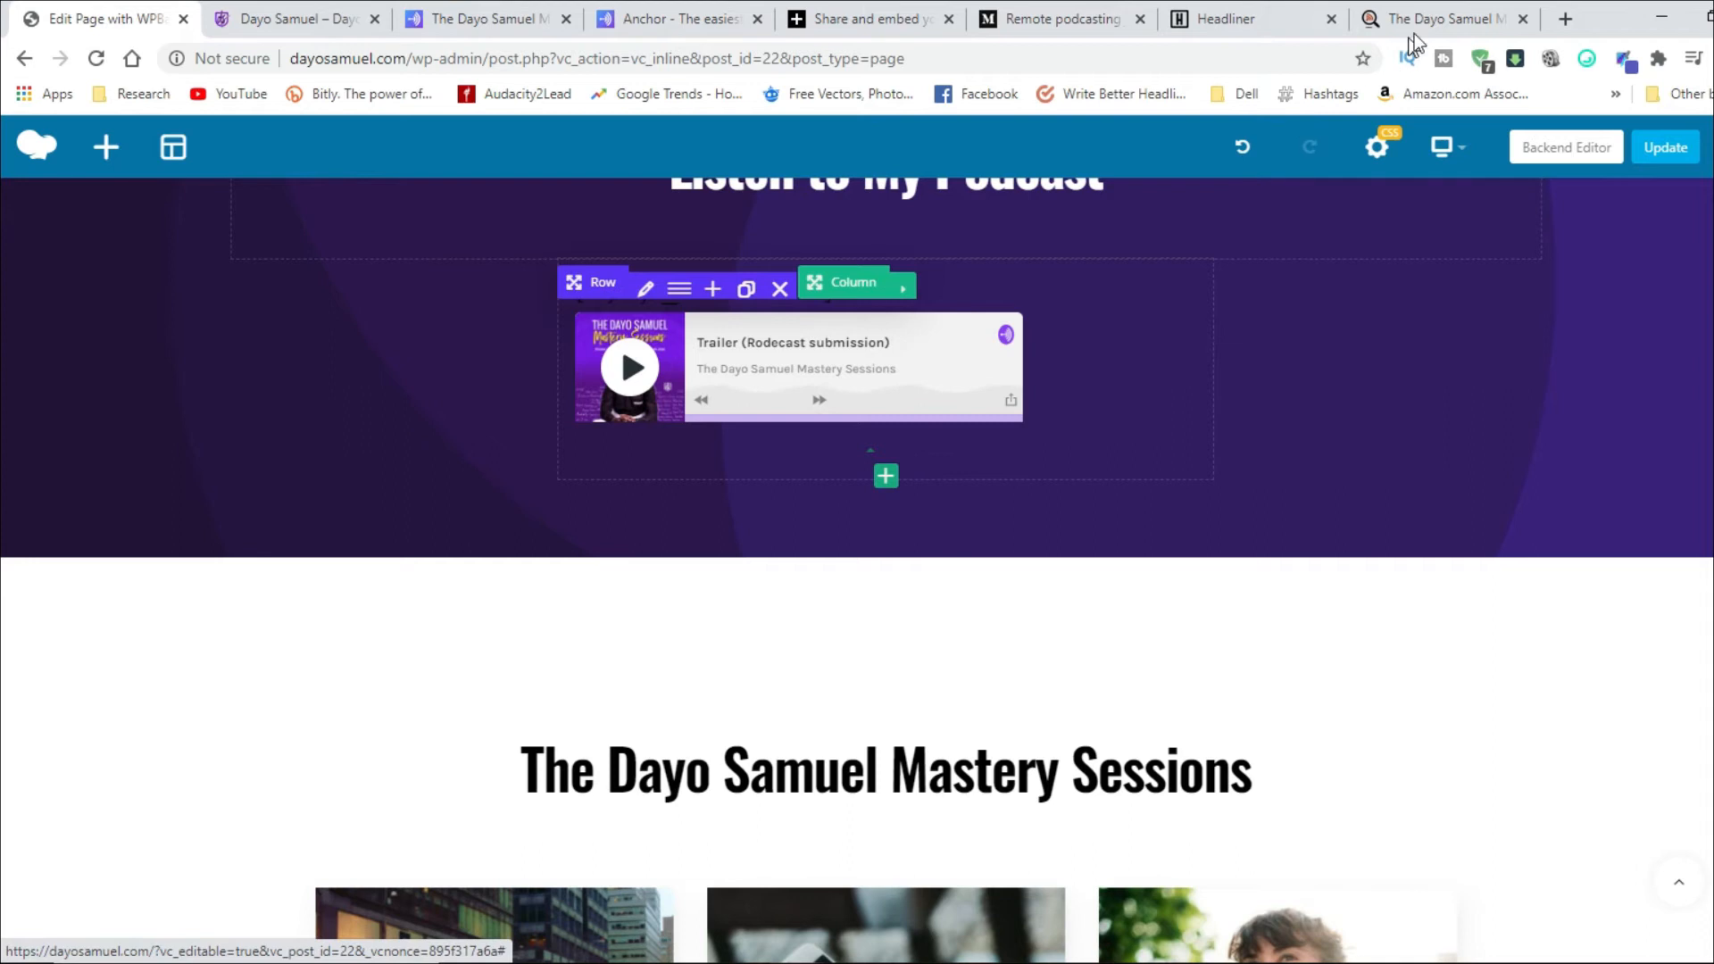
Step: Add a Raw HTML element to the Listen to My Podcast column
{"action": "left_click", "coordinate": [885, 476]}
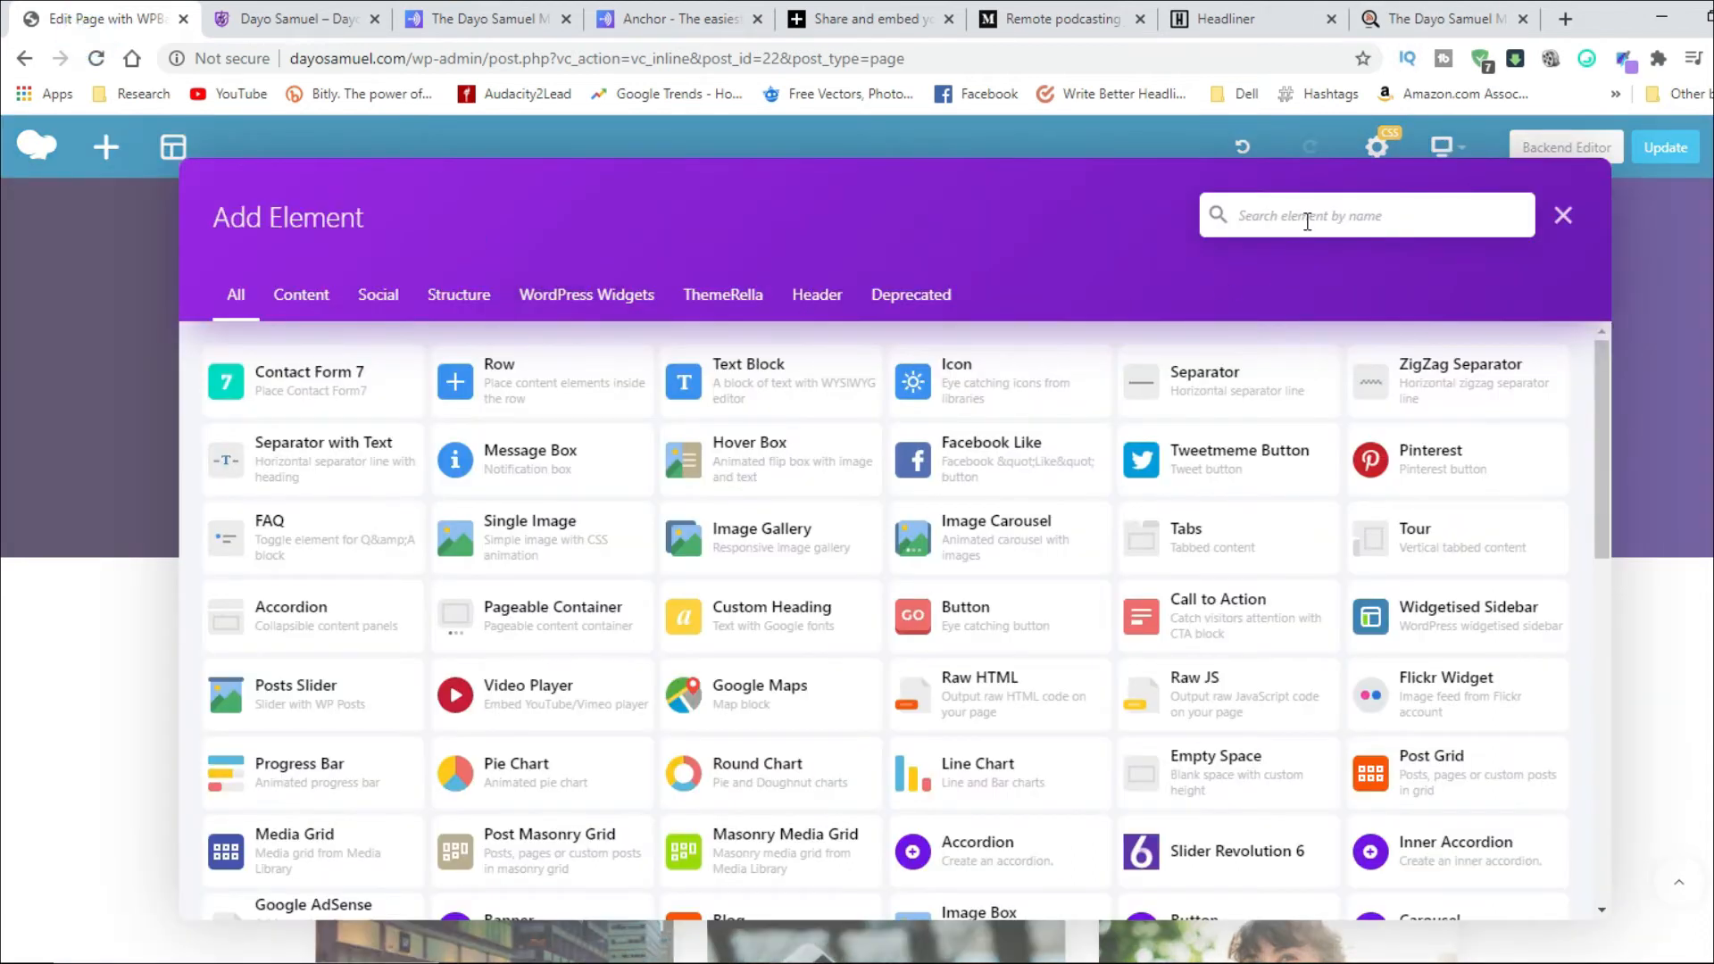
{"action": "type", "text": "html"}
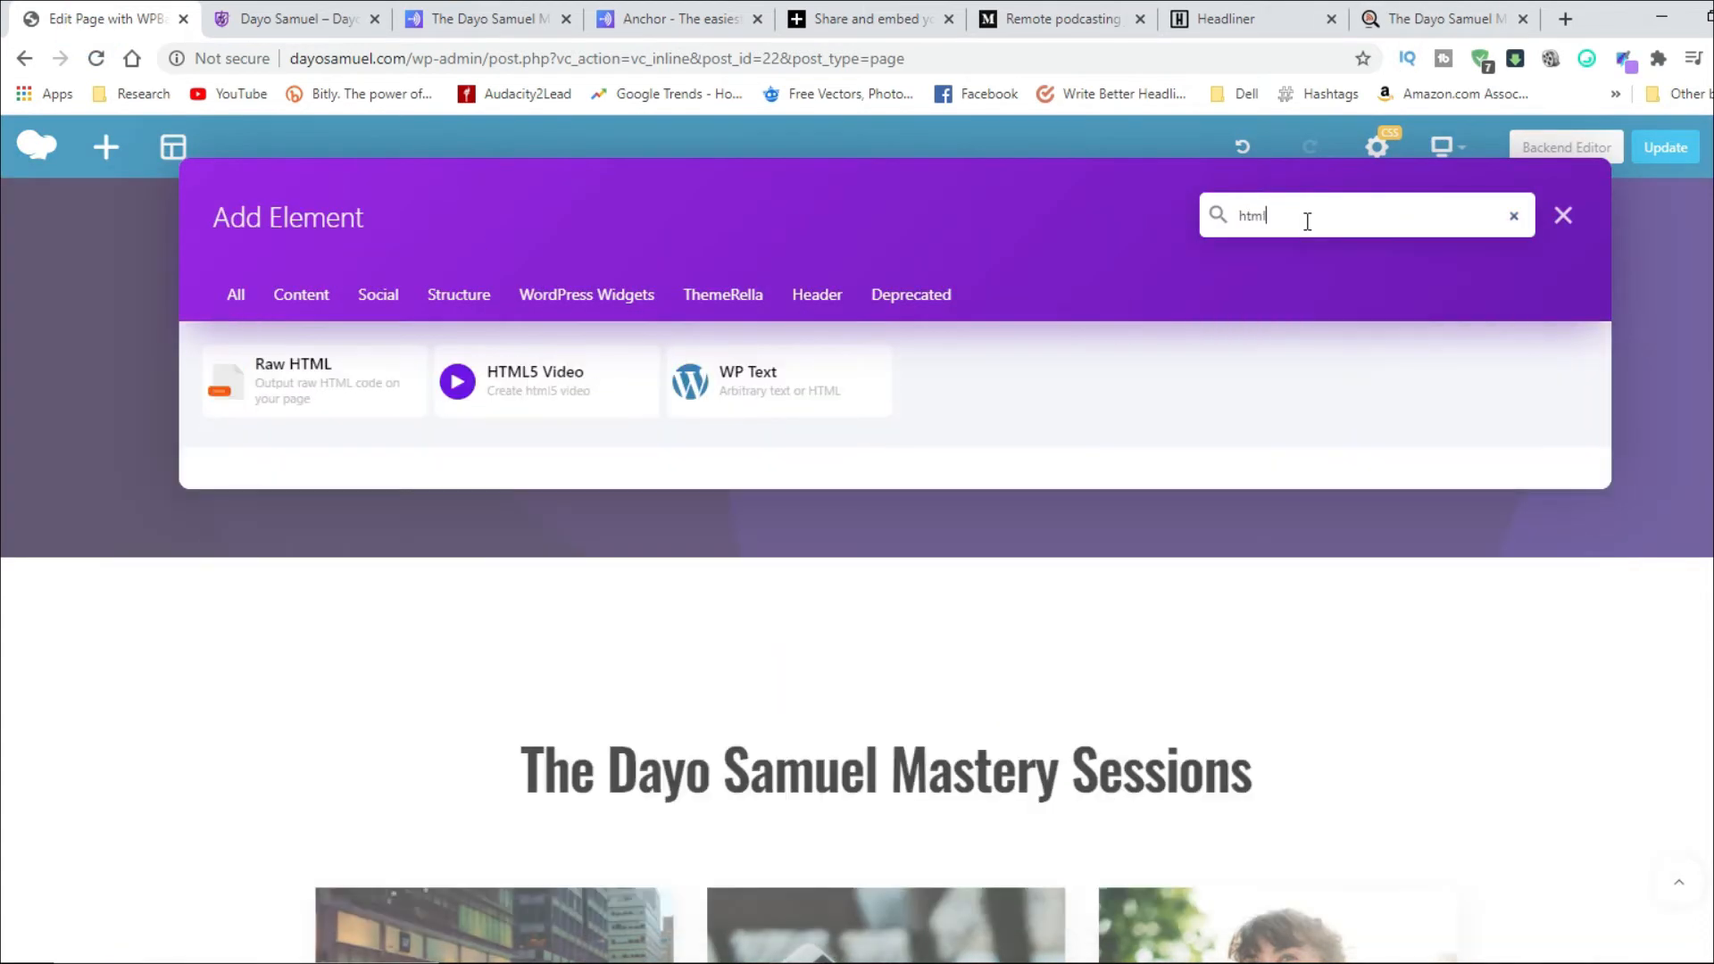
{"action": "left_click", "coordinate": [313, 380]}
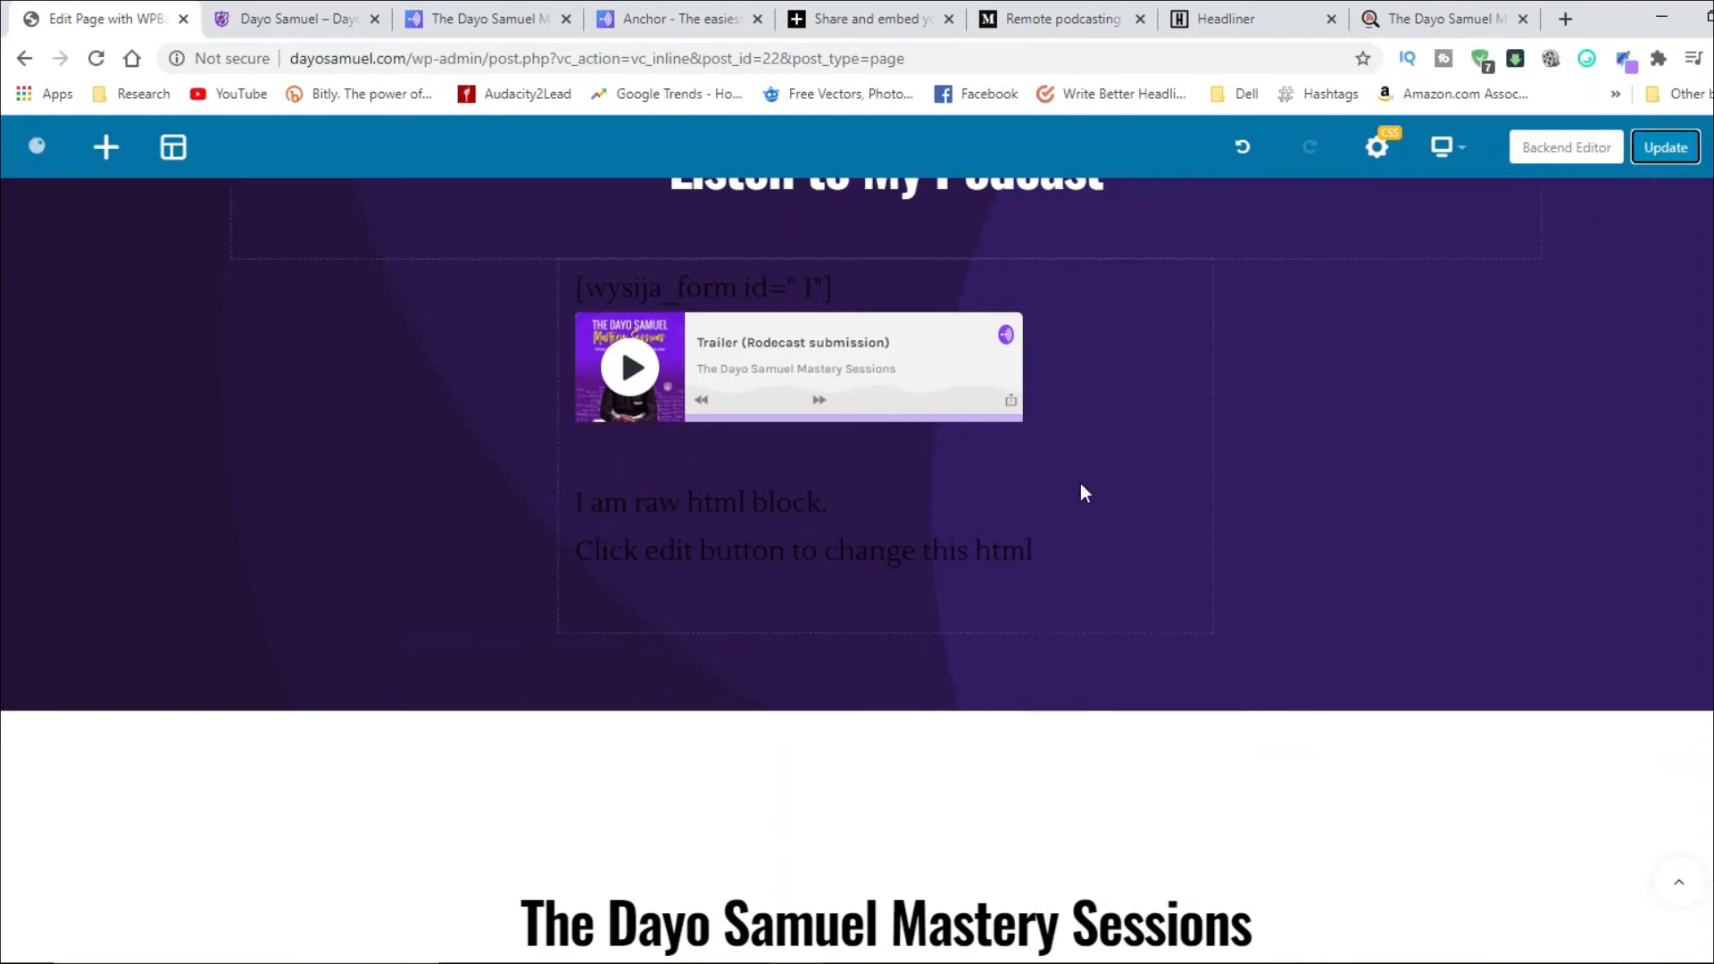
Step: Update the page with the embedded iframe and switch to the live website
{"action": "left_click", "coordinate": [1662, 148]}
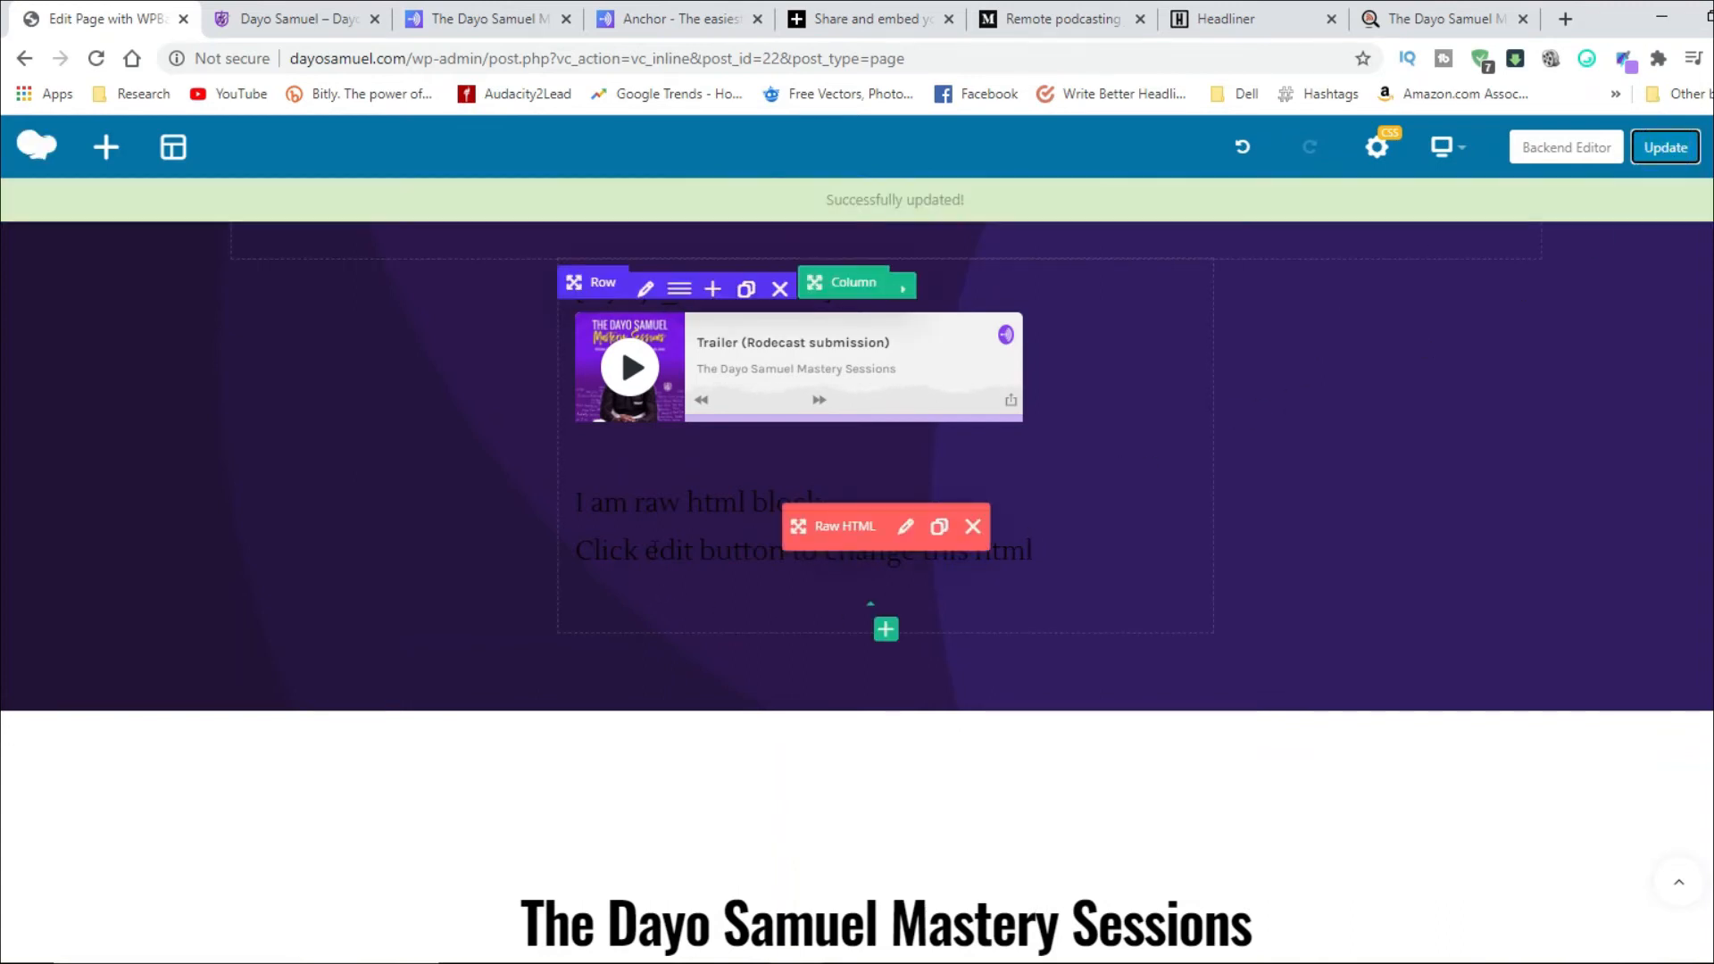
{"action": "right_click", "coordinate": [372, 459]}
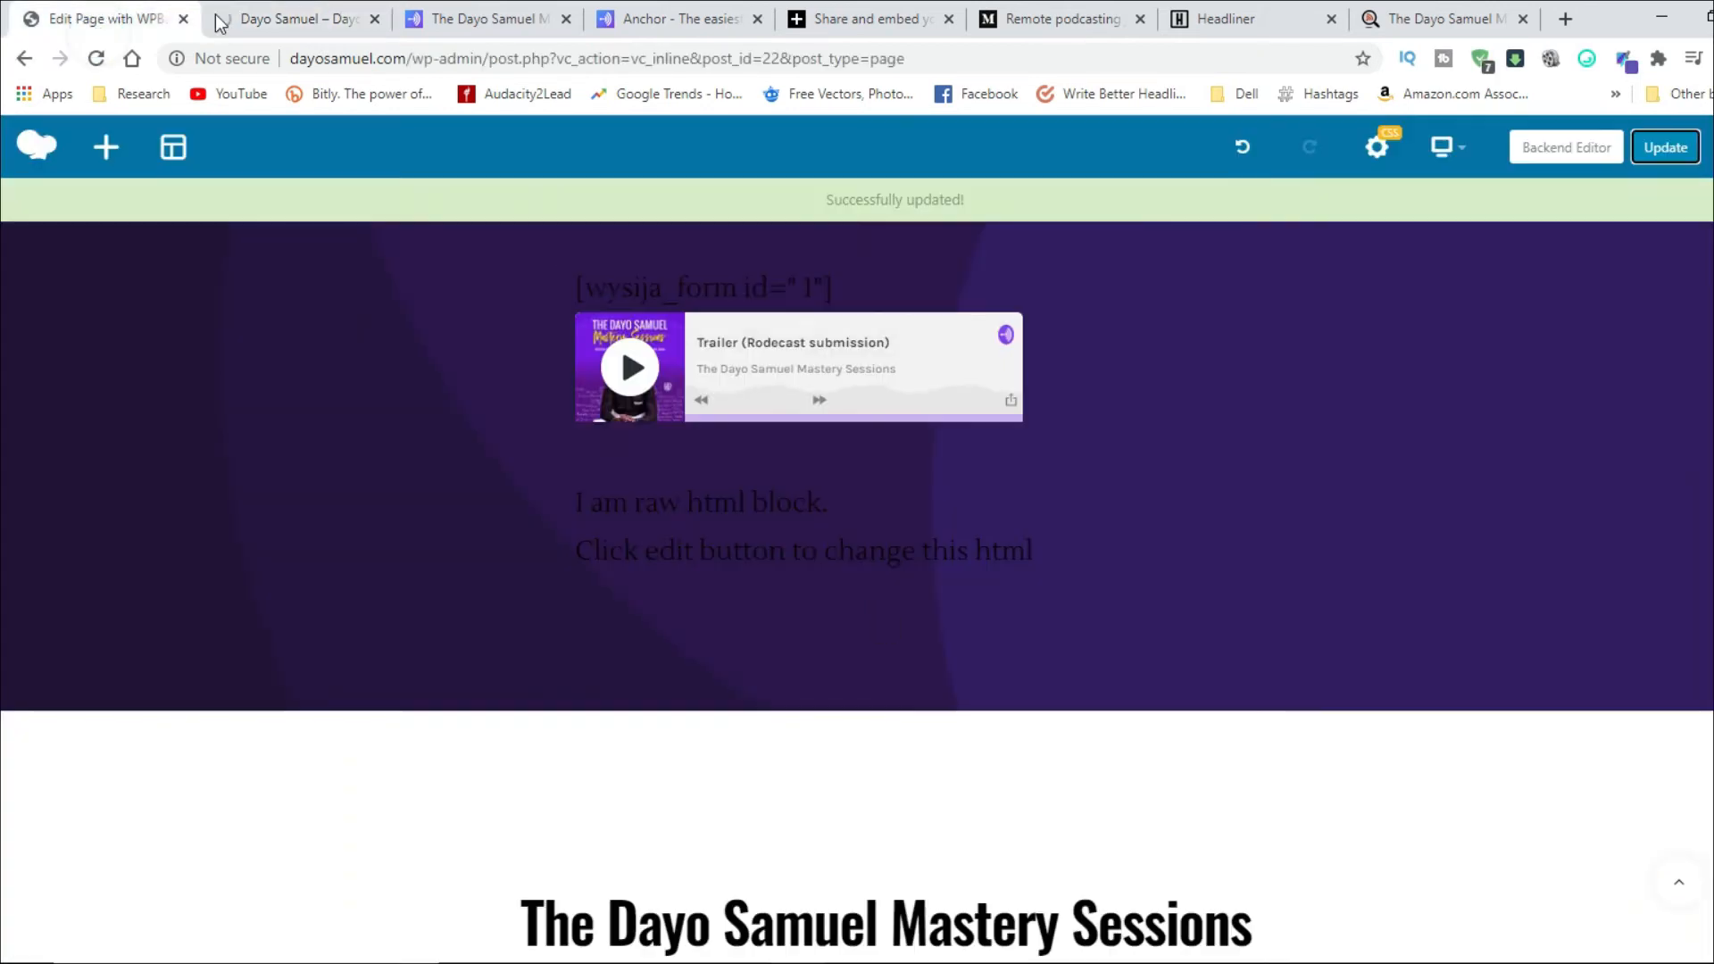
{"action": "left_click", "coordinate": [289, 19]}
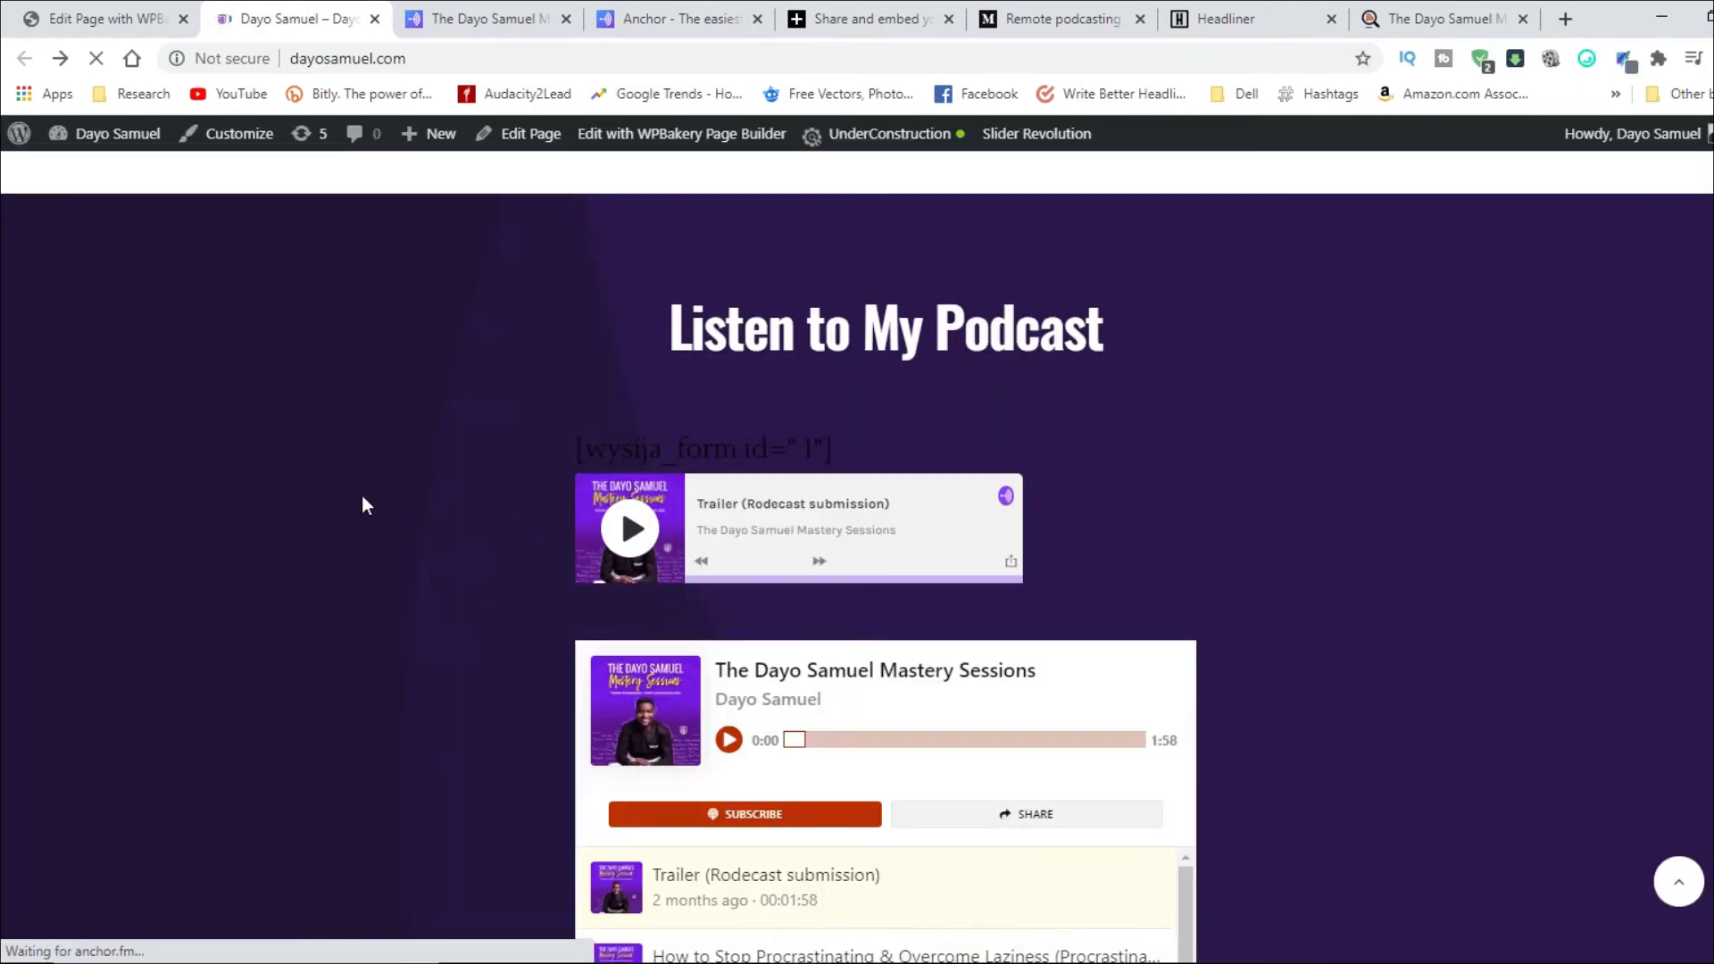
{"action": "scroll", "scroll_direction": "down", "scroll_amount": 3}
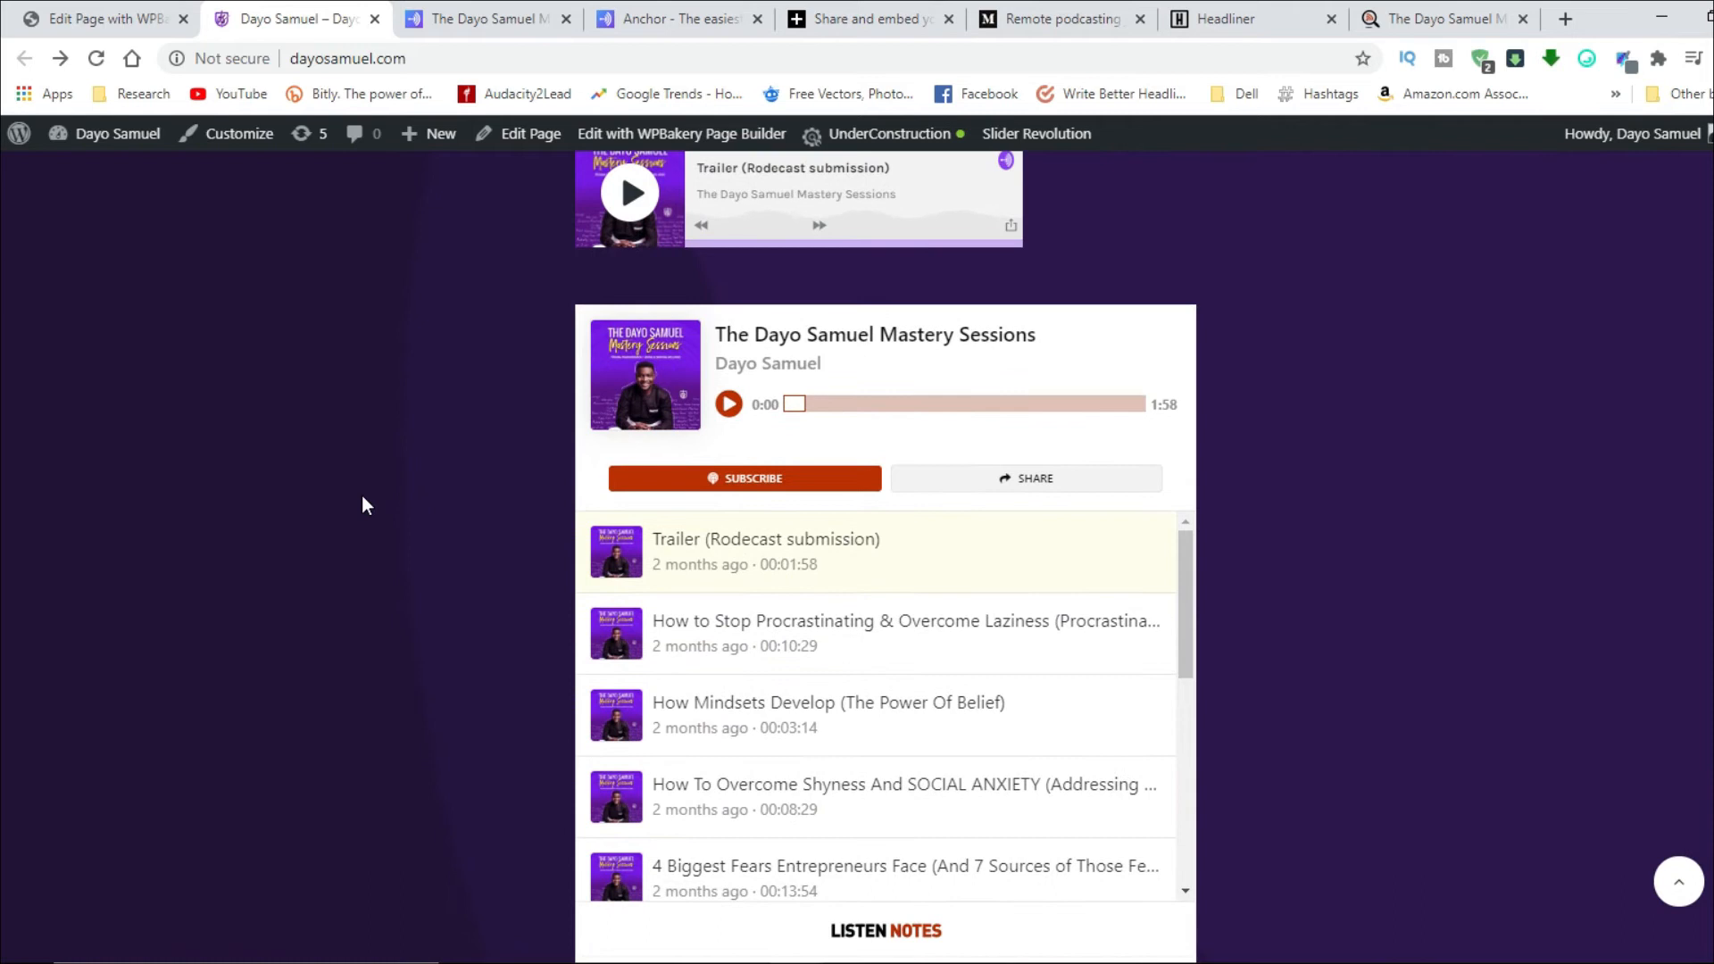
{"action": "mouse_move", "coordinate": [759, 483]}
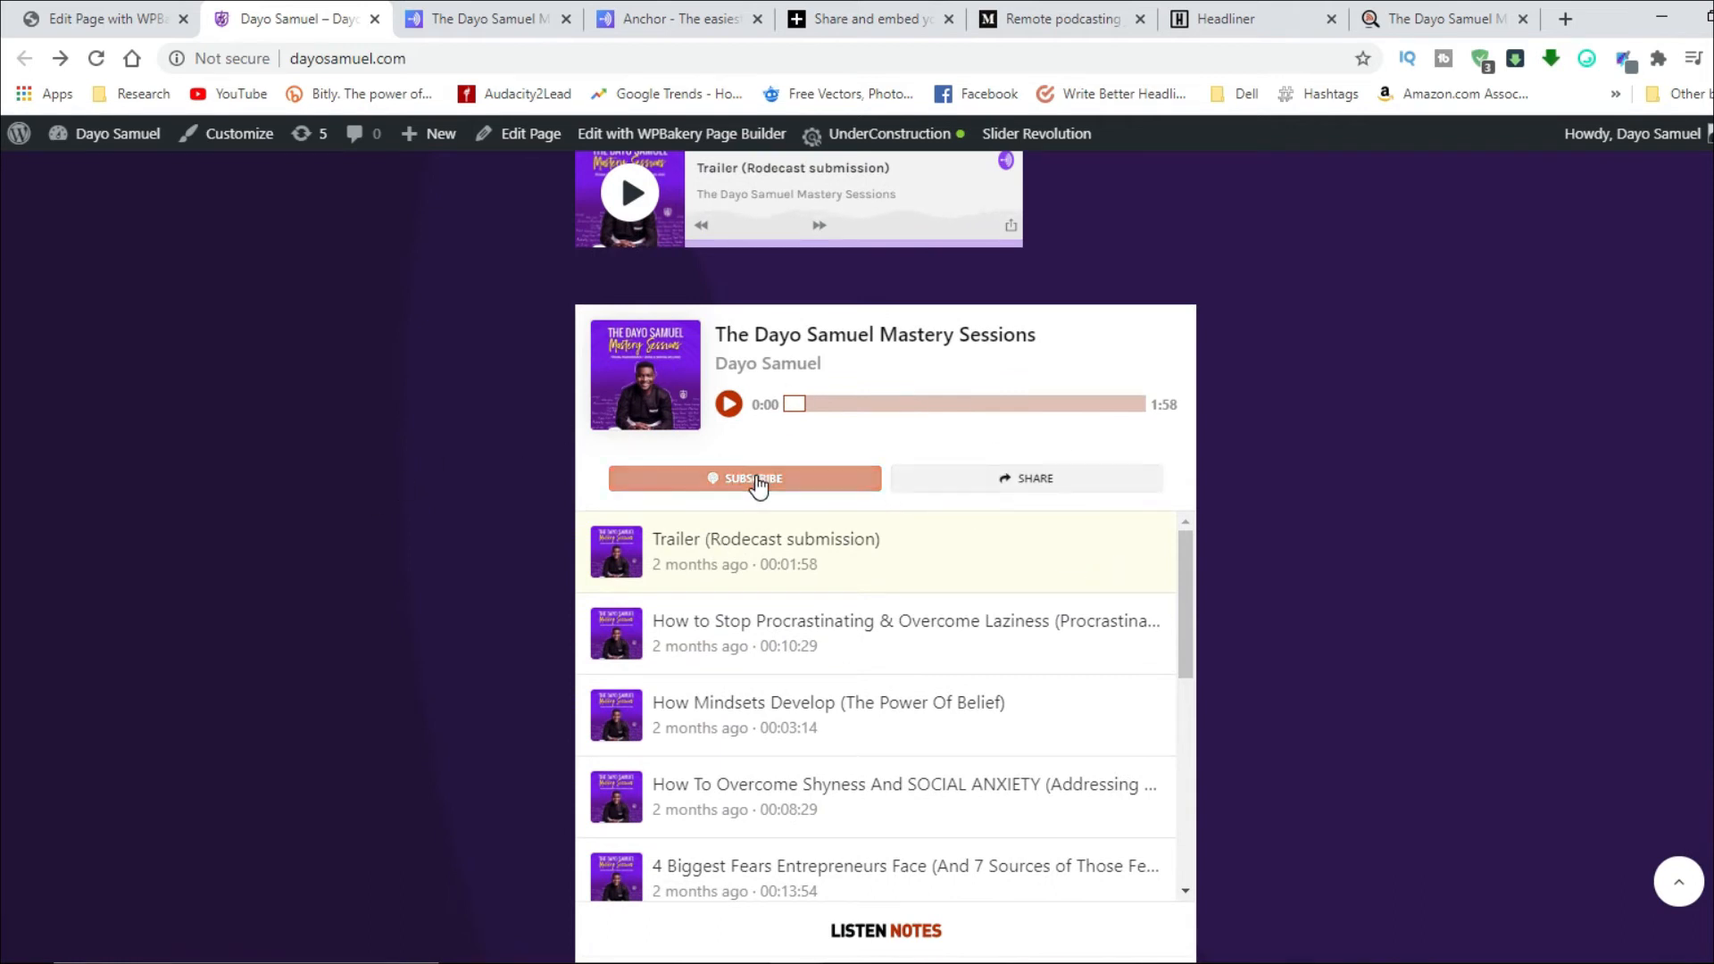
{"action": "left_click", "coordinate": [745, 478]}
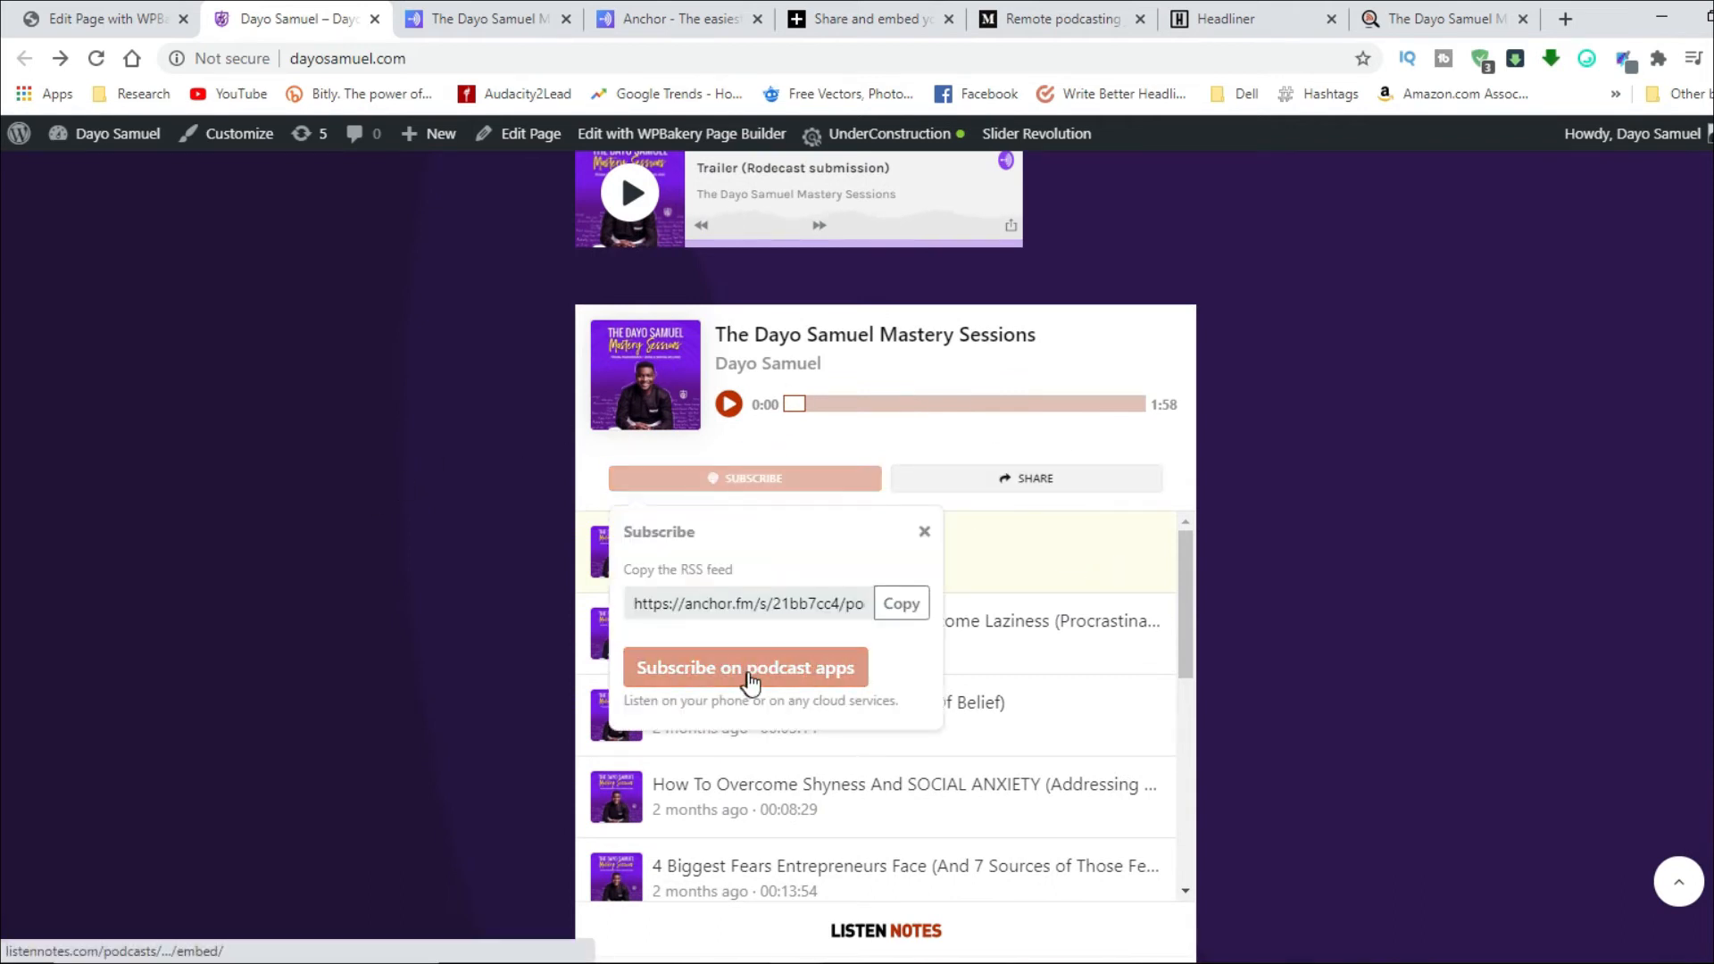
{"action": "left_click", "coordinate": [745, 666]}
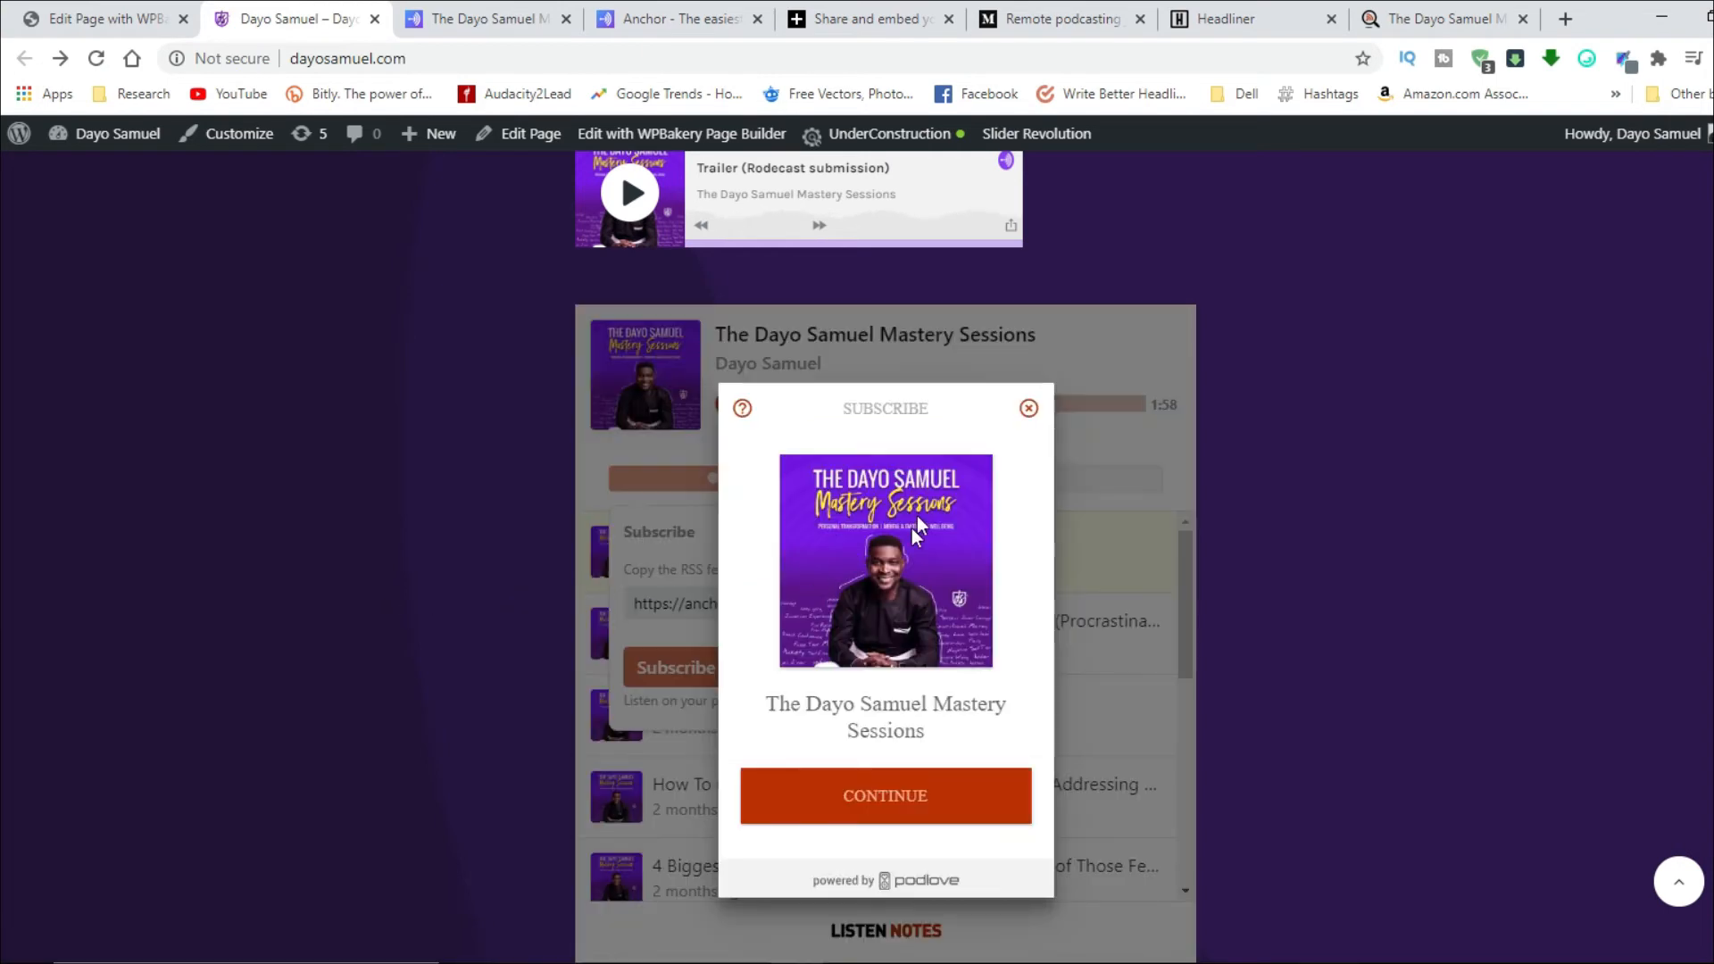
{"action": "mouse_move", "coordinate": [849, 727]}
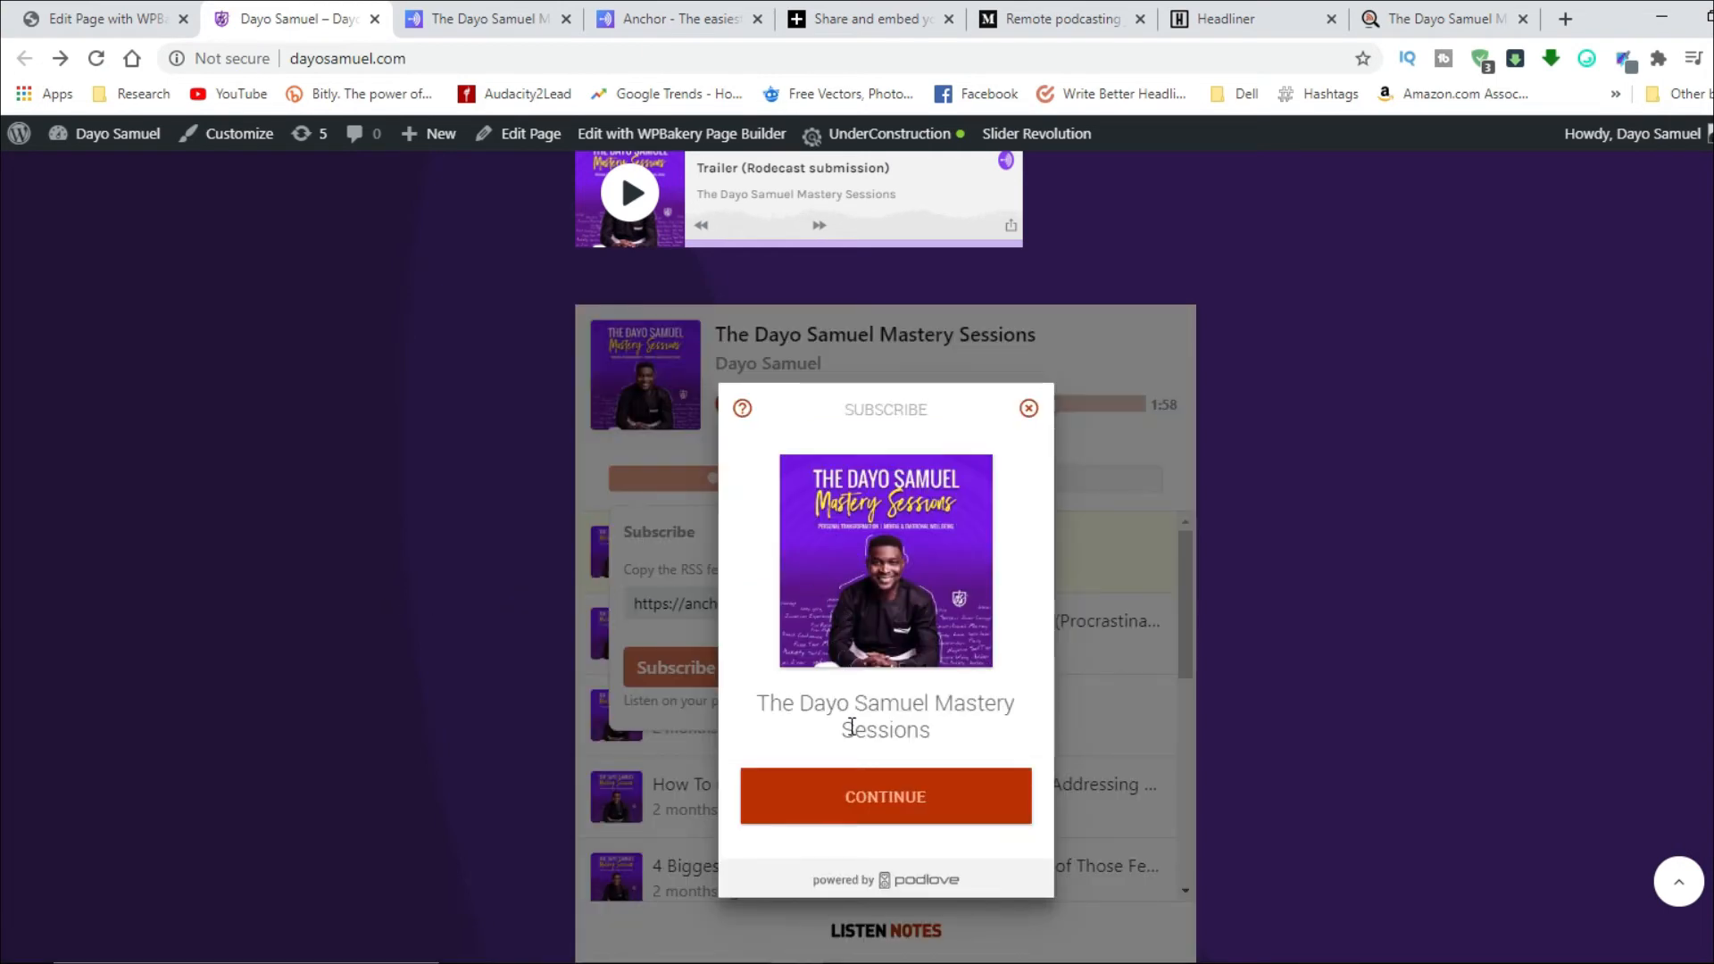
{"action": "mouse_move", "coordinate": [899, 820]}
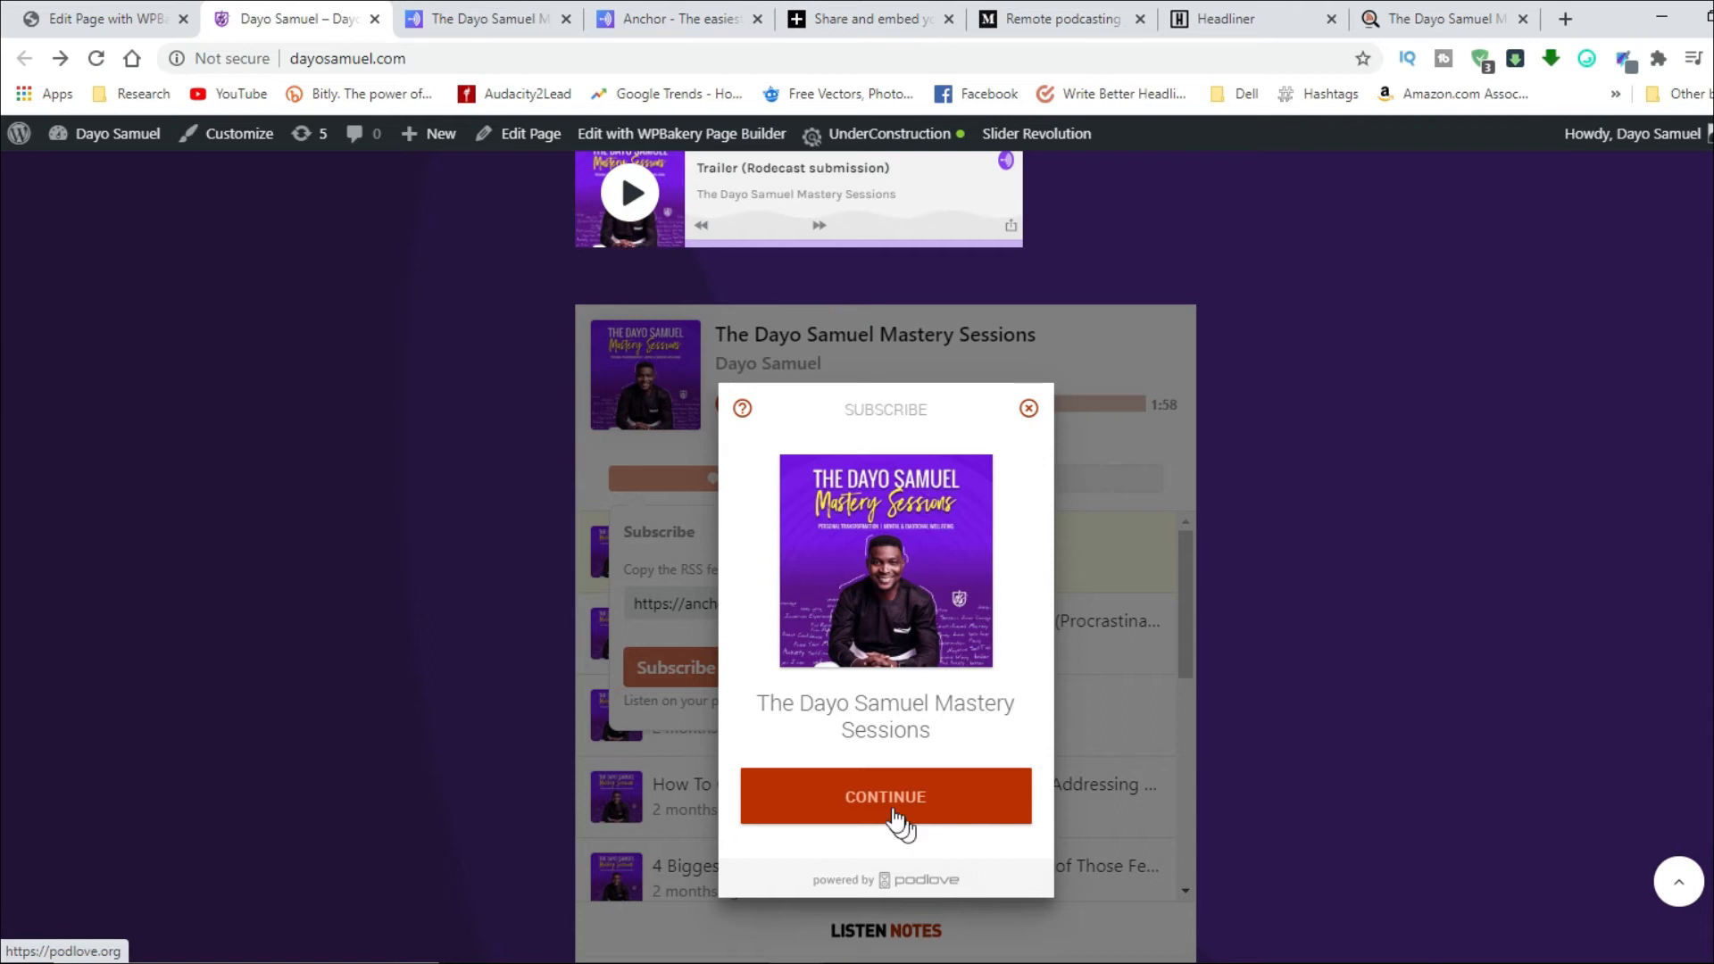
{"action": "left_click", "coordinate": [885, 795]}
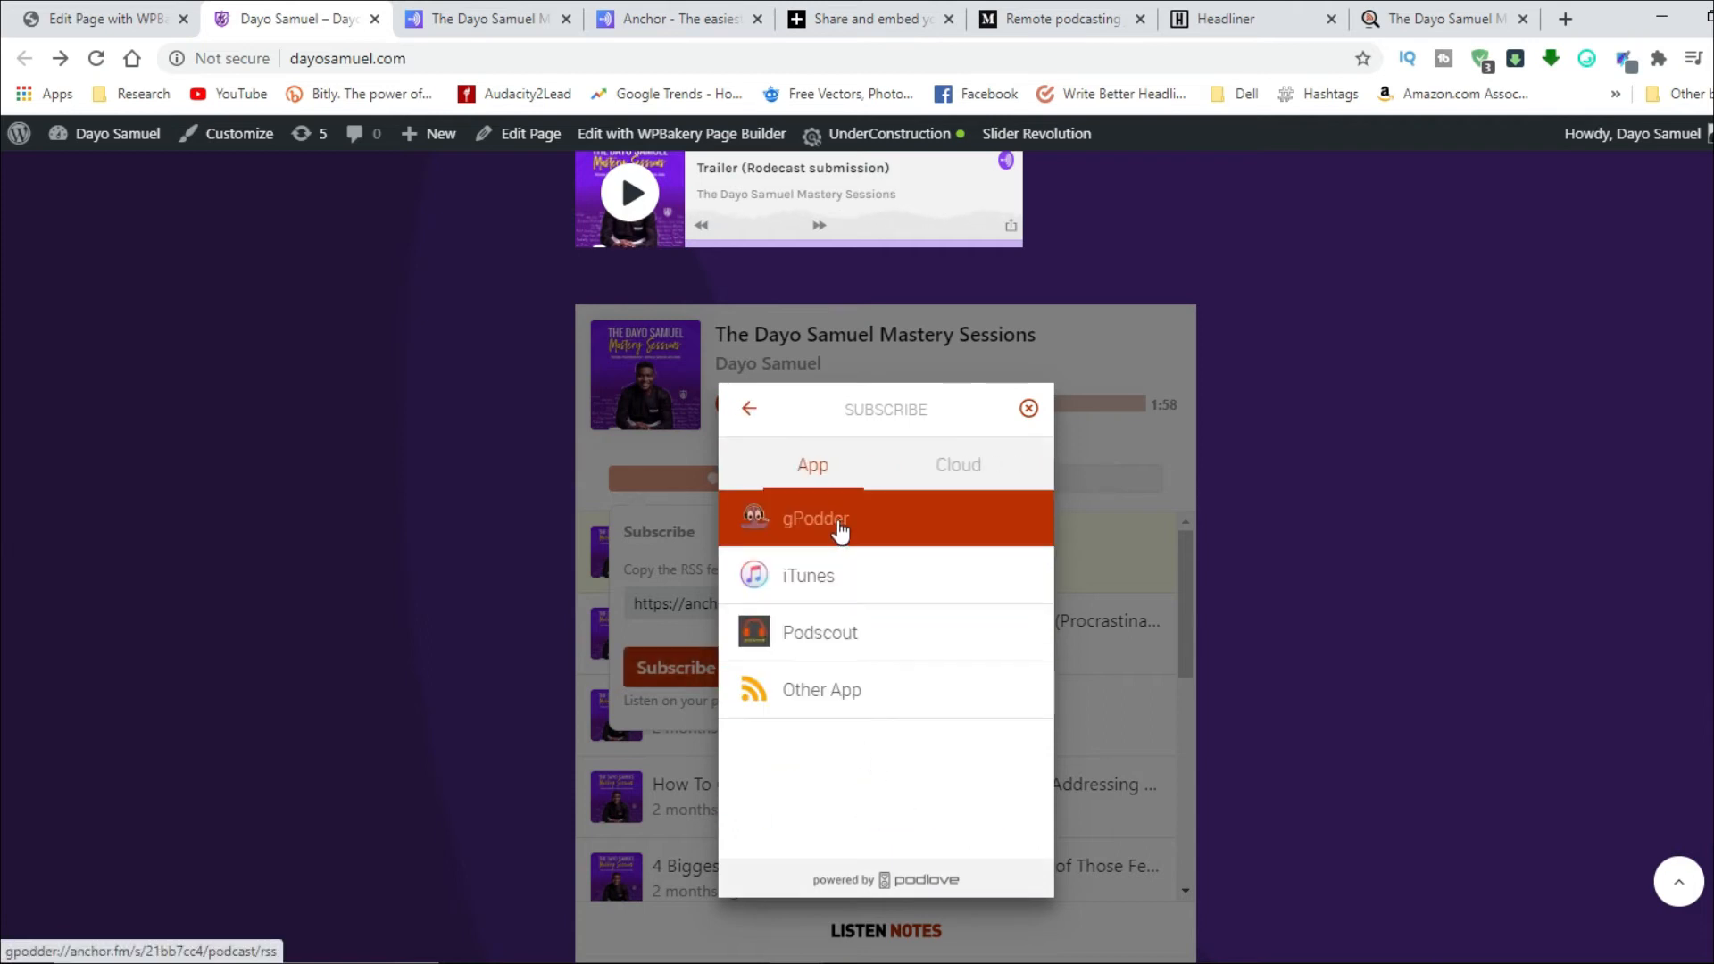
{"action": "left_click", "coordinate": [956, 464]}
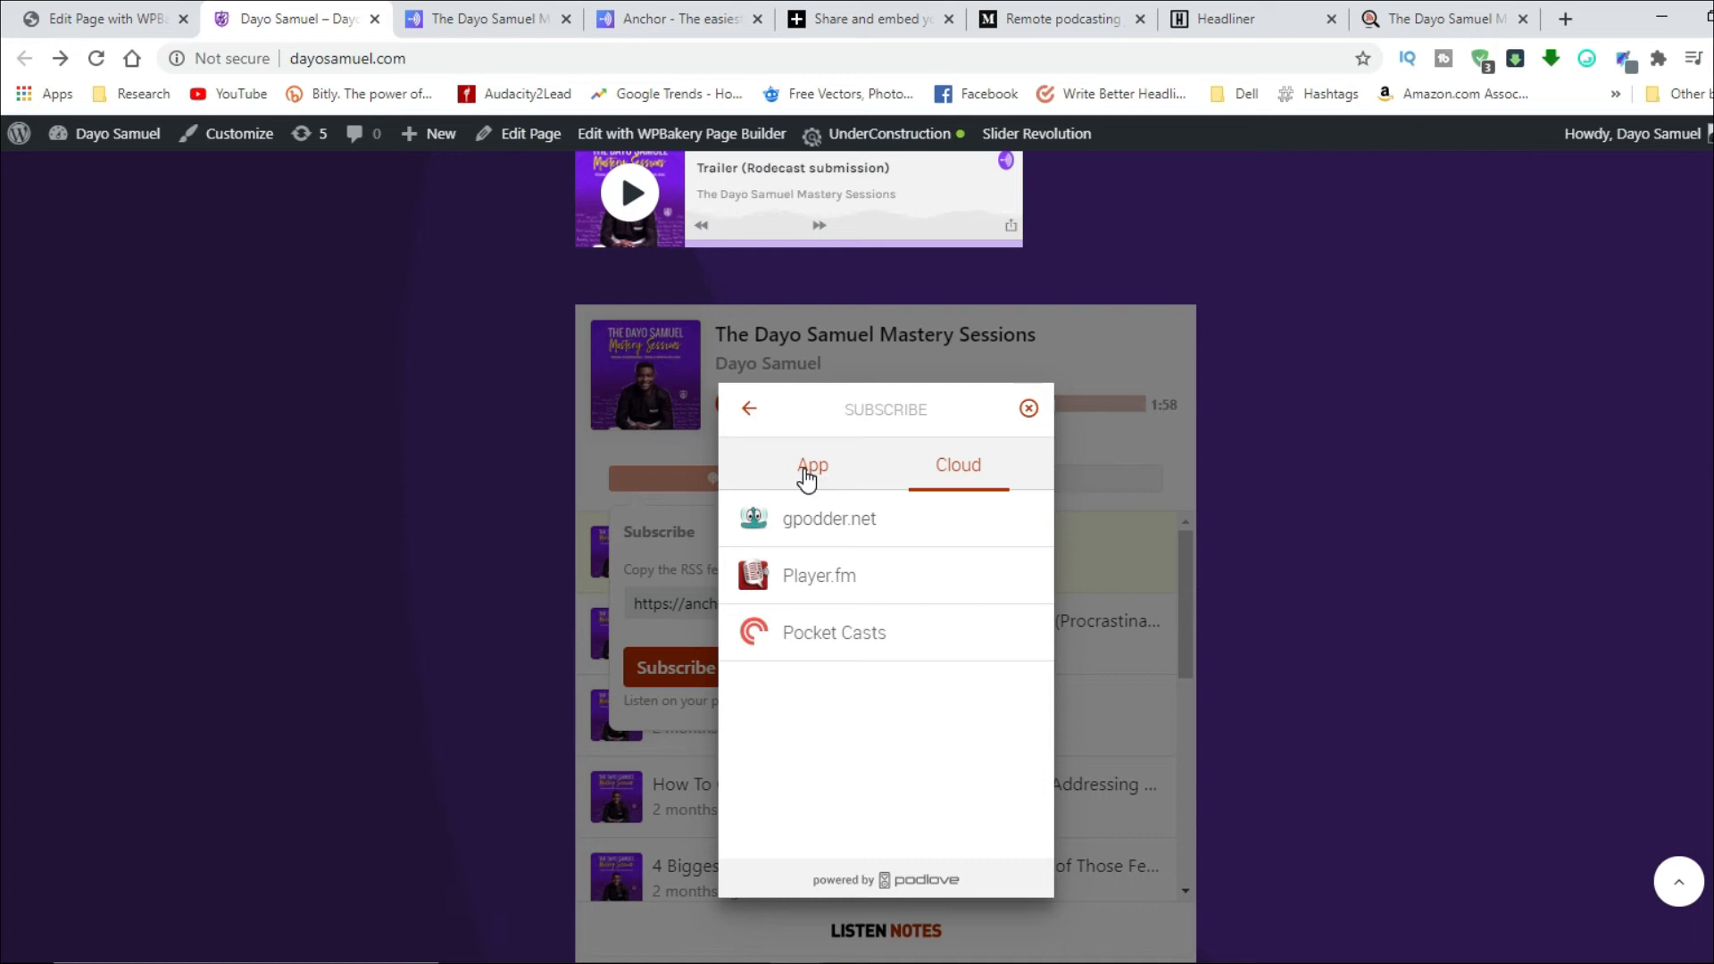
{"action": "left_click", "coordinate": [812, 464]}
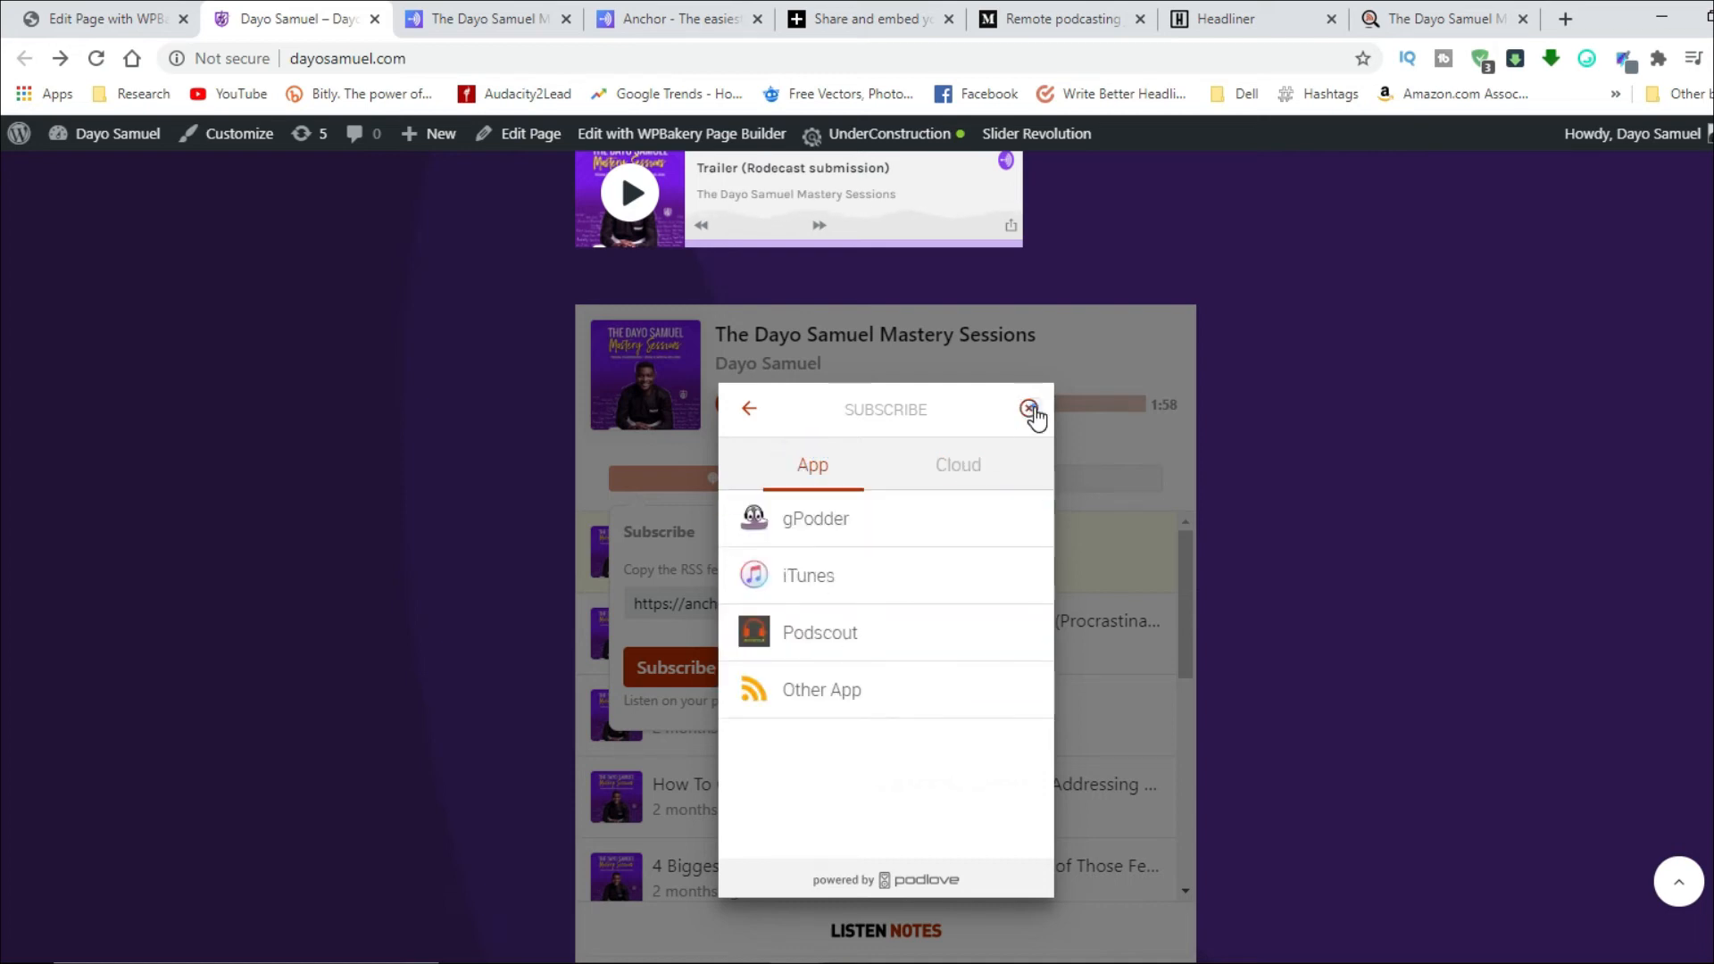
{"action": "left_click", "coordinate": [1026, 409]}
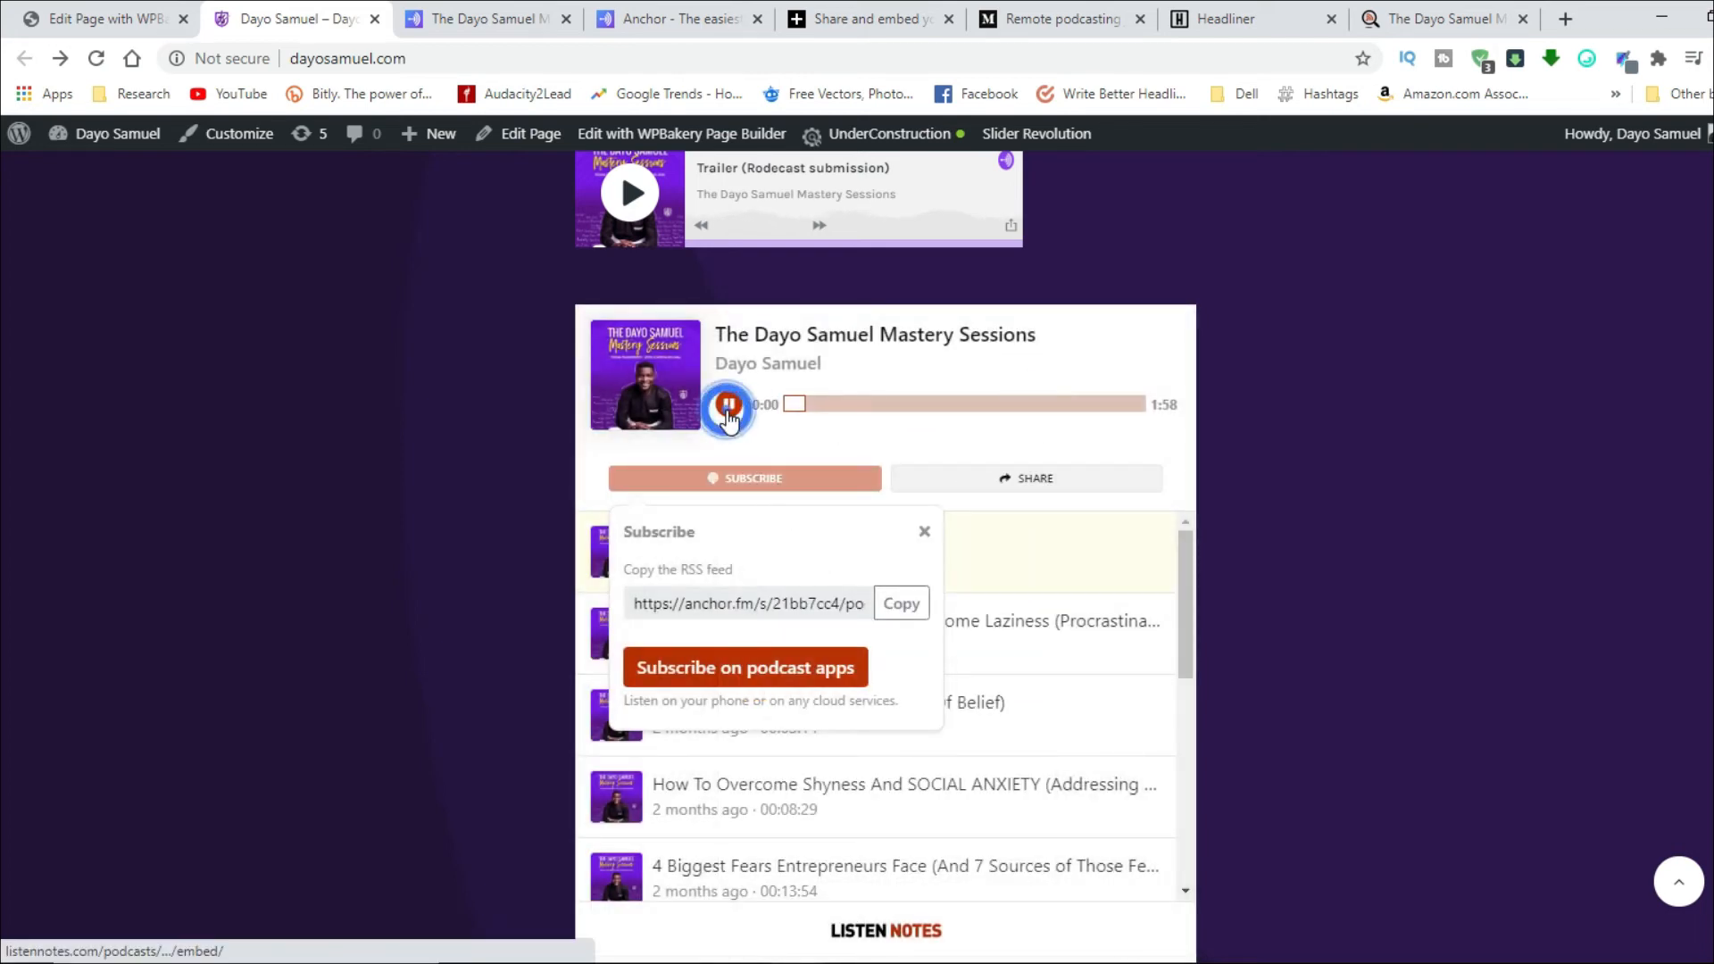
{"action": "left_click", "coordinate": [727, 405]}
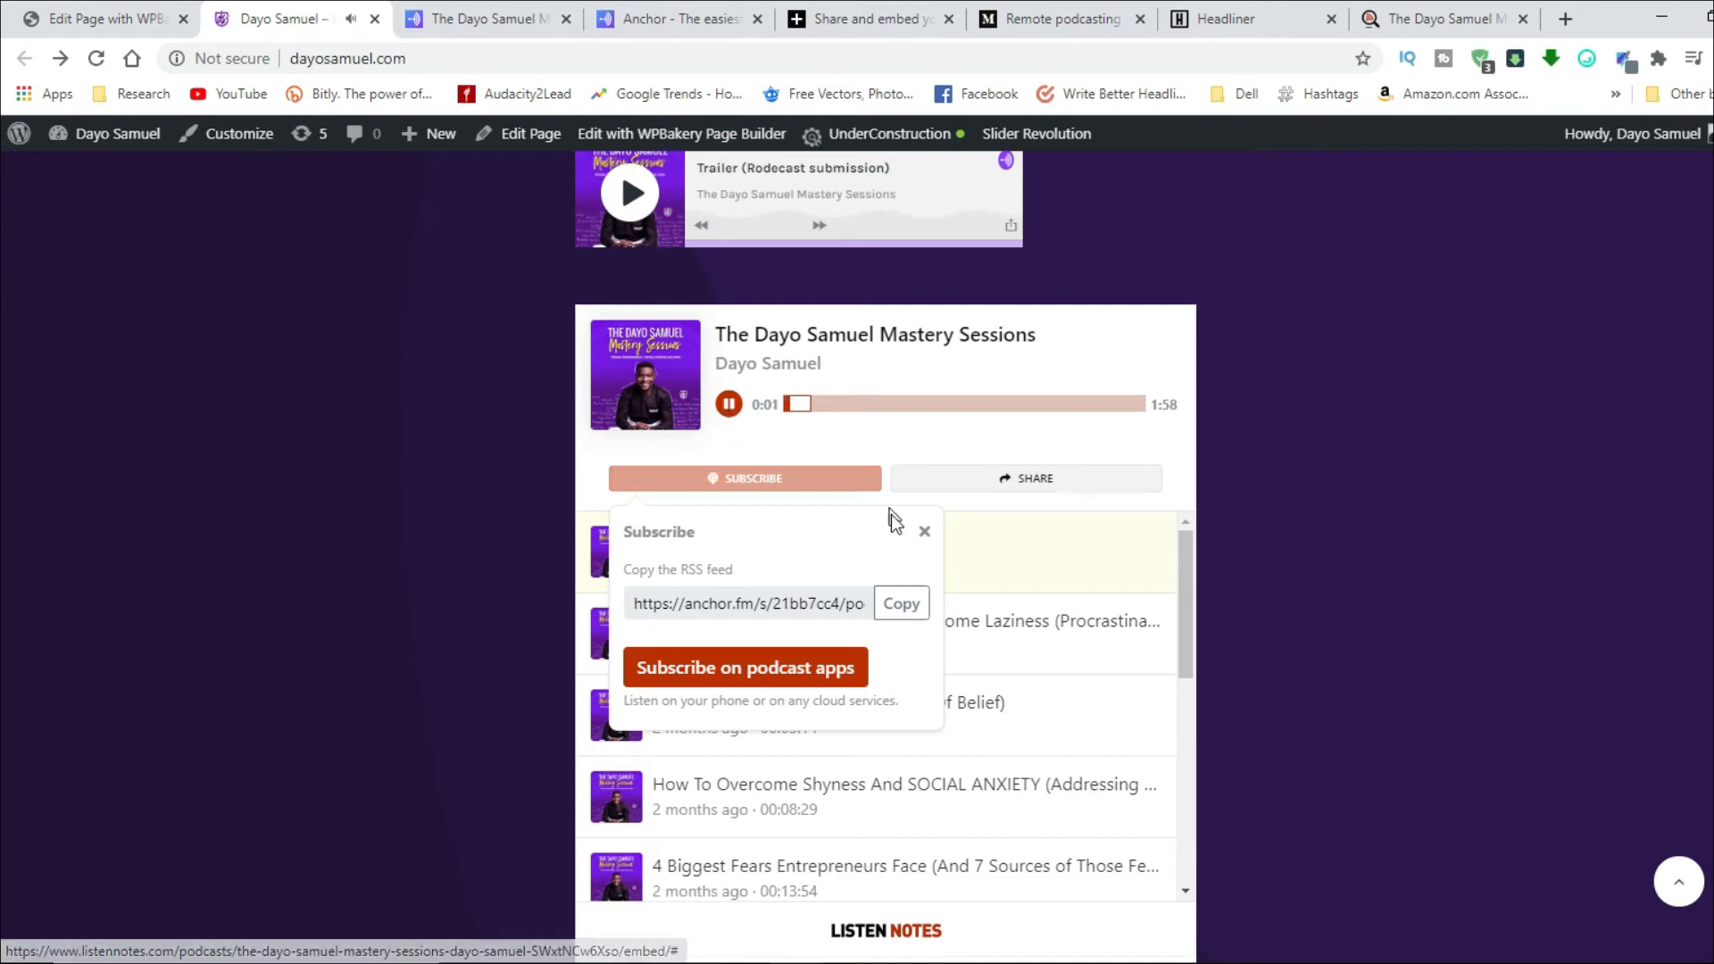
{"action": "left_click", "coordinate": [924, 531]}
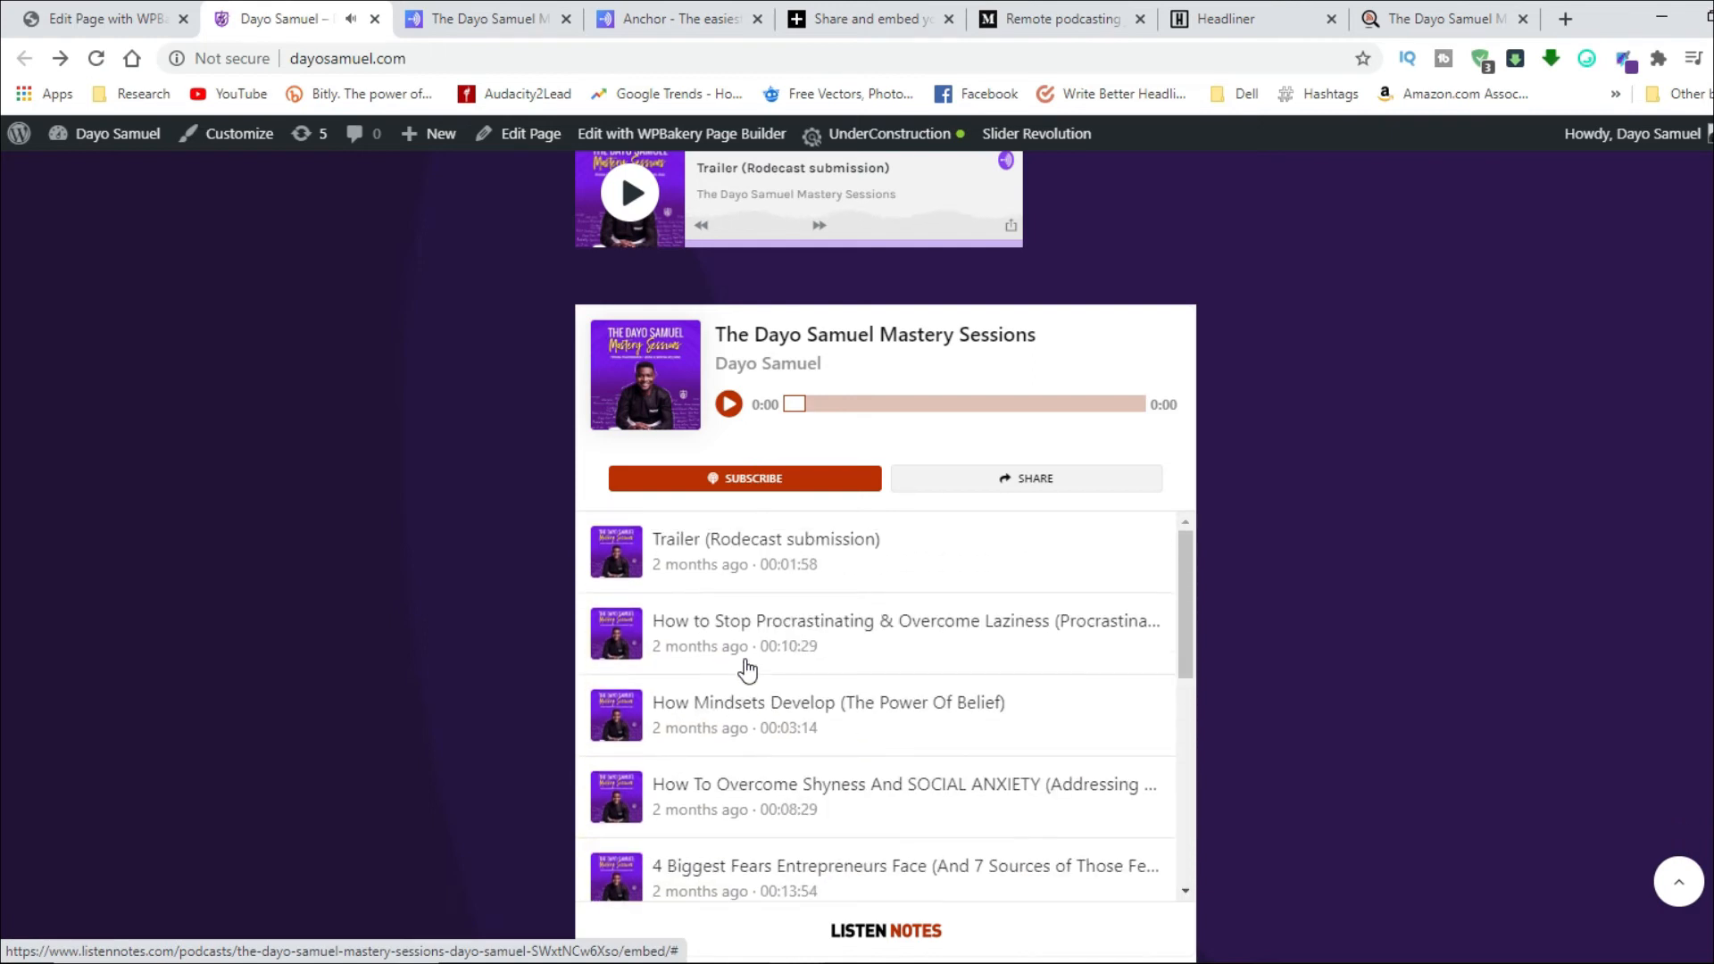
{"action": "mouse_move", "coordinate": [1027, 479]}
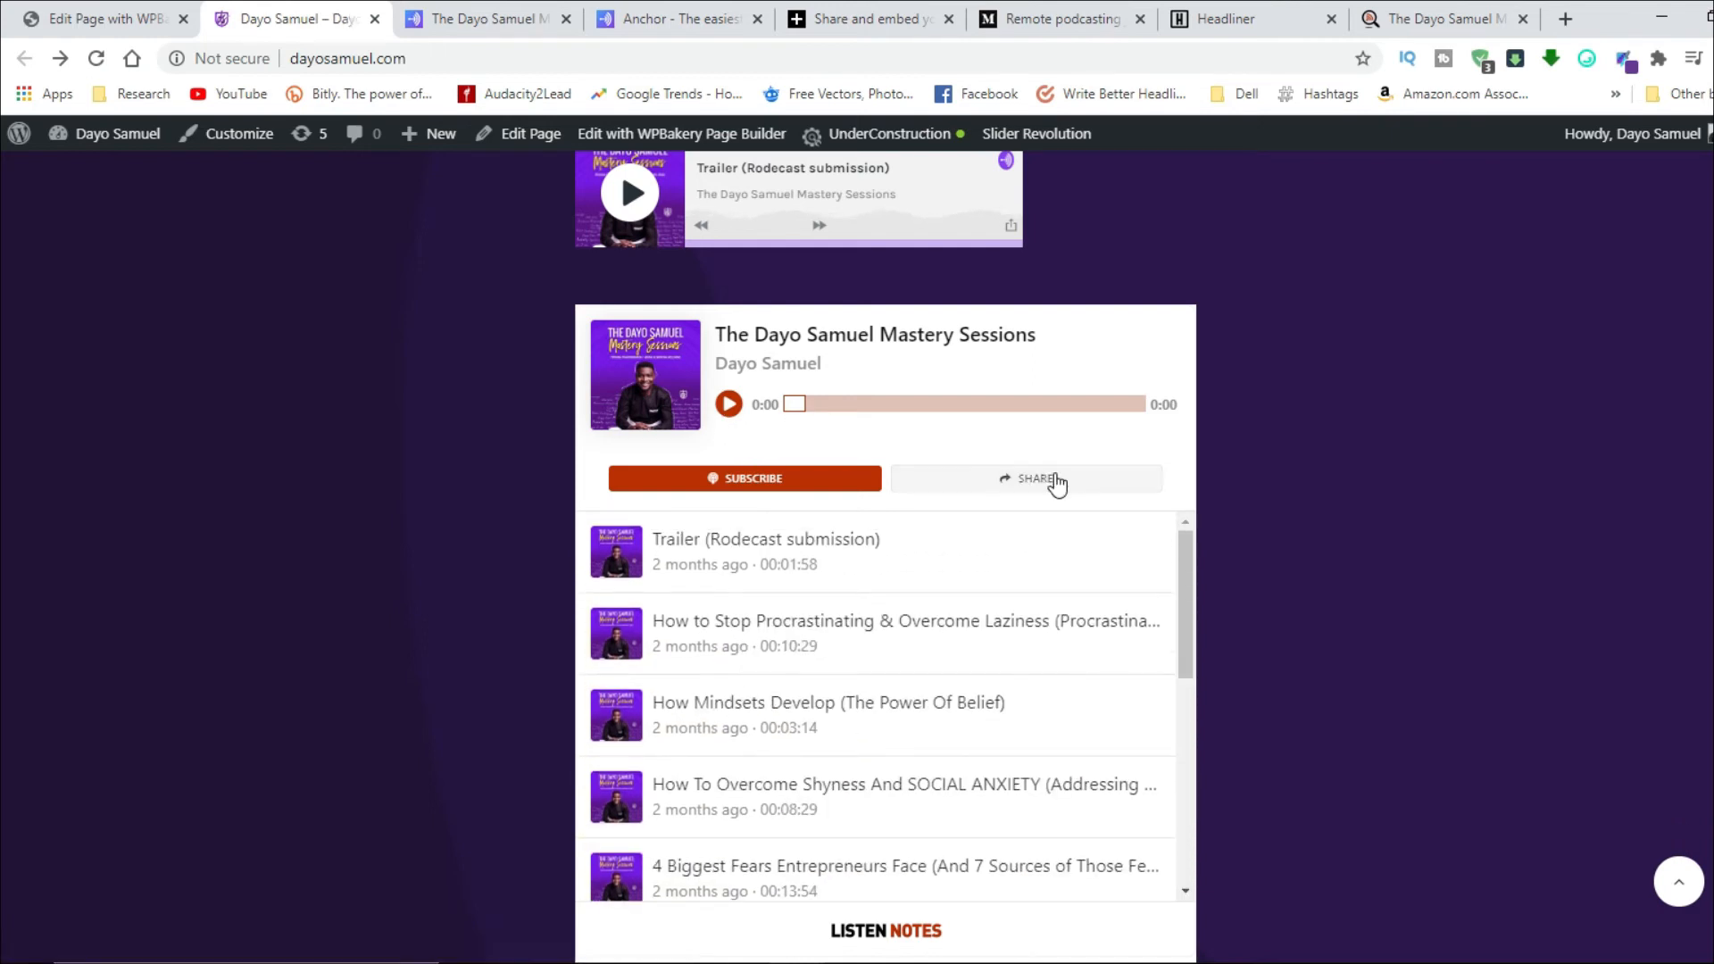
{"action": "left_click", "coordinate": [1026, 478]}
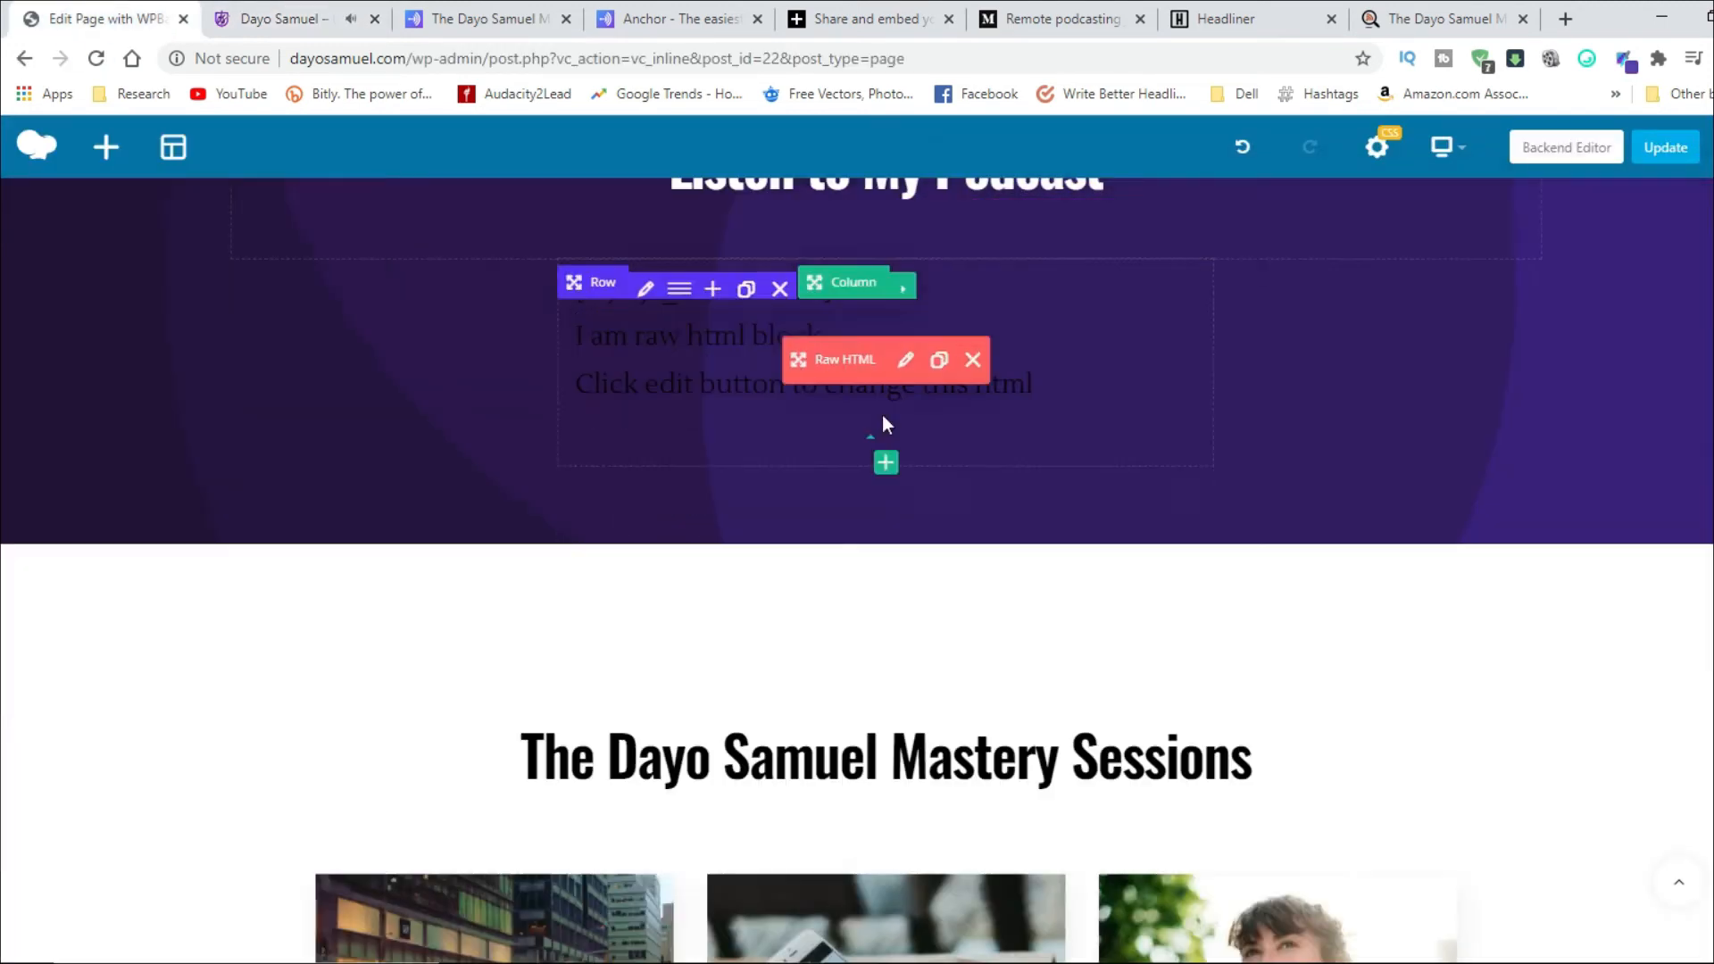
{"action": "left_click", "coordinate": [906, 360]}
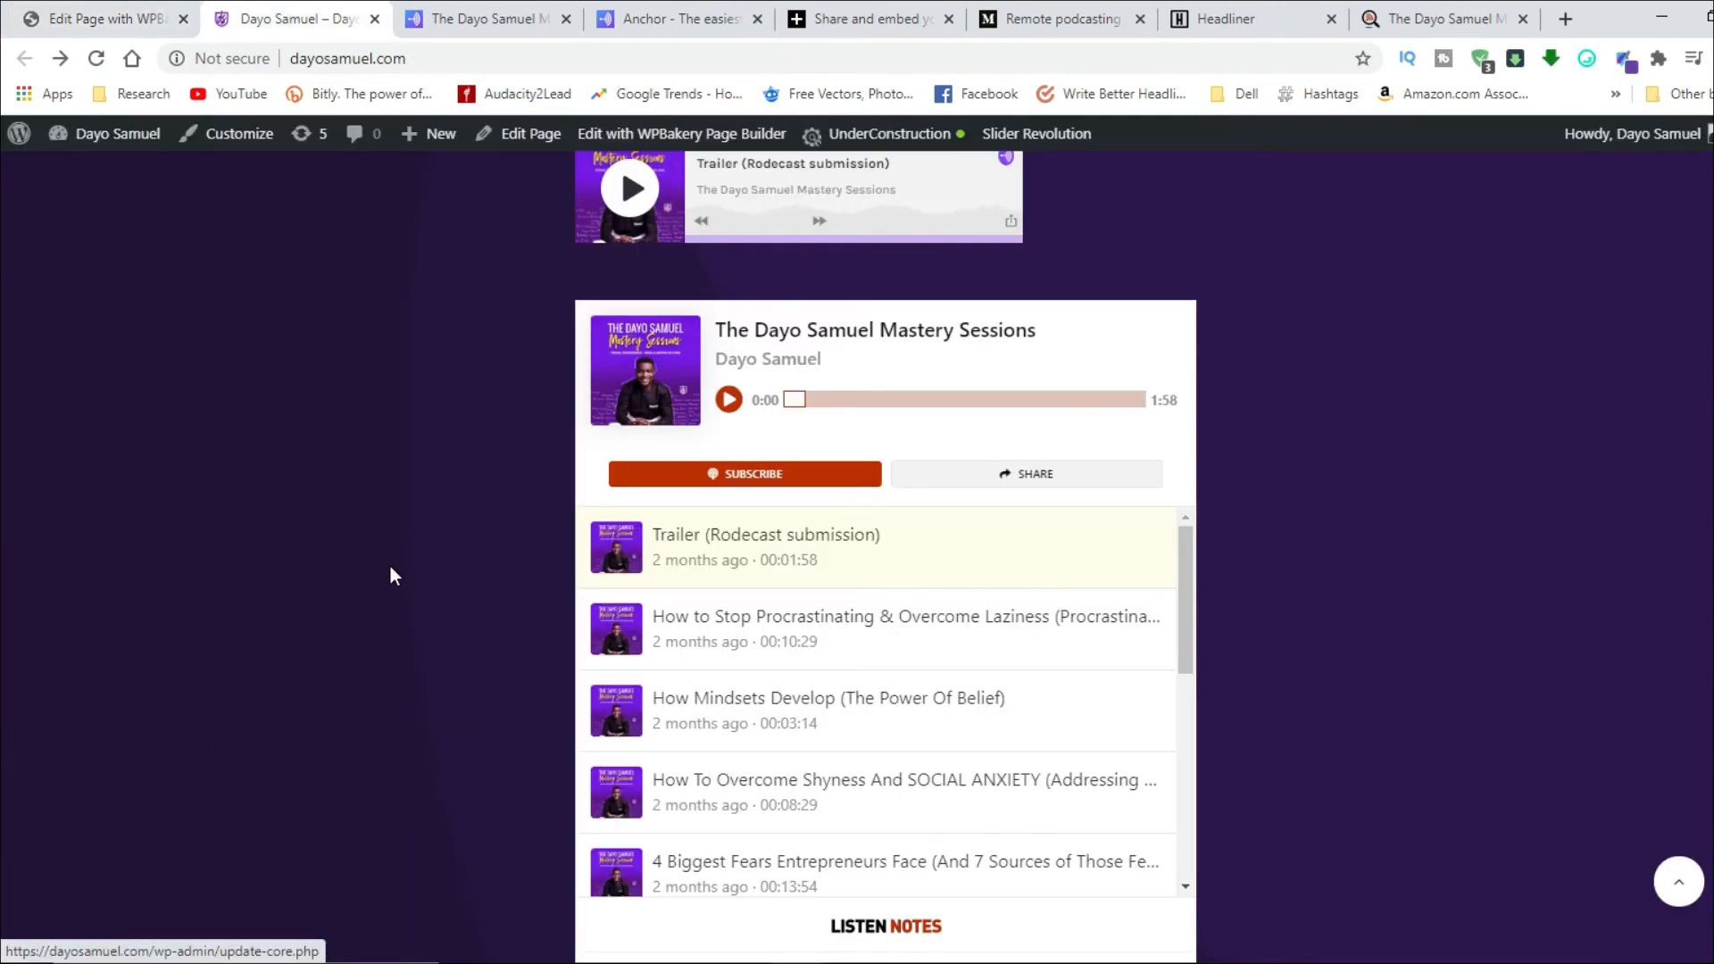
{"action": "mouse_move", "coordinate": [1115, 482]}
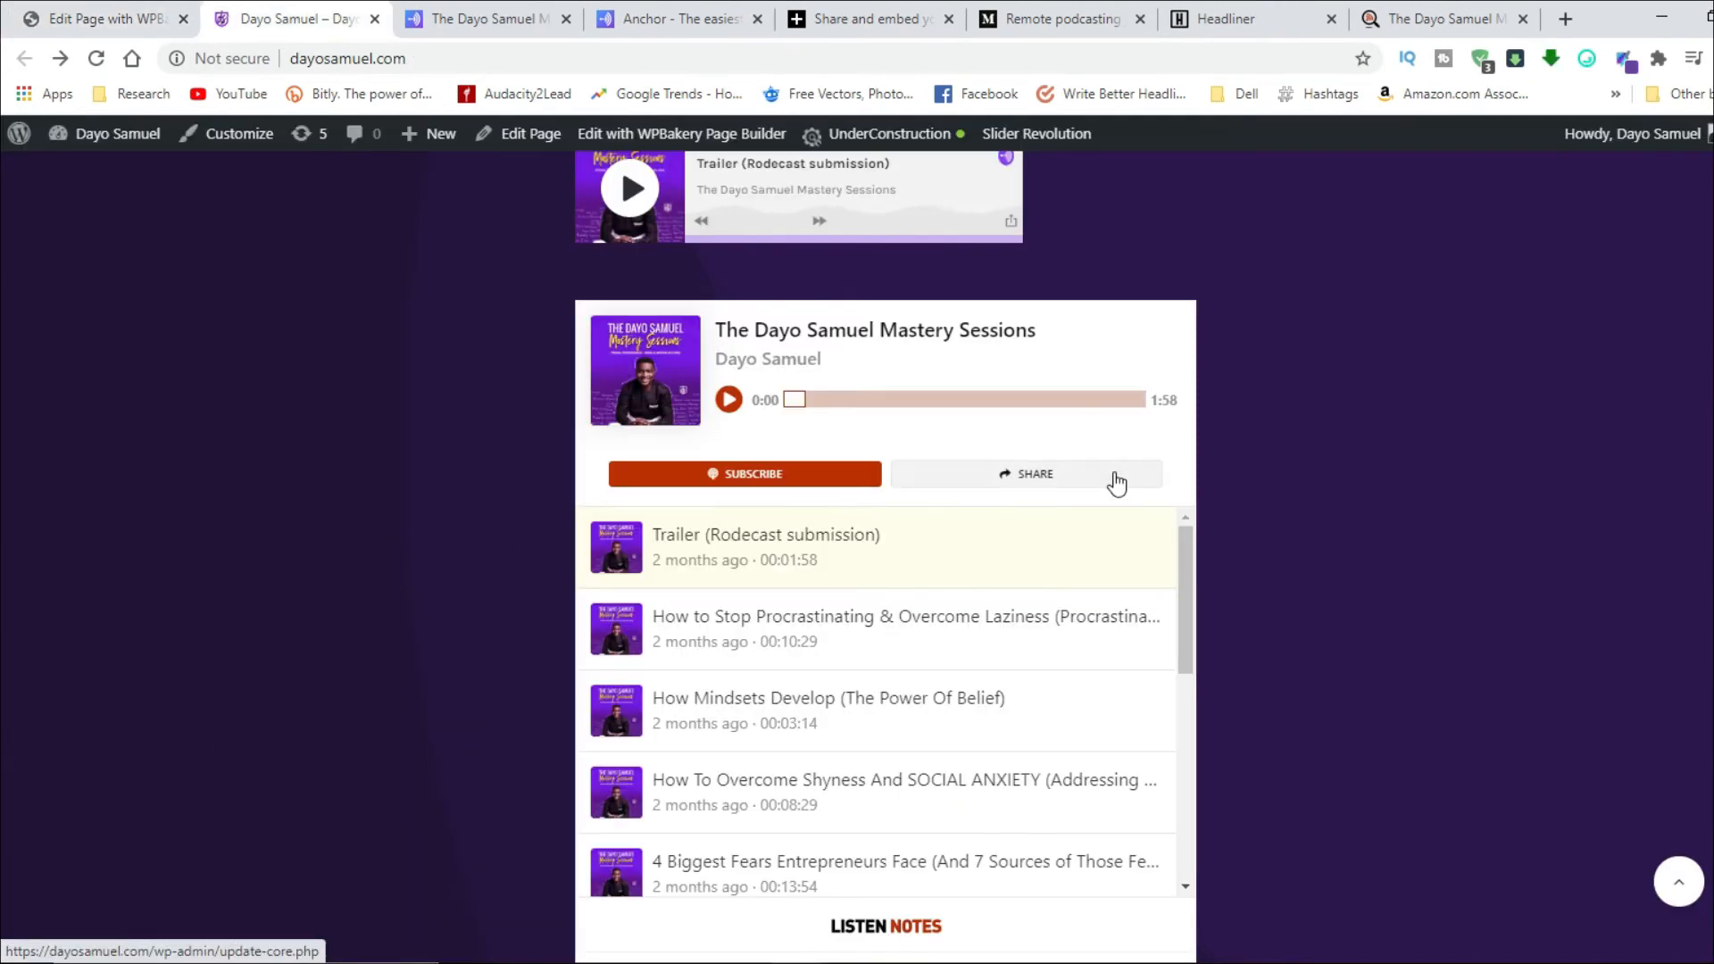
{"action": "scroll", "scroll_direction": "down", "scroll_amount": 3}
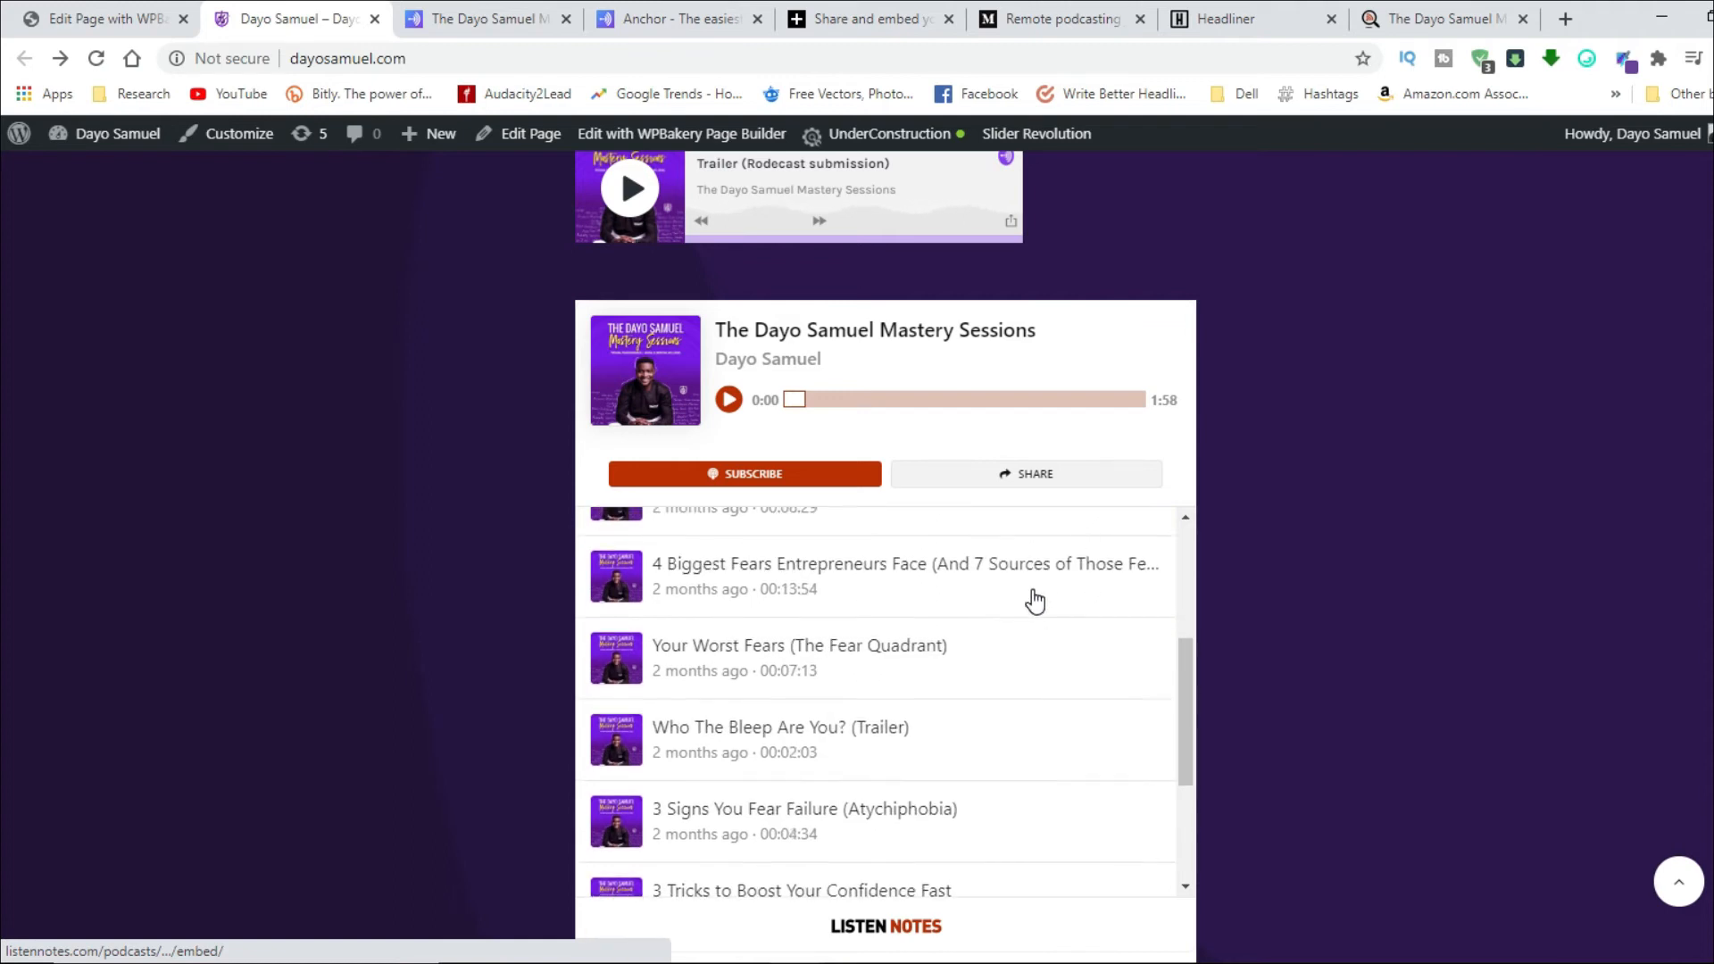
{"action": "scroll", "scroll_direction": "up", "scroll_amount": 3}
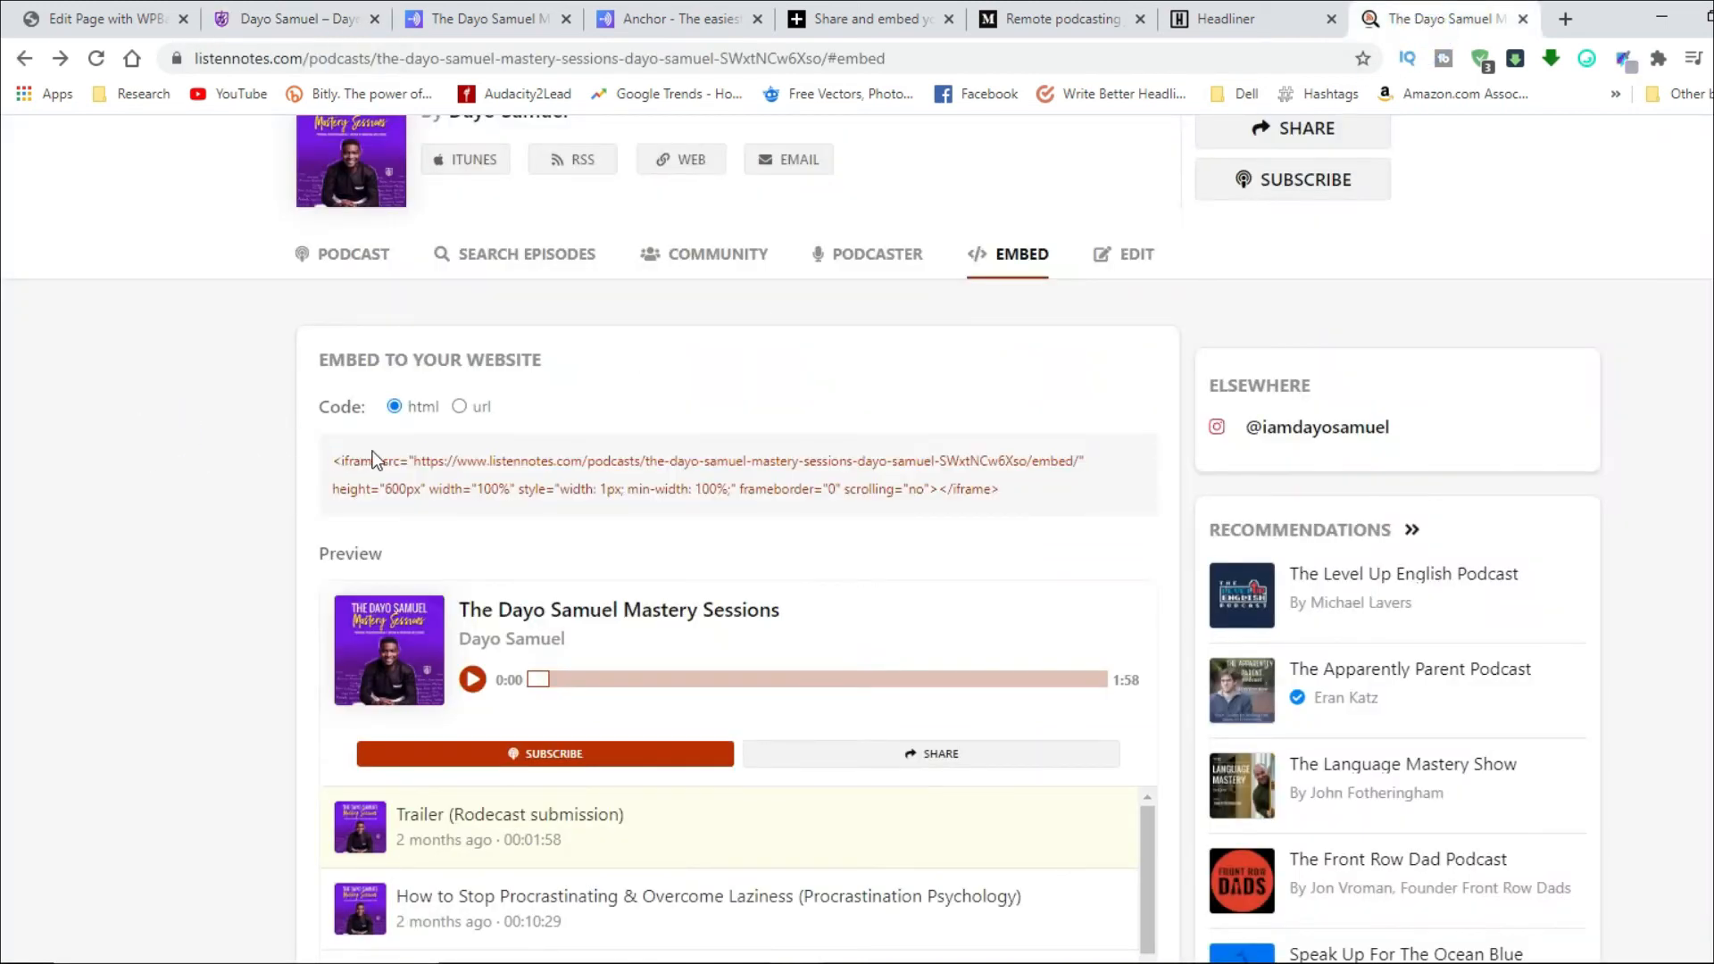
{"action": "scroll", "scroll_direction": "down", "scroll_amount": 3}
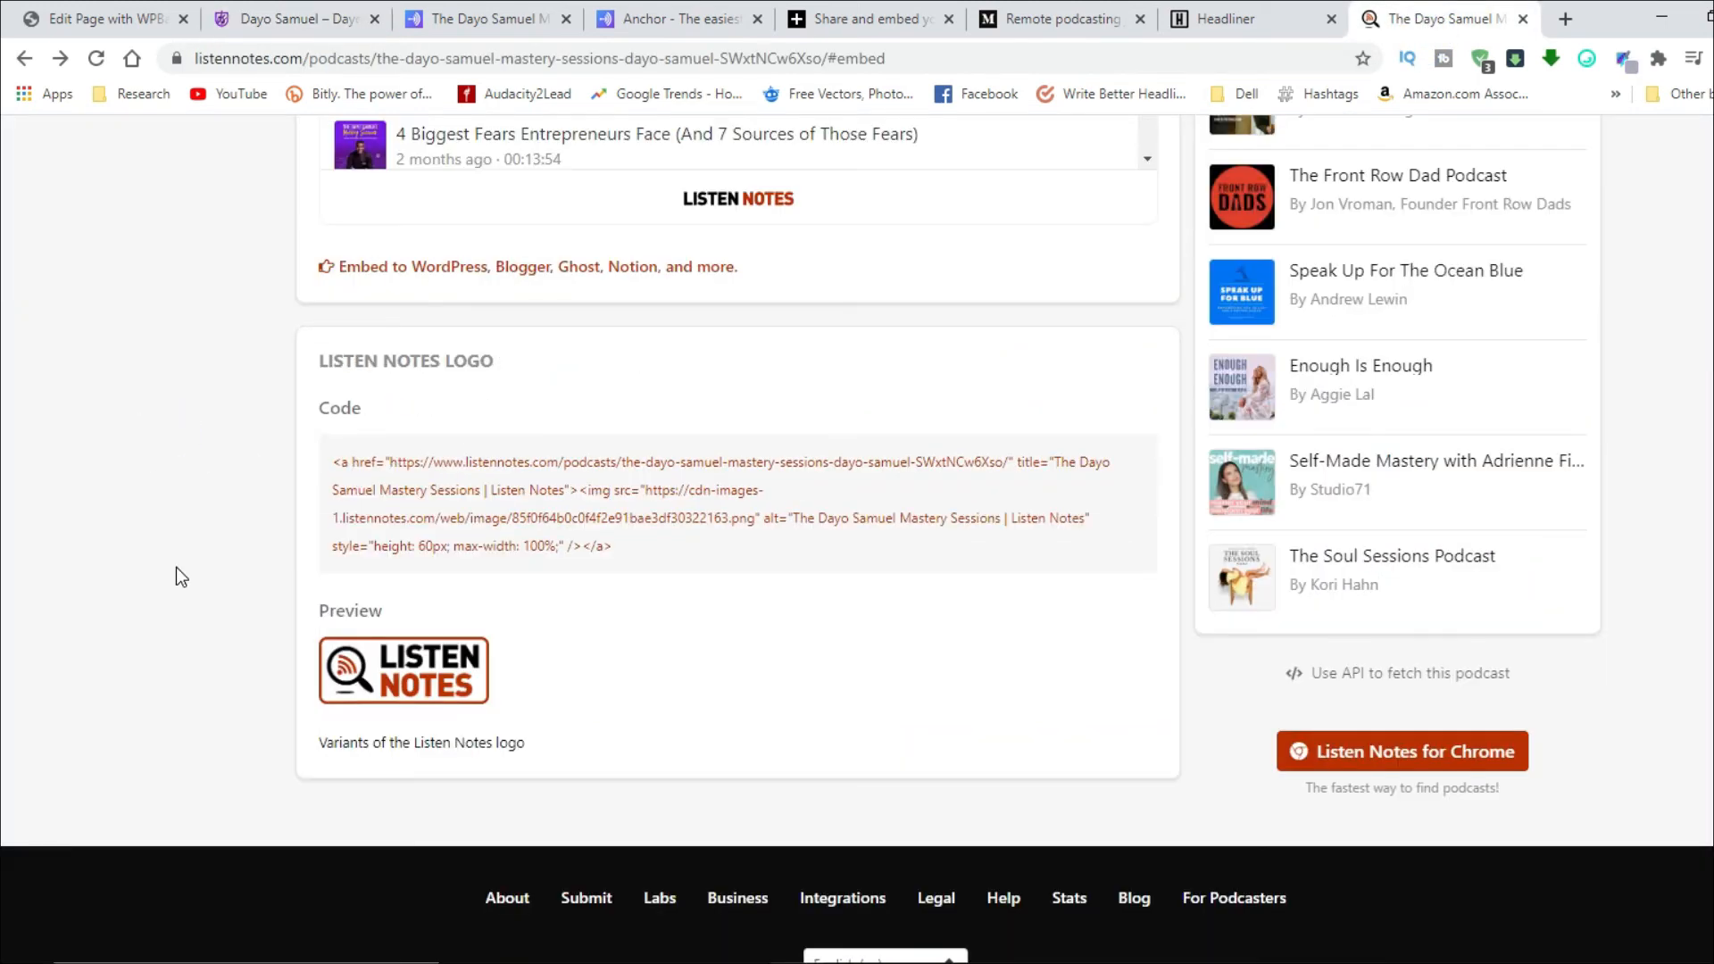
{"action": "mouse_move", "coordinate": [411, 760]}
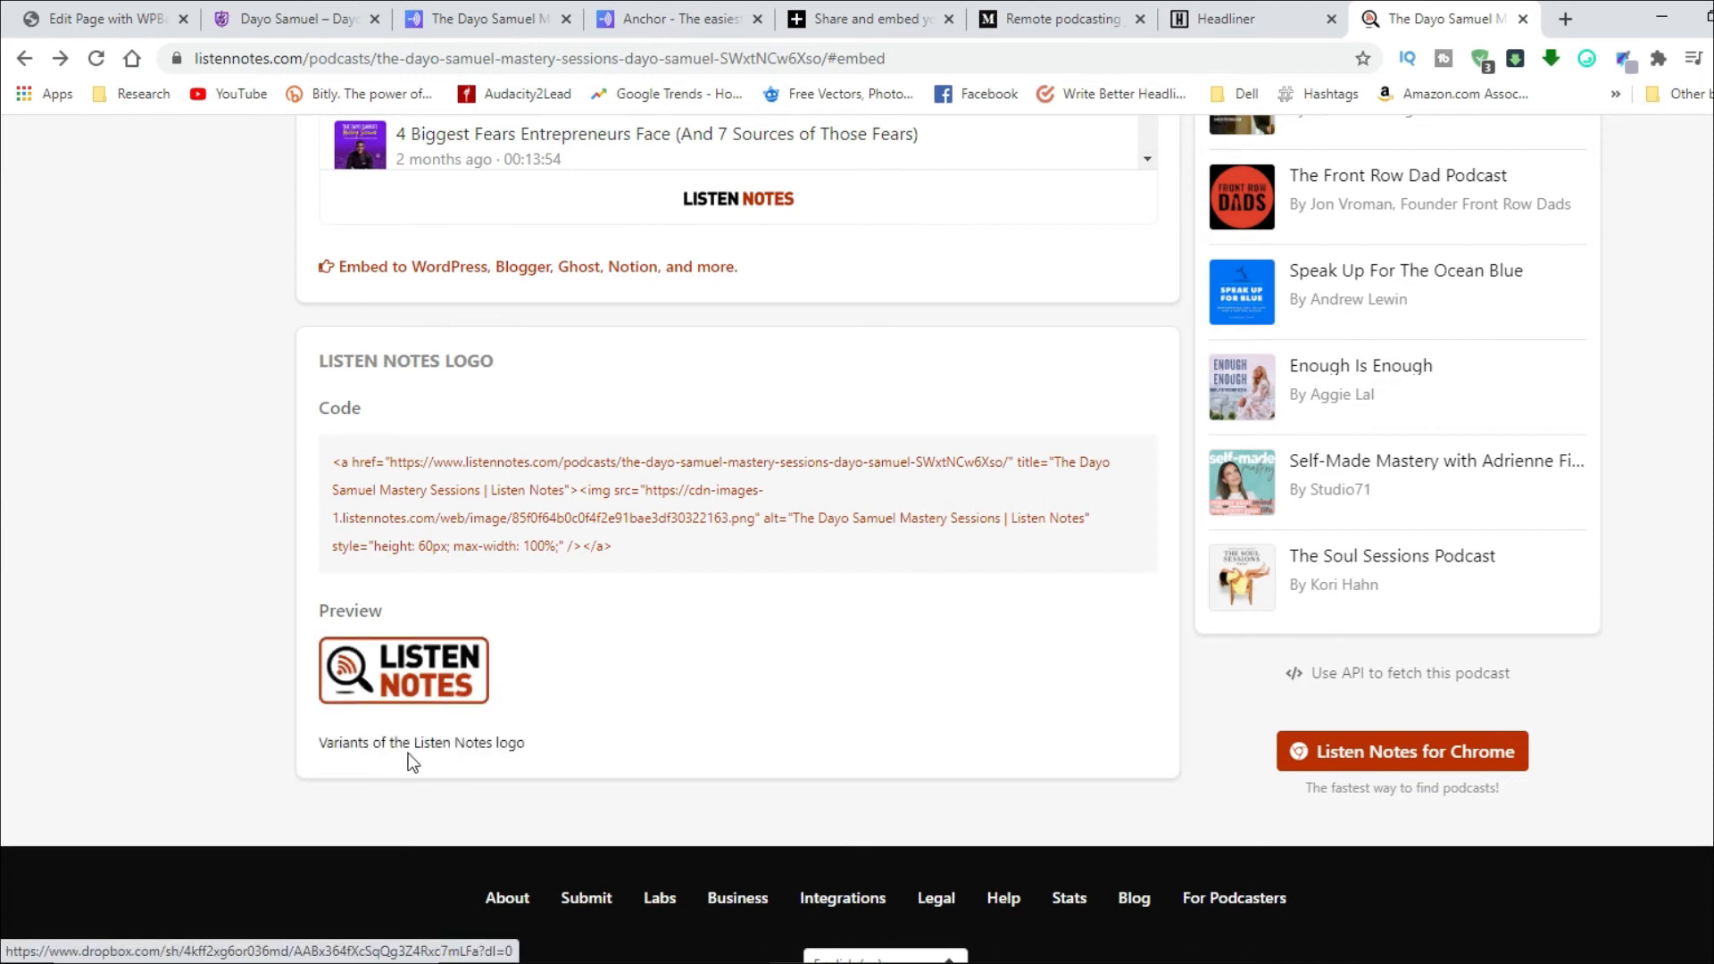
{"action": "mouse_move", "coordinate": [293, 507]}
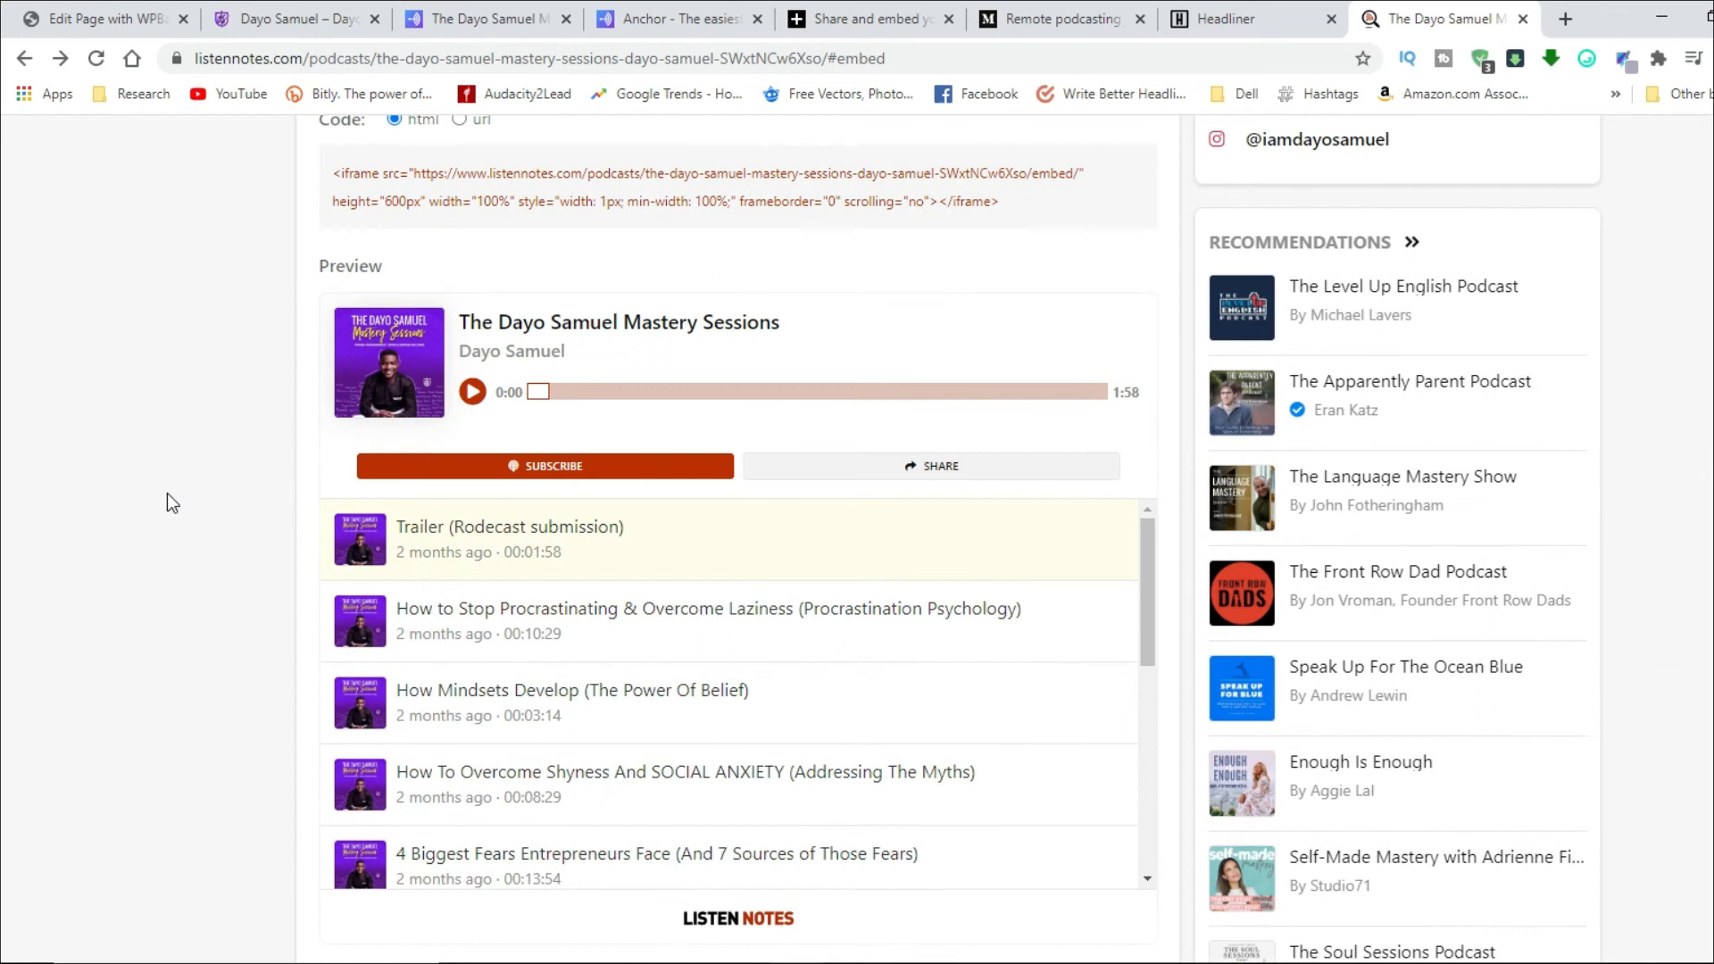
{"action": "scroll", "scroll_direction": "up", "scroll_amount": 3}
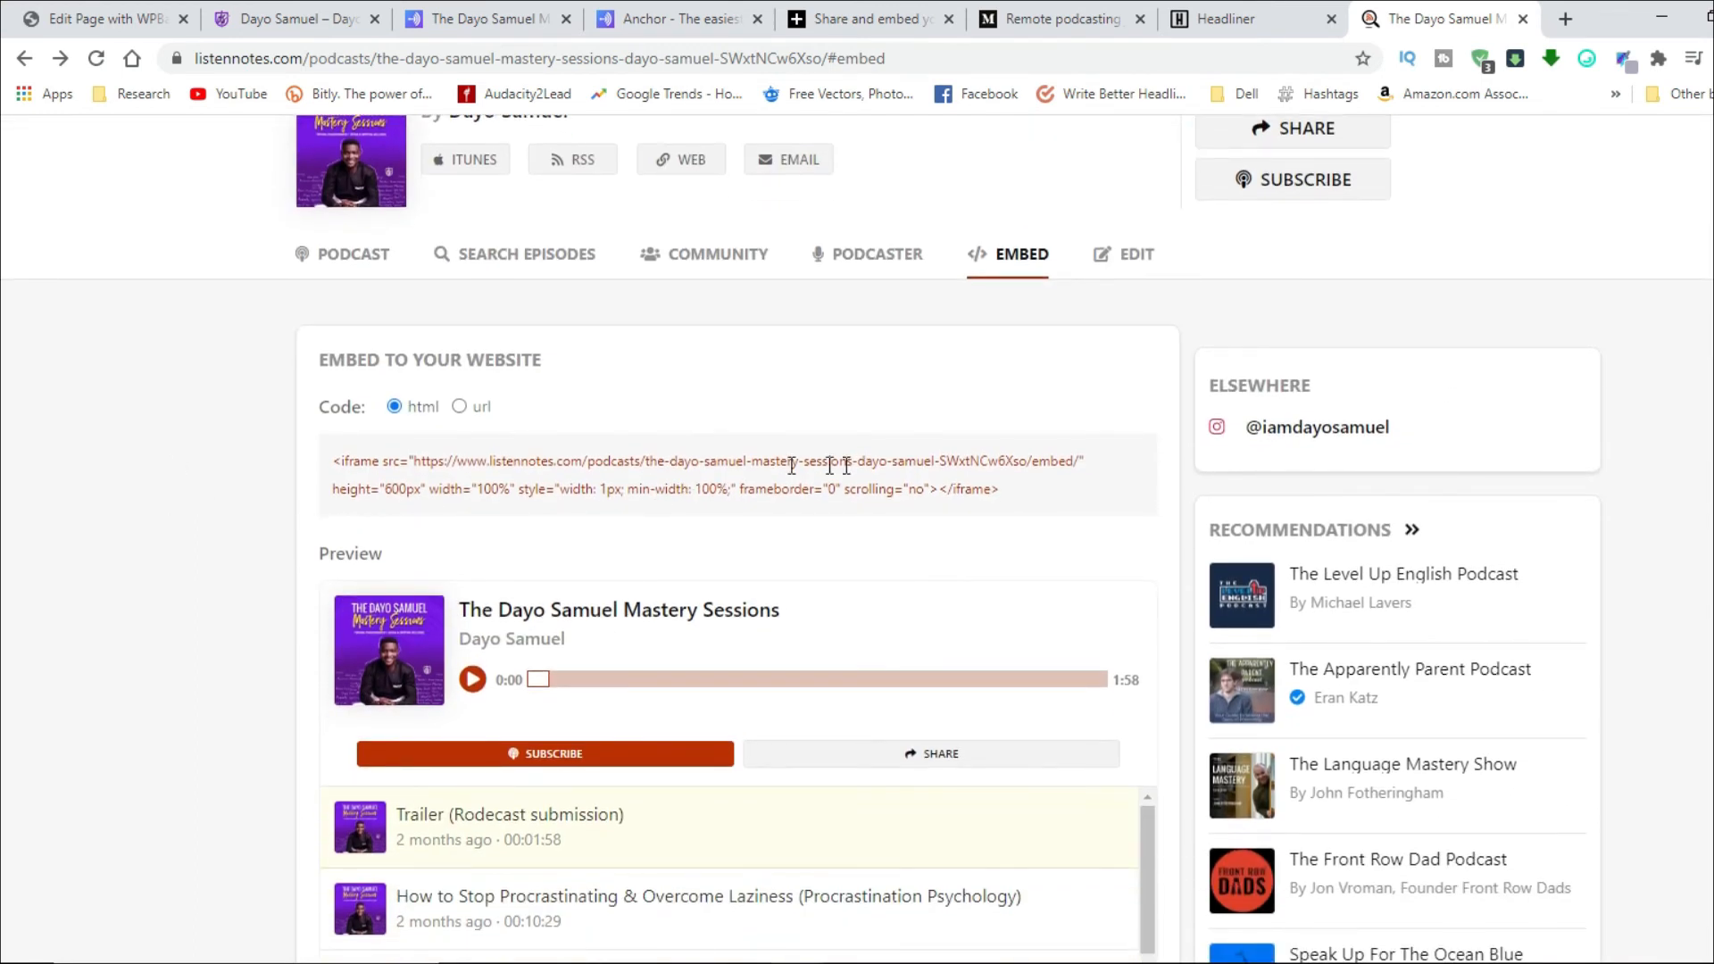
{"action": "left_click", "coordinate": [214, 19]}
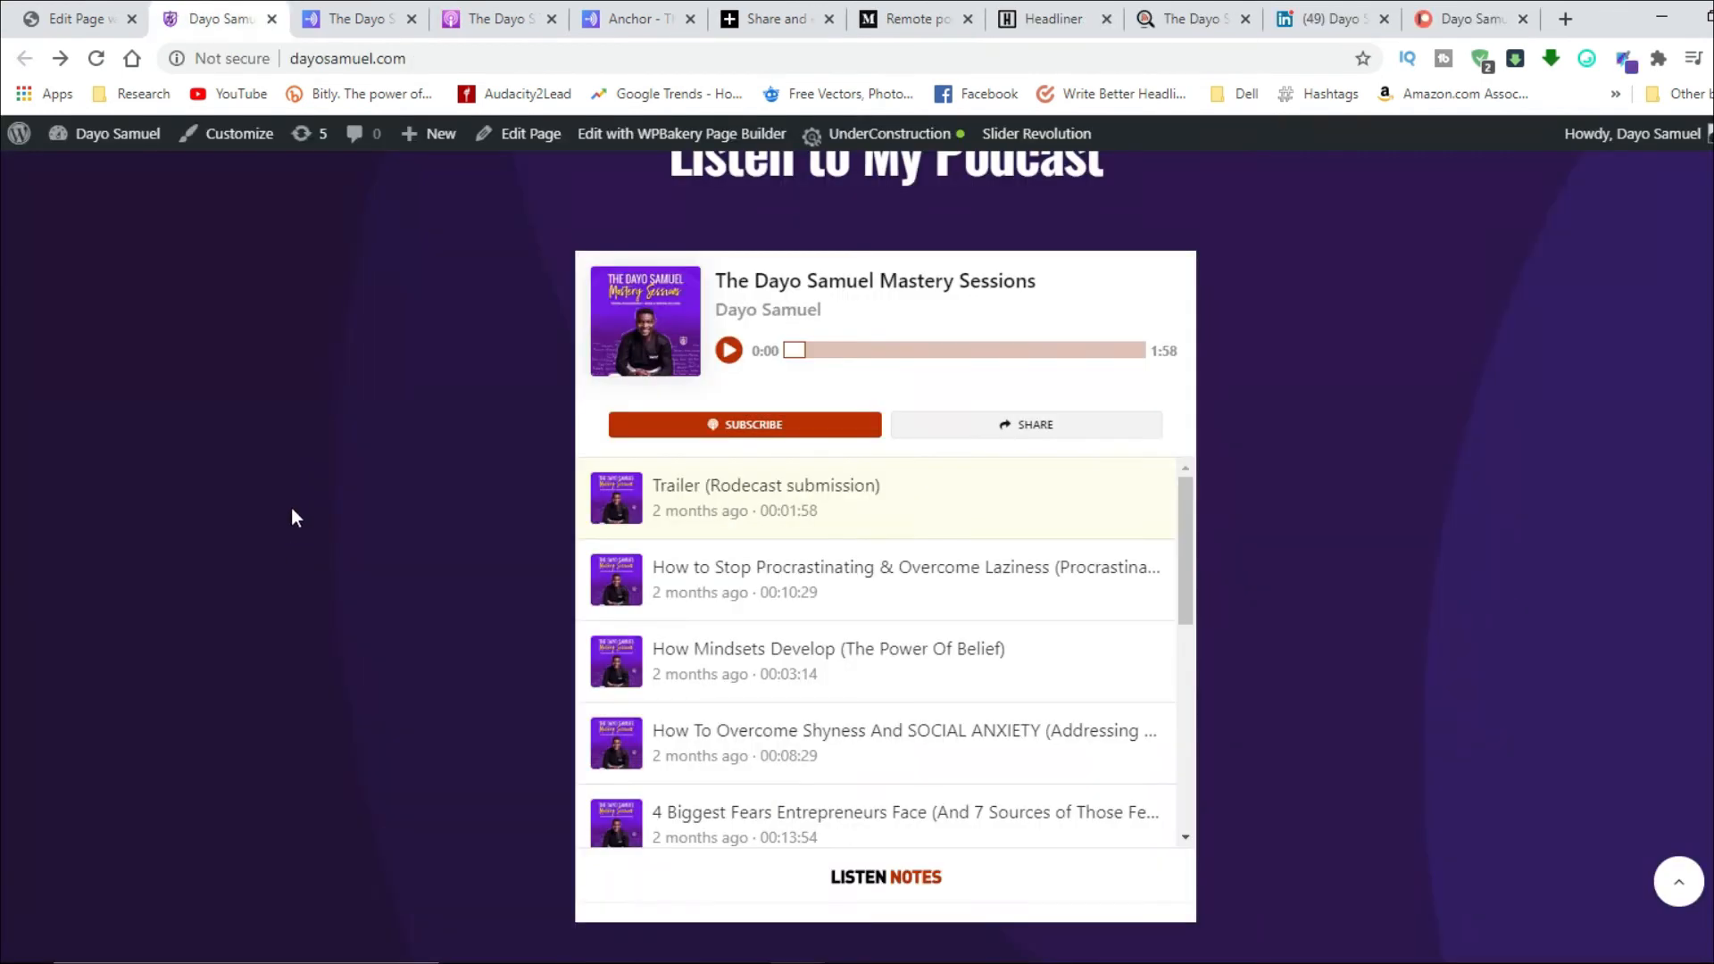
Step: Scroll the live homepage down to the Listen Notes player above the Mastery Sessions posts
{"action": "scroll", "scroll_direction": "down", "scroll_amount": 3}
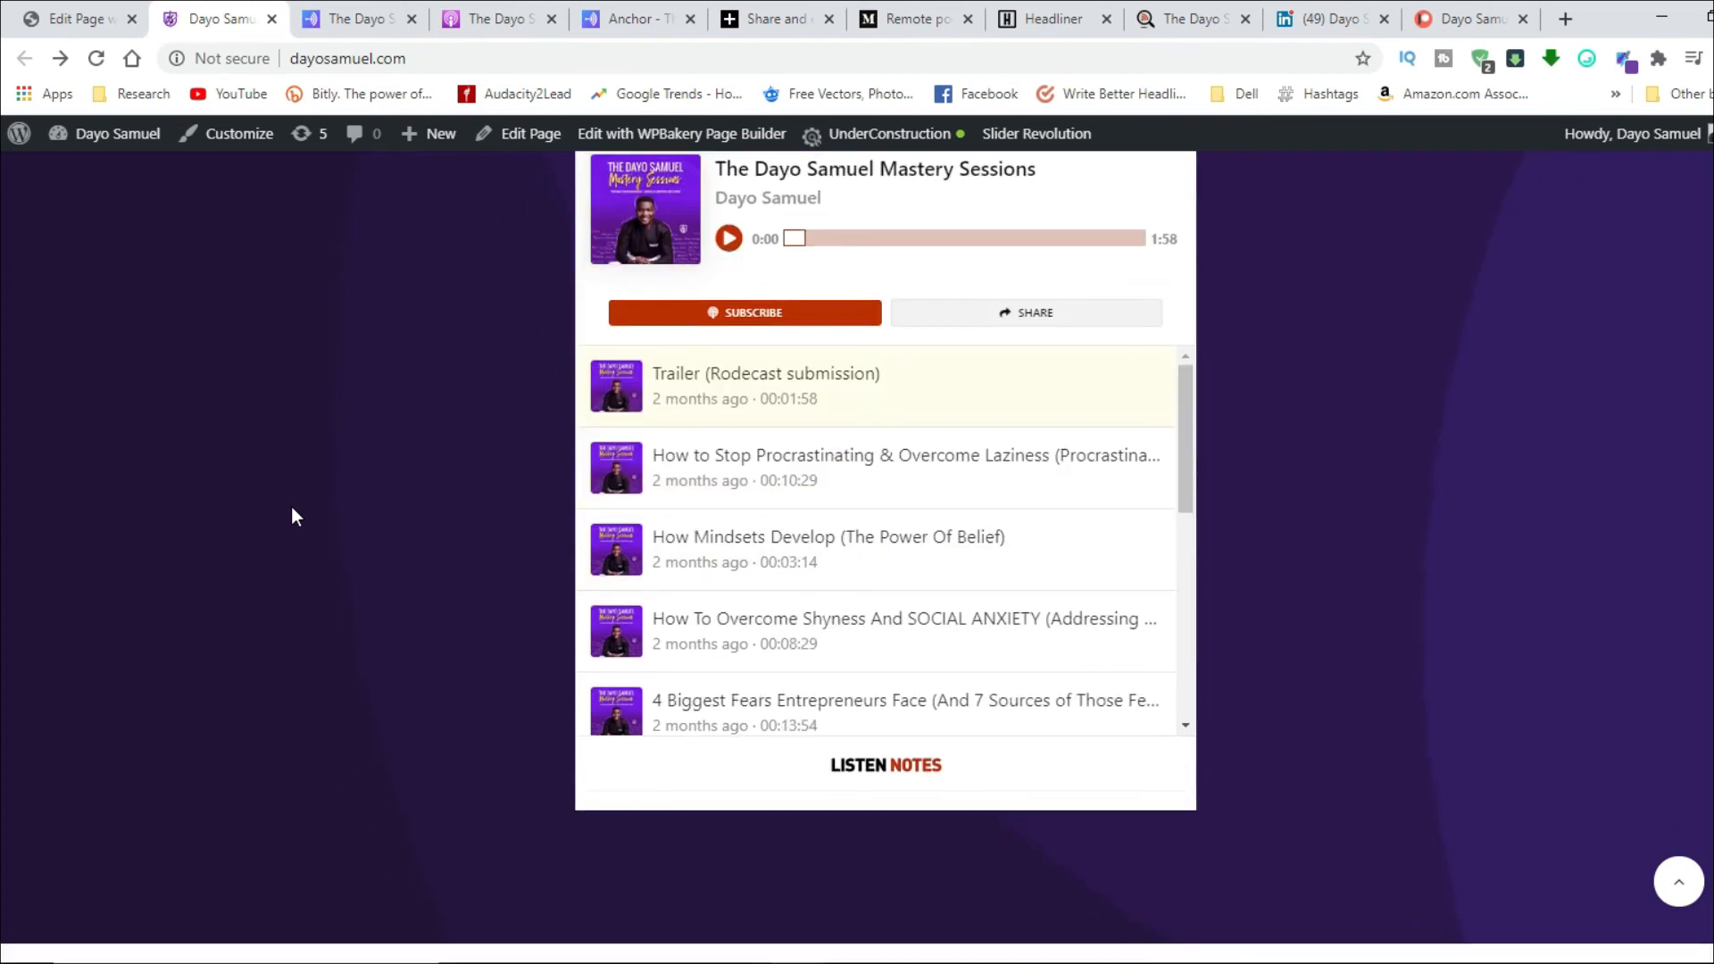
{"action": "scroll", "scroll_direction": "up", "scroll_amount": 3}
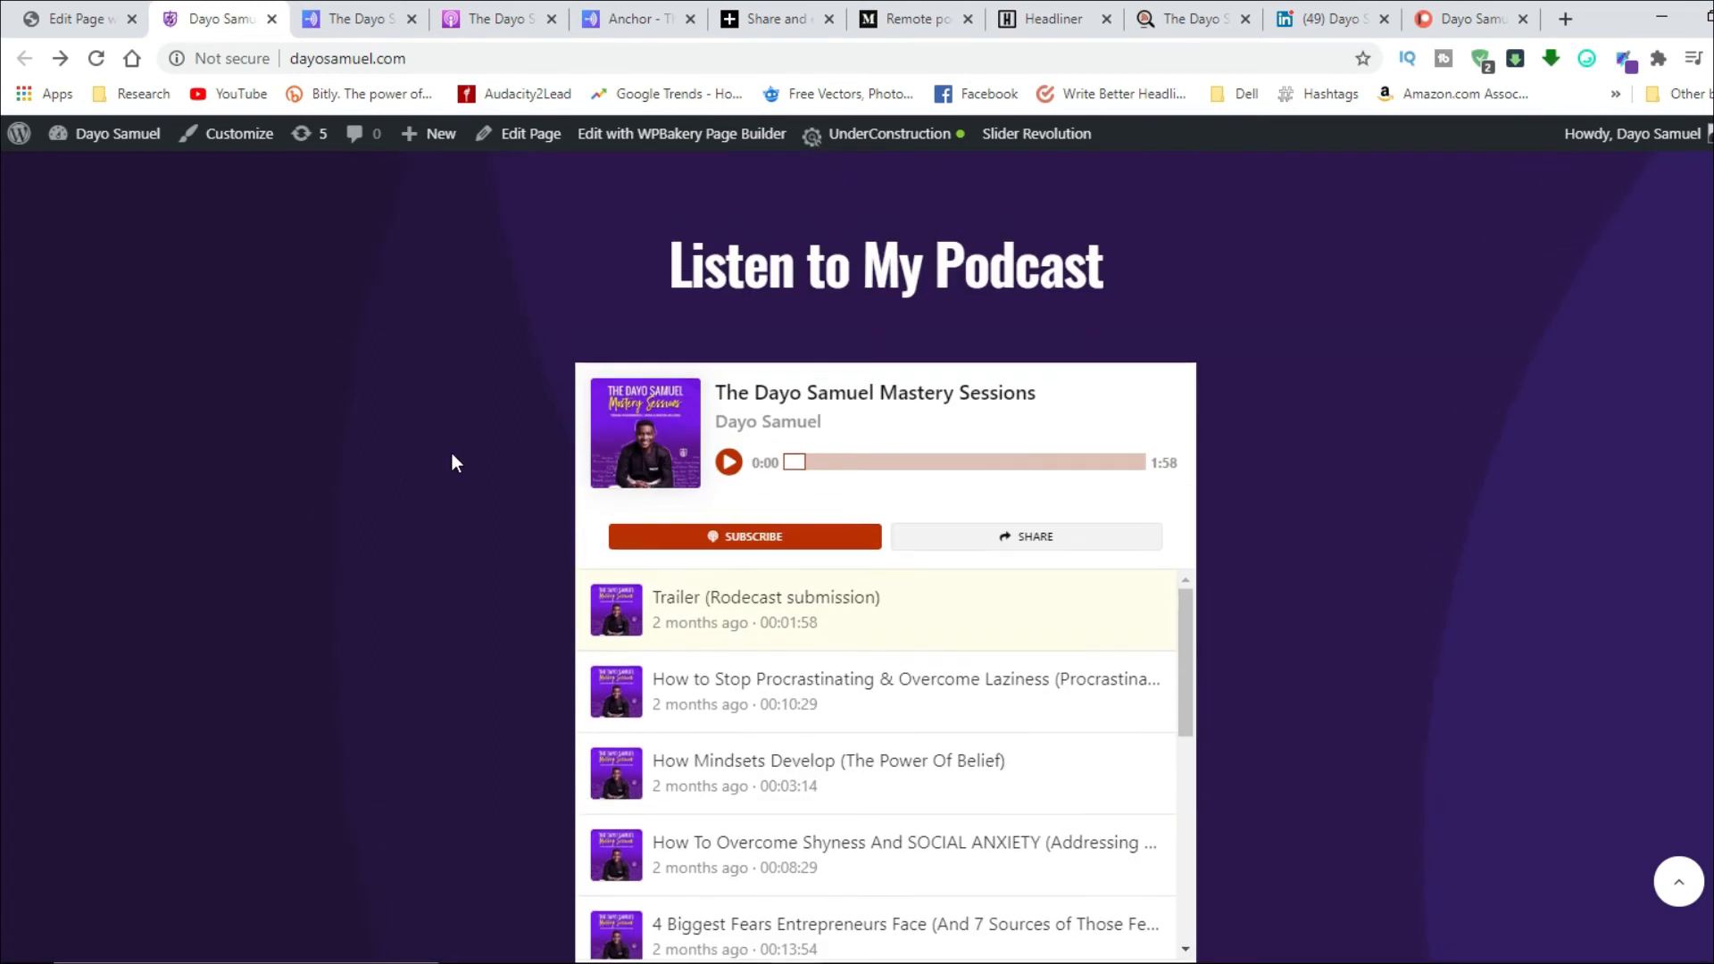
{"action": "scroll", "scroll_direction": "down", "scroll_amount": 3}
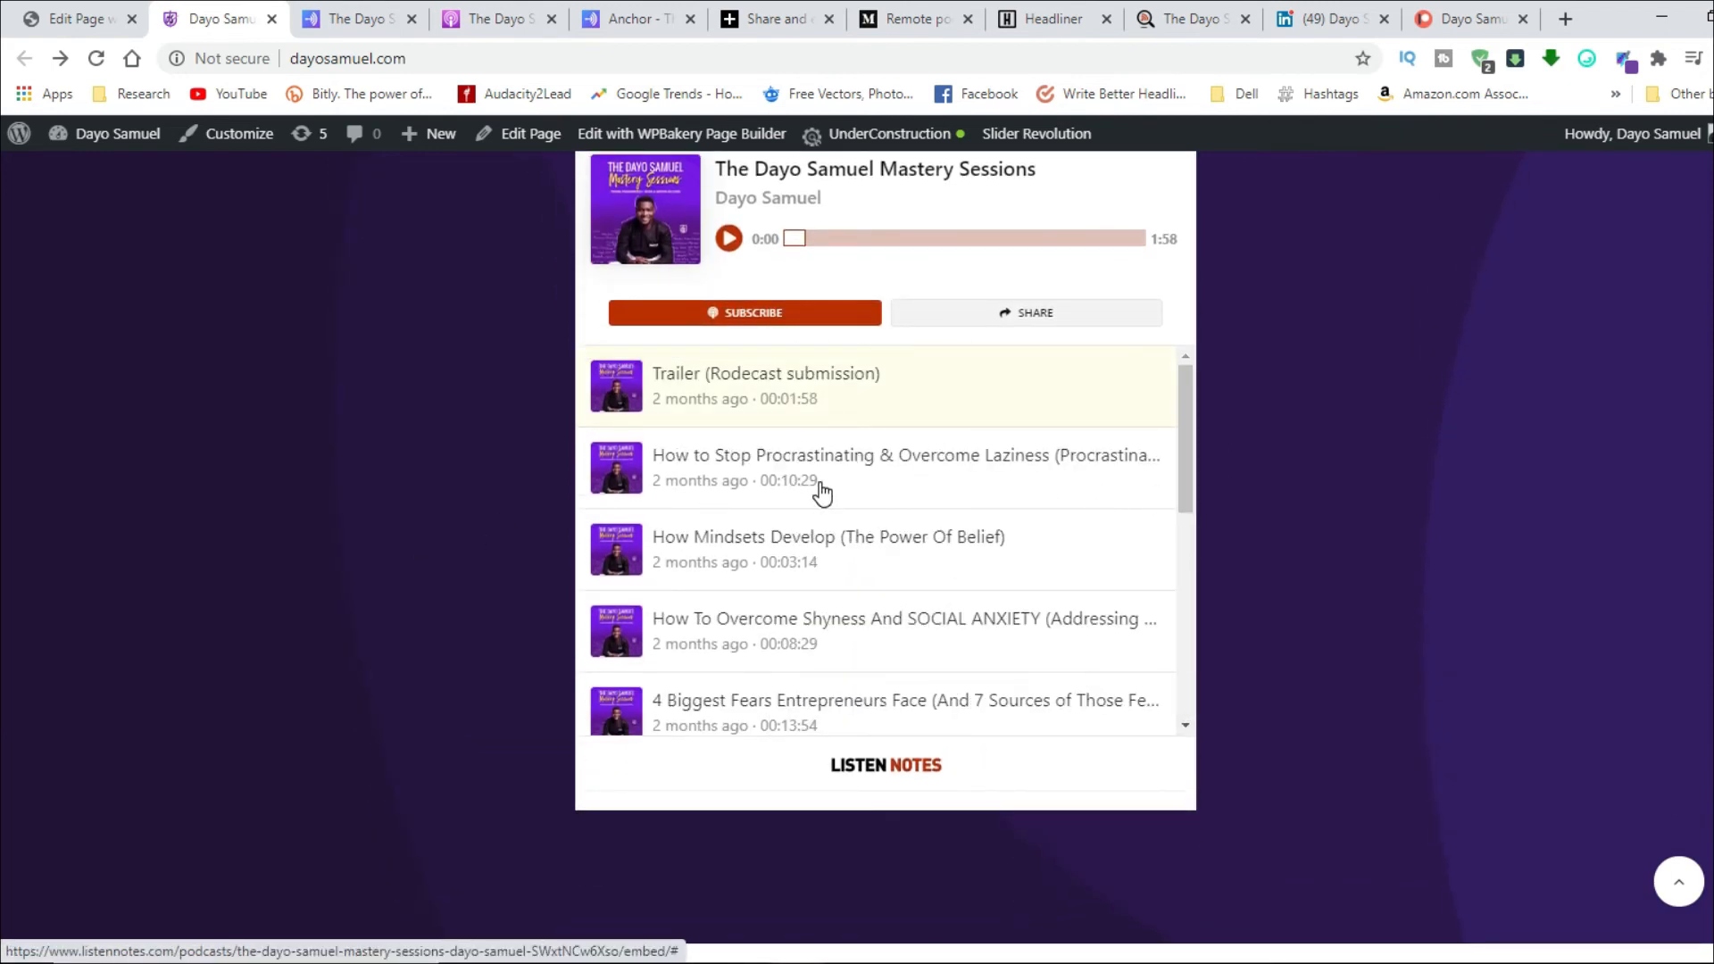
{"action": "scroll", "scroll_direction": "up", "scroll_amount": 3}
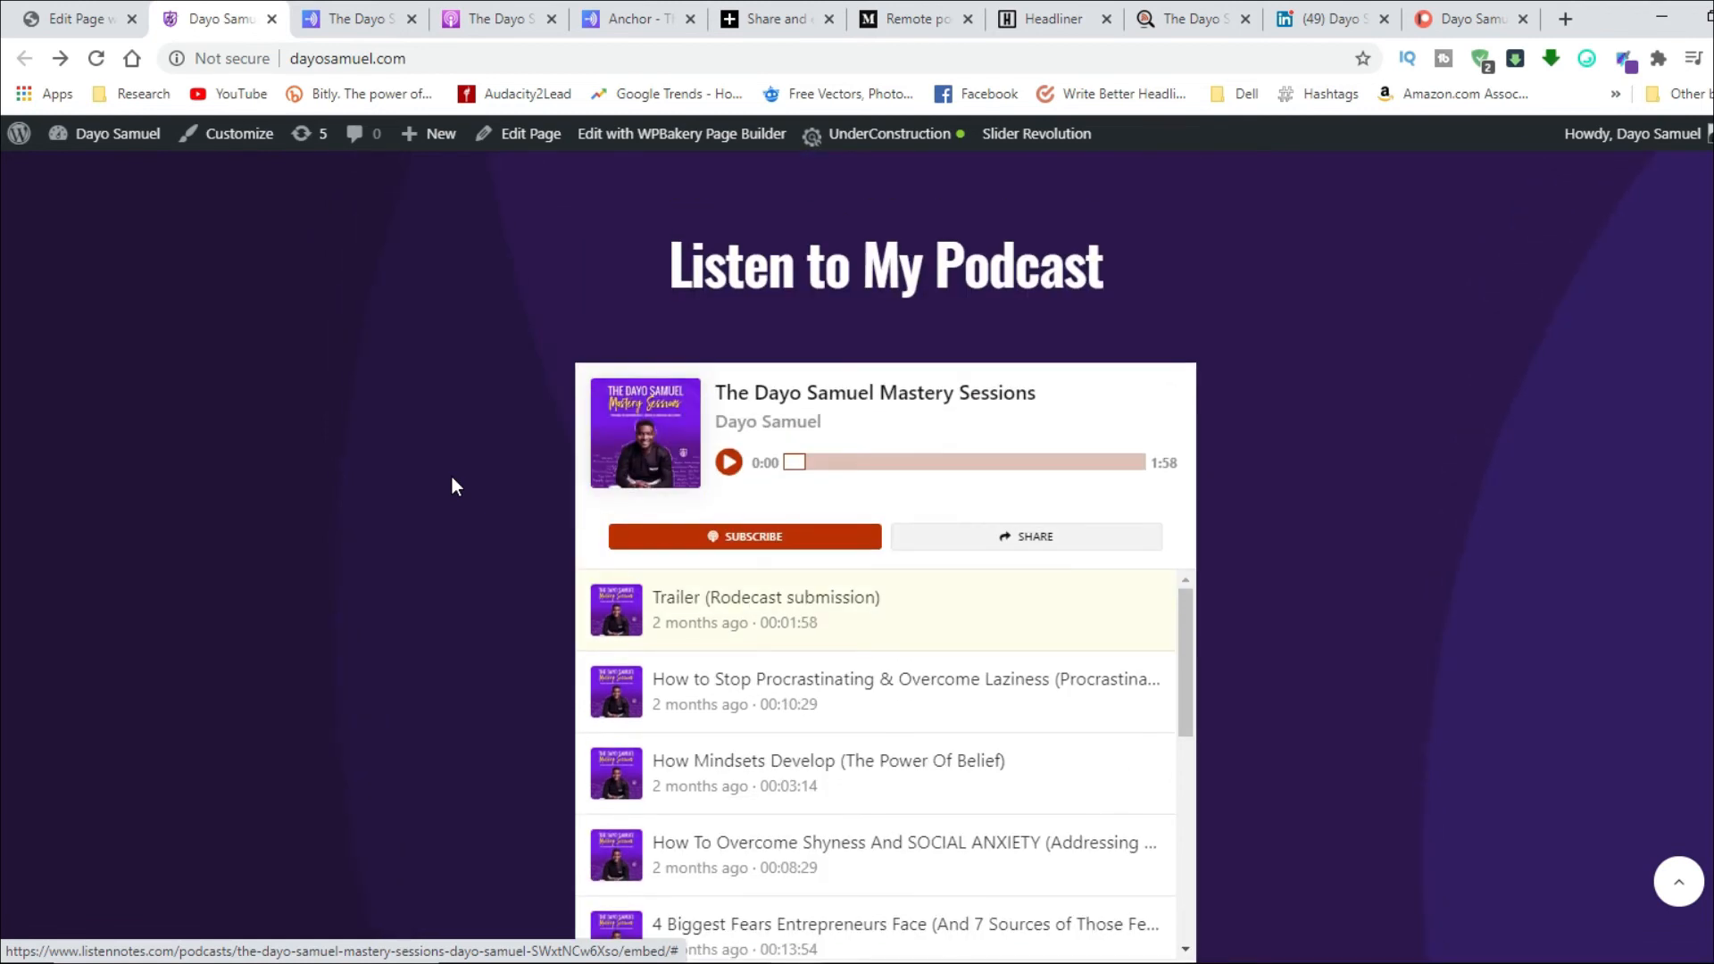
{"action": "scroll", "scroll_direction": "down", "scroll_amount": 3}
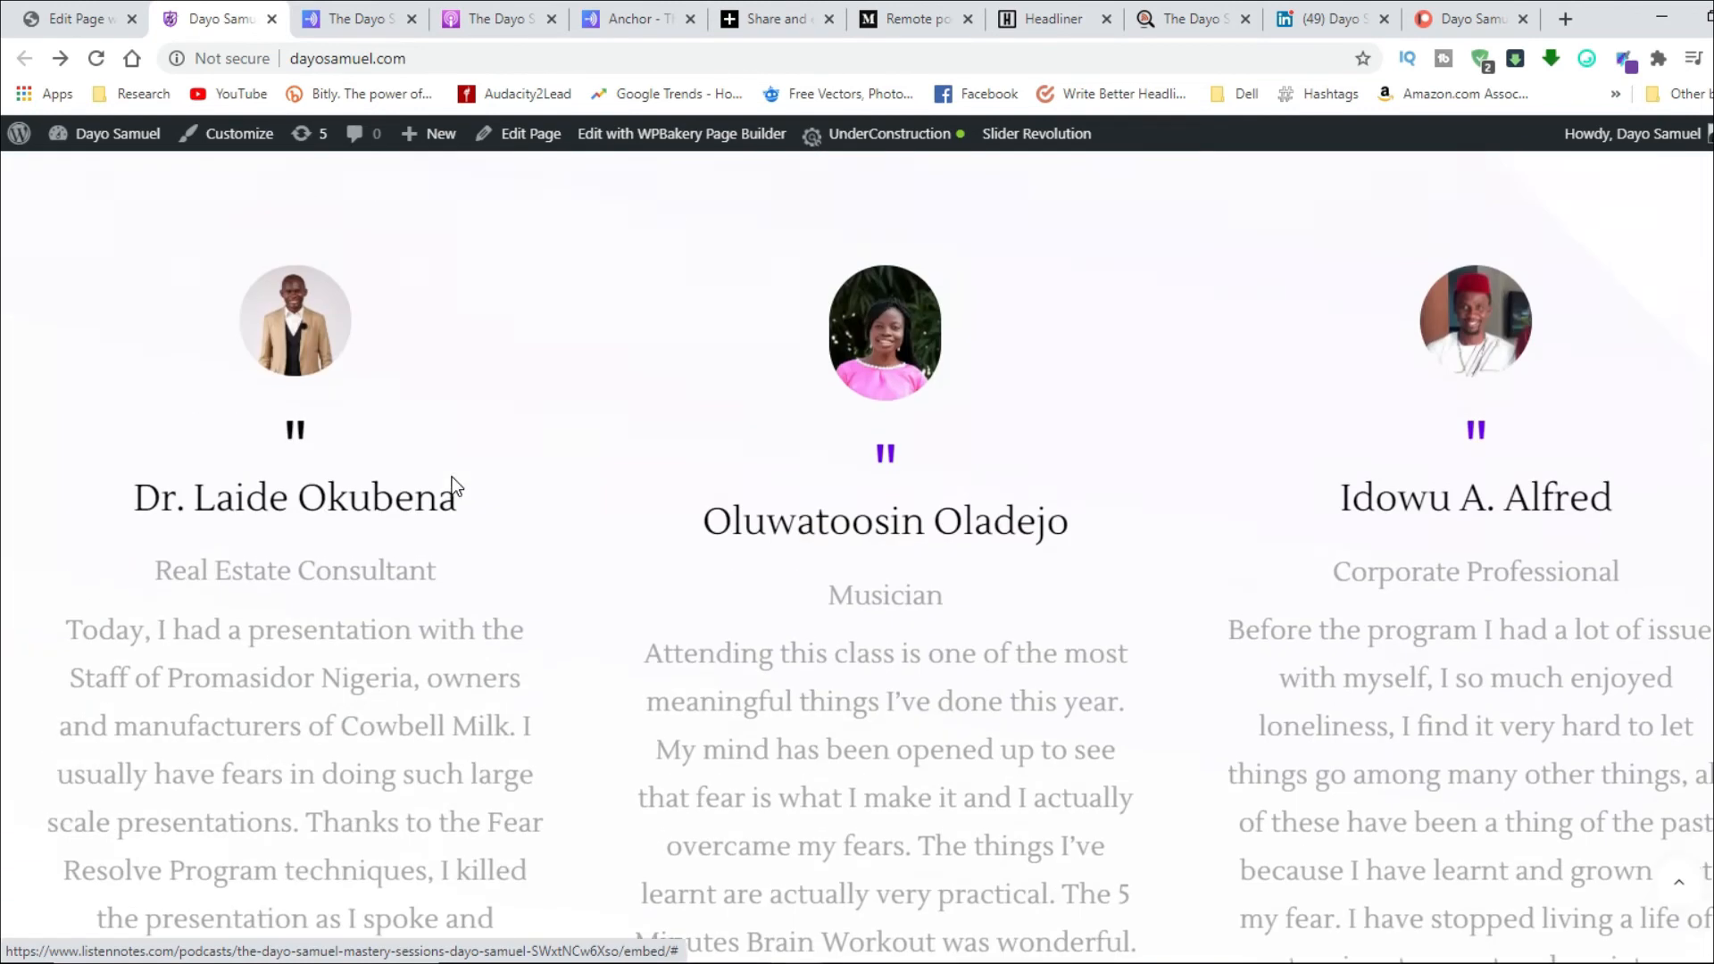
{"action": "scroll", "scroll_direction": "down", "scroll_amount": 3}
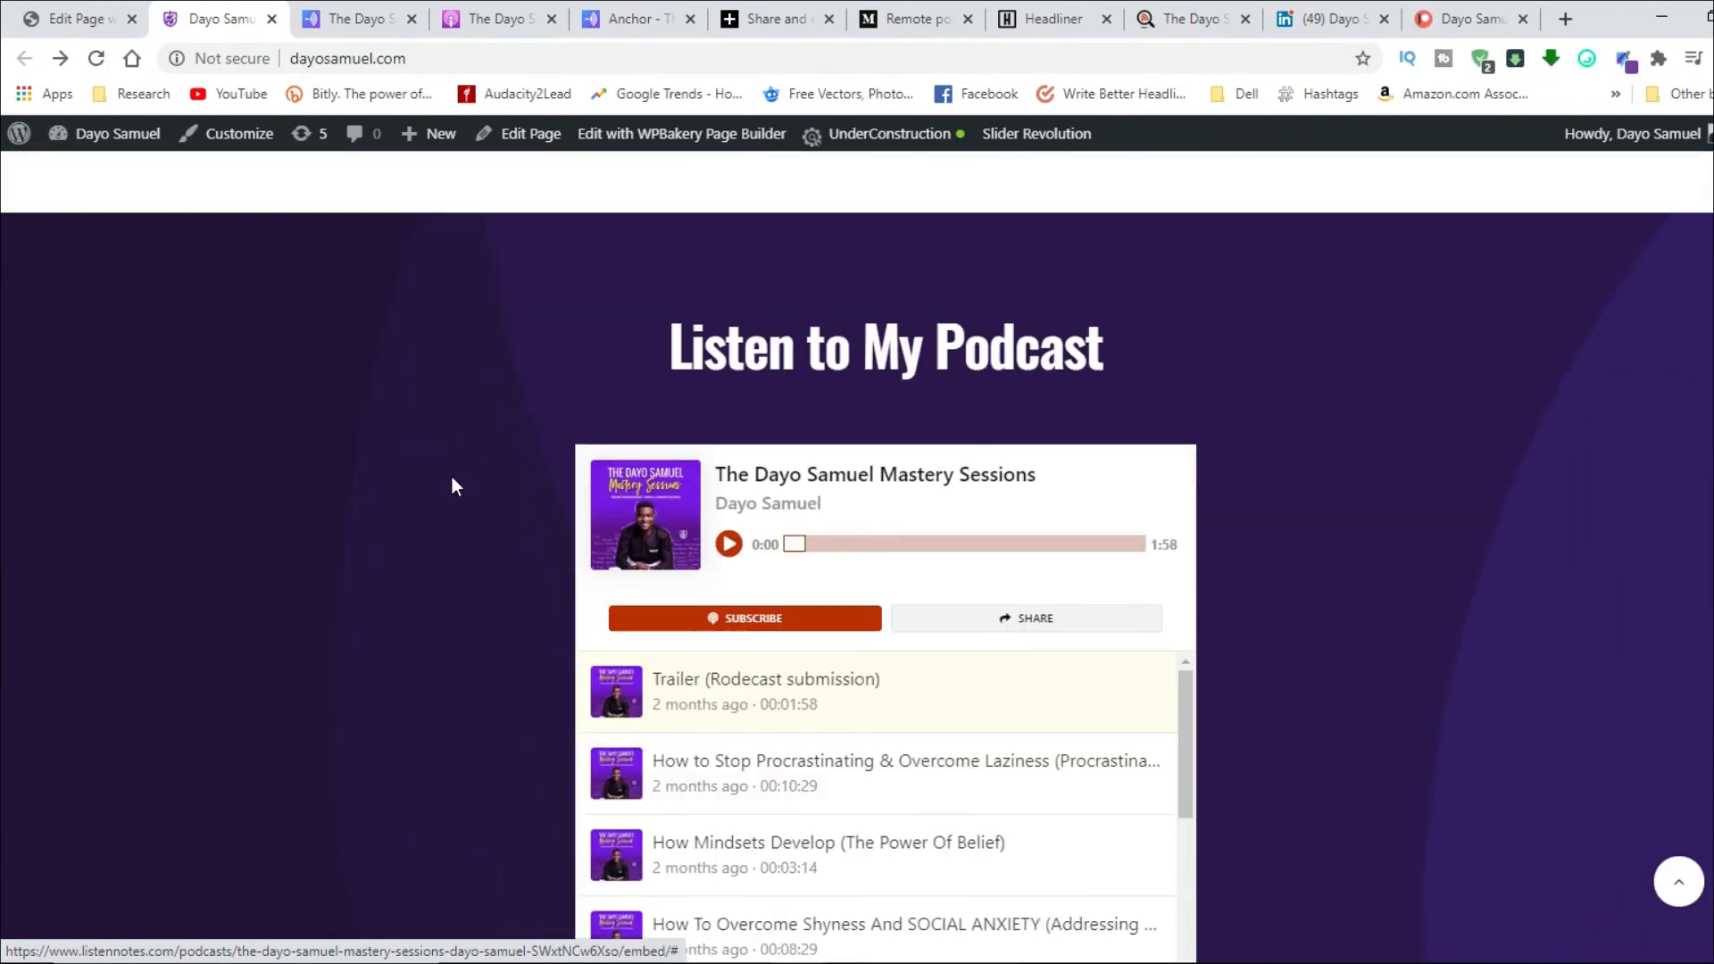
{"action": "scroll", "scroll_direction": "down", "scroll_amount": 3}
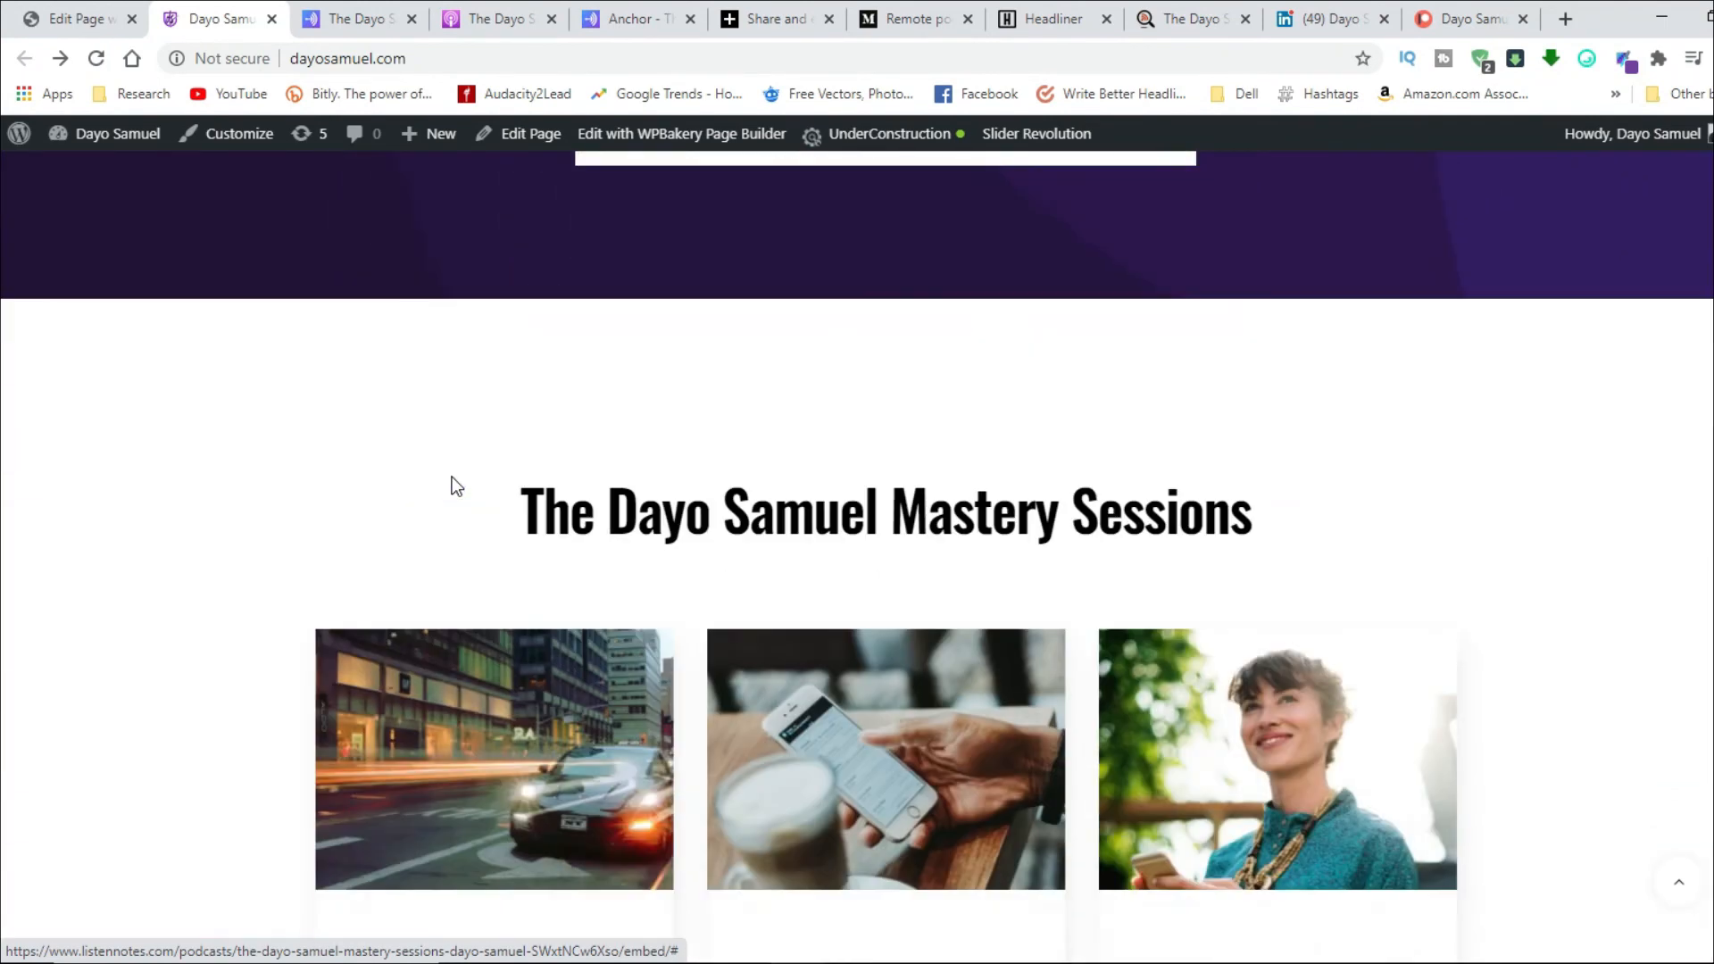
{"action": "scroll", "scroll_direction": "down", "scroll_amount": 3}
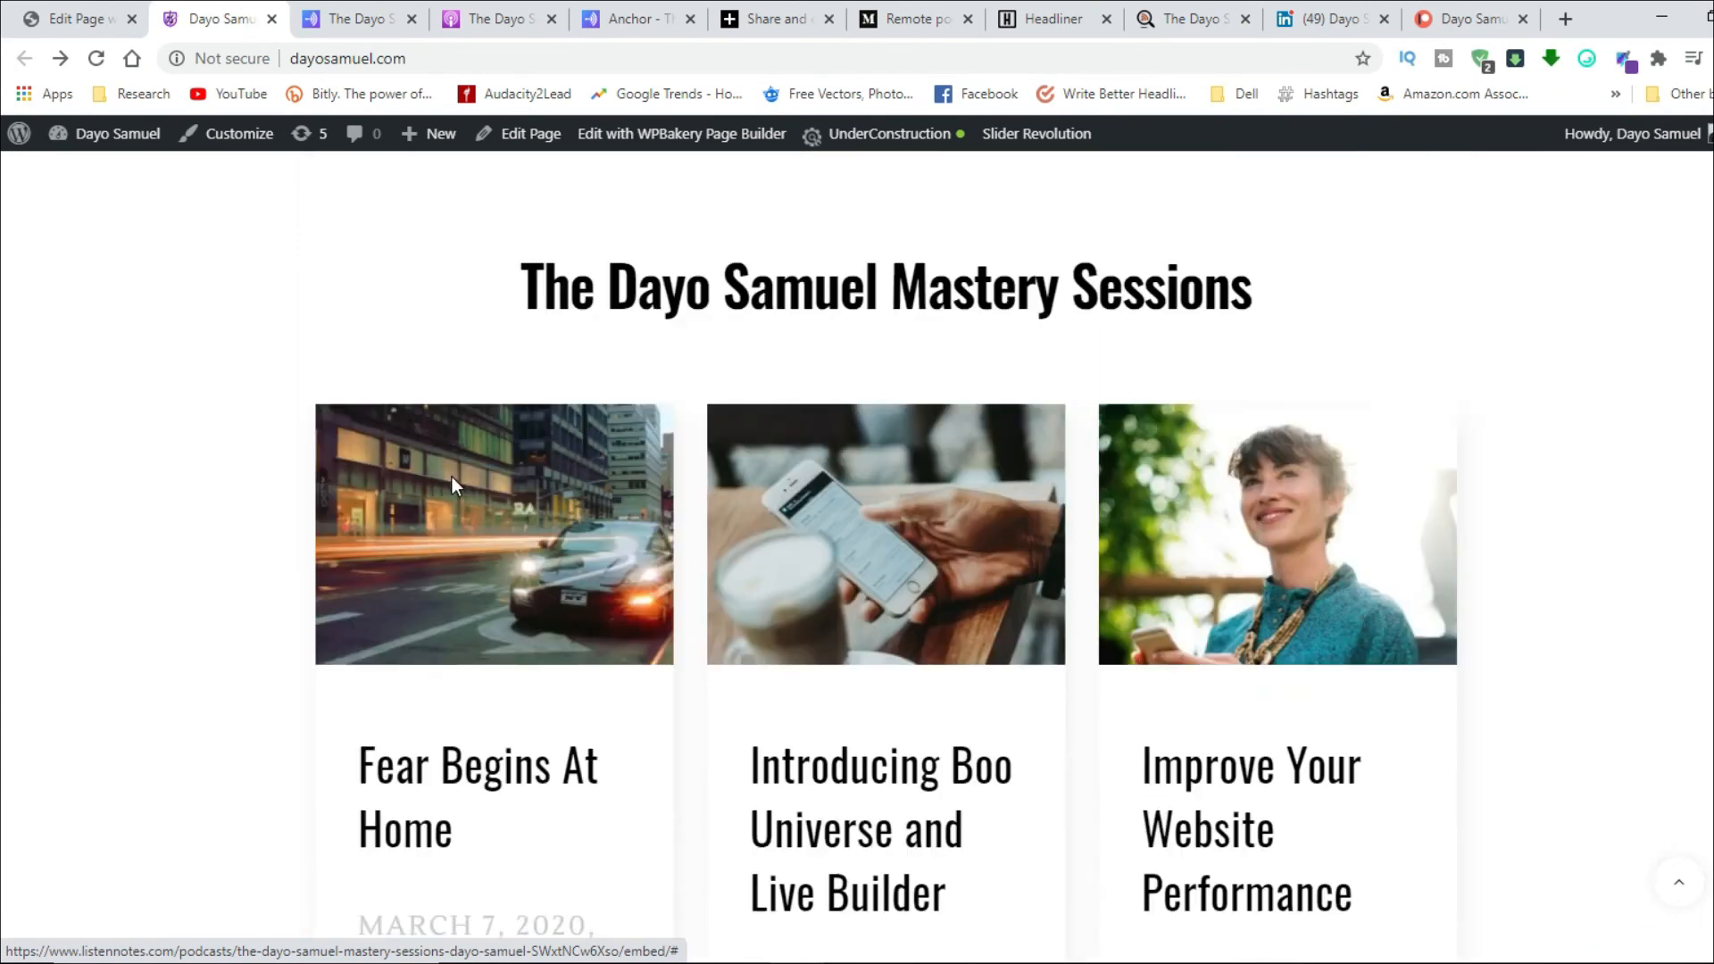
{"action": "scroll", "scroll_direction": "down", "scroll_amount": 3}
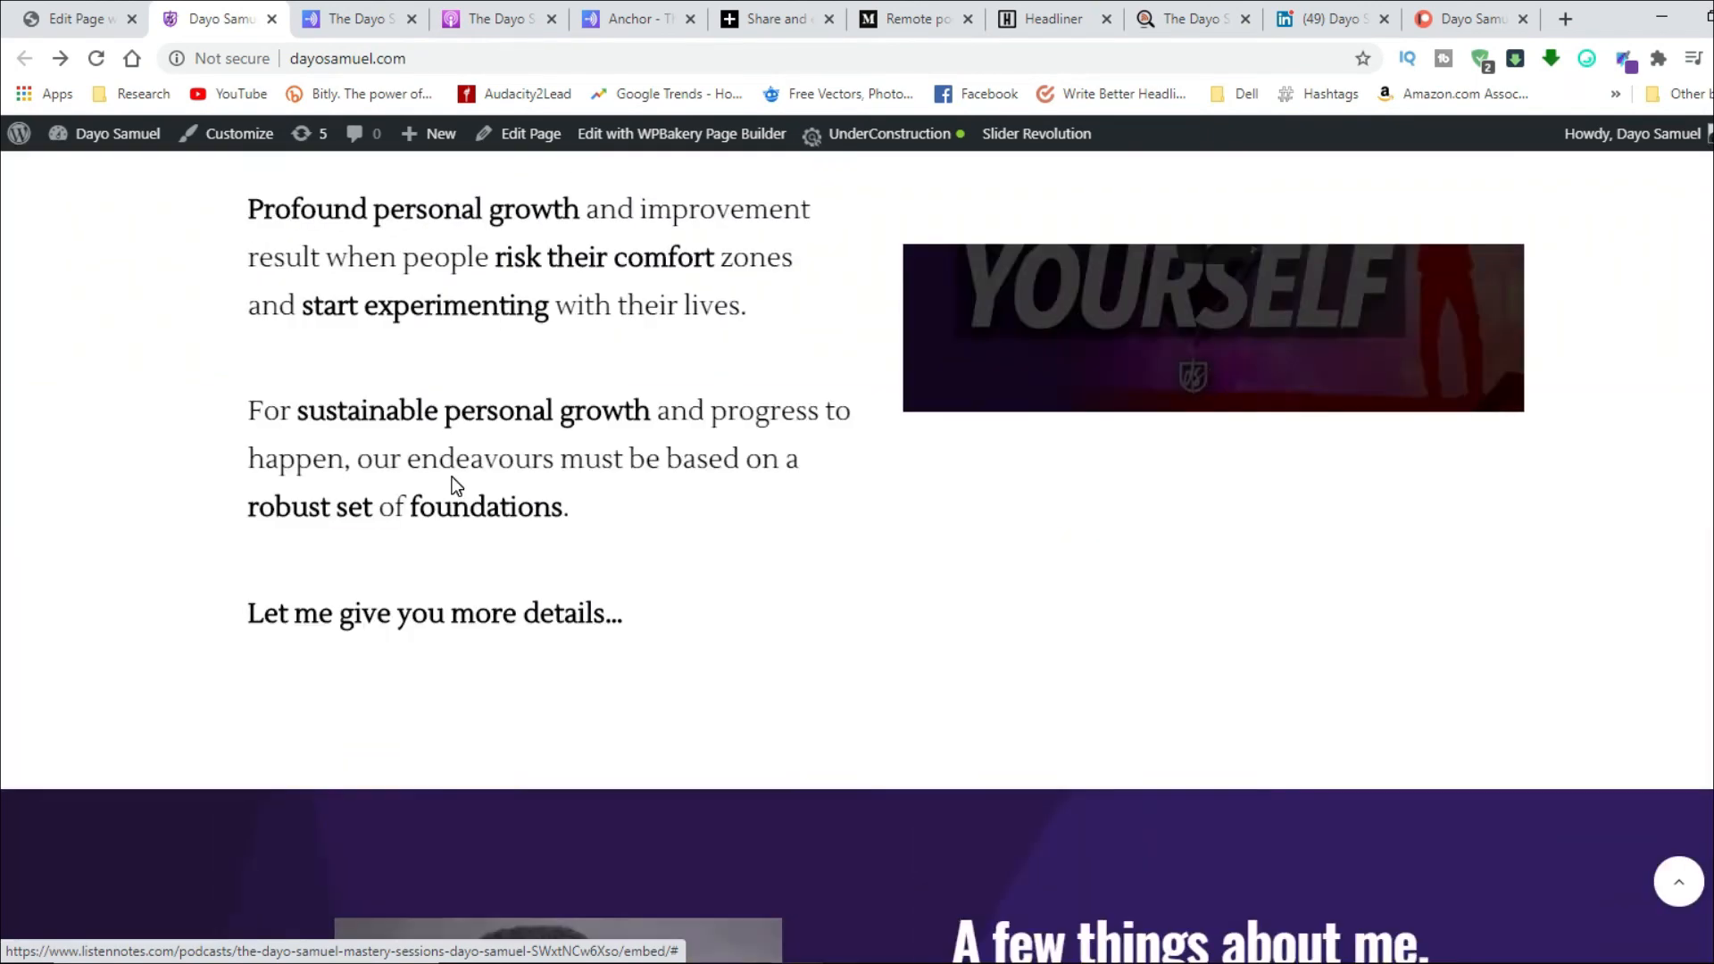
{"action": "scroll", "scroll_direction": "down", "scroll_amount": 3}
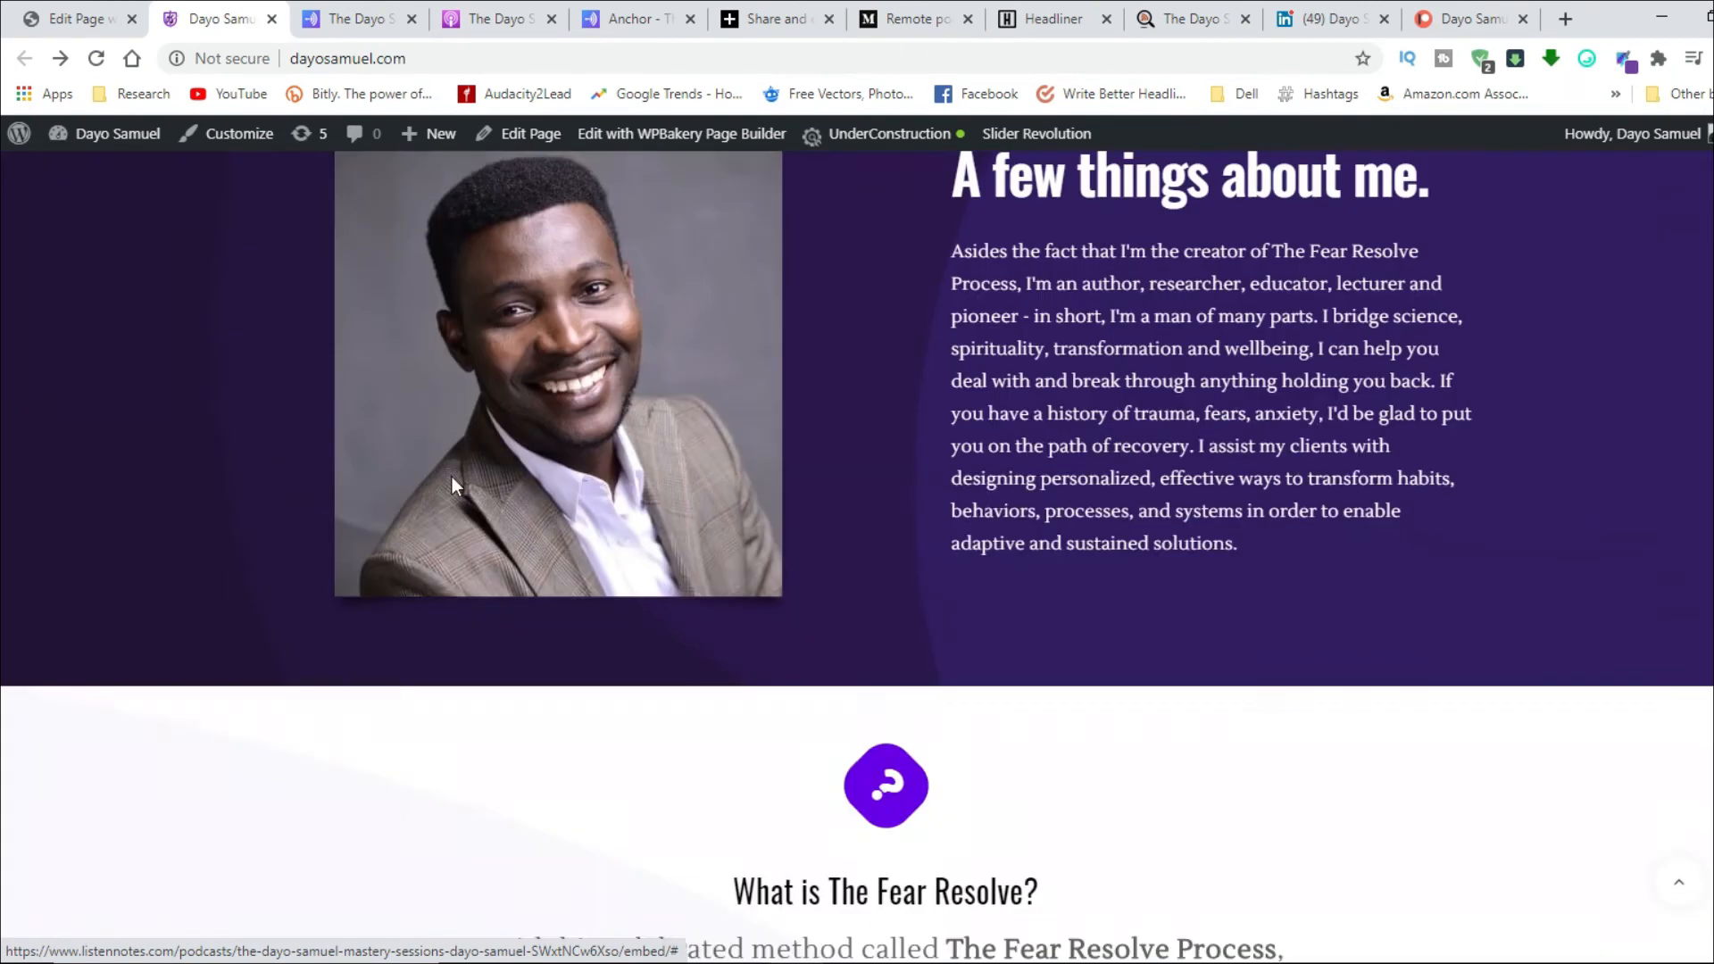
{"action": "scroll", "scroll_direction": "down", "scroll_amount": 3}
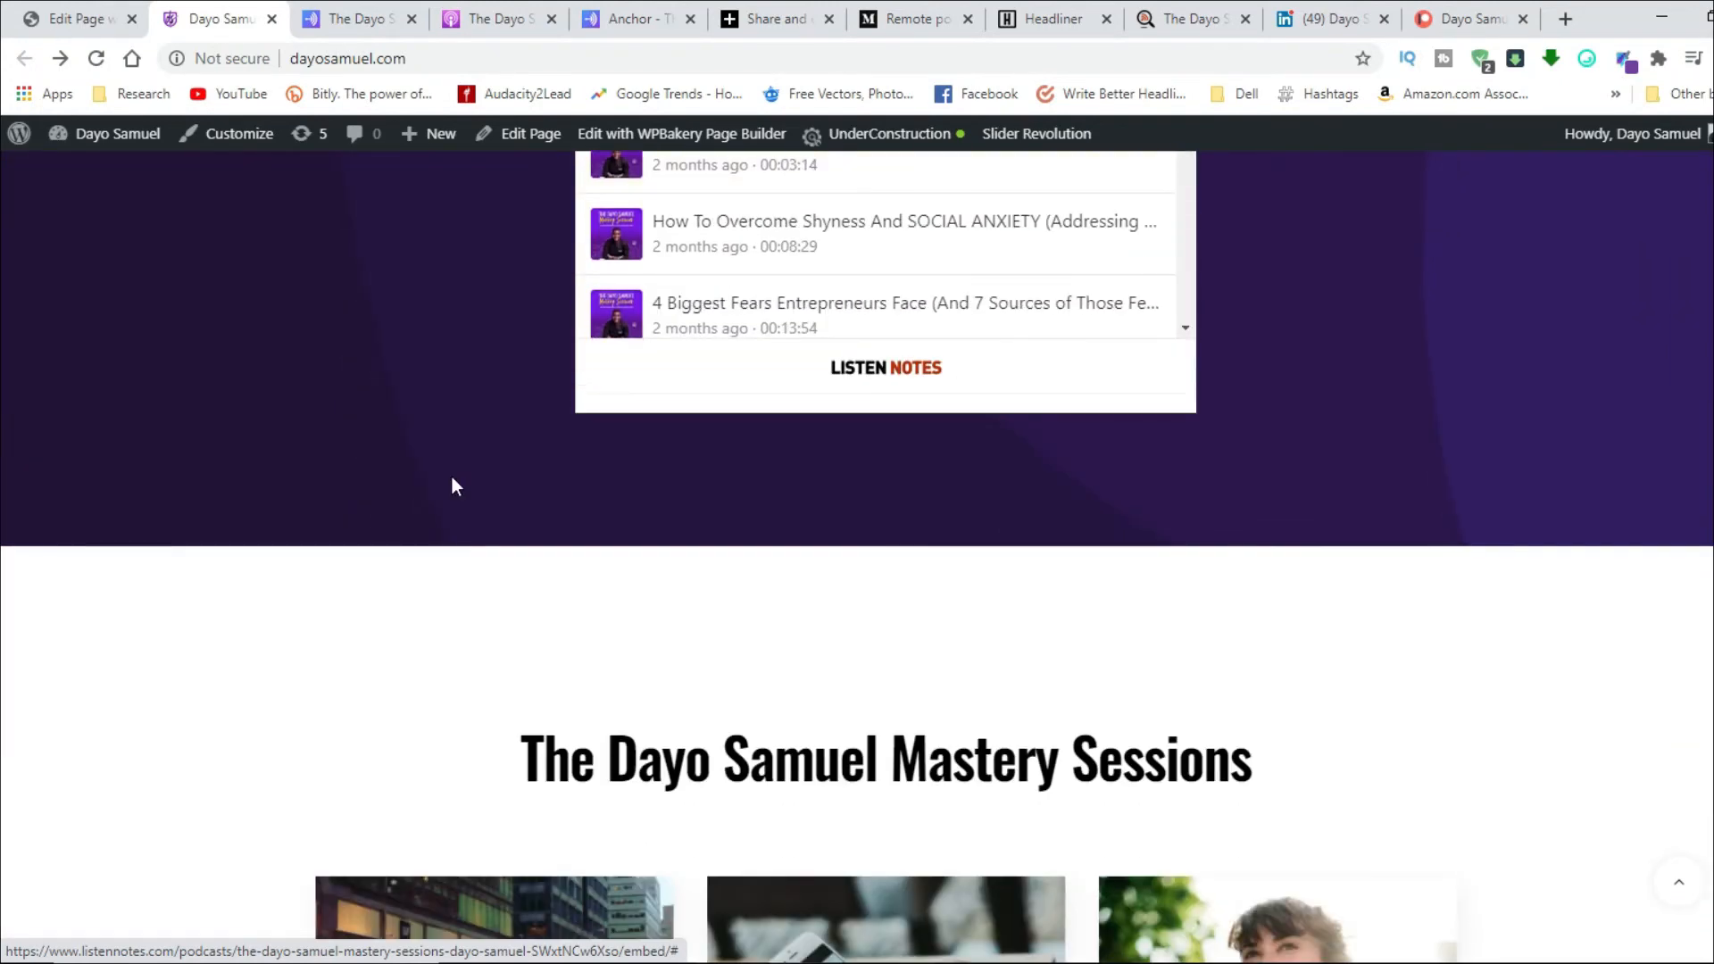
Step: Return to the Anchor podcast profile page and scroll back to its top
{"action": "left_click", "coordinate": [355, 19]}
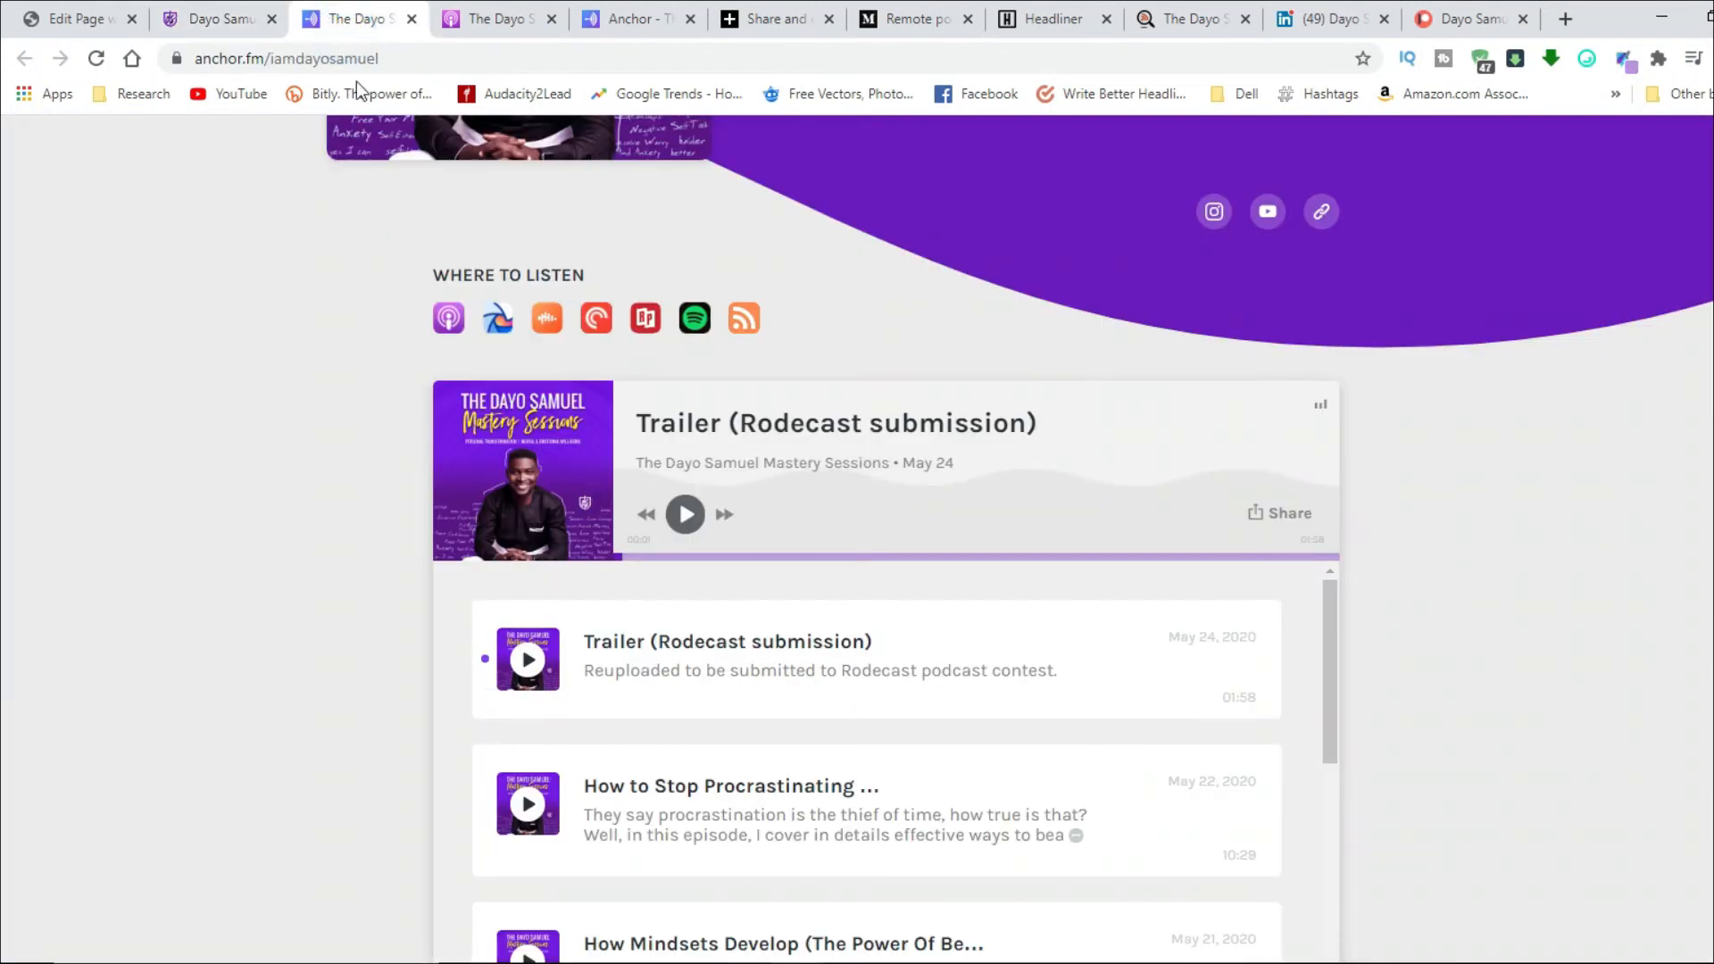
{"action": "scroll", "scroll_direction": "up", "scroll_amount": 3}
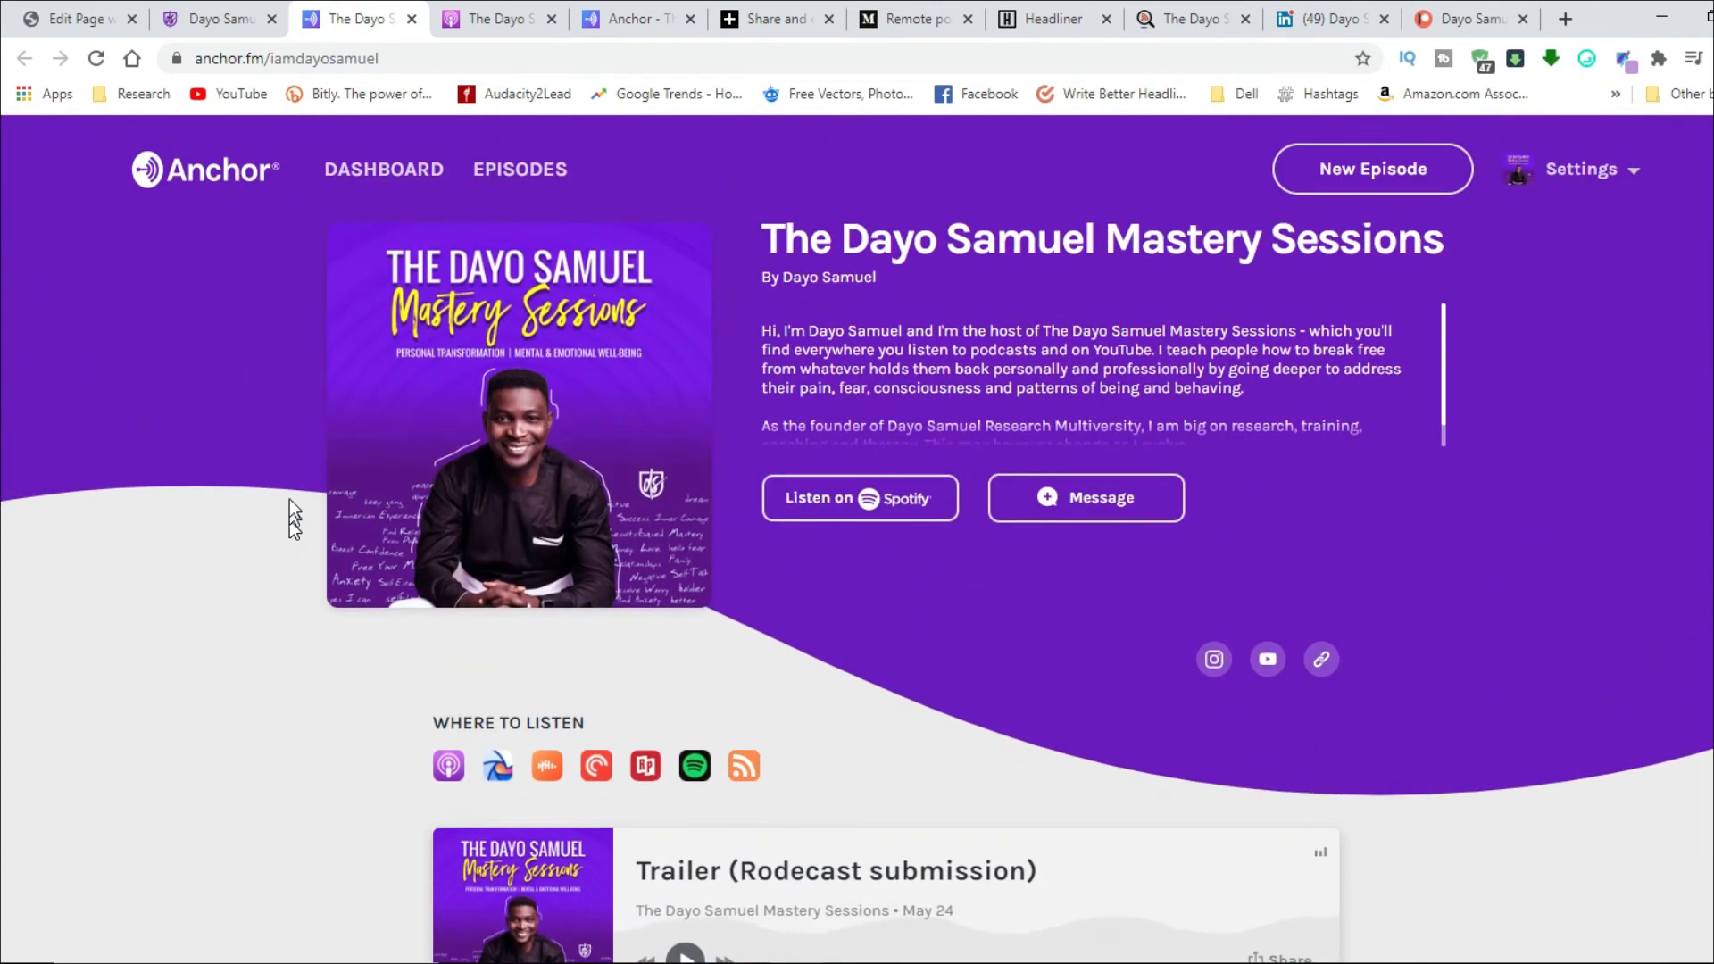
{"action": "mouse_move", "coordinate": [277, 430]}
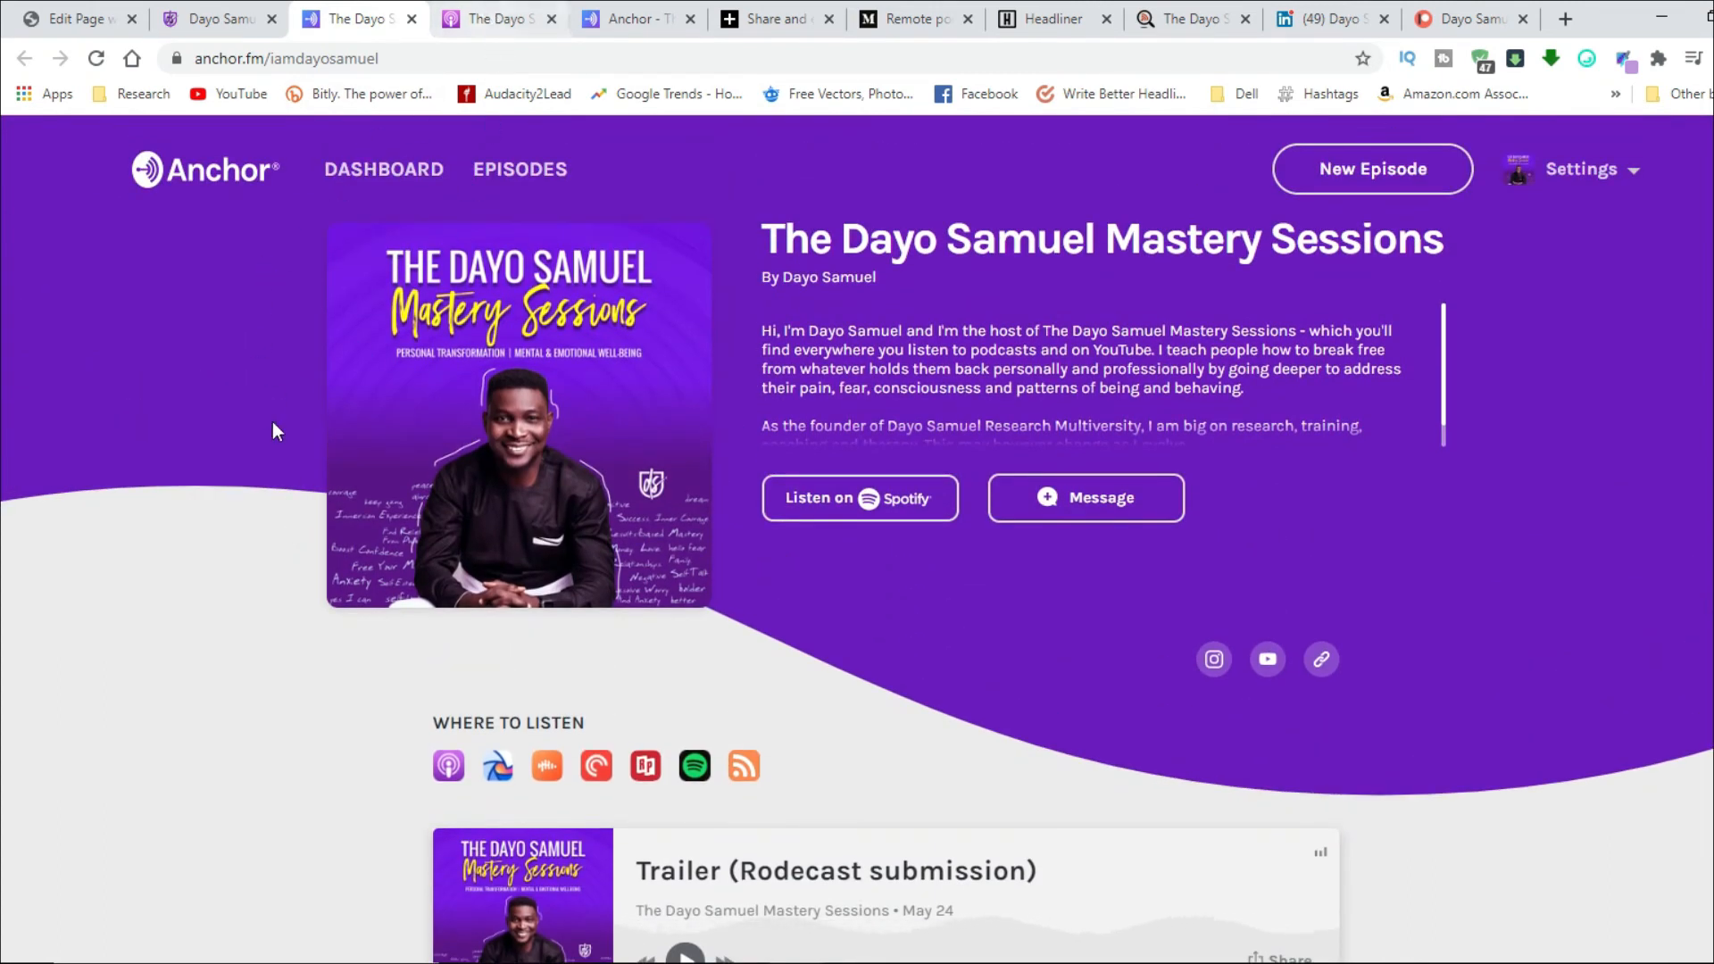
{"action": "mouse_move", "coordinate": [778, 350]}
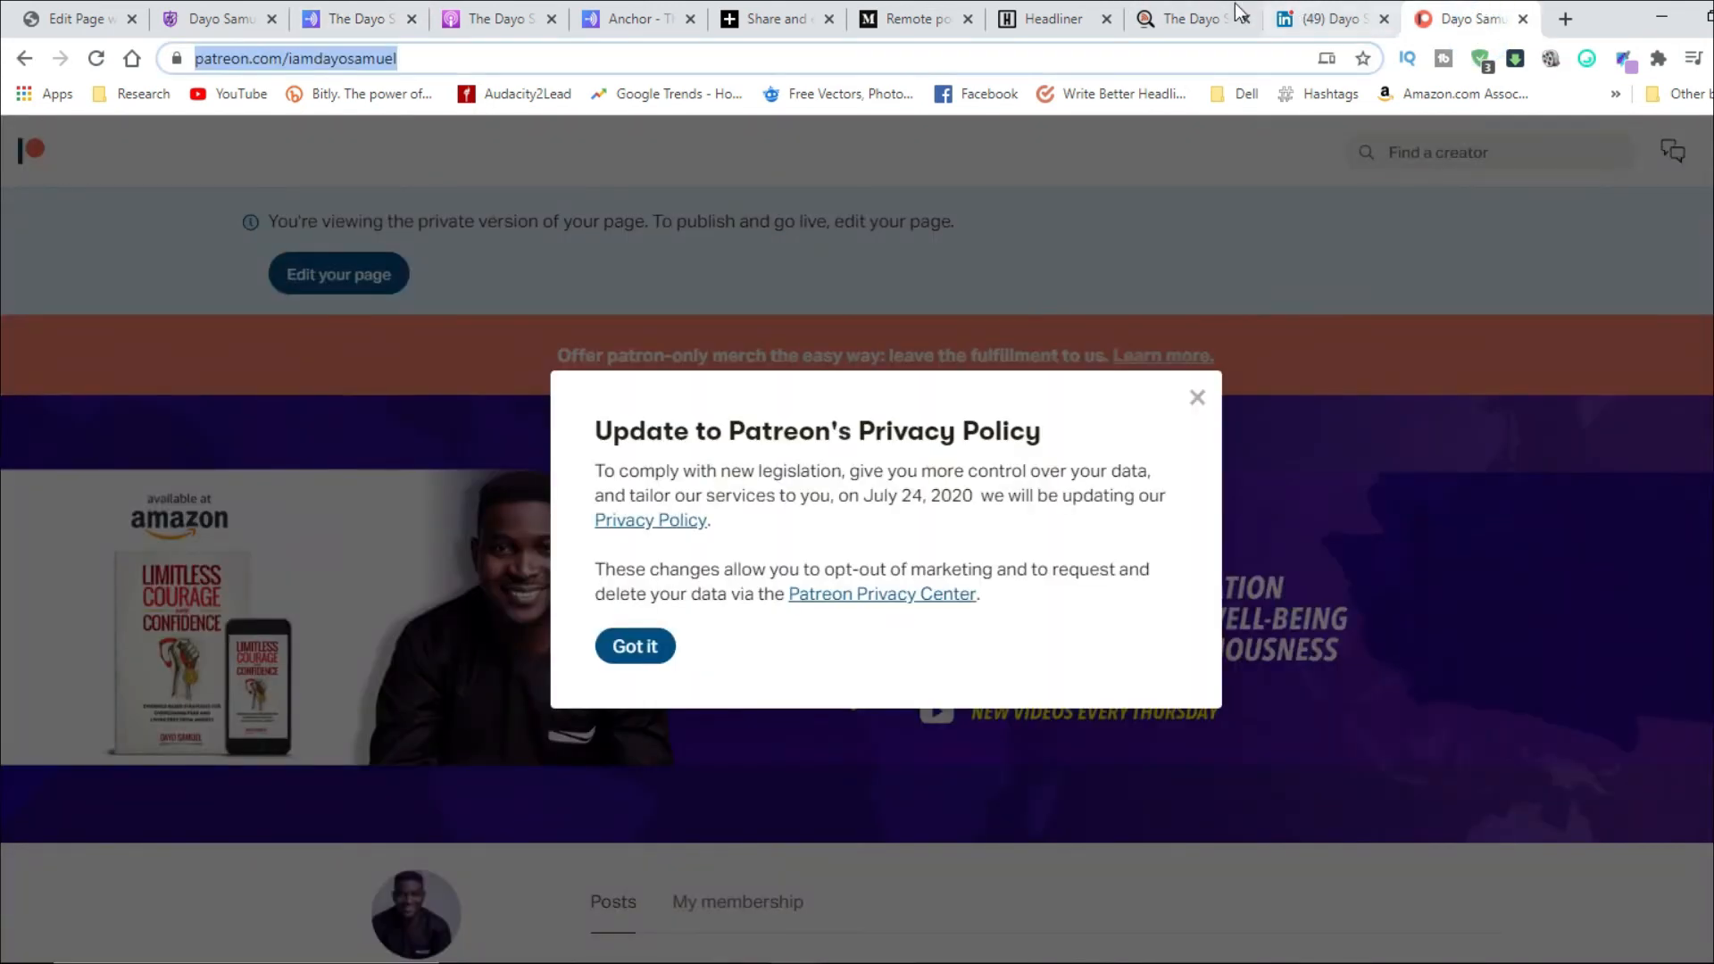
Step: Show the podcast's website embed iframe code on Listen Notes, then return to the editor
{"action": "left_click", "coordinate": [1180, 19]}
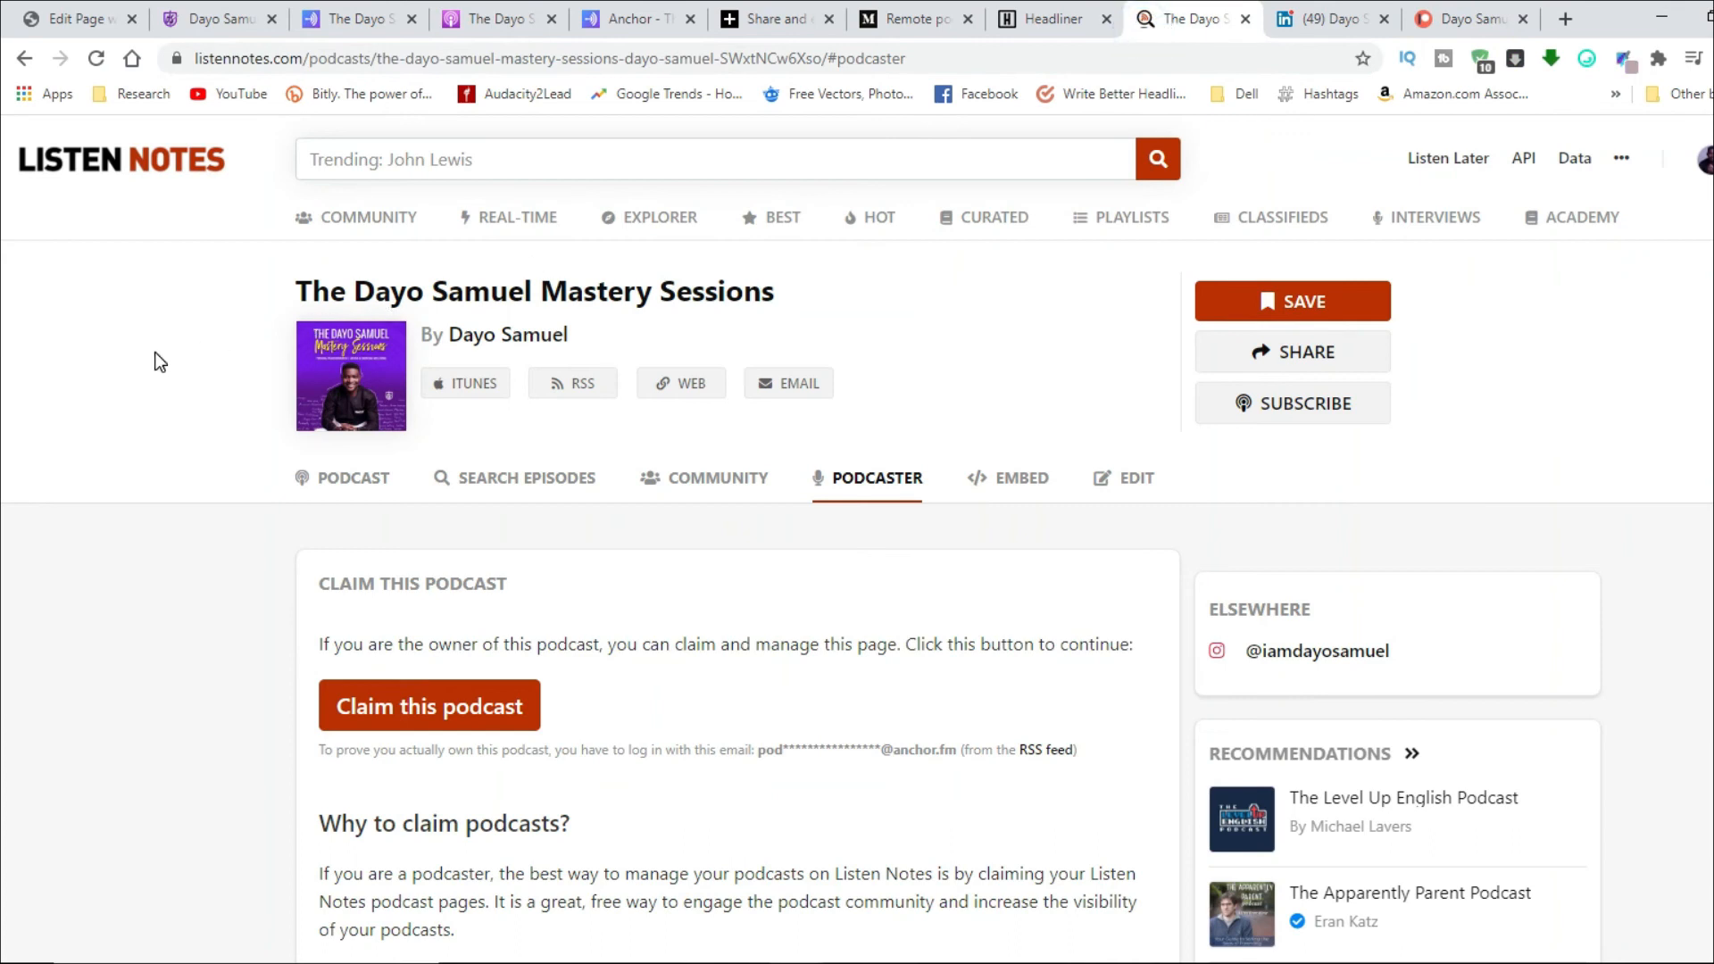
{"action": "mouse_move", "coordinate": [978, 492]}
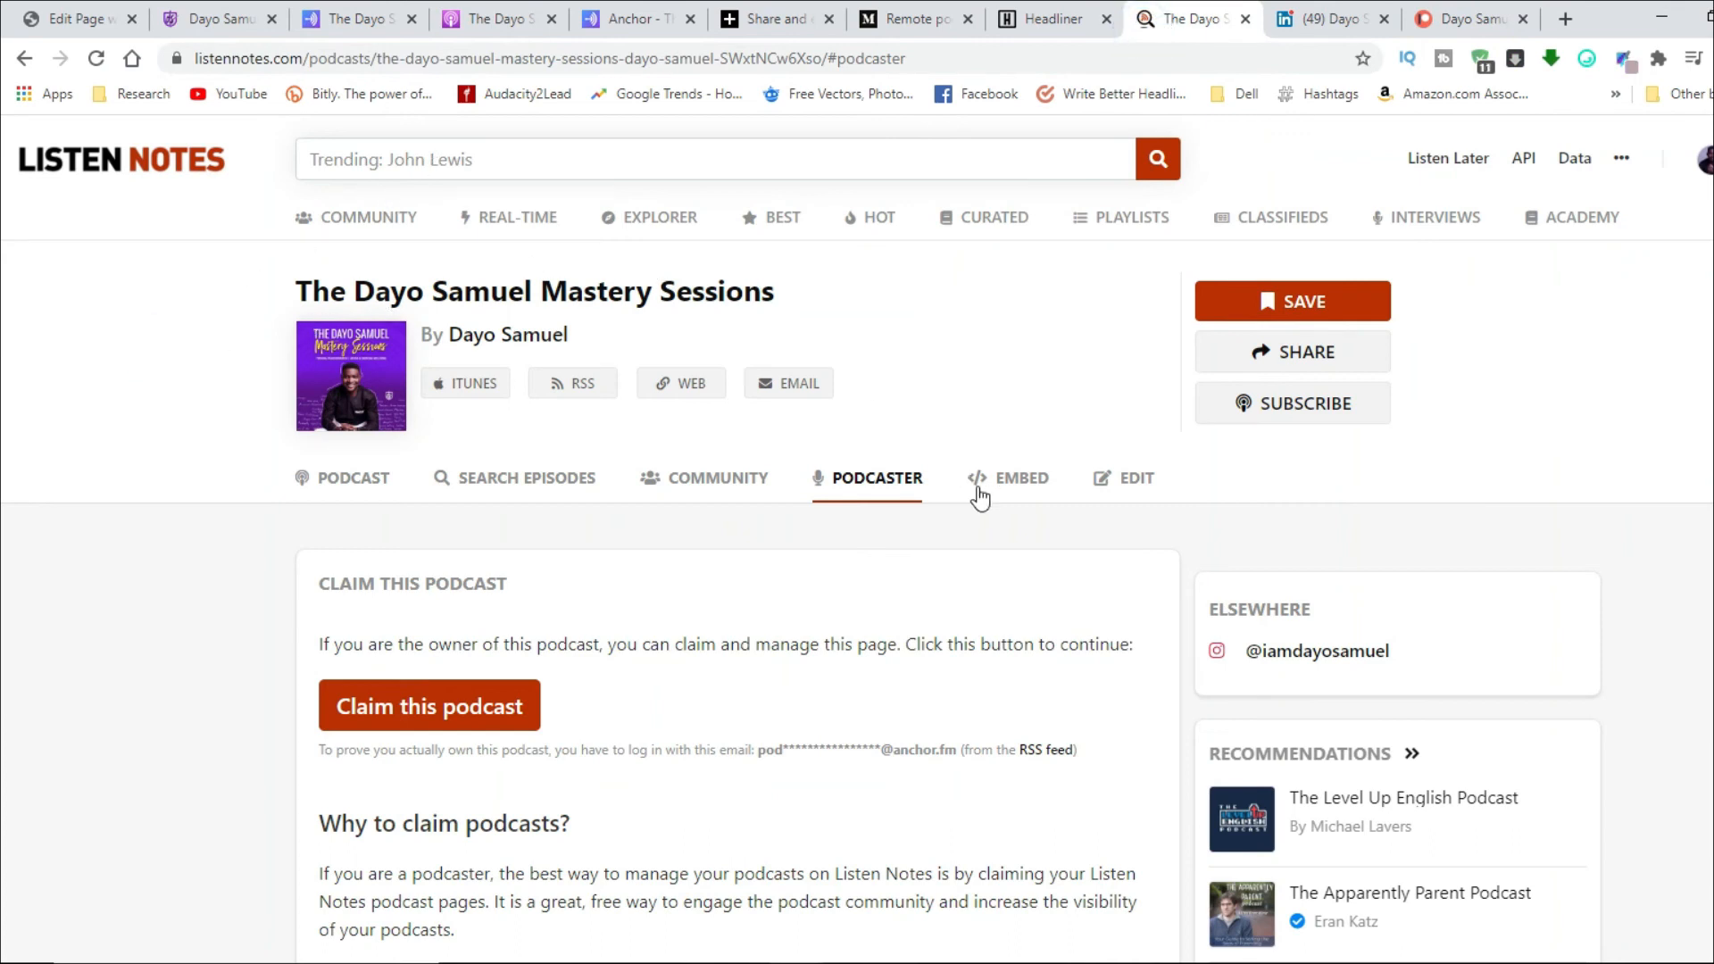
{"action": "left_click", "coordinate": [1007, 478]}
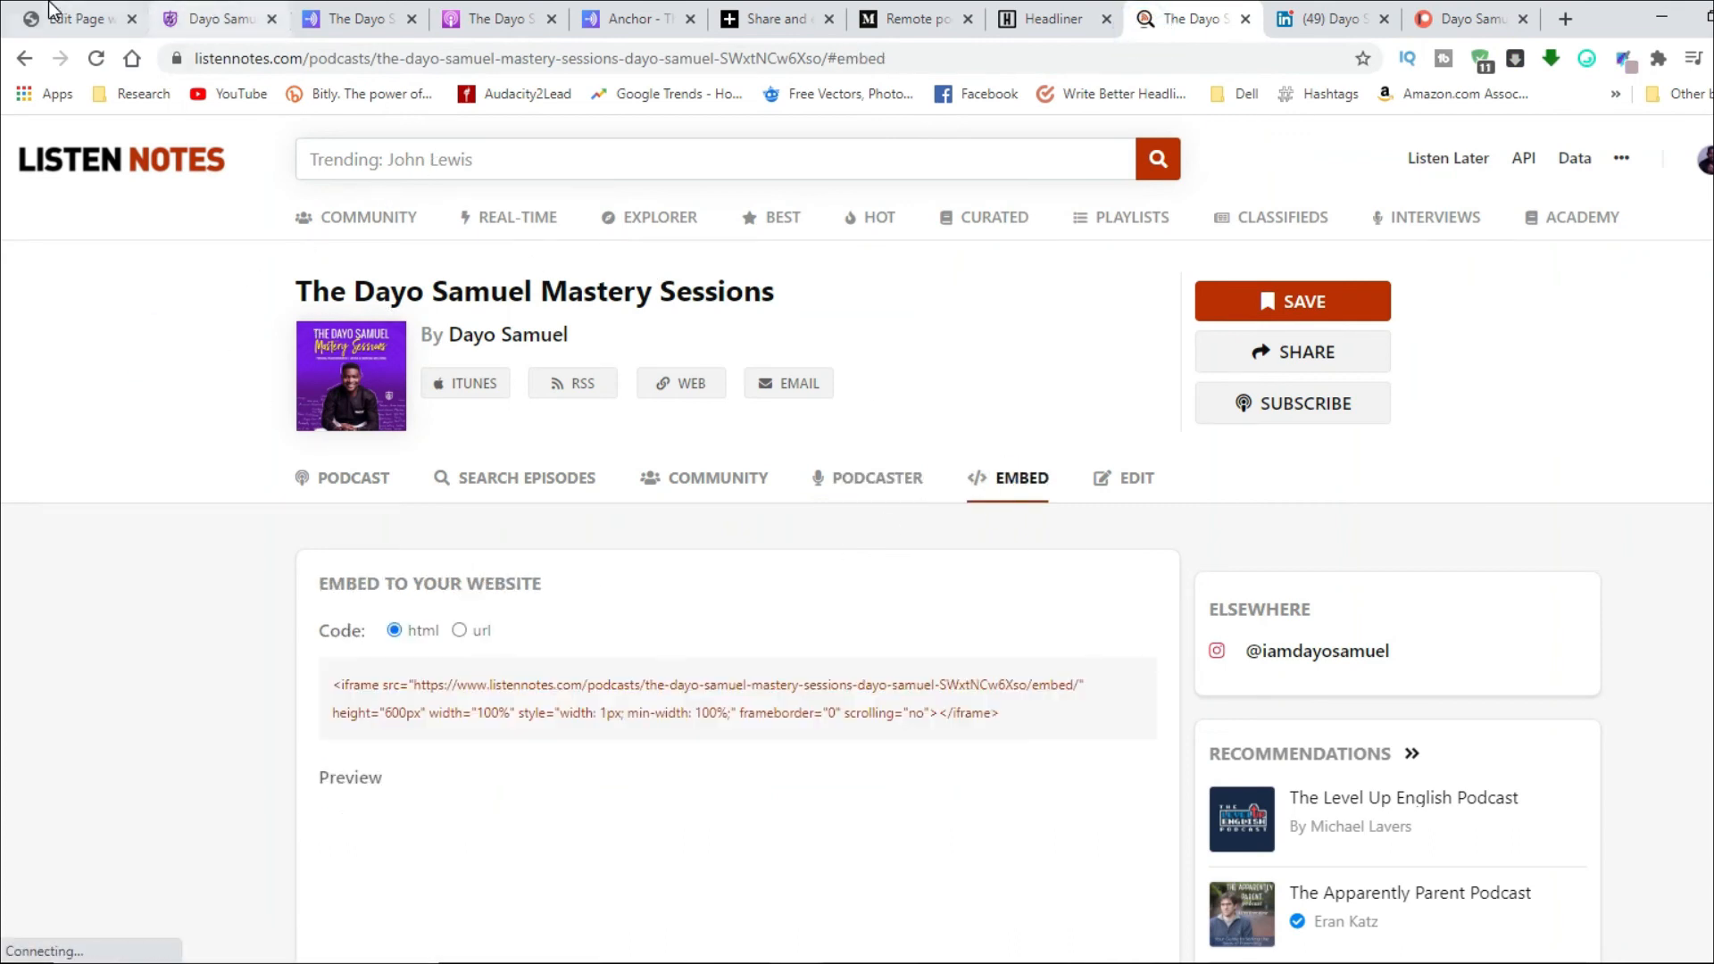
{"action": "left_click", "coordinate": [72, 18]}
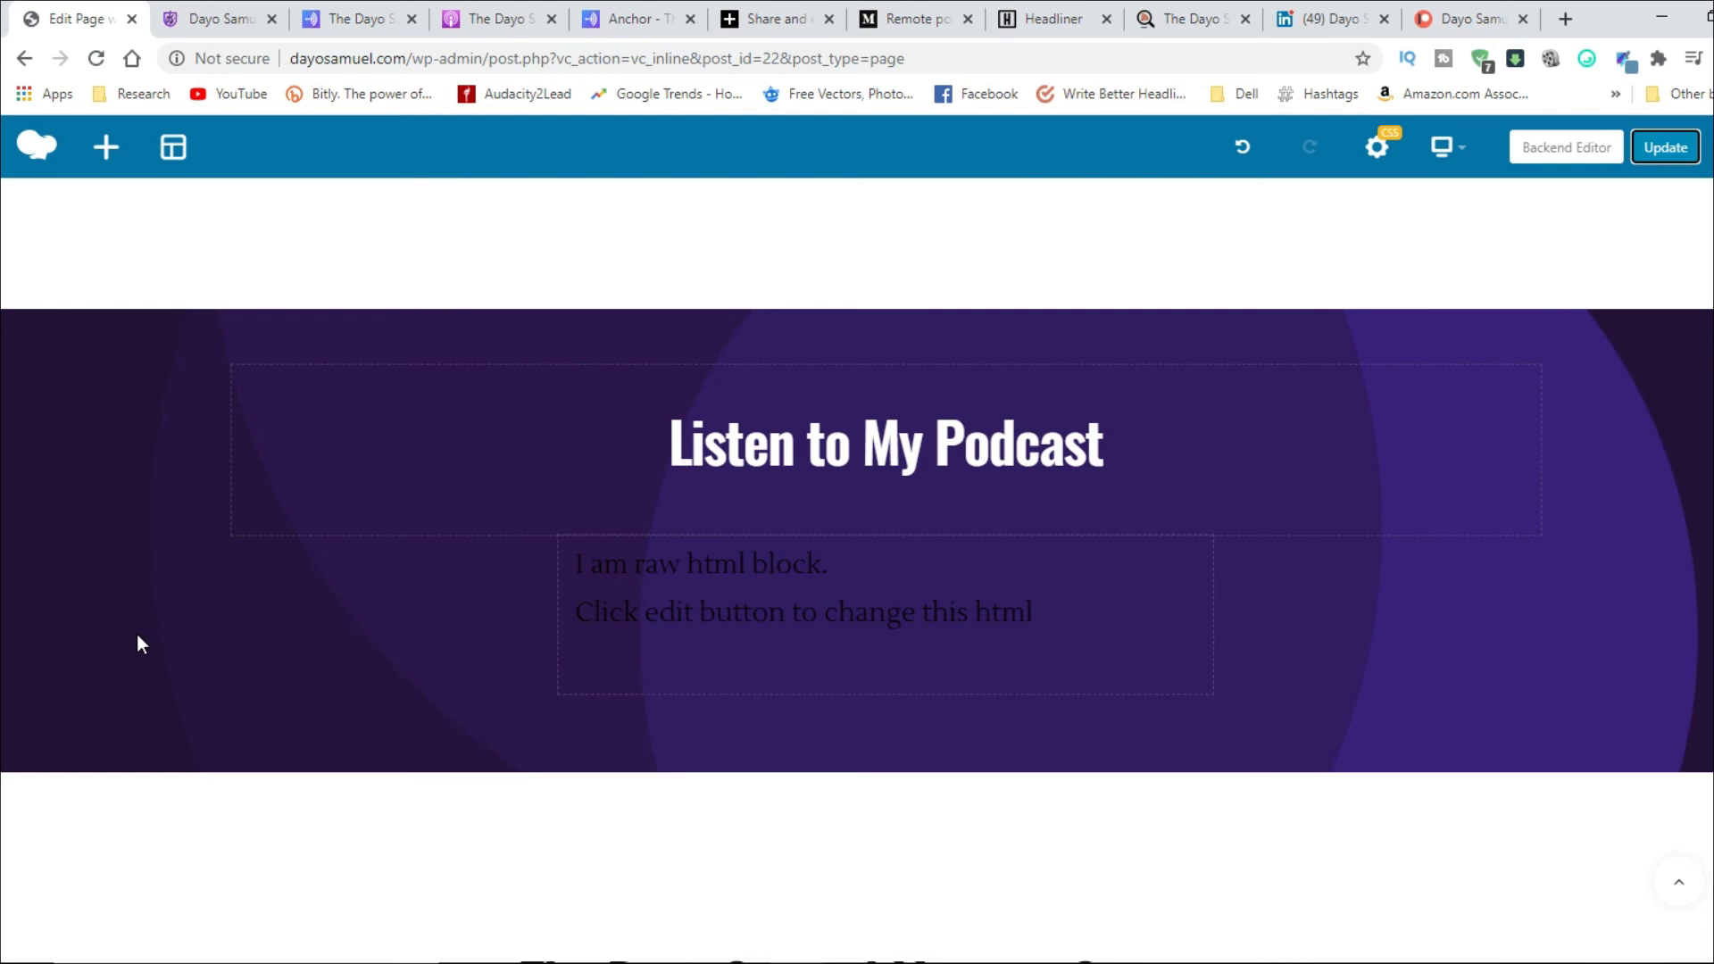
Step: Revisit Headliner's Audiogram podcast search, then go back to the Listen Notes embed page
{"action": "left_click", "coordinate": [1050, 19]}
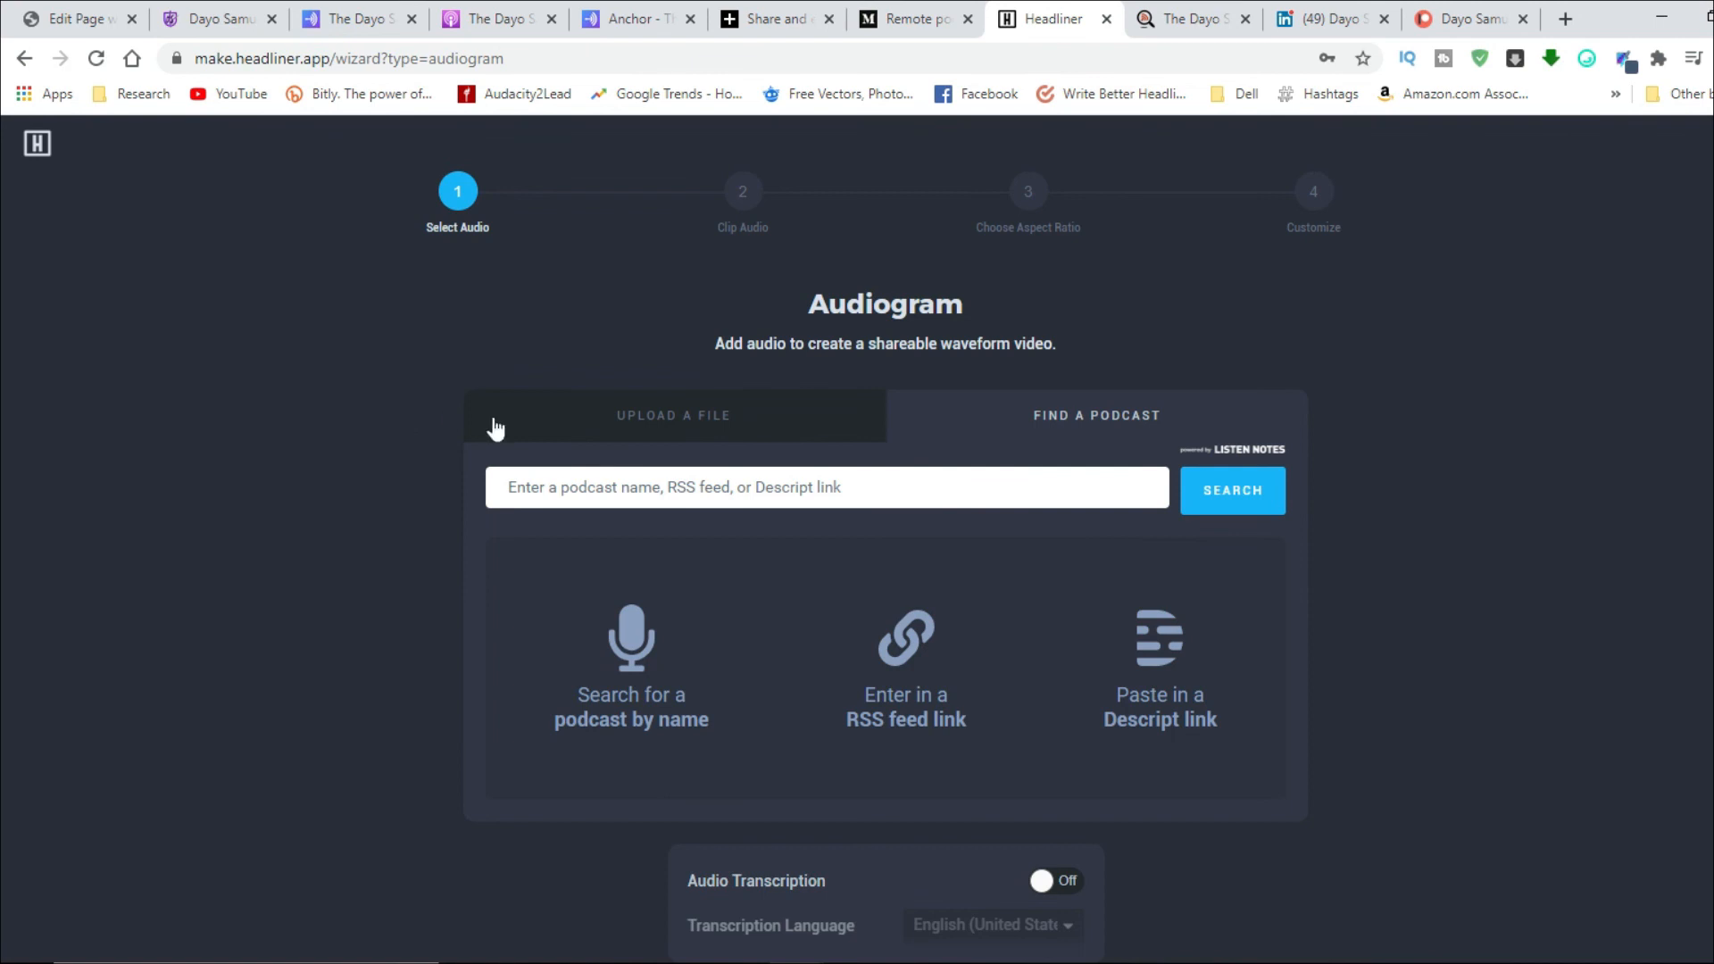
{"action": "mouse_move", "coordinate": [1309, 296]}
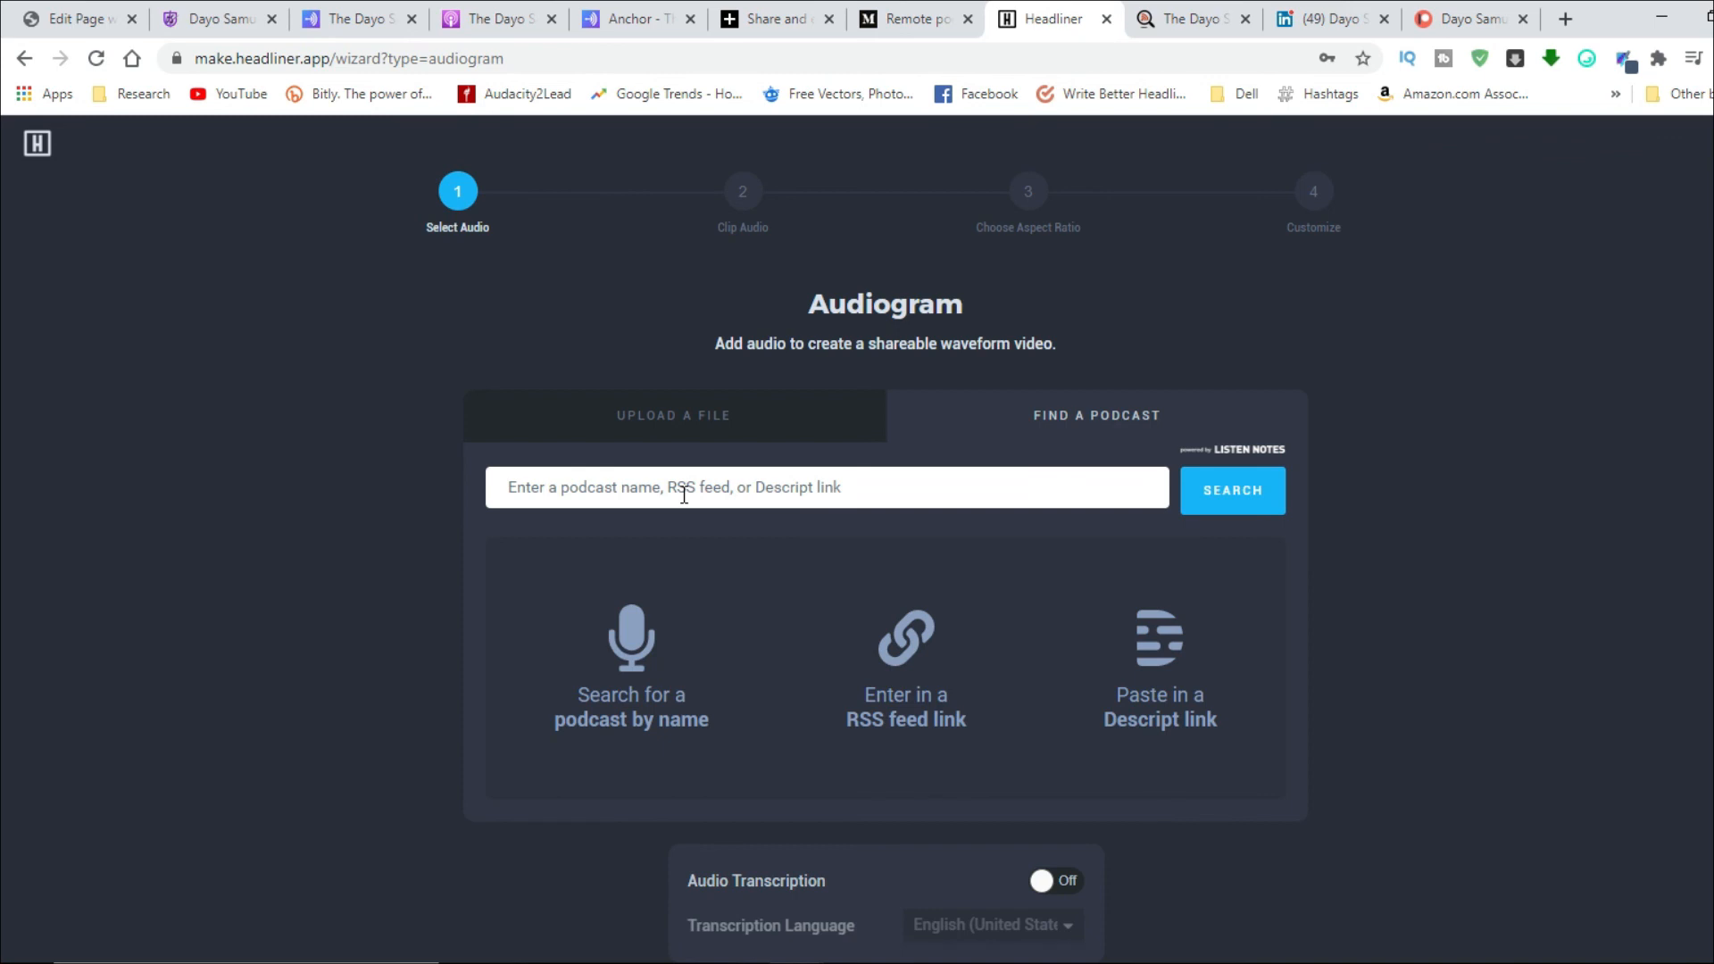
{"action": "mouse_move", "coordinate": [1014, 500]}
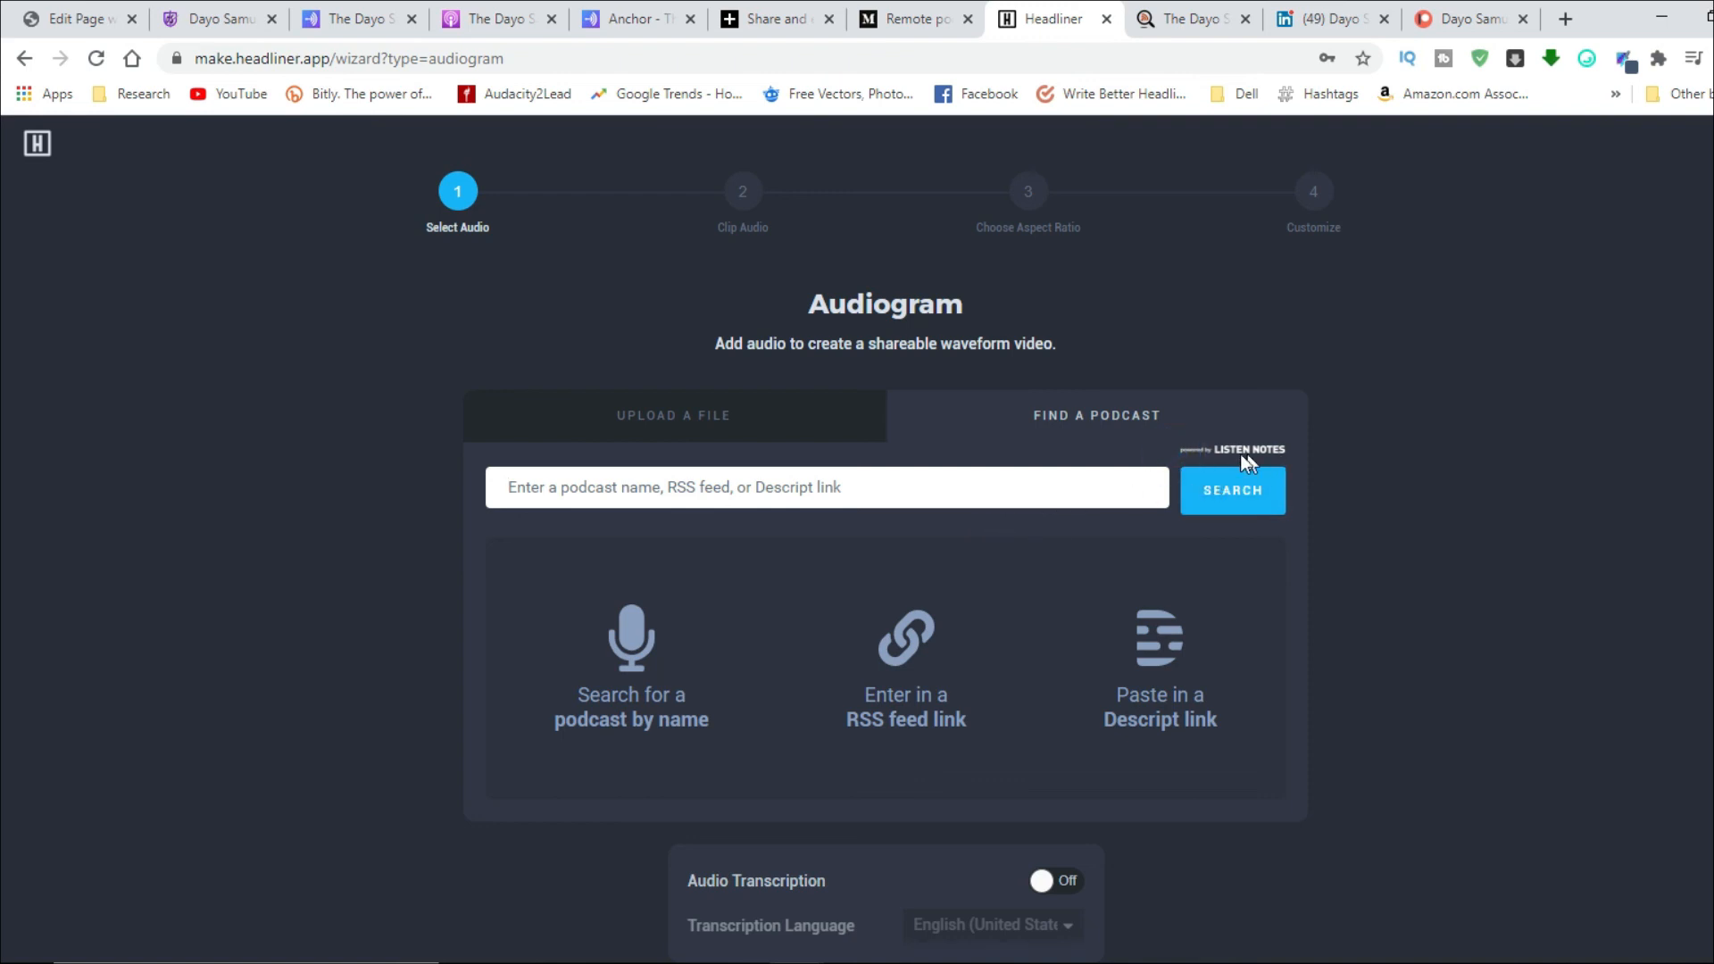
{"action": "mouse_move", "coordinate": [1367, 488]}
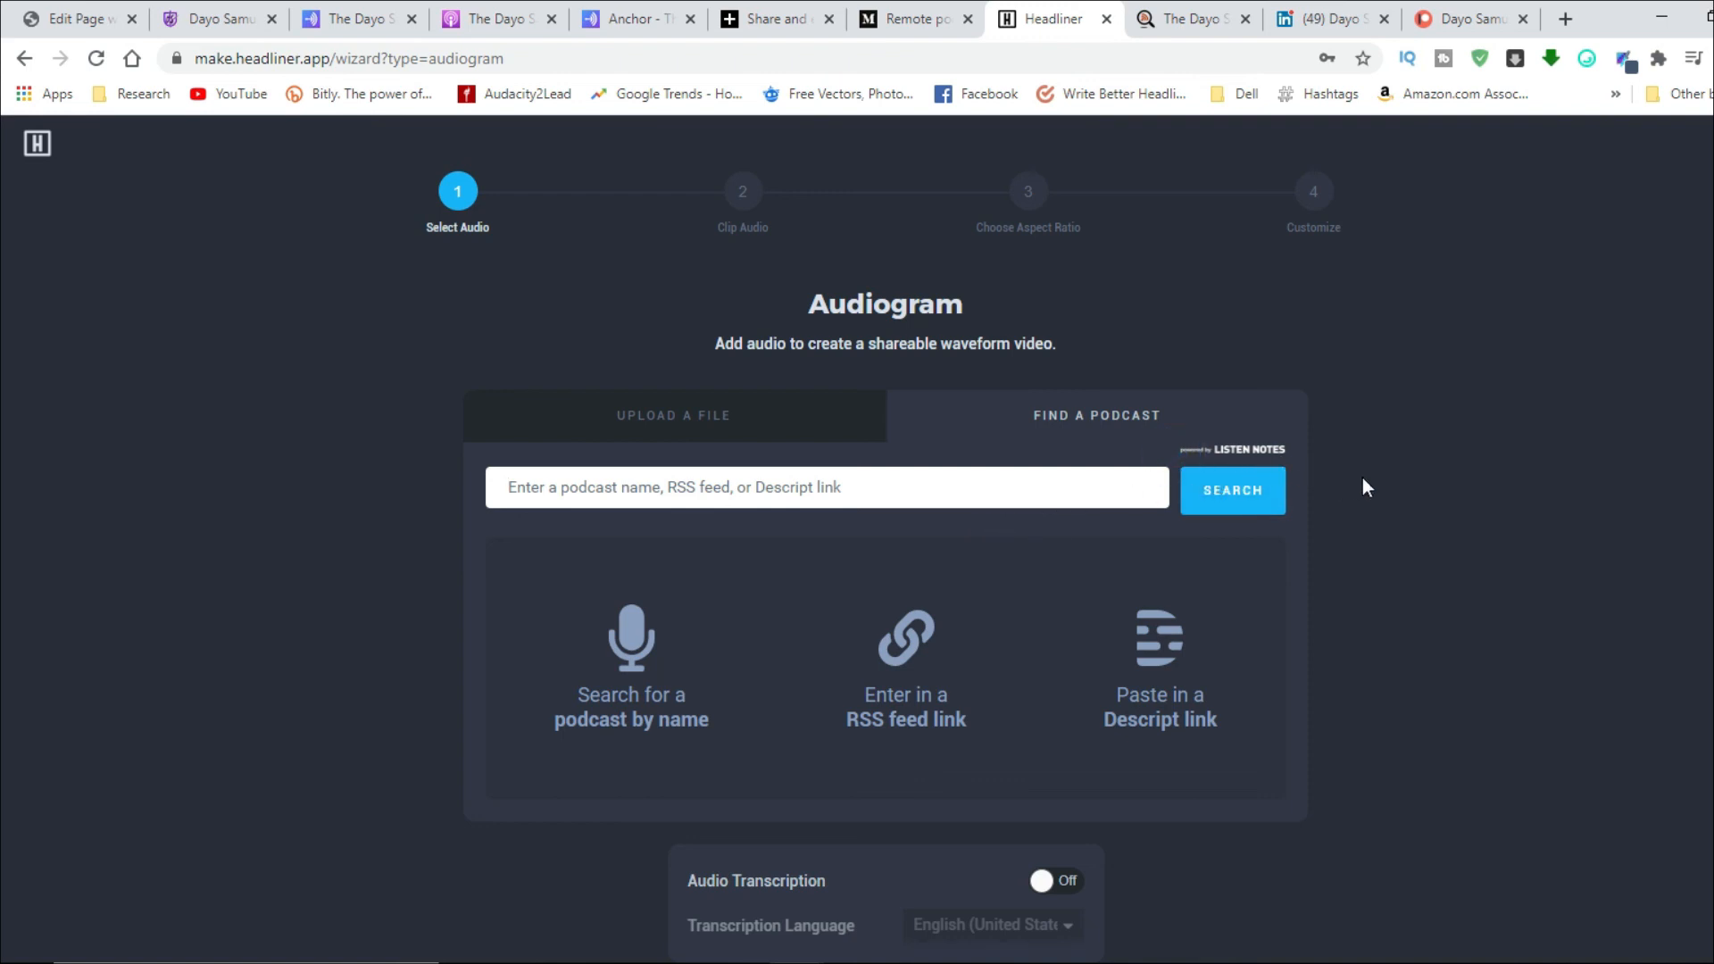
{"action": "mouse_move", "coordinate": [188, 385]}
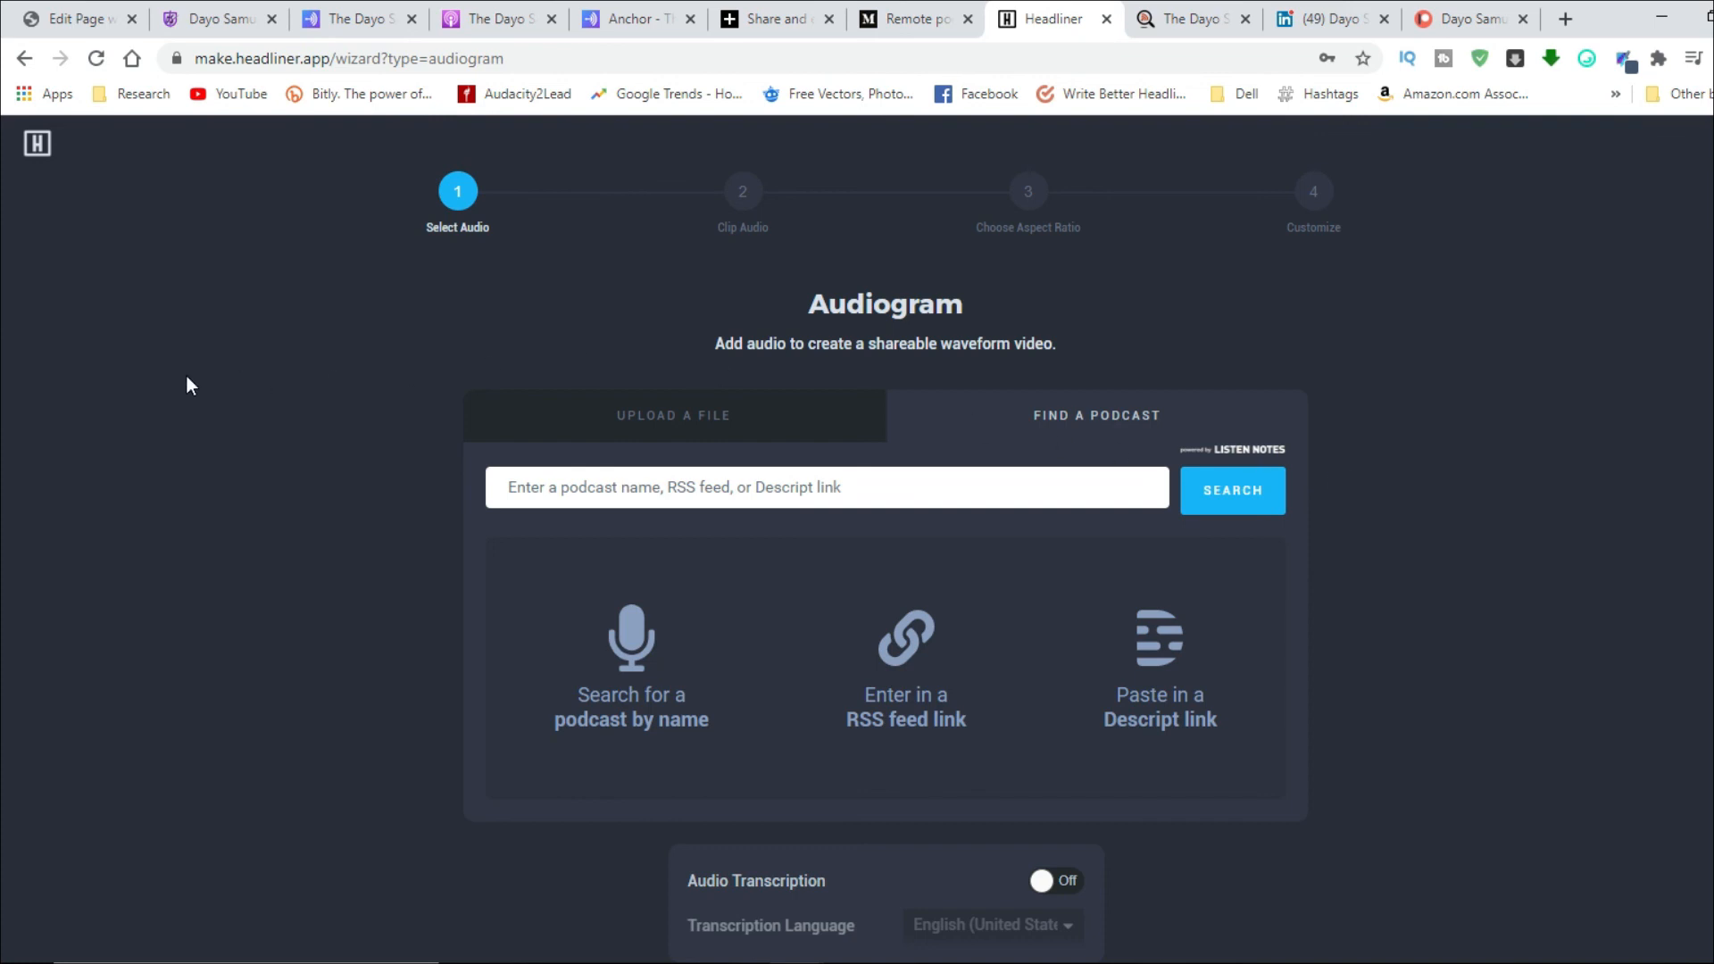
{"action": "left_click", "coordinate": [1186, 18]}
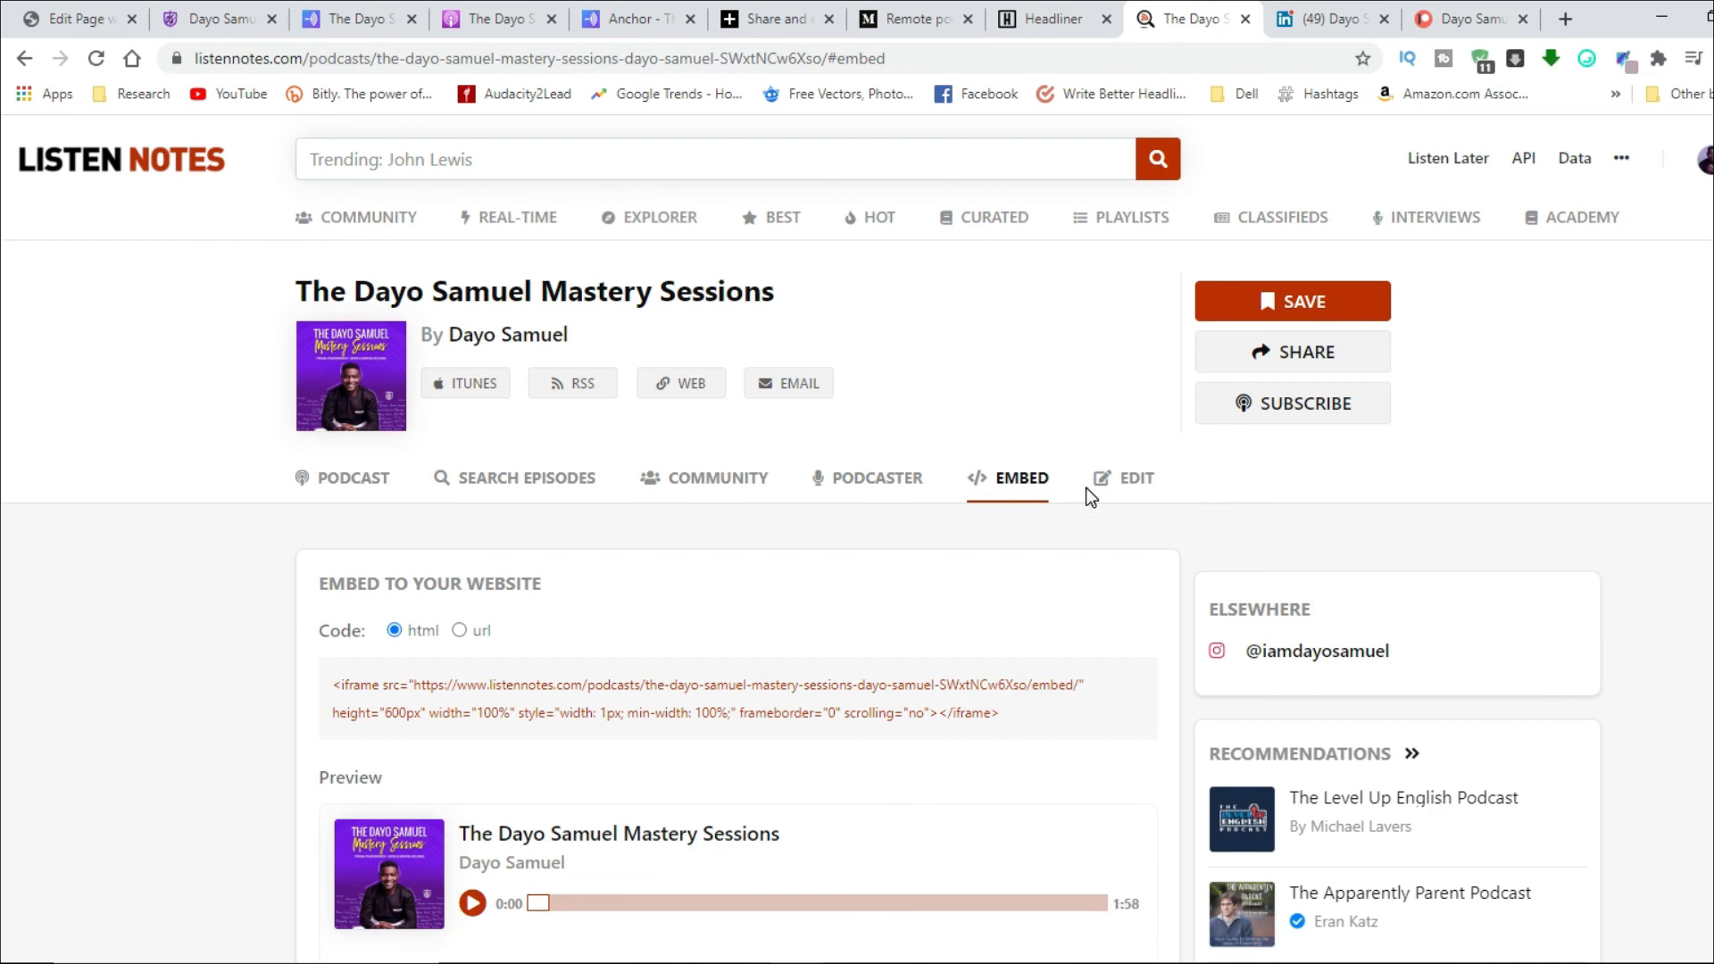
{"action": "mouse_move", "coordinate": [1006, 478]}
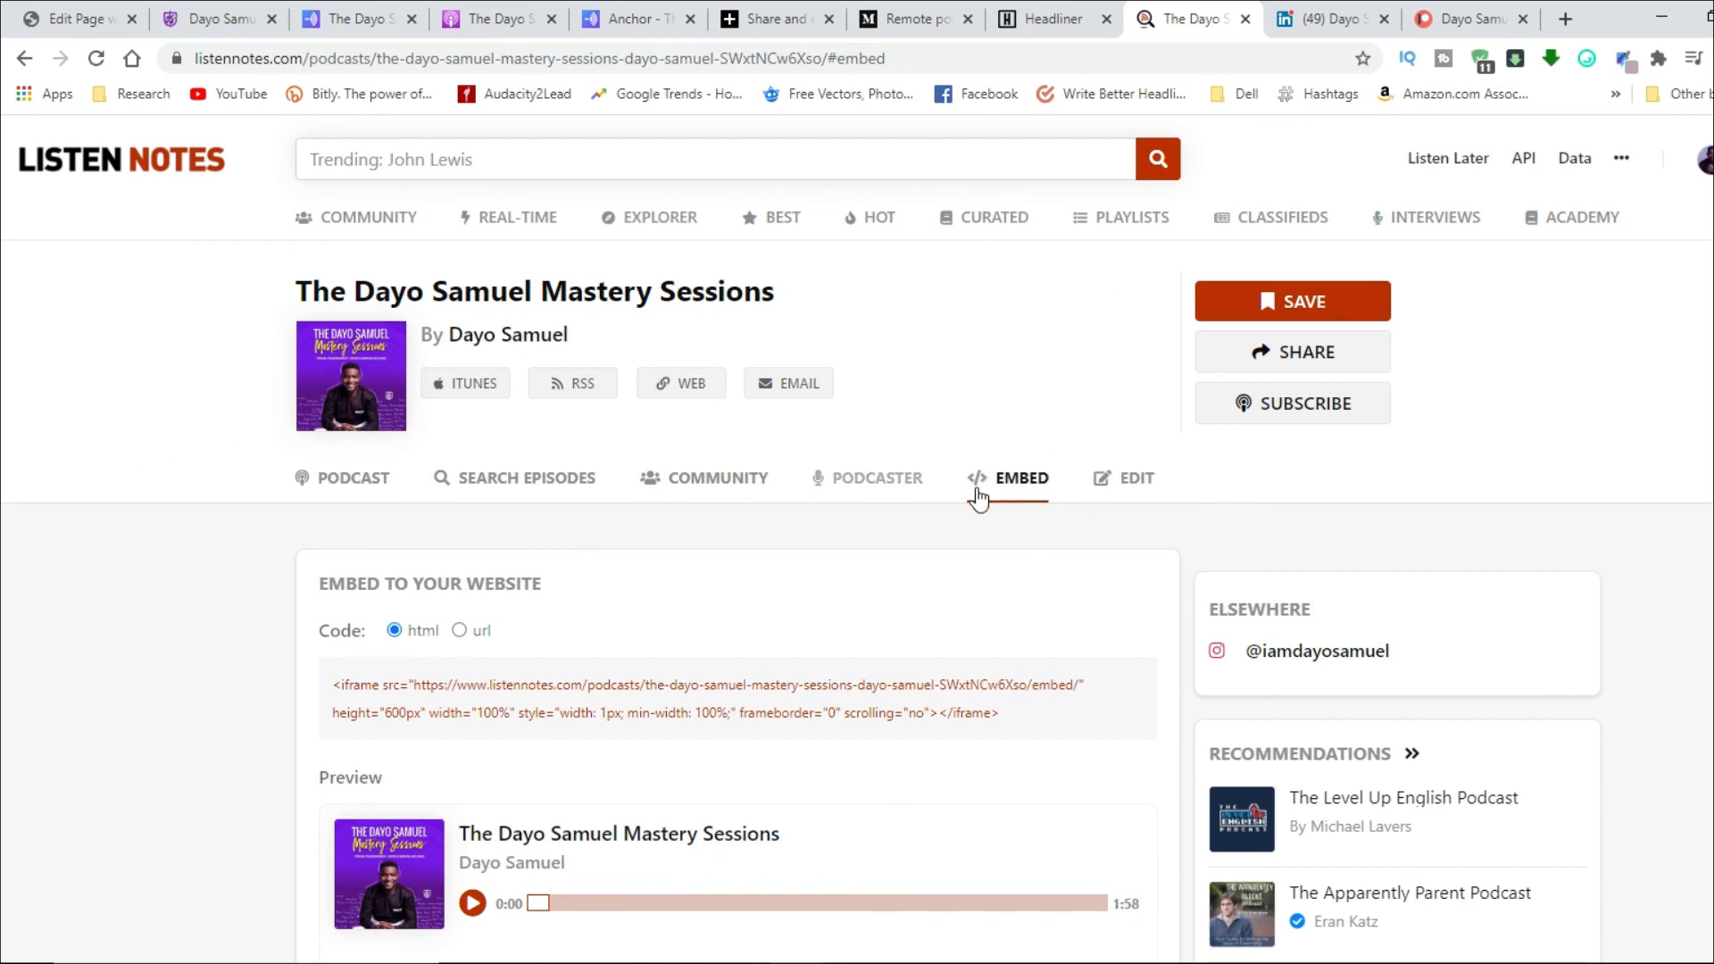
{"action": "mouse_move", "coordinate": [136, 386]}
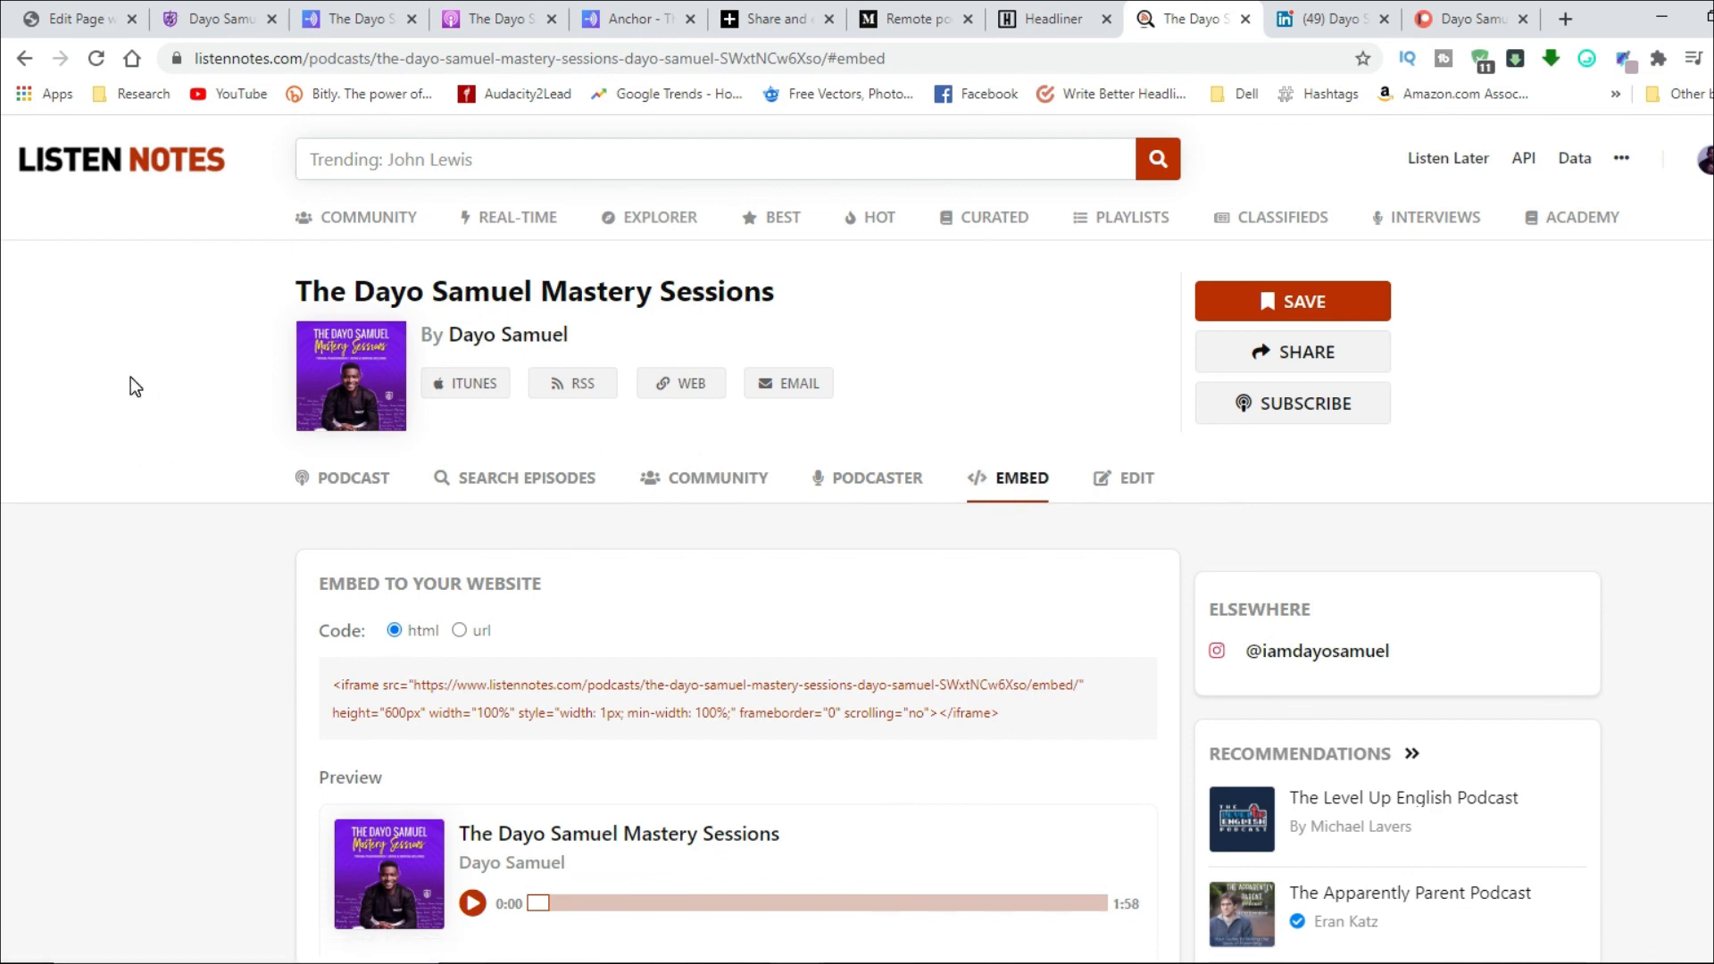
{"action": "scroll", "scroll_direction": "down", "scroll_amount": 3}
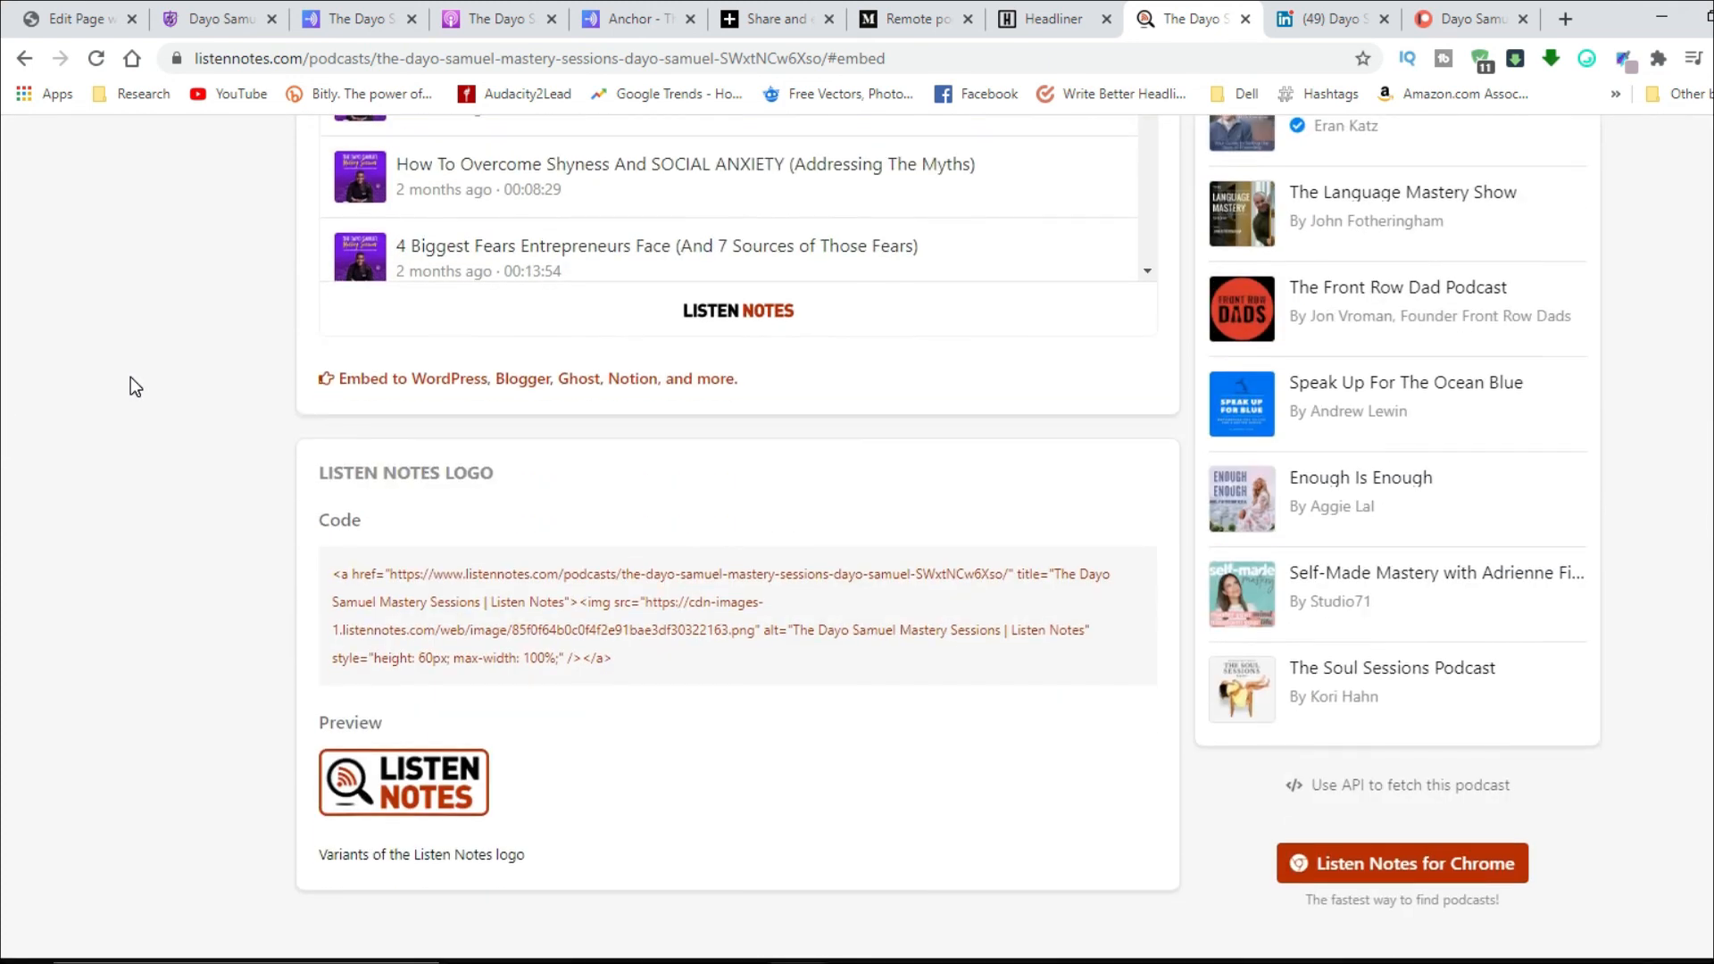
{"action": "scroll", "scroll_direction": "up", "scroll_amount": 3}
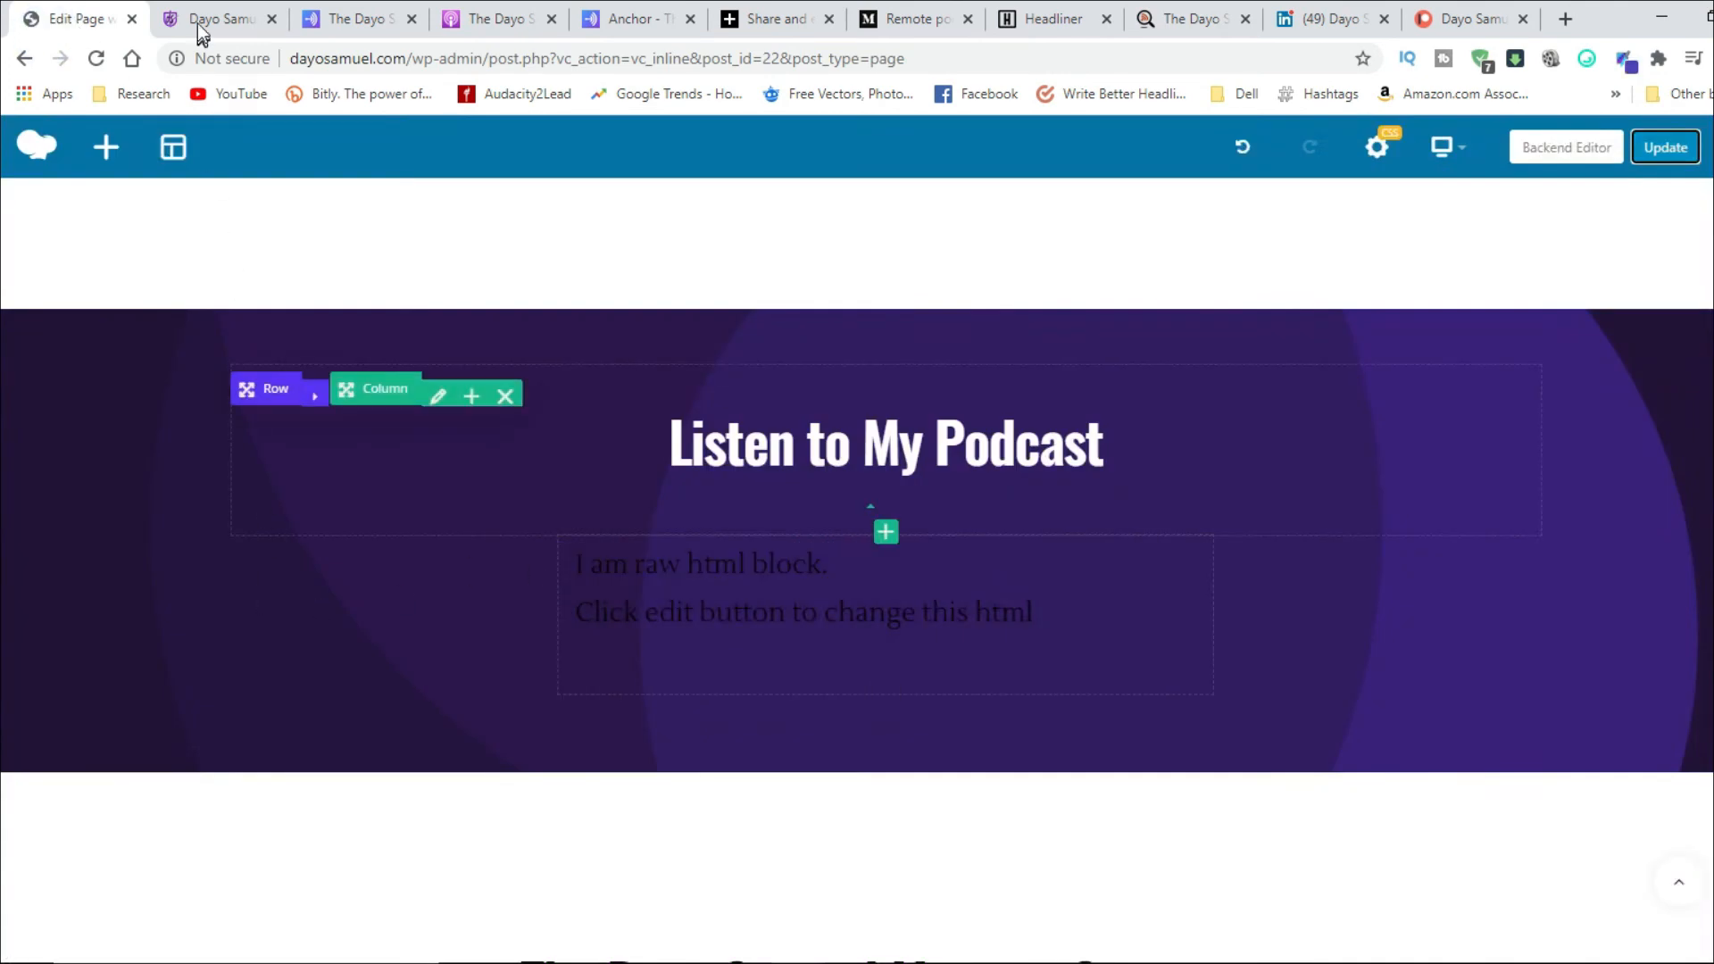
Step: Return to the page editor and scroll around the Listen to My Podcast row
{"action": "left_click", "coordinate": [1323, 19]}
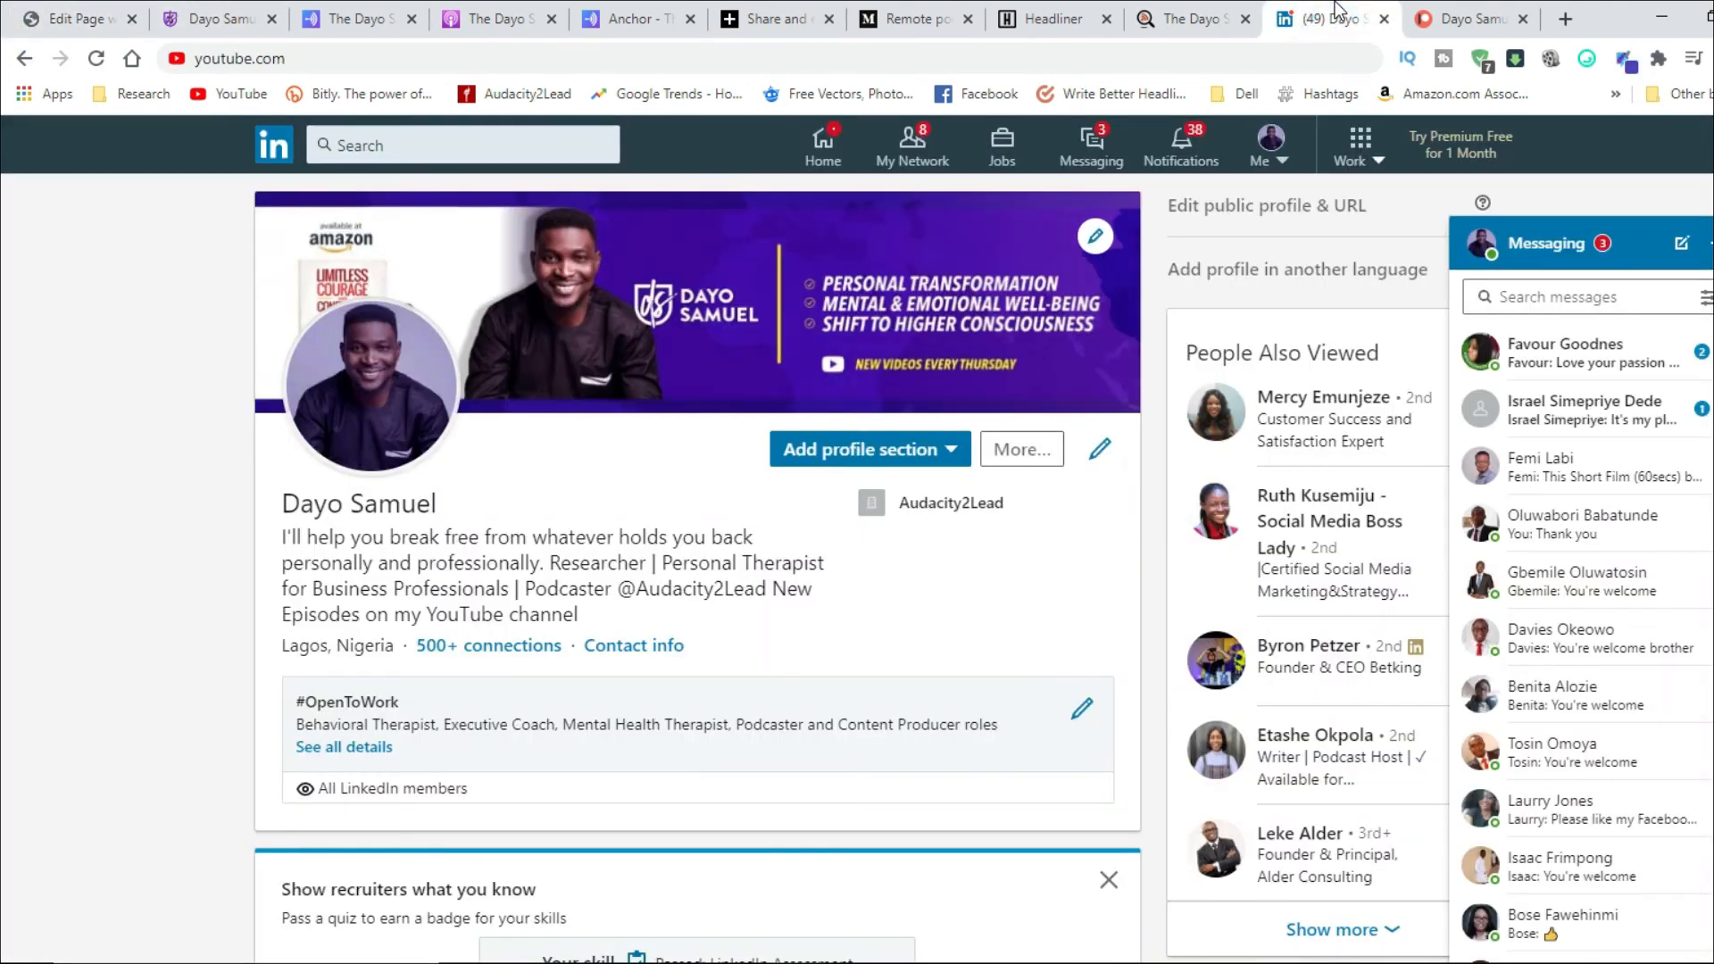
{"action": "left_click", "coordinate": [71, 19]}
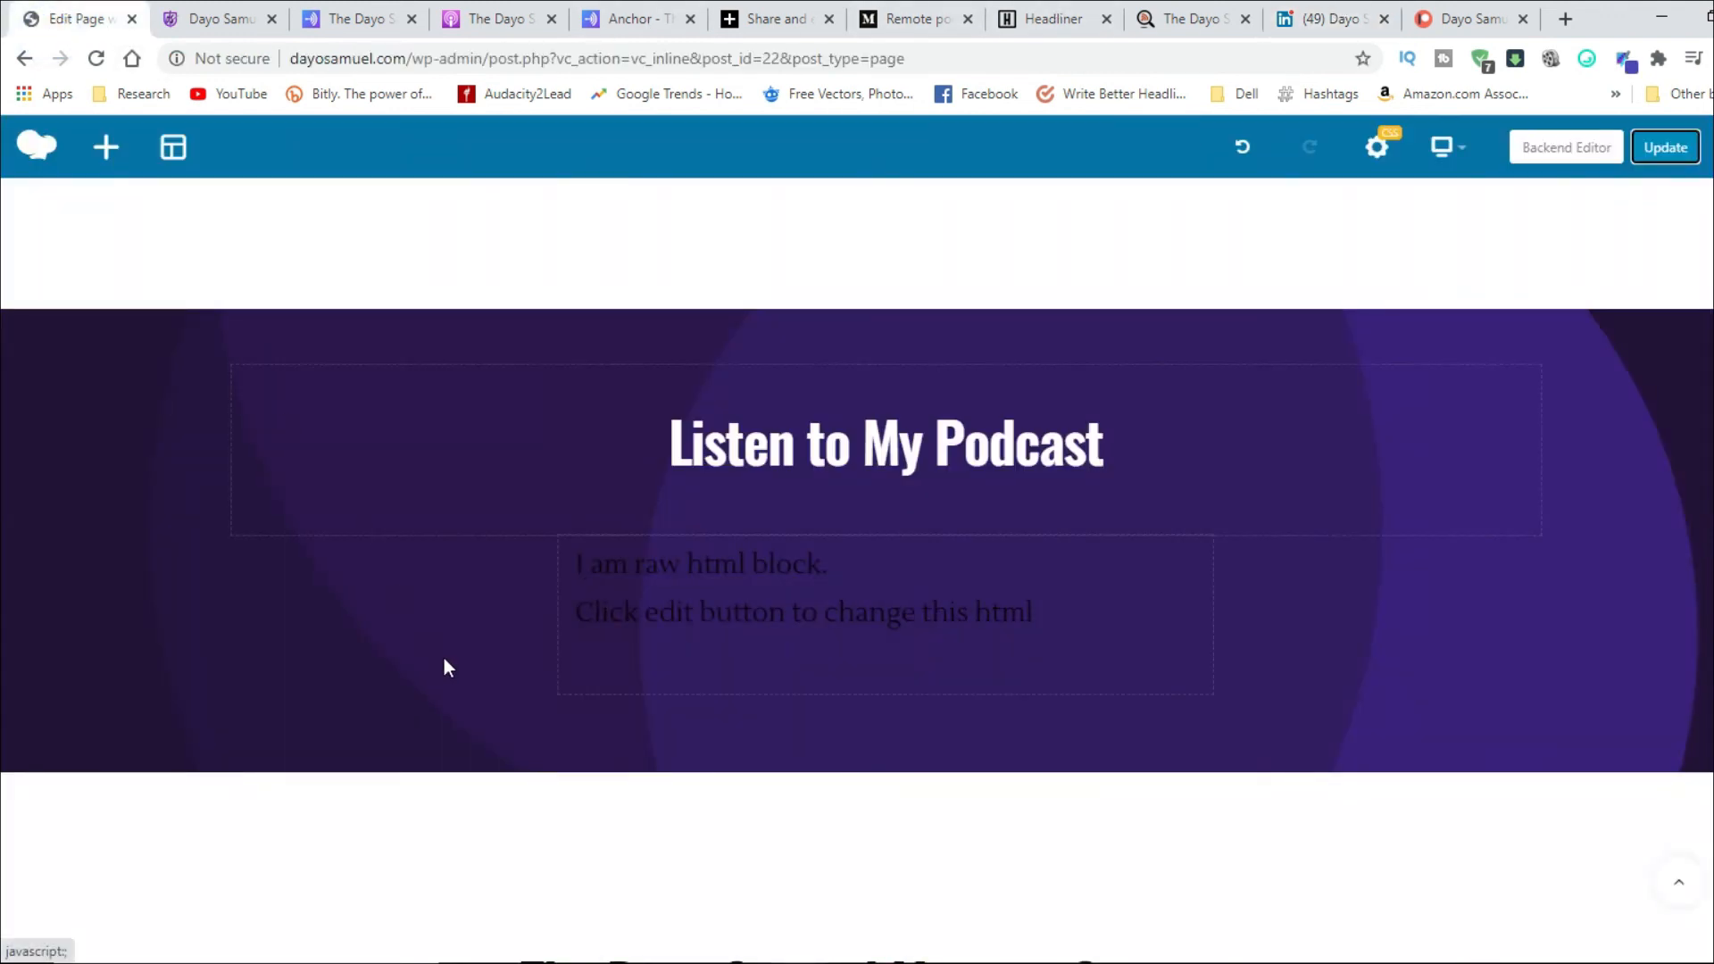
{"action": "scroll", "scroll_direction": "down", "scroll_amount": 3}
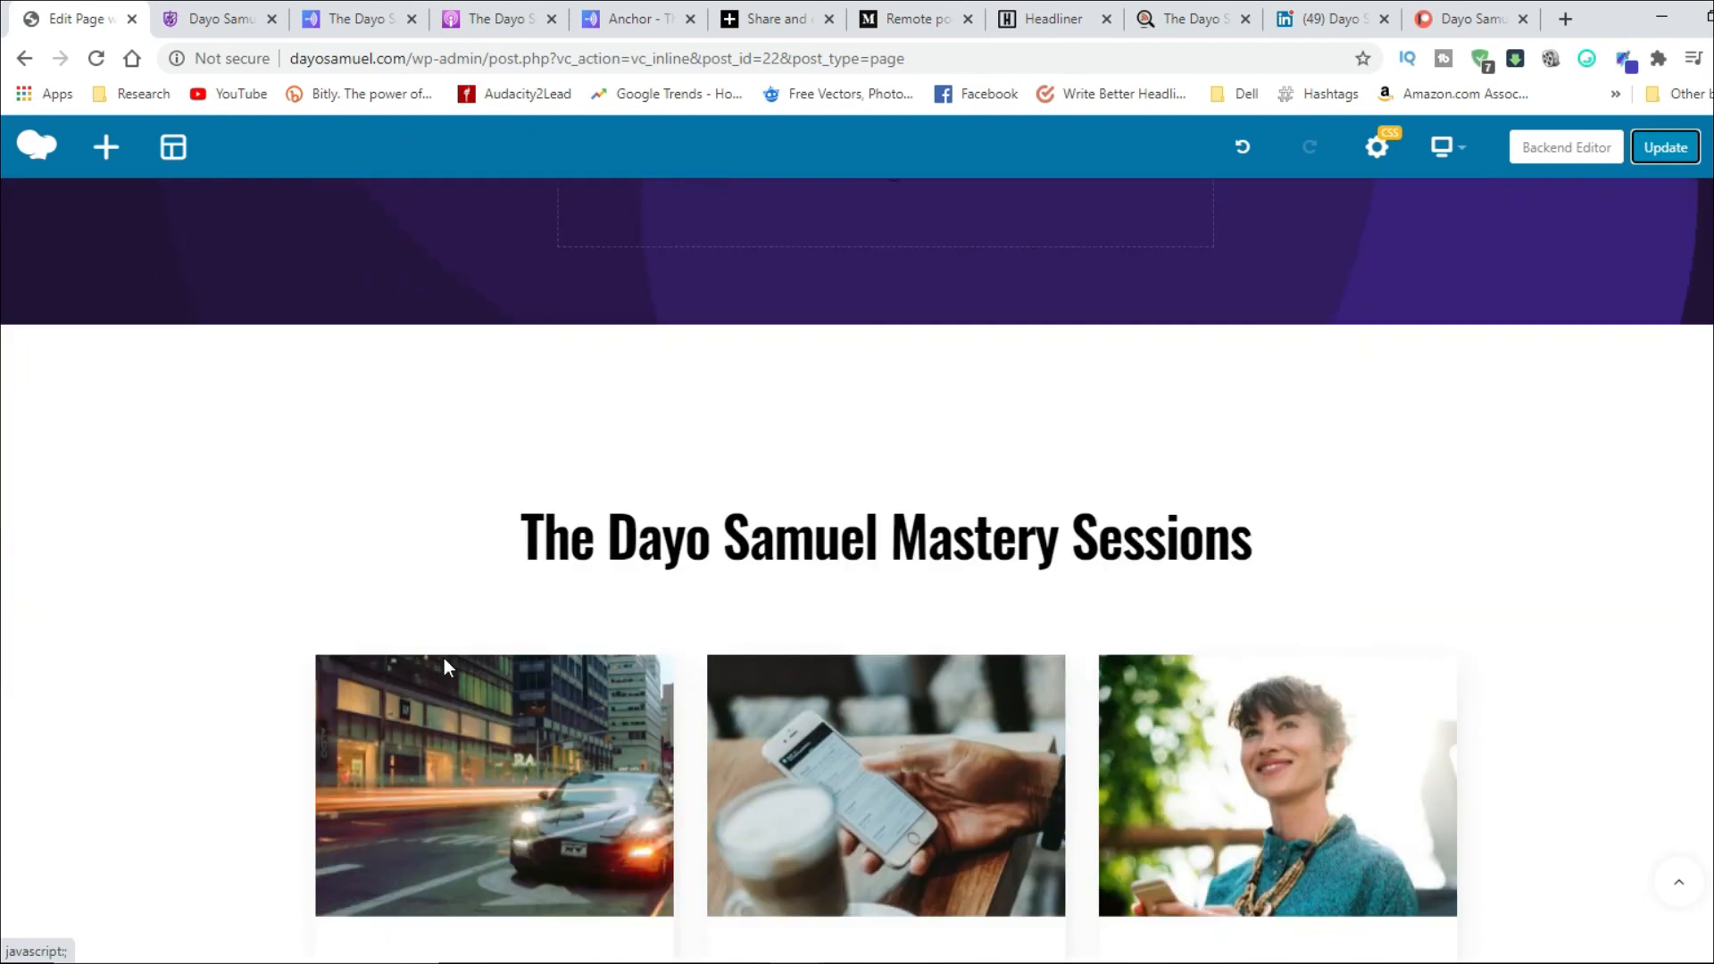
{"action": "scroll", "scroll_direction": "up", "scroll_amount": 3}
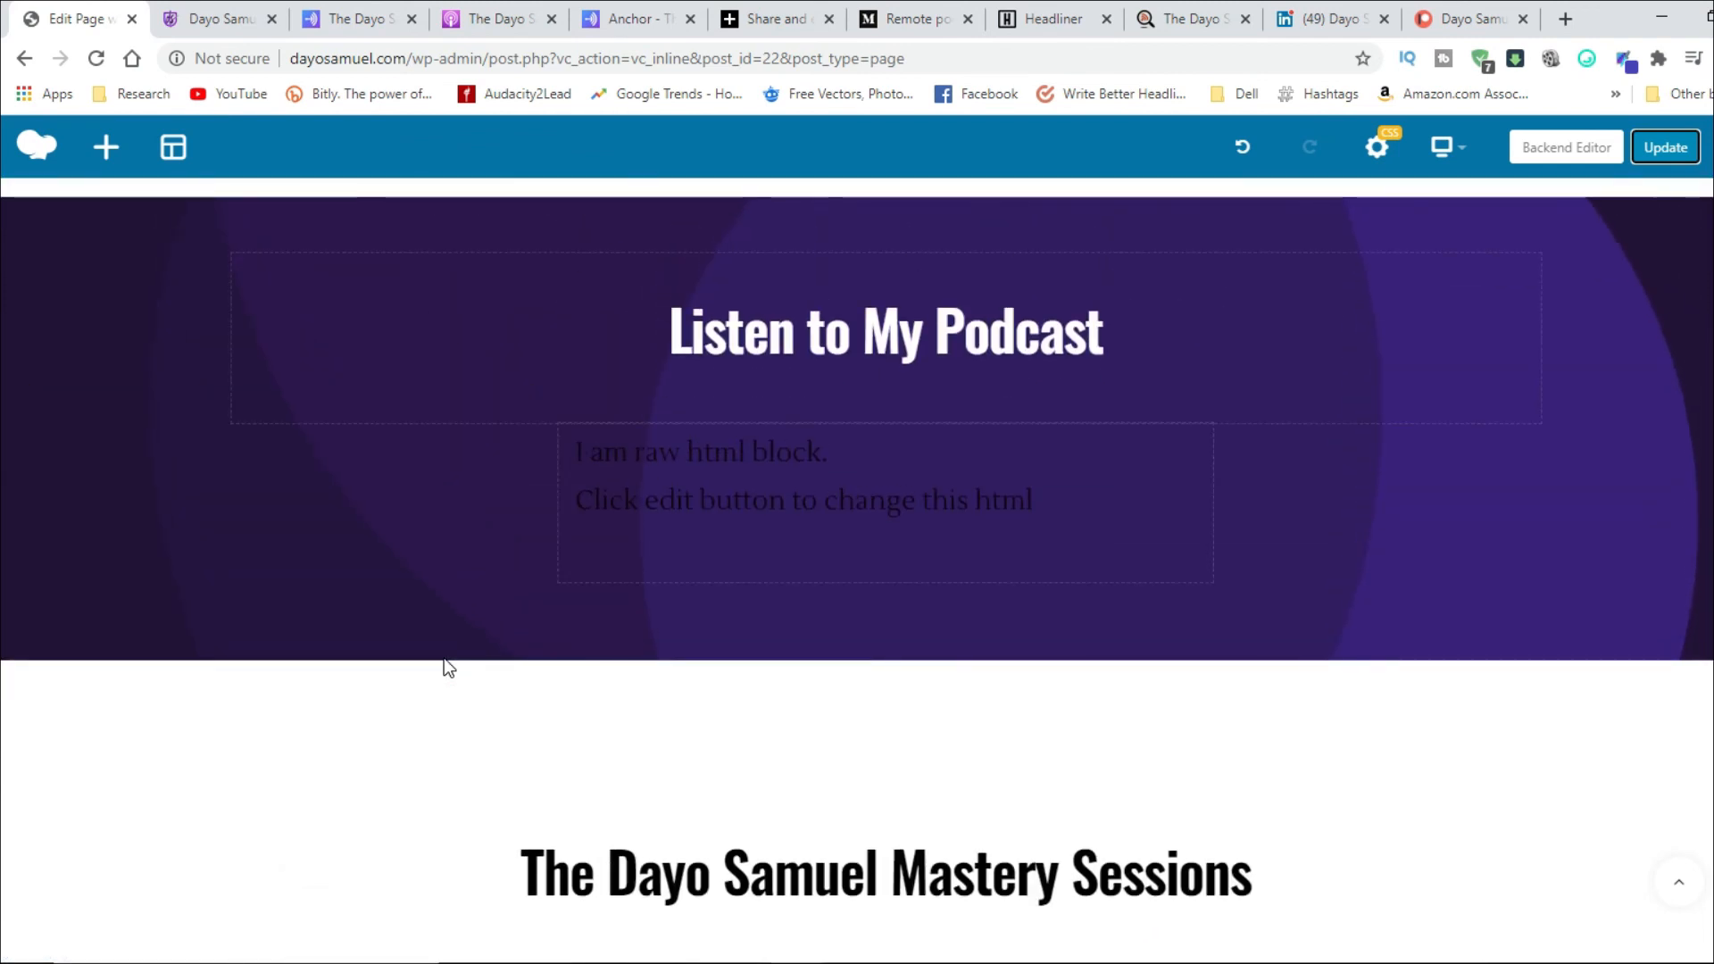